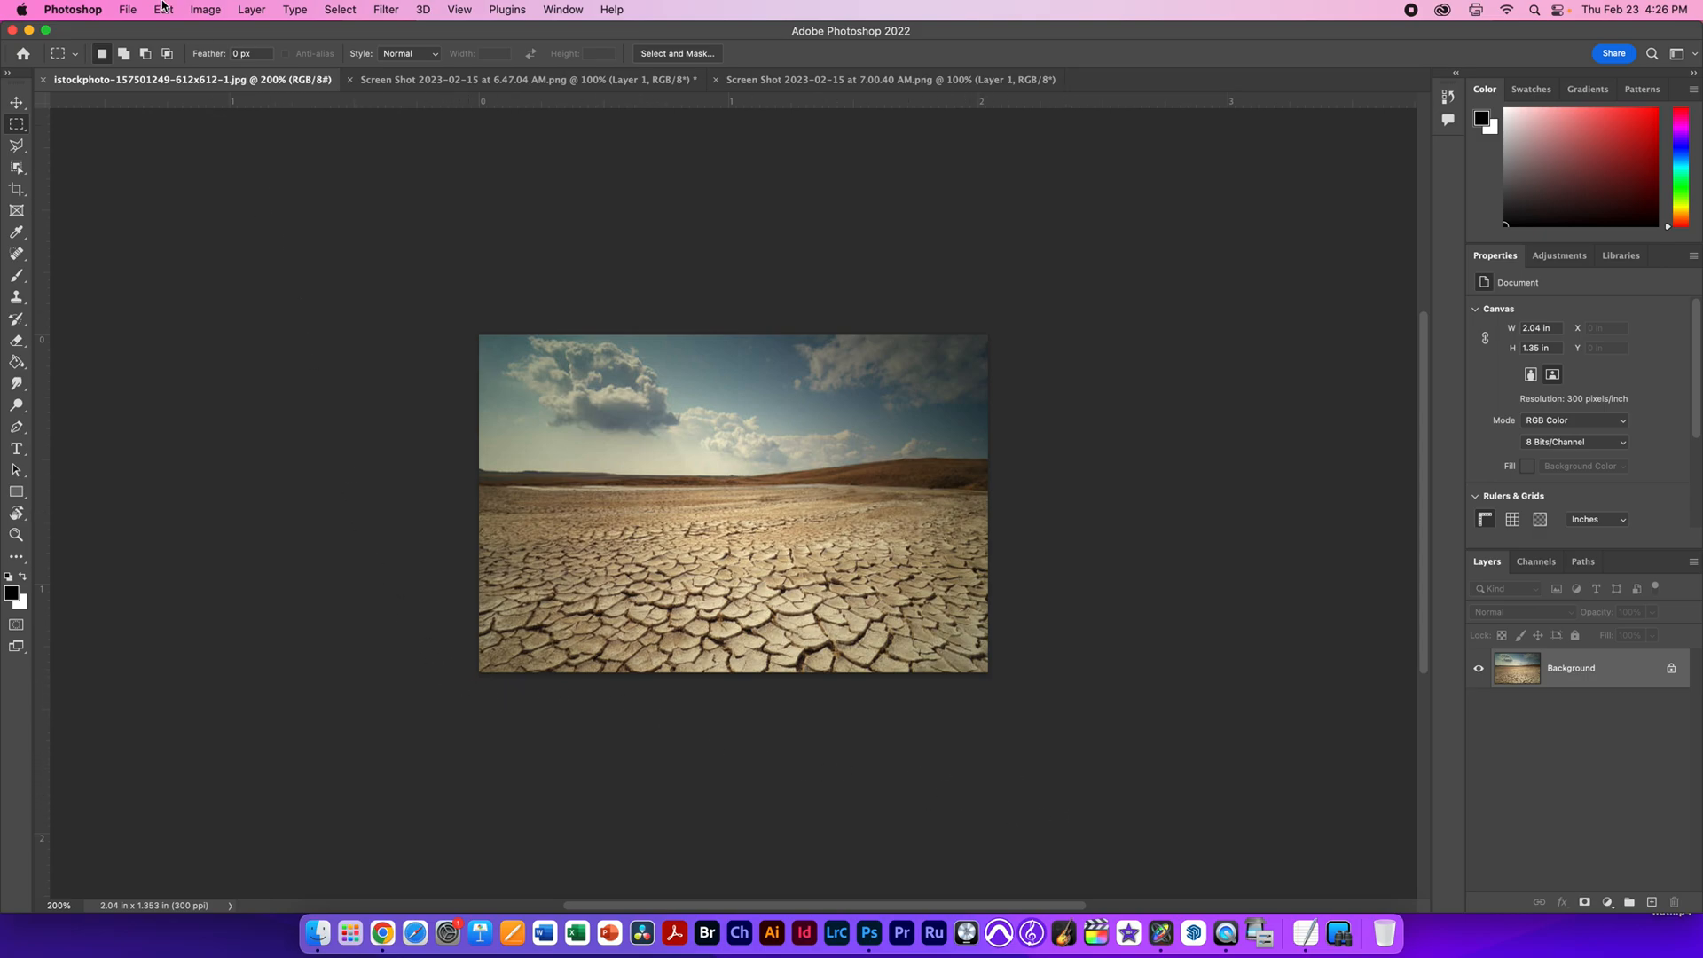
Step: Create a new 1920 × 1080 HDTV 1080p document, Untitled-1, from the Film & Video presets
click(128, 11)
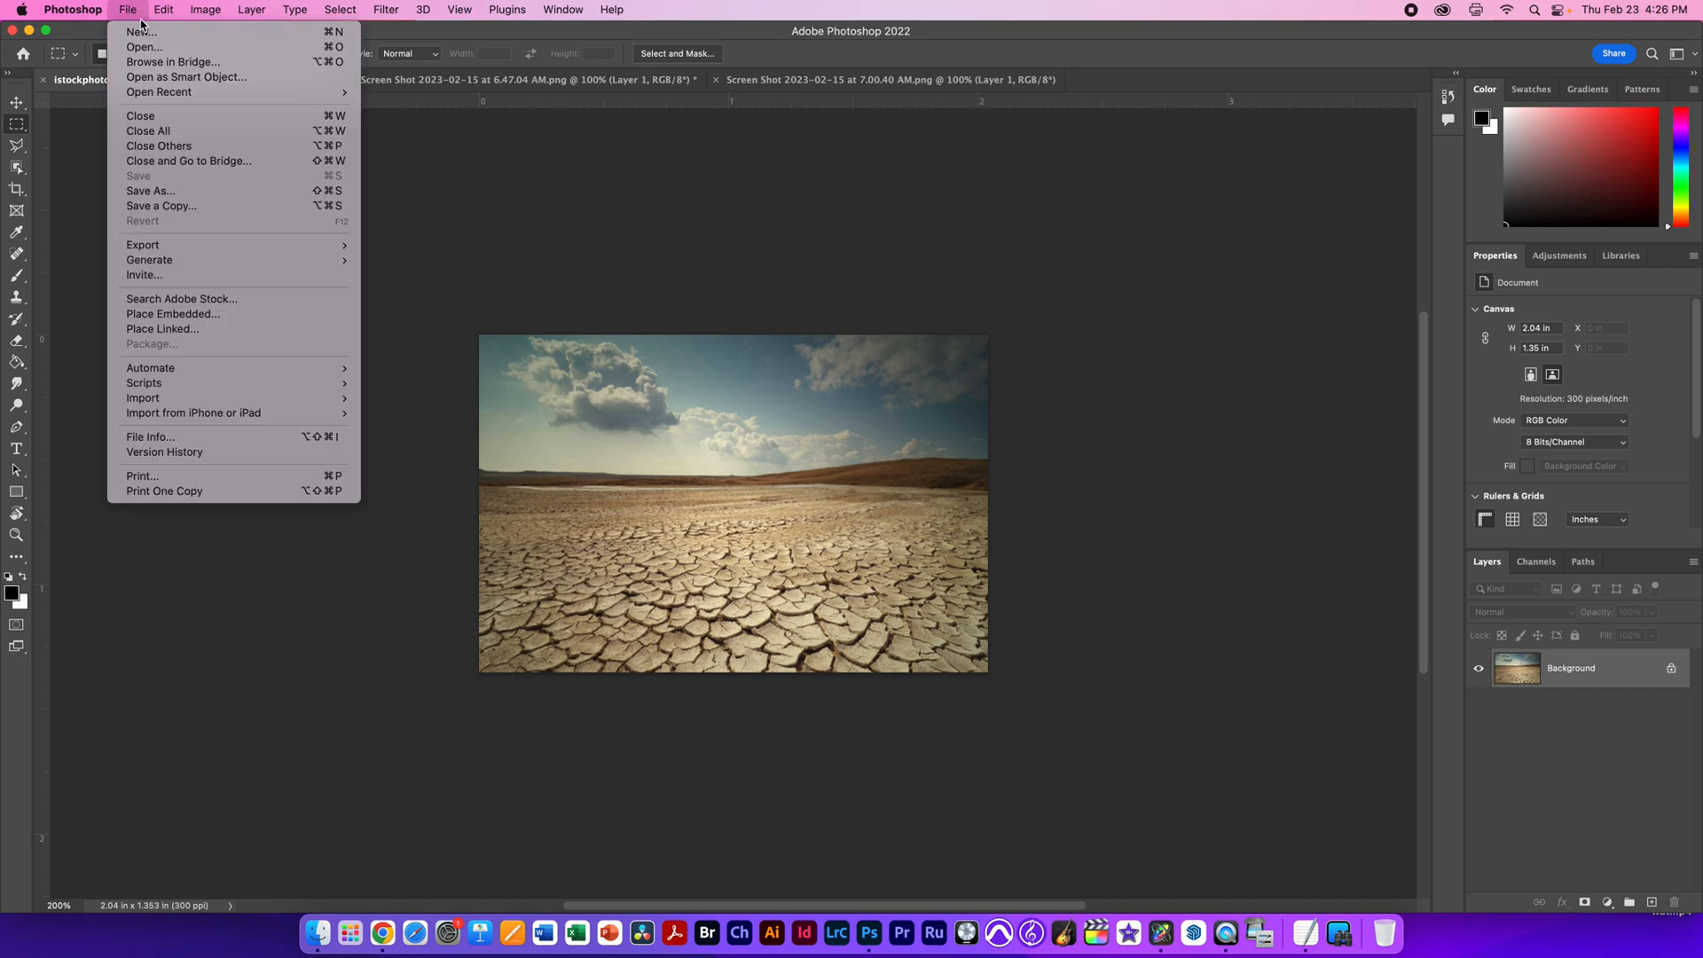
click(140, 30)
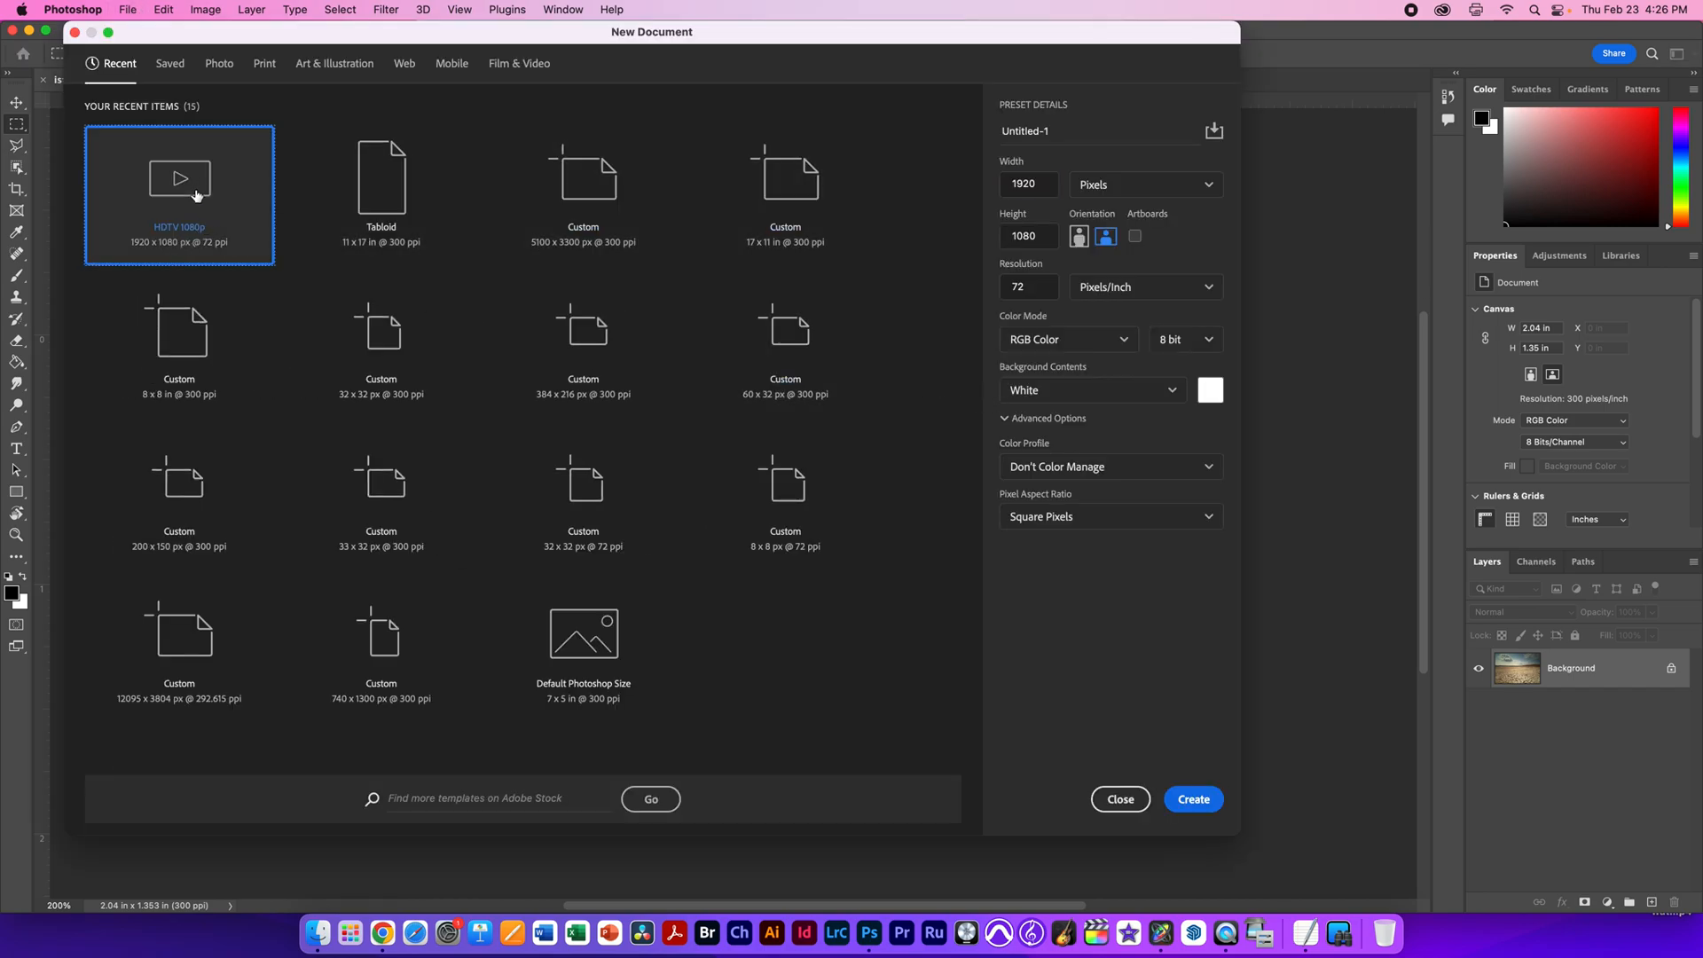
mouse_move(204, 225)
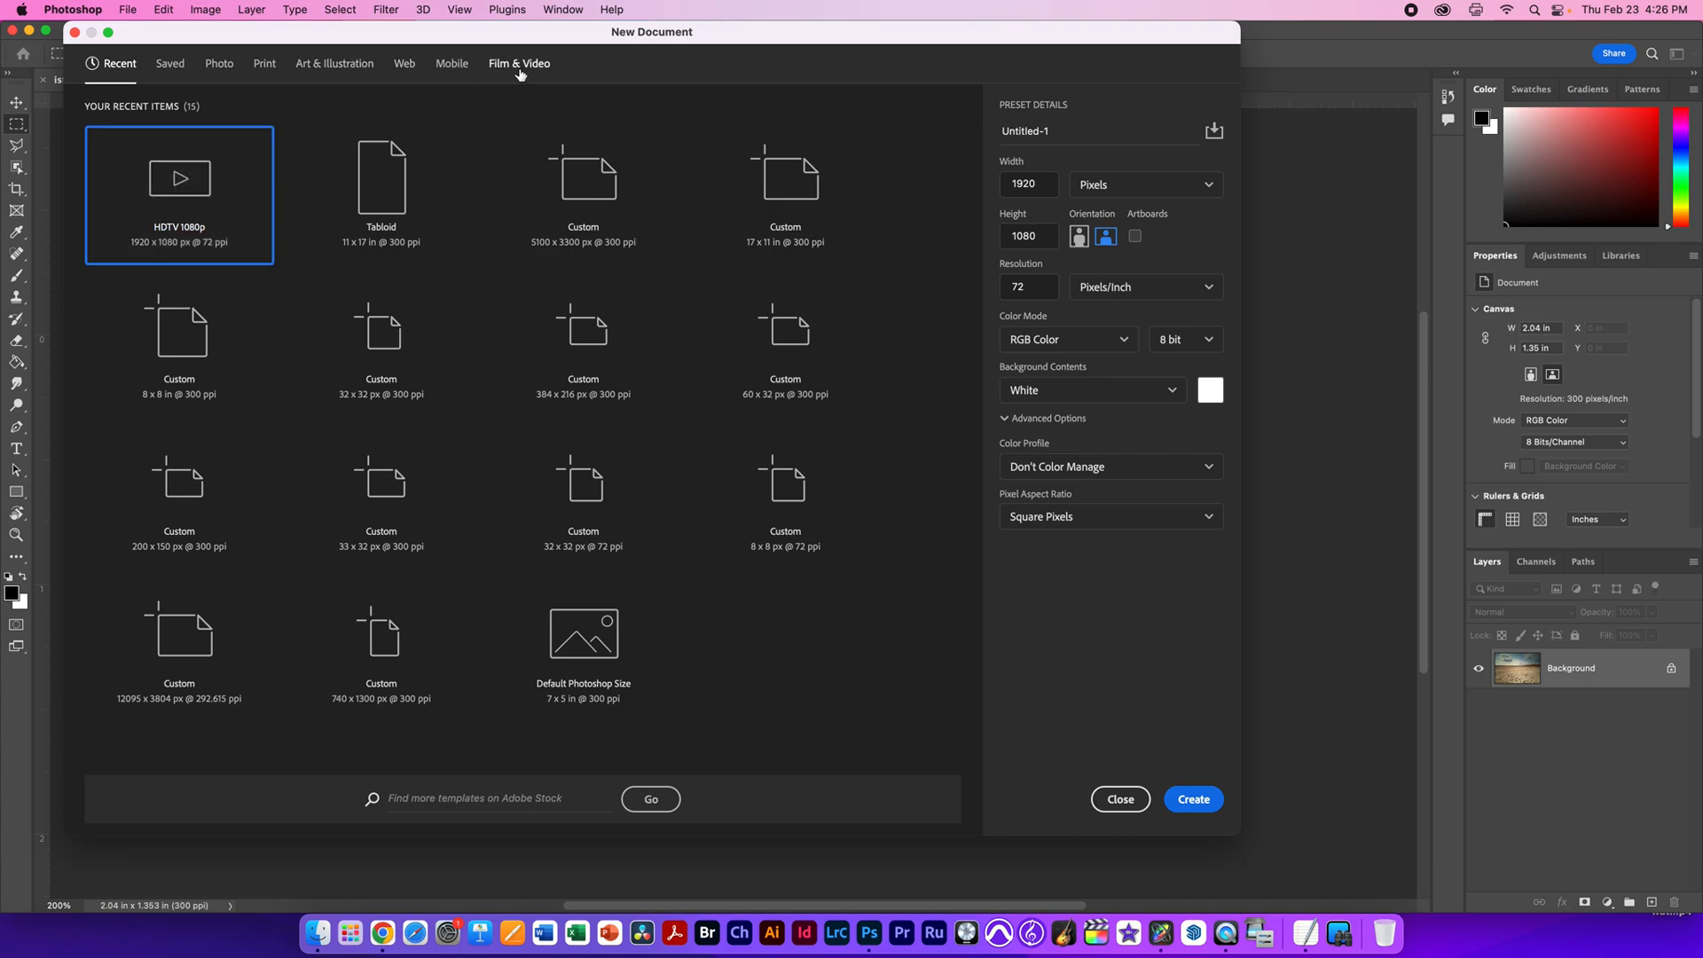
click(520, 64)
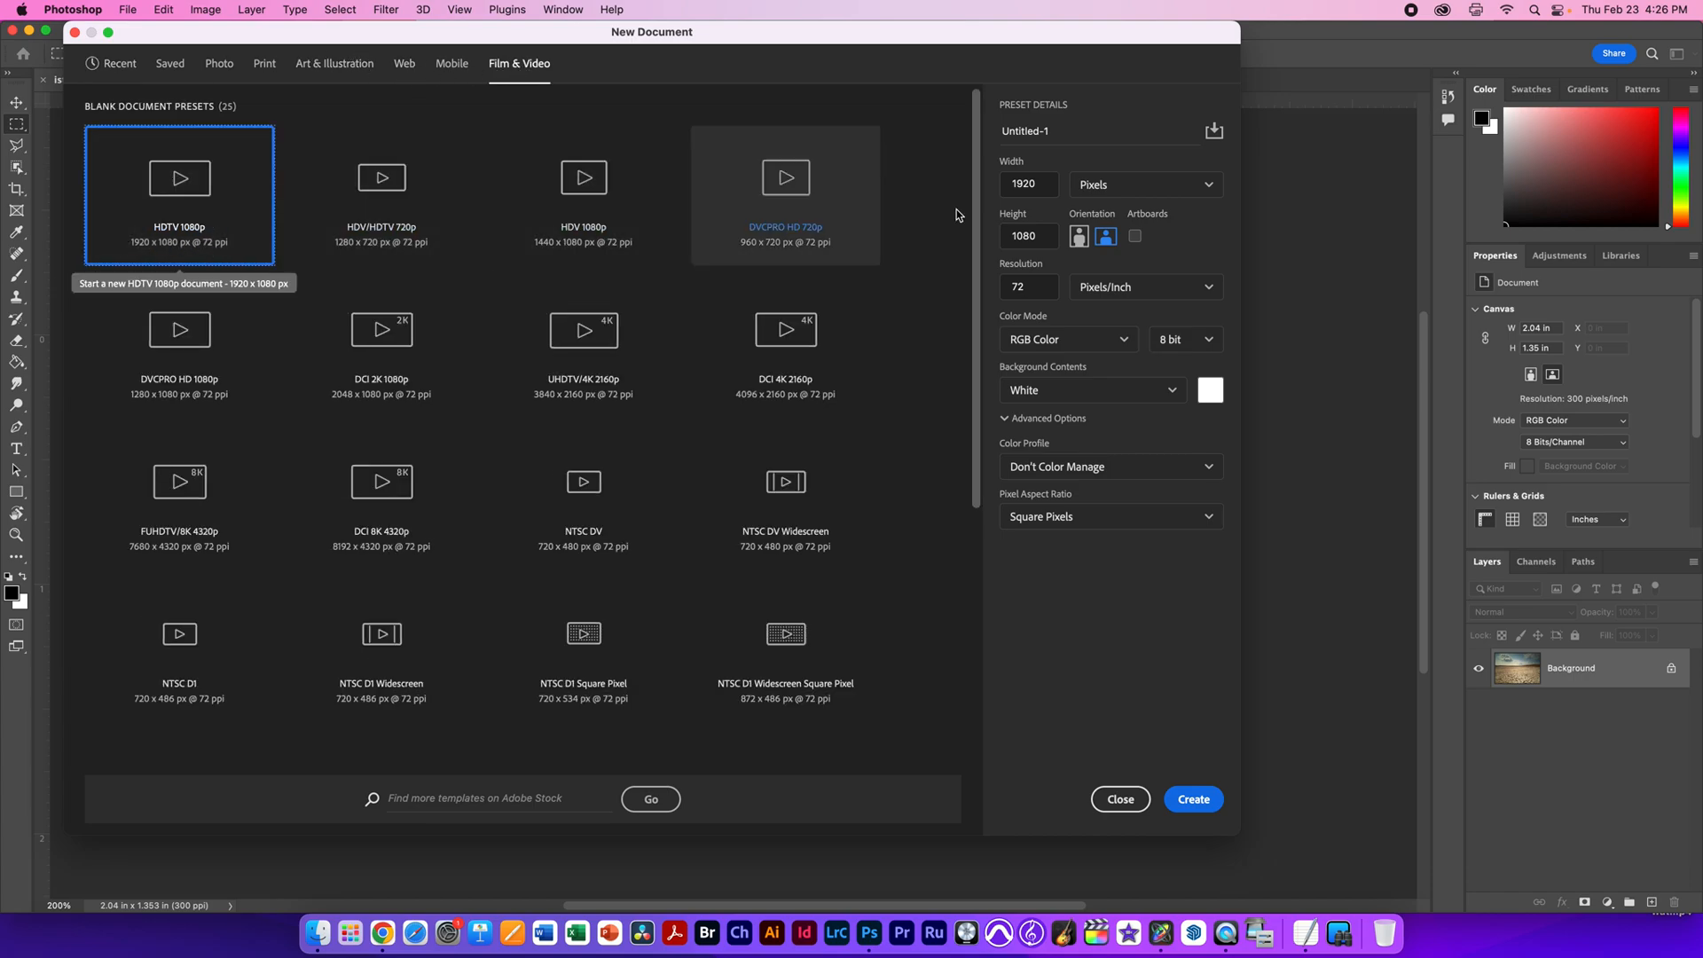
click(1025, 183)
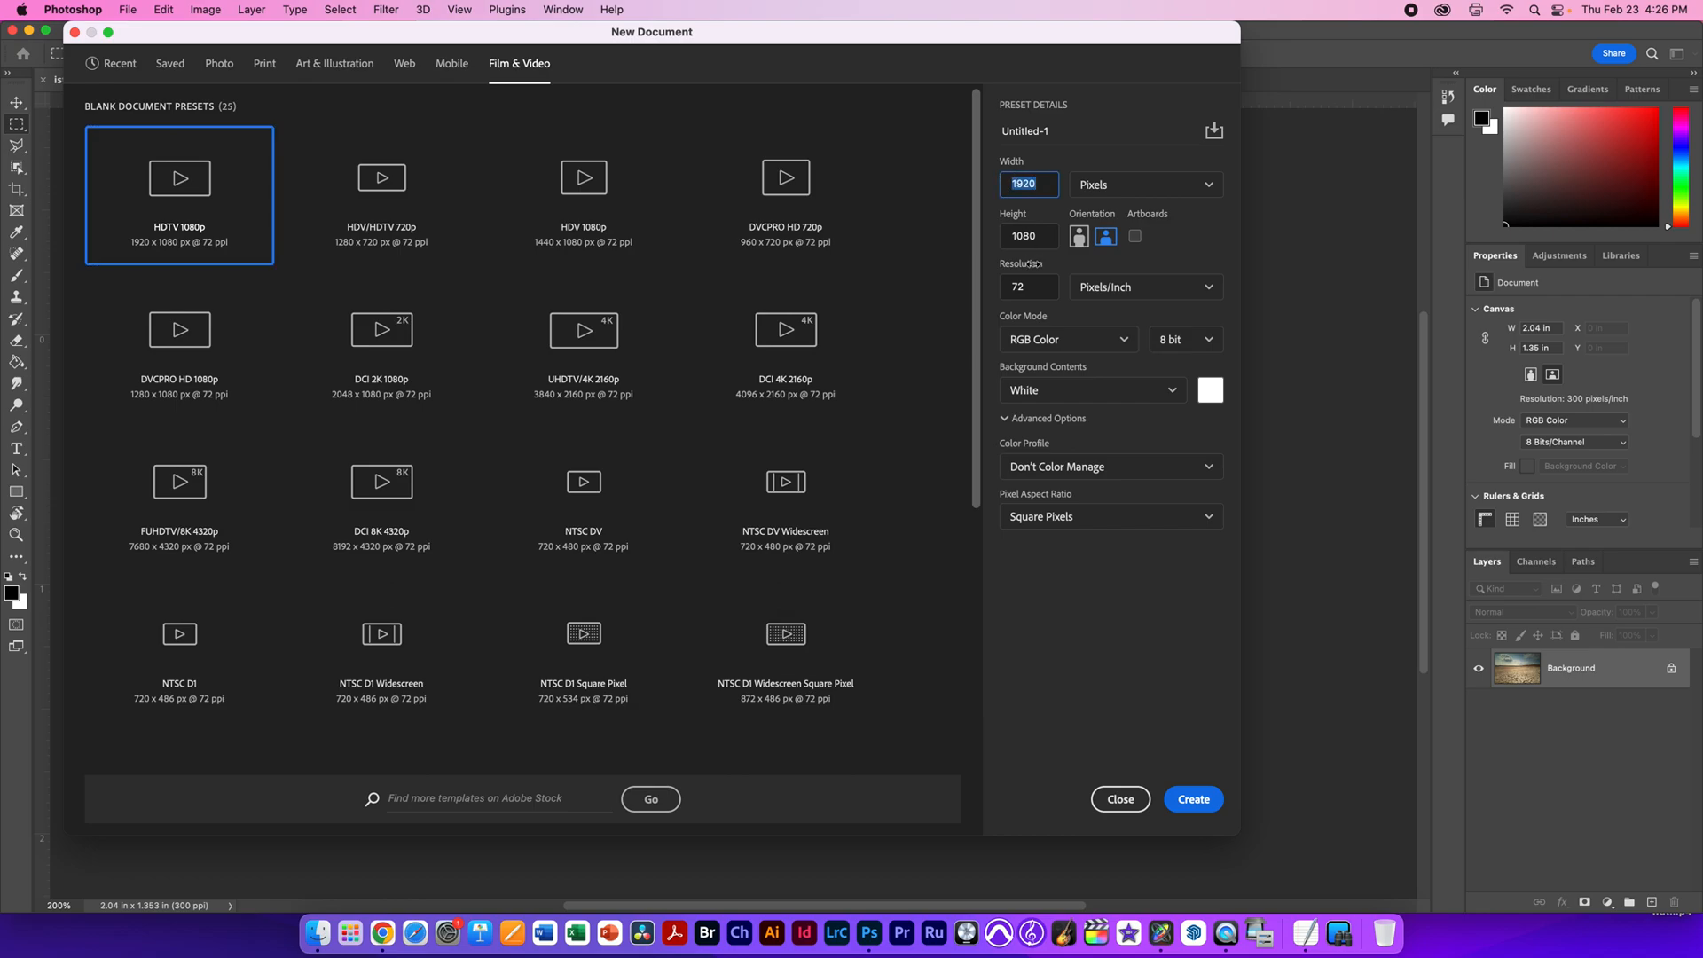
click(1192, 798)
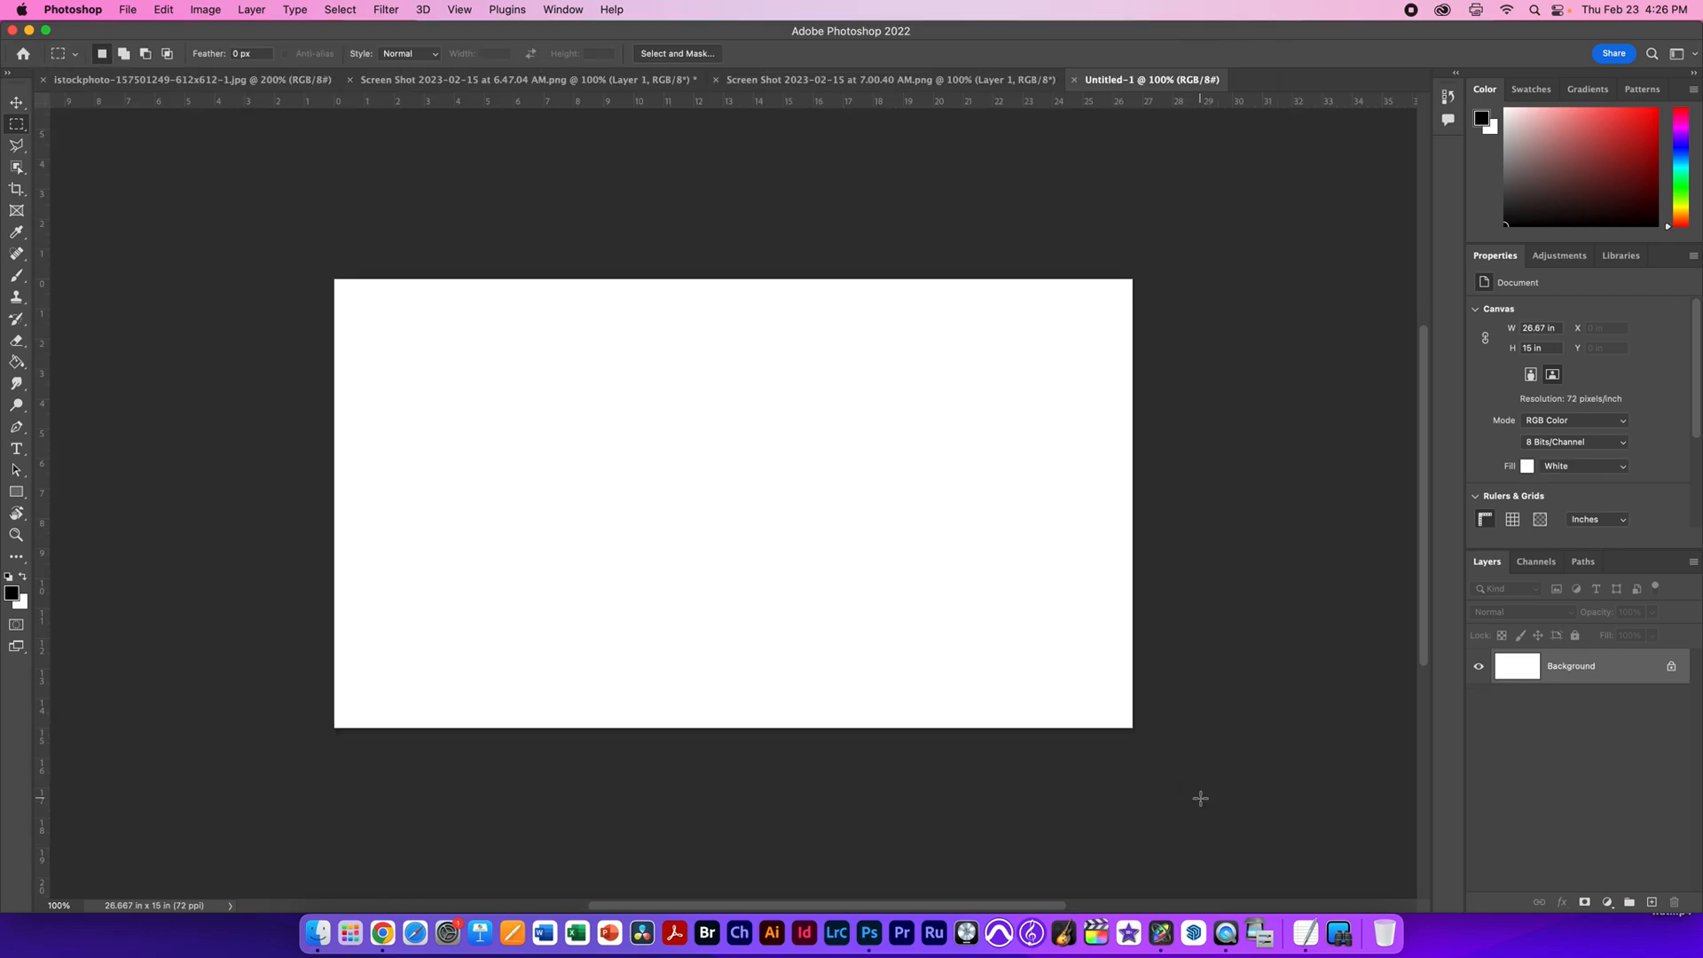
mouse_move(815, 263)
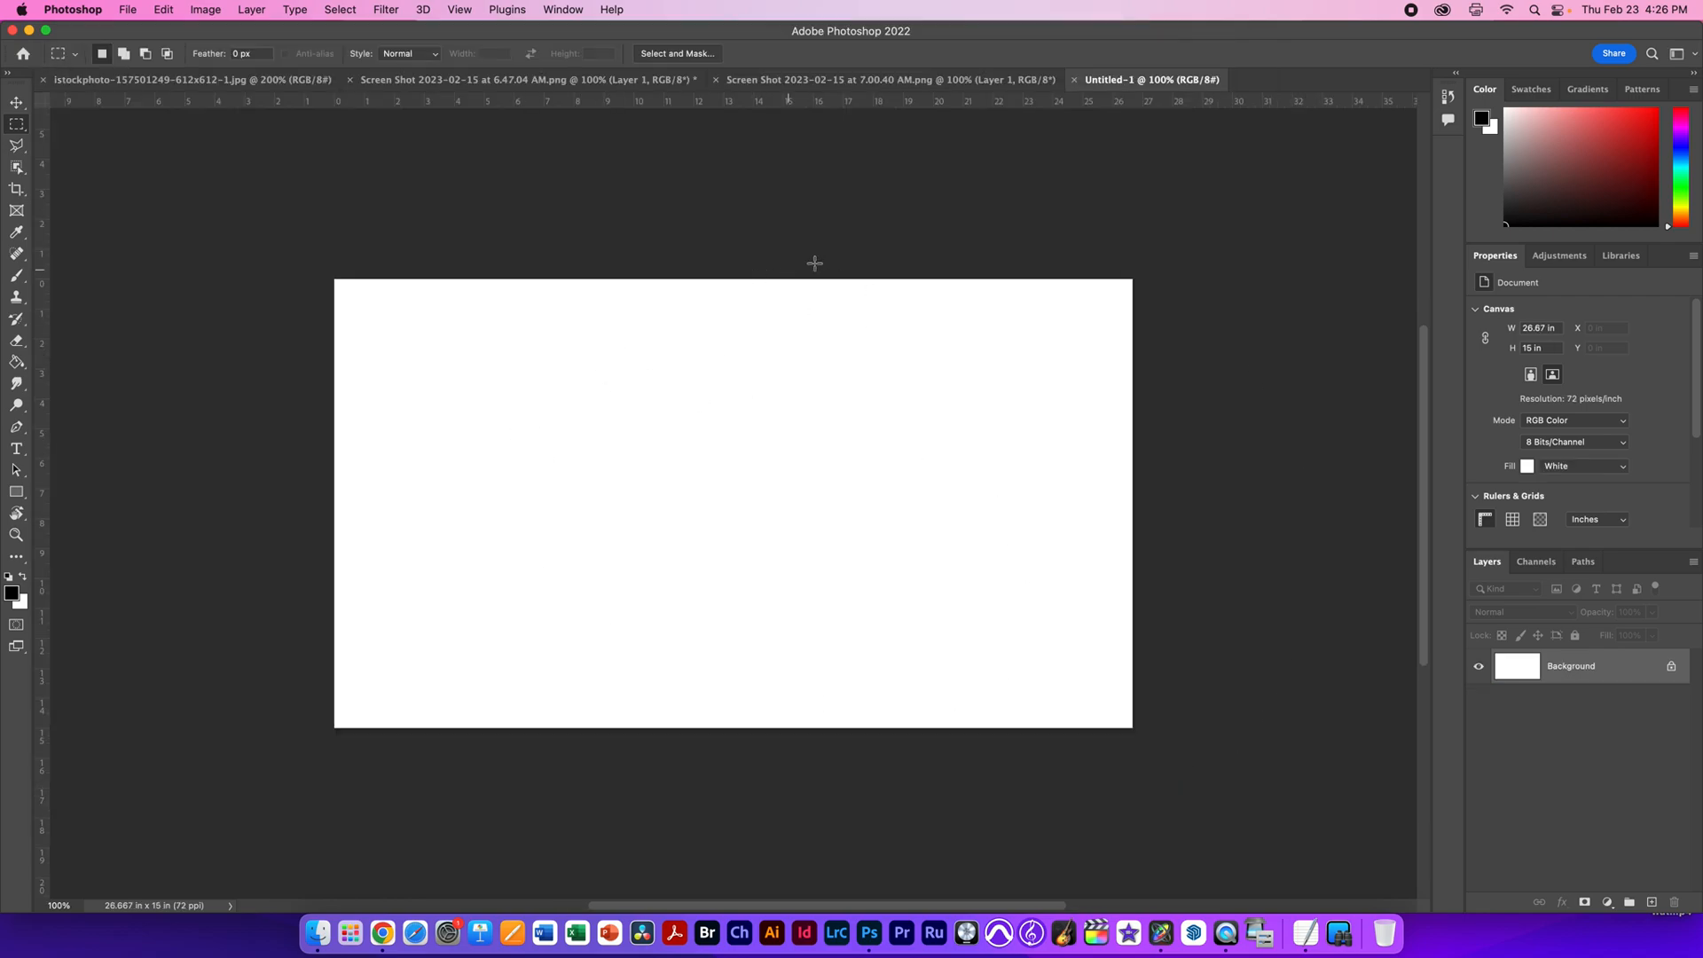
mouse_move(912, 365)
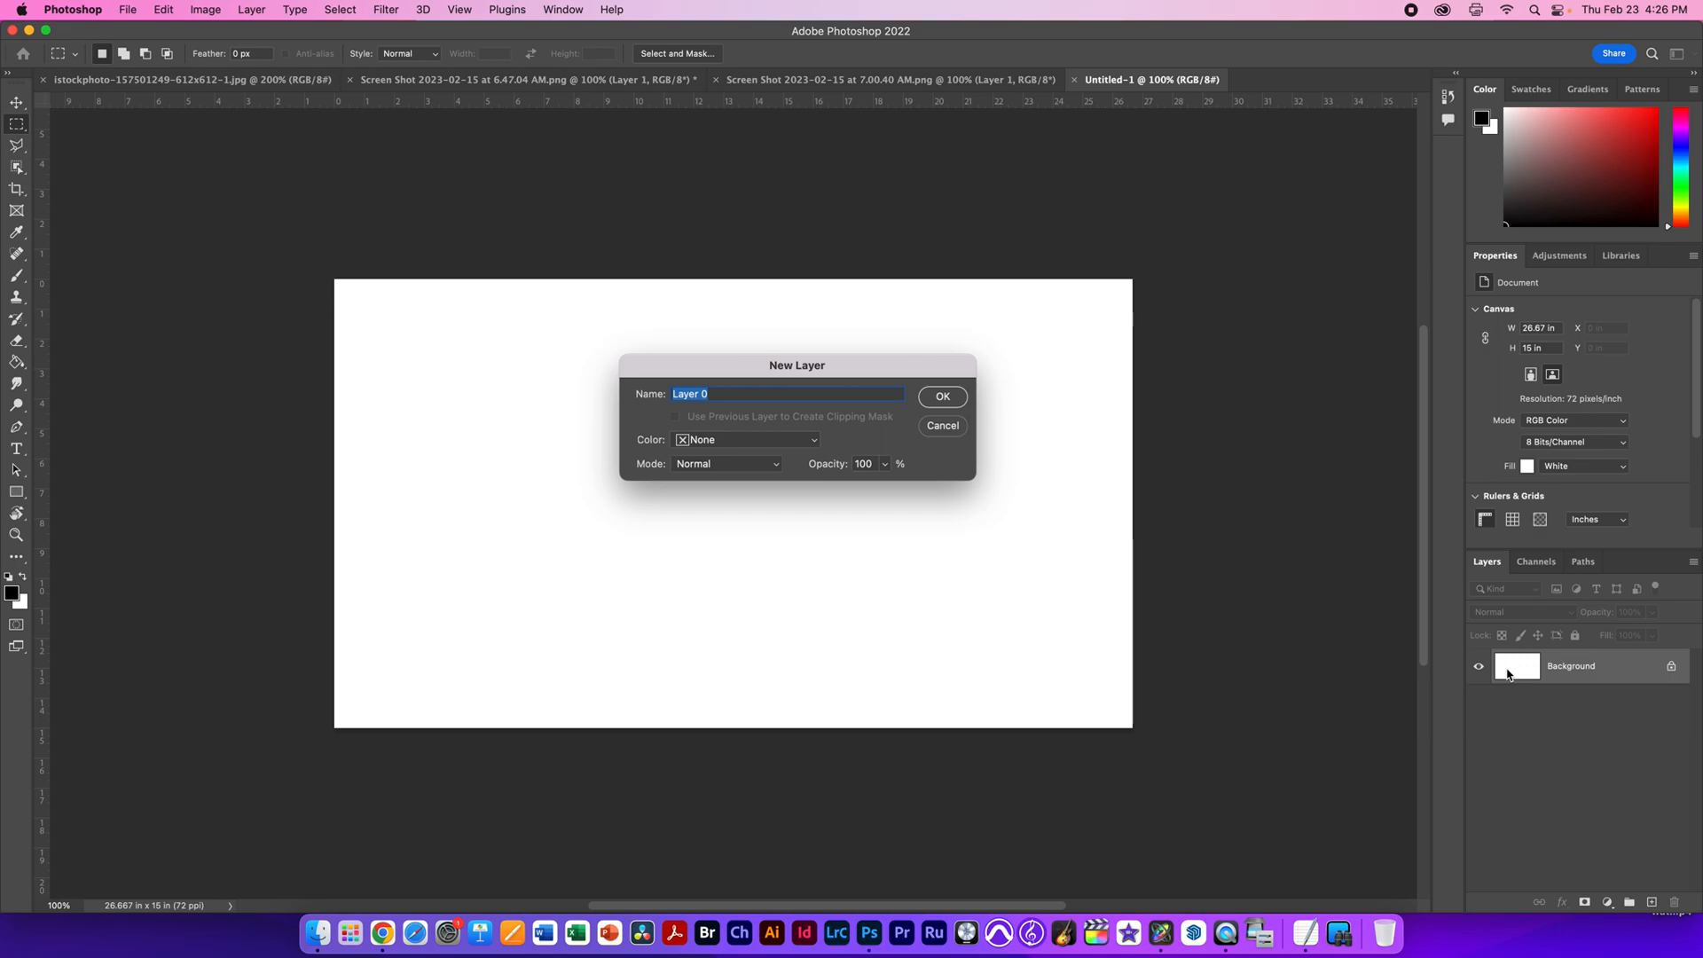
Step: Convert the locked Background to editable Layer 0, then bring up the bowler hat image
click(940, 395)
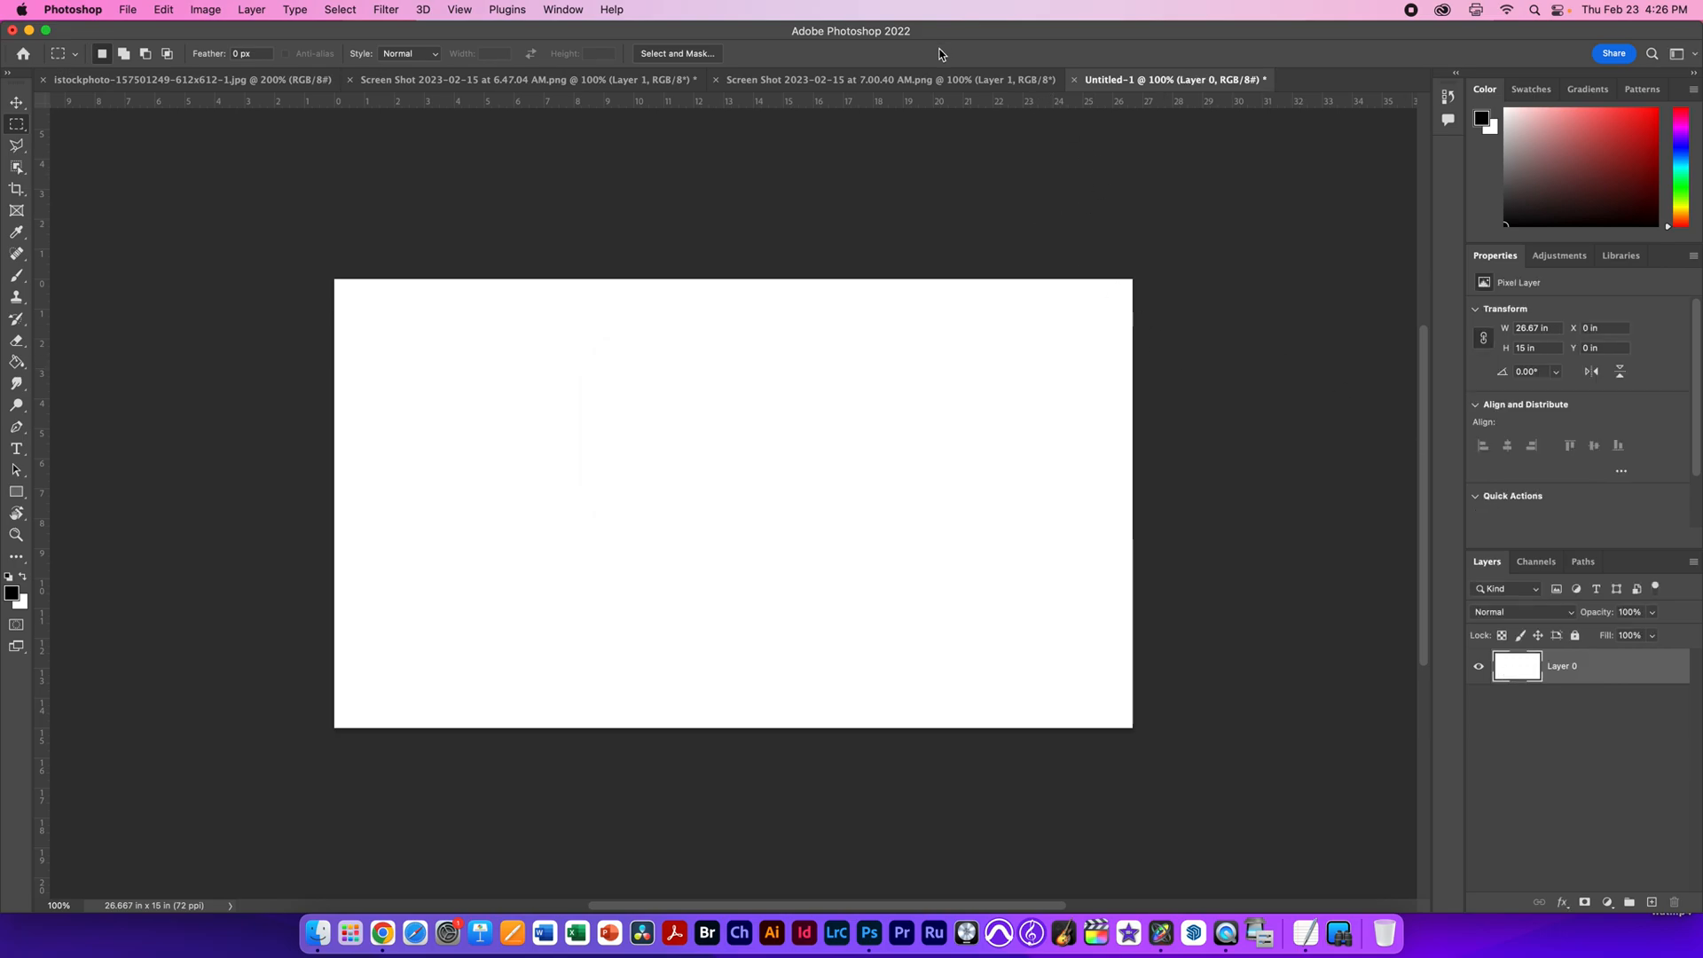
click(885, 79)
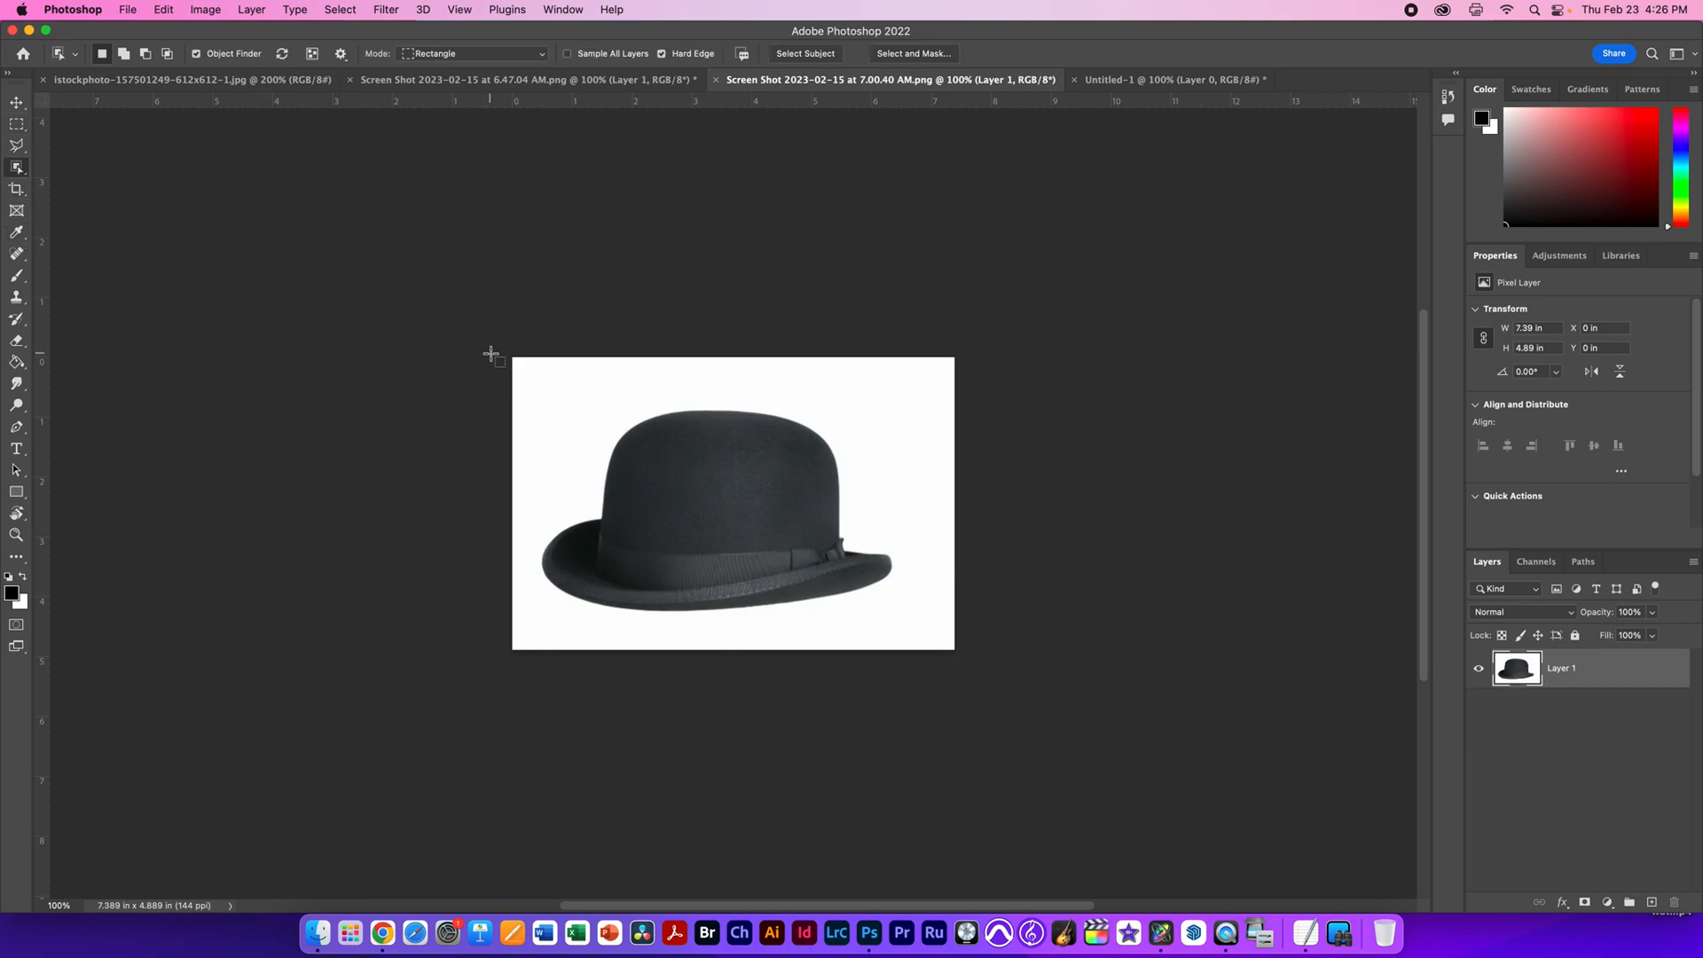
Step: Select the bowler hat for copying into Untitled-1, then bring up the standing man photo
click(803, 53)
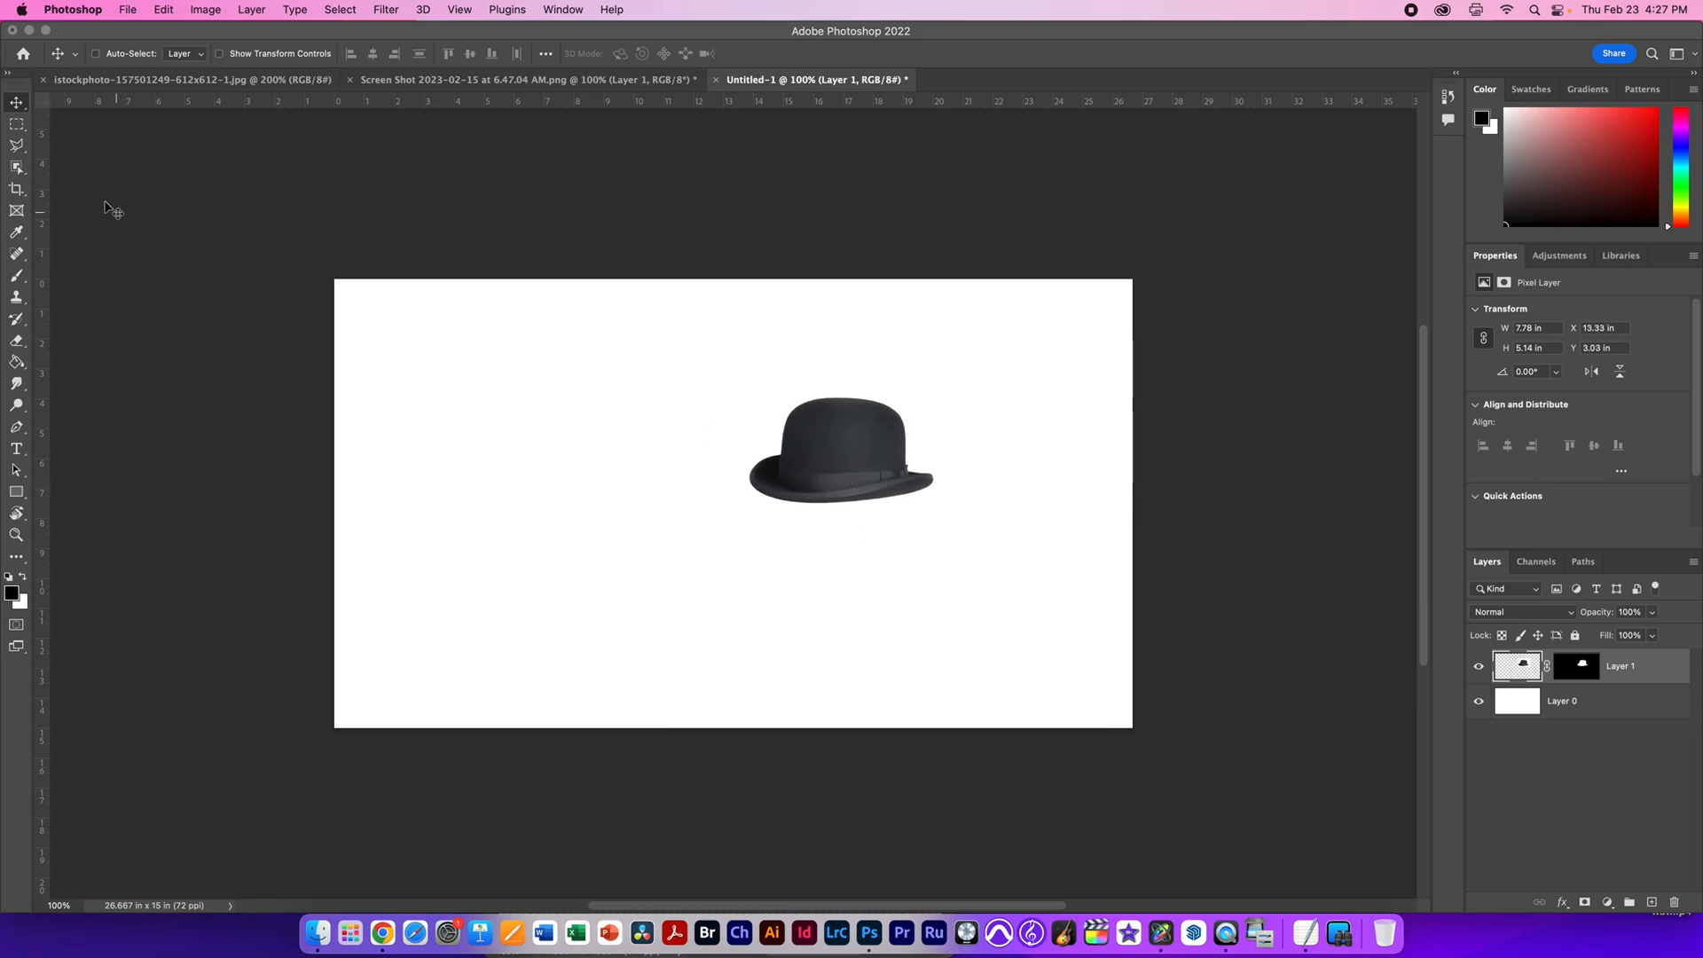
mouse_move(675, 406)
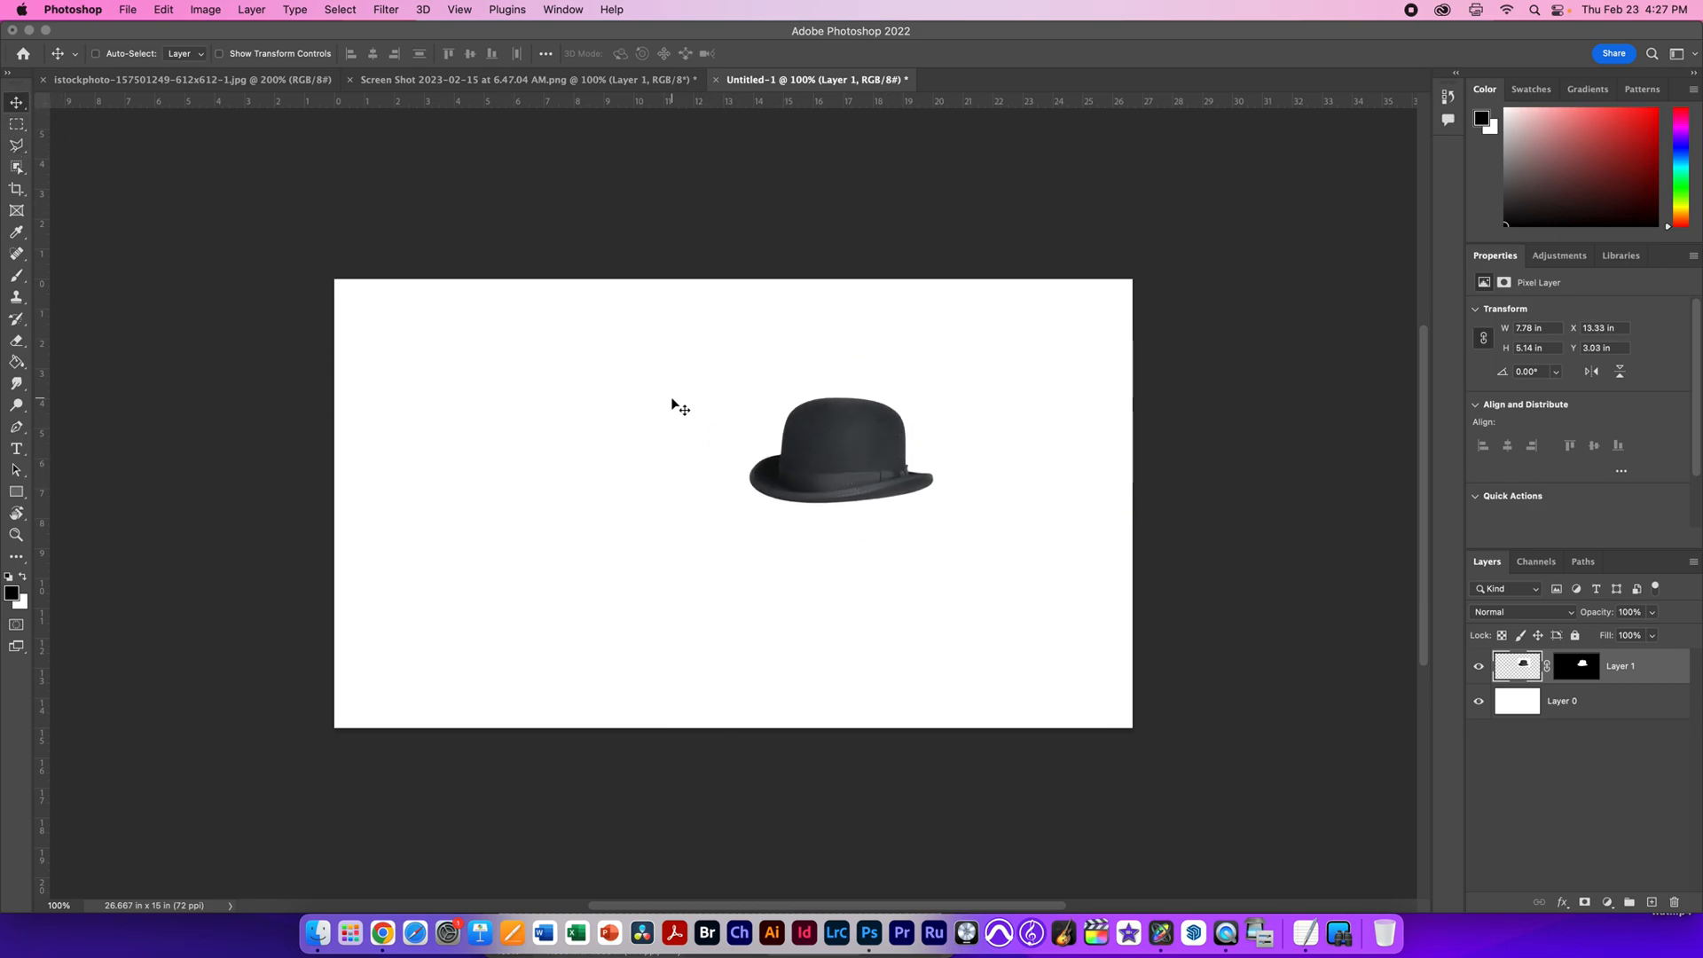
click(521, 80)
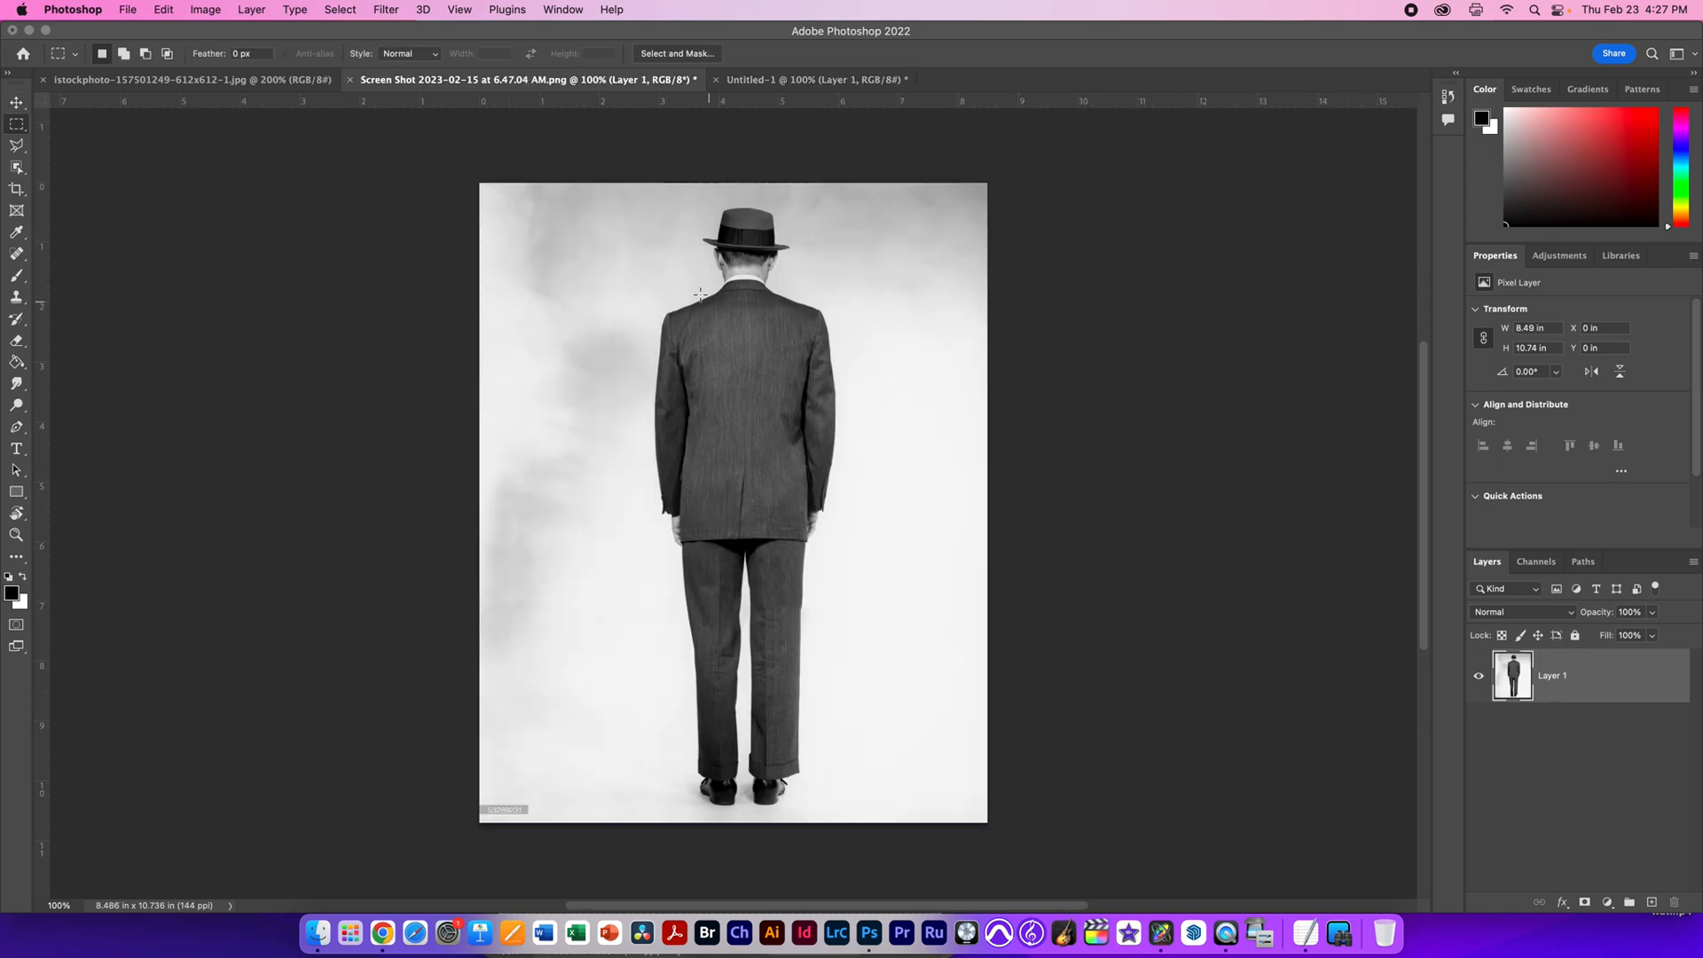
Step: Select the suited man with Object Selection, then shrink and place him beside the hat as Layer 2
click(18, 167)
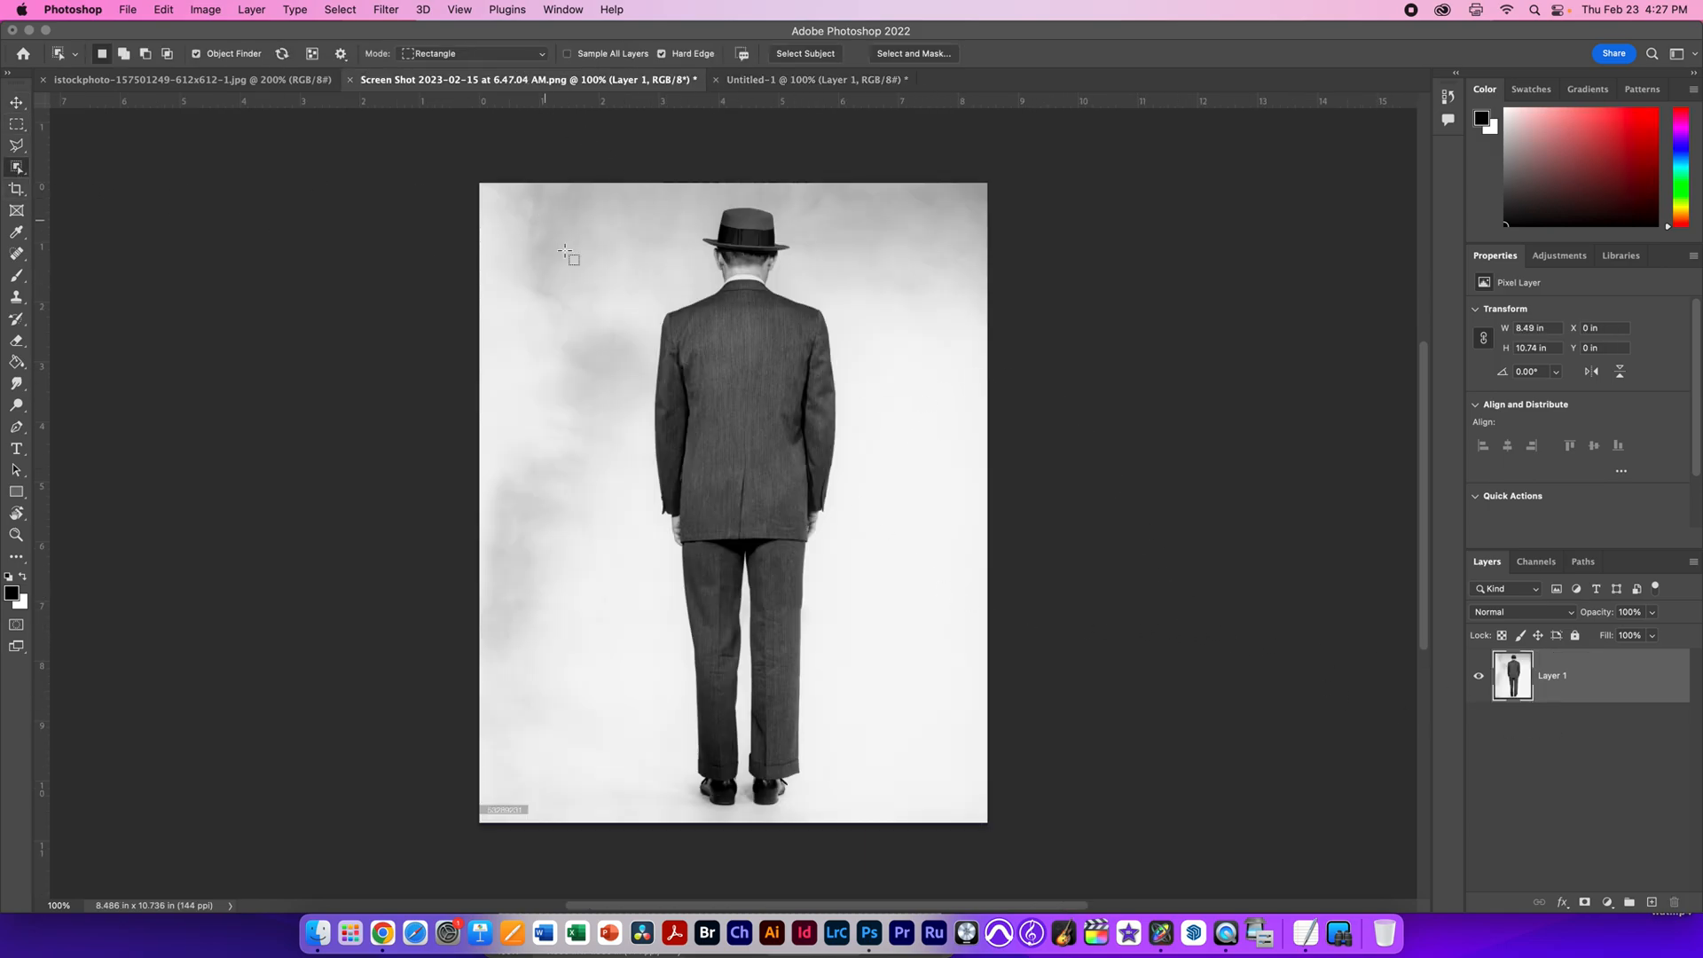
drag(578, 187, 886, 808)
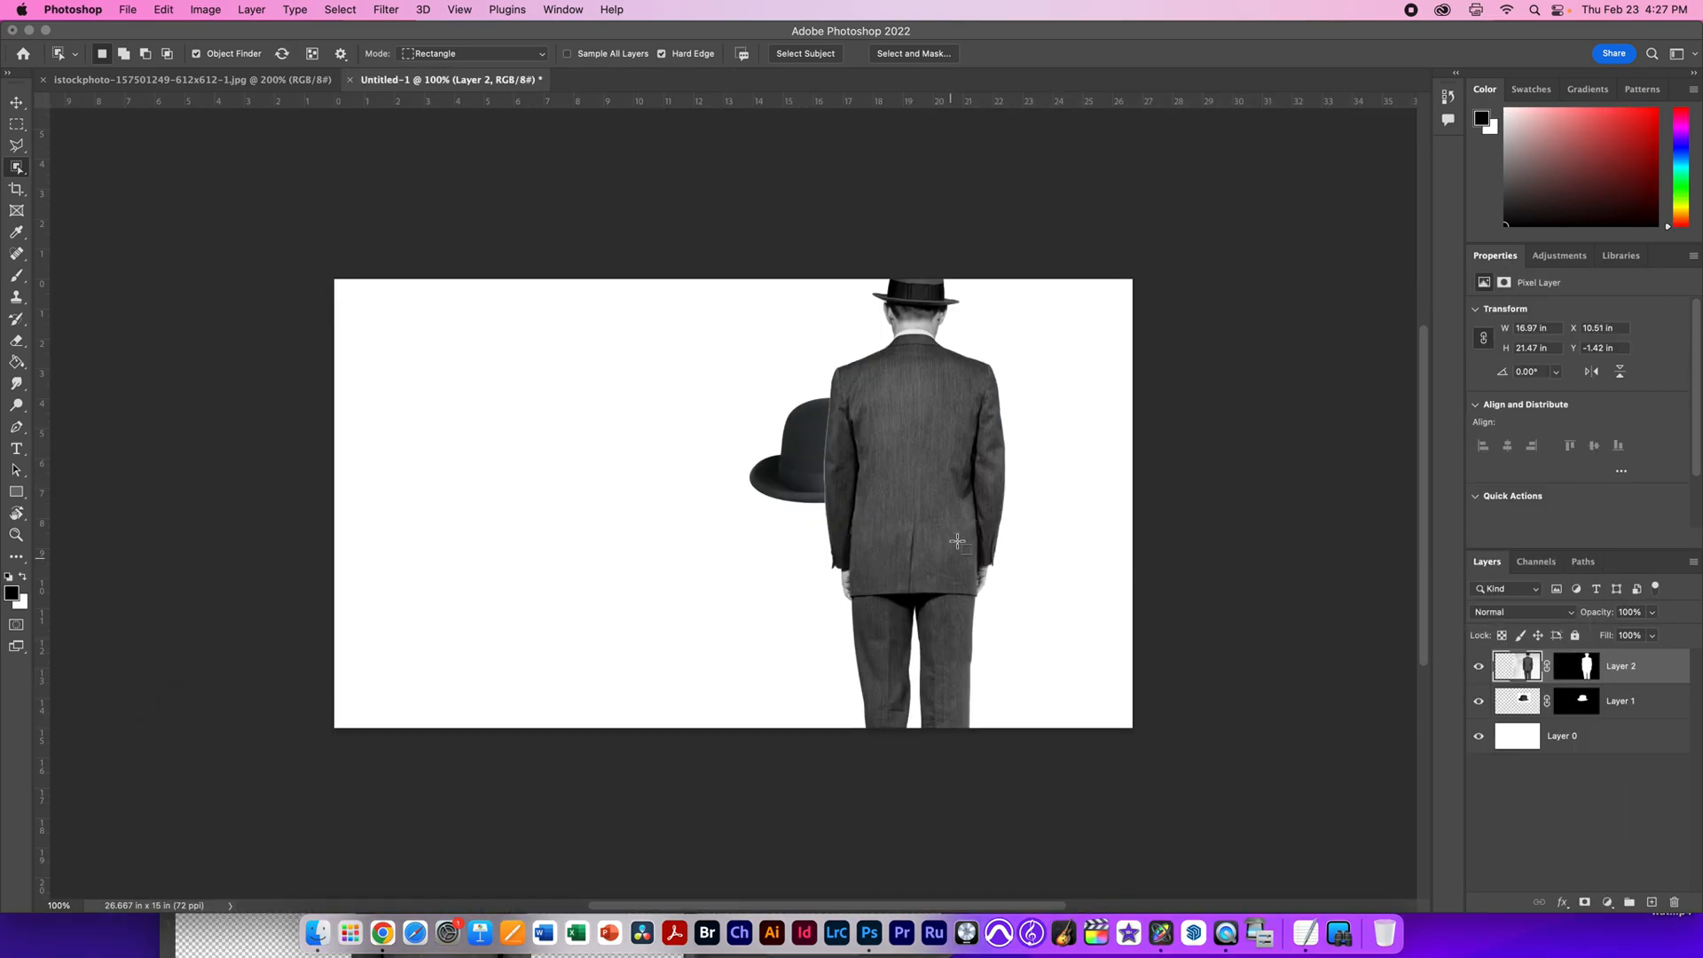
click(18, 103)
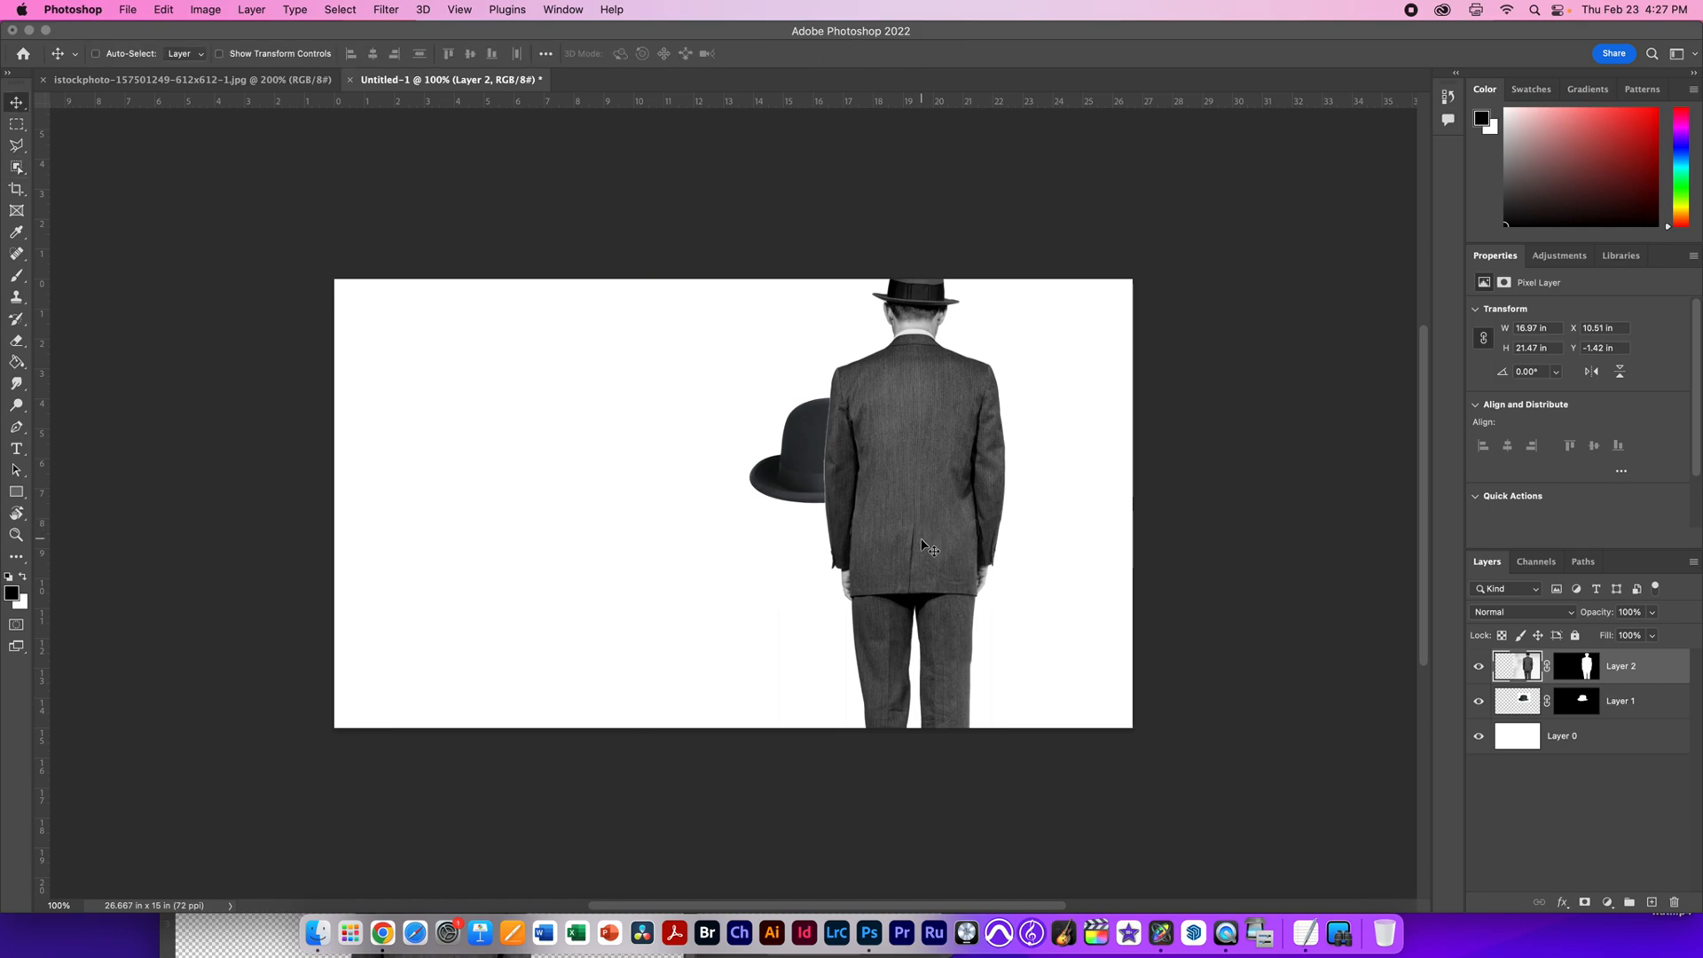
drag(922, 543, 727, 489)
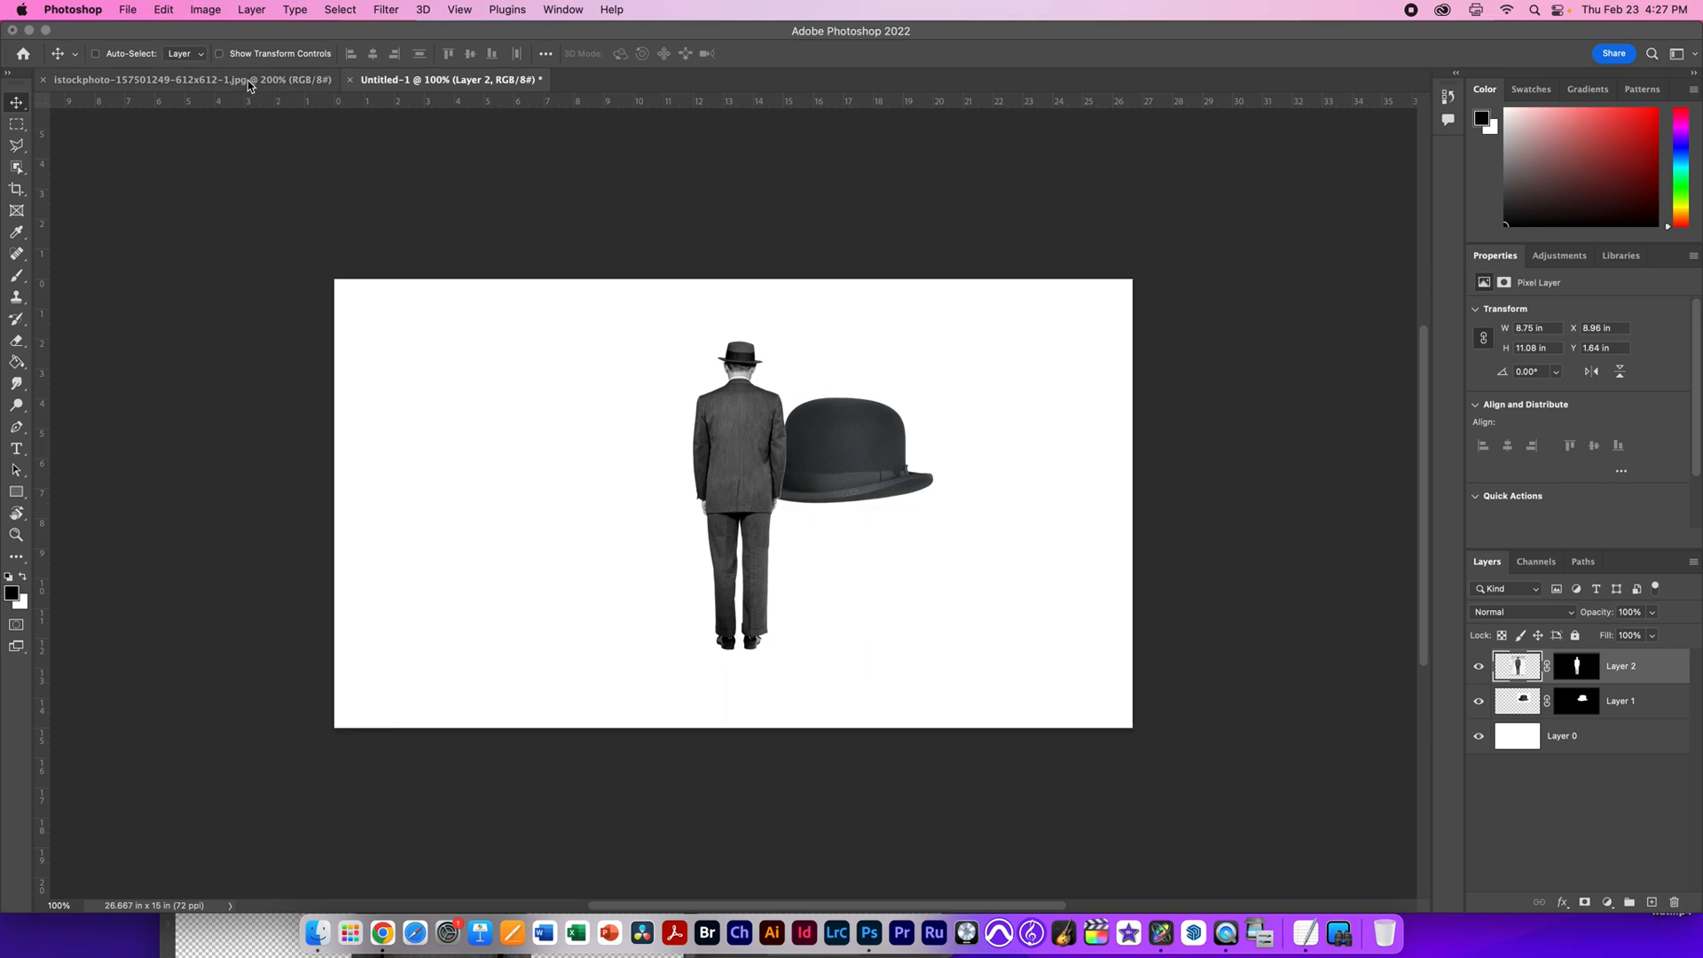
Step: Bring the cracked desert photo into Untitled-1 as Layer 3 scaled to full canvas height
click(192, 80)
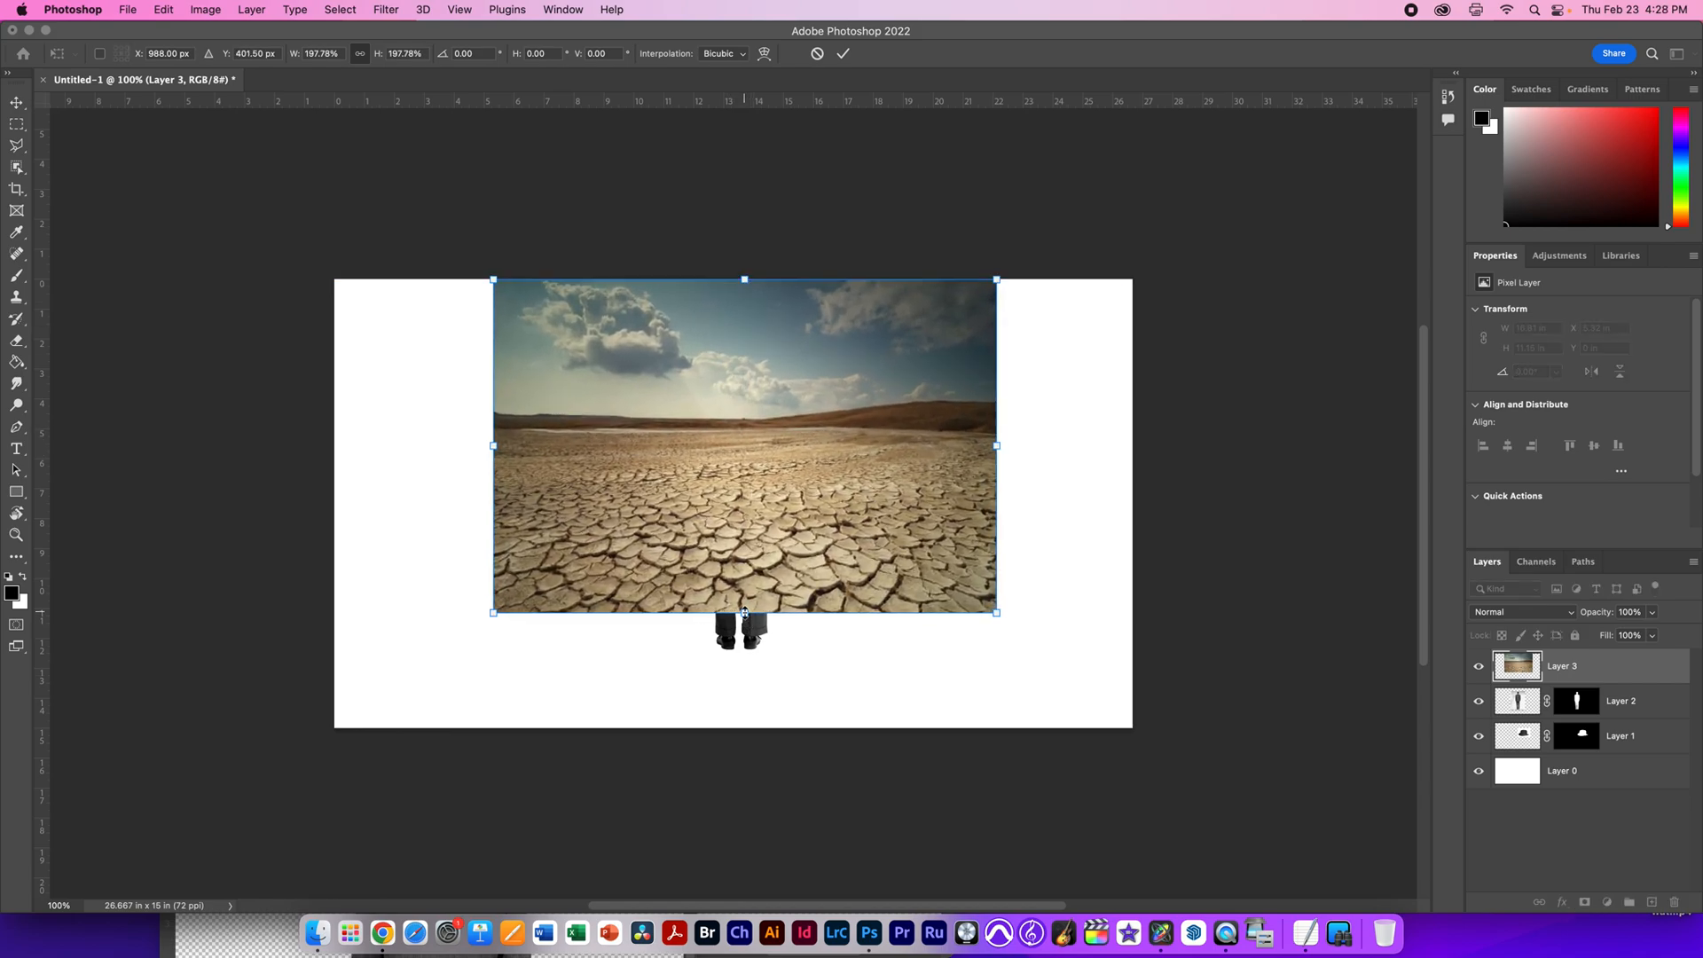
click(842, 53)
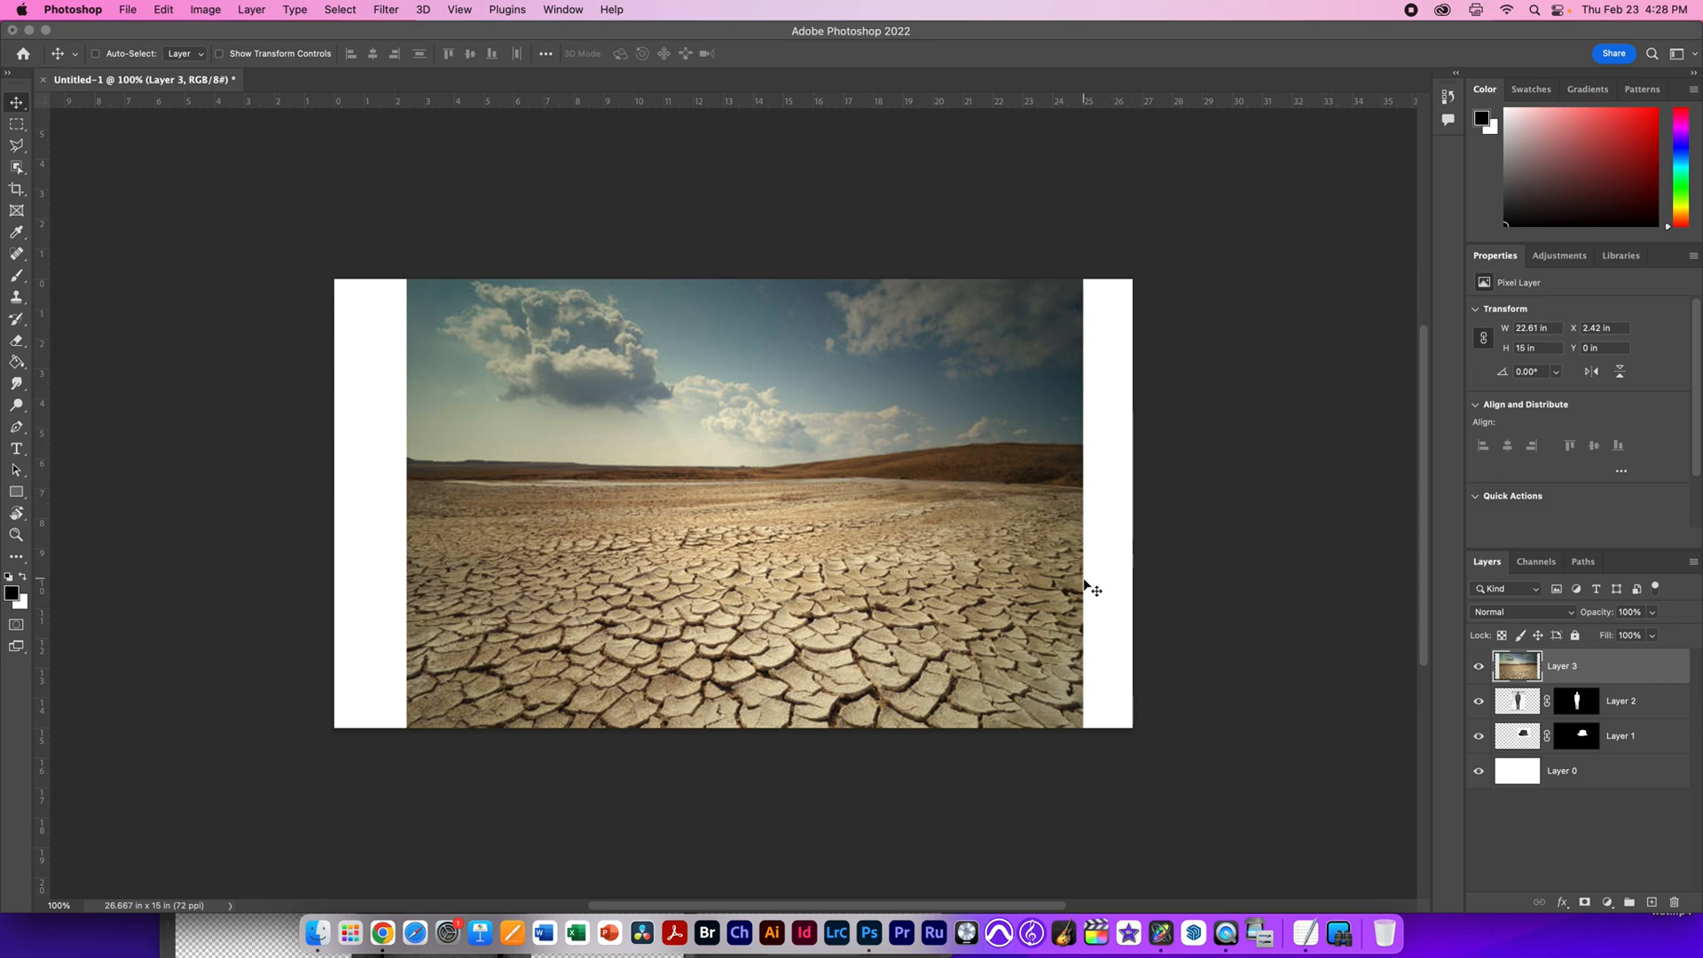
click(18, 124)
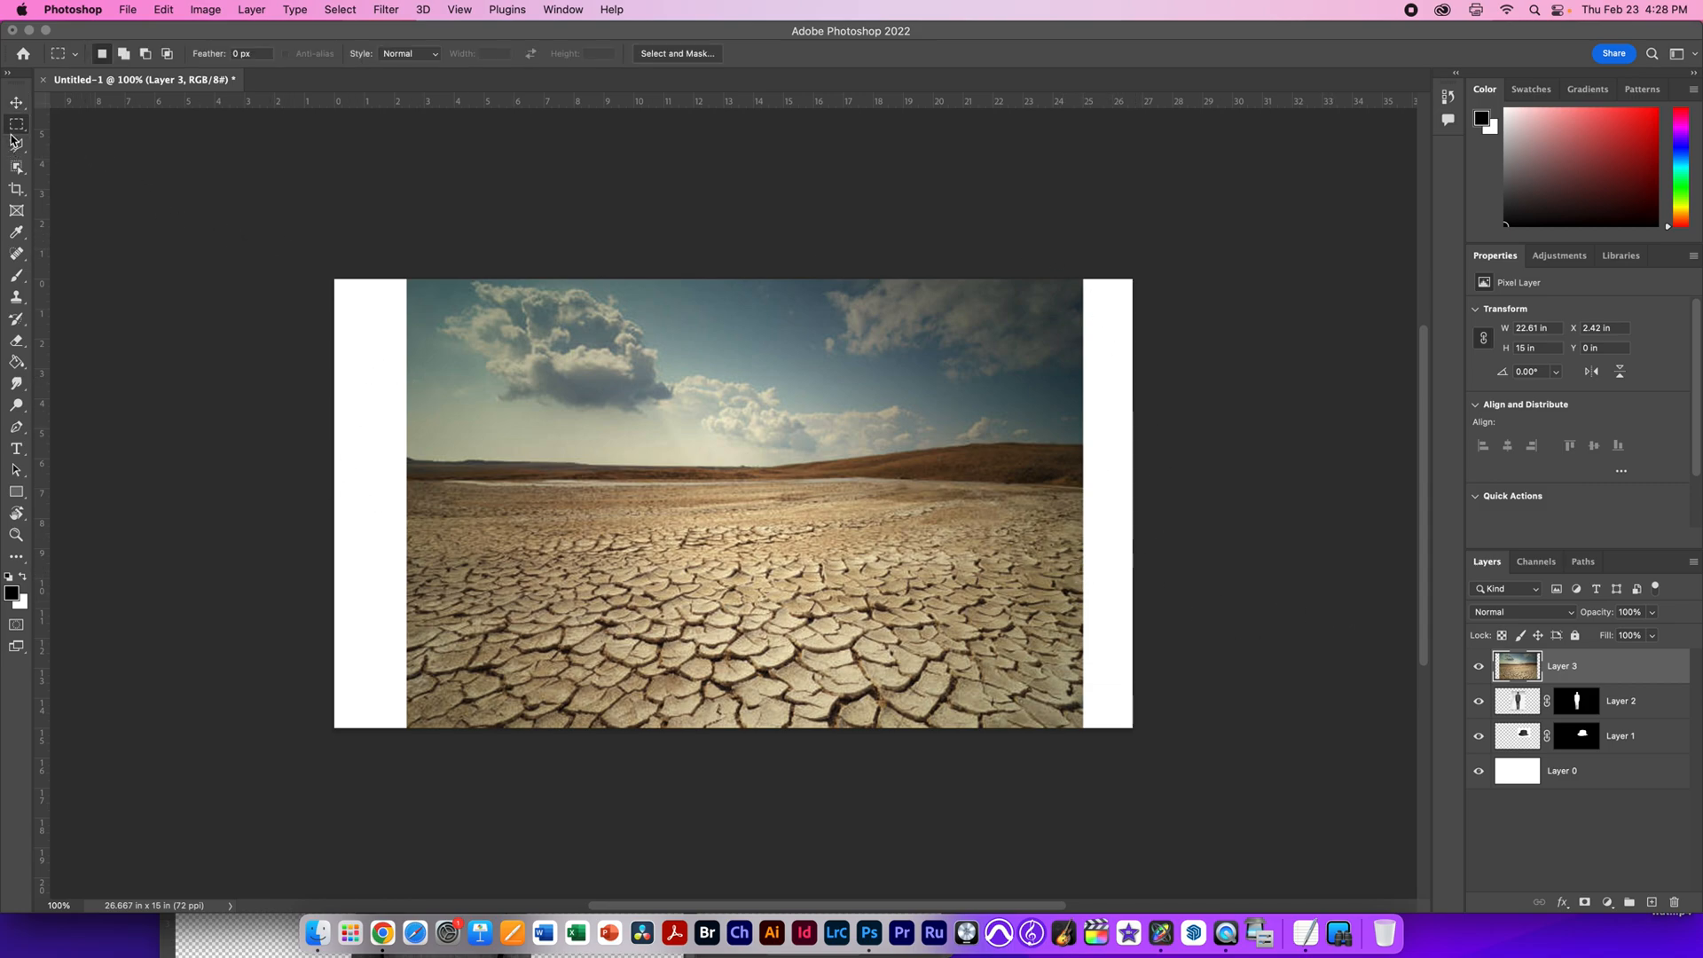
Step: Marquee the whole canvas and Content-Aware fill the desert's white side strips
drag(380, 284, 380, 651)
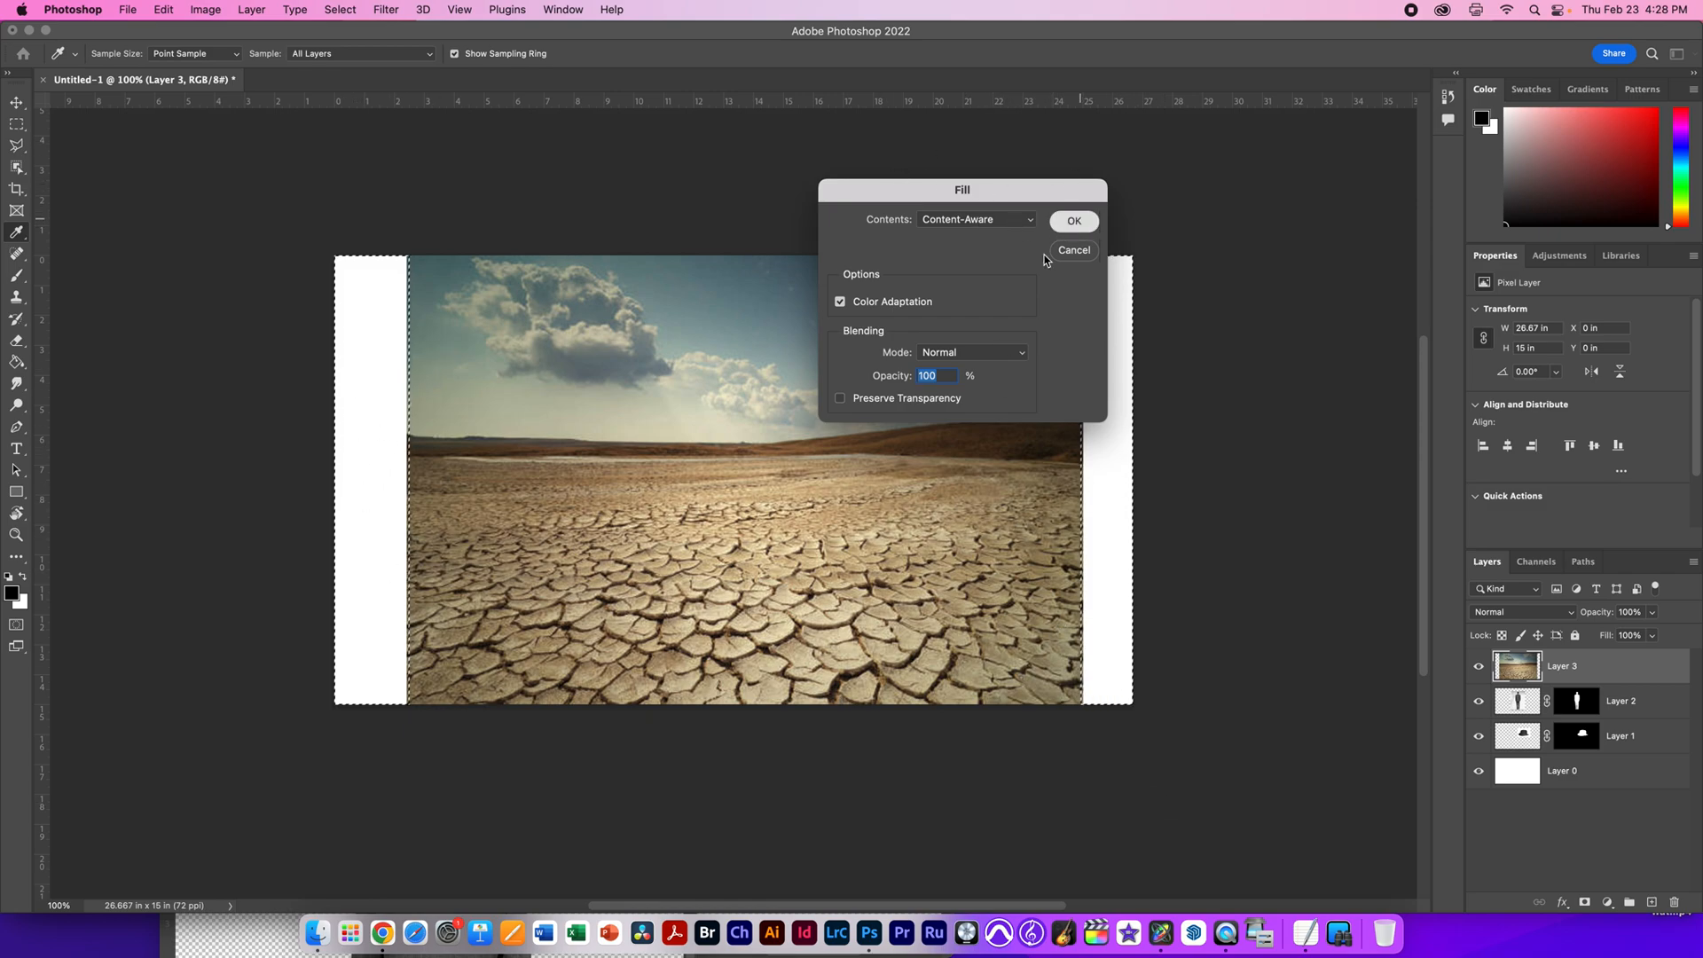
click(1073, 222)
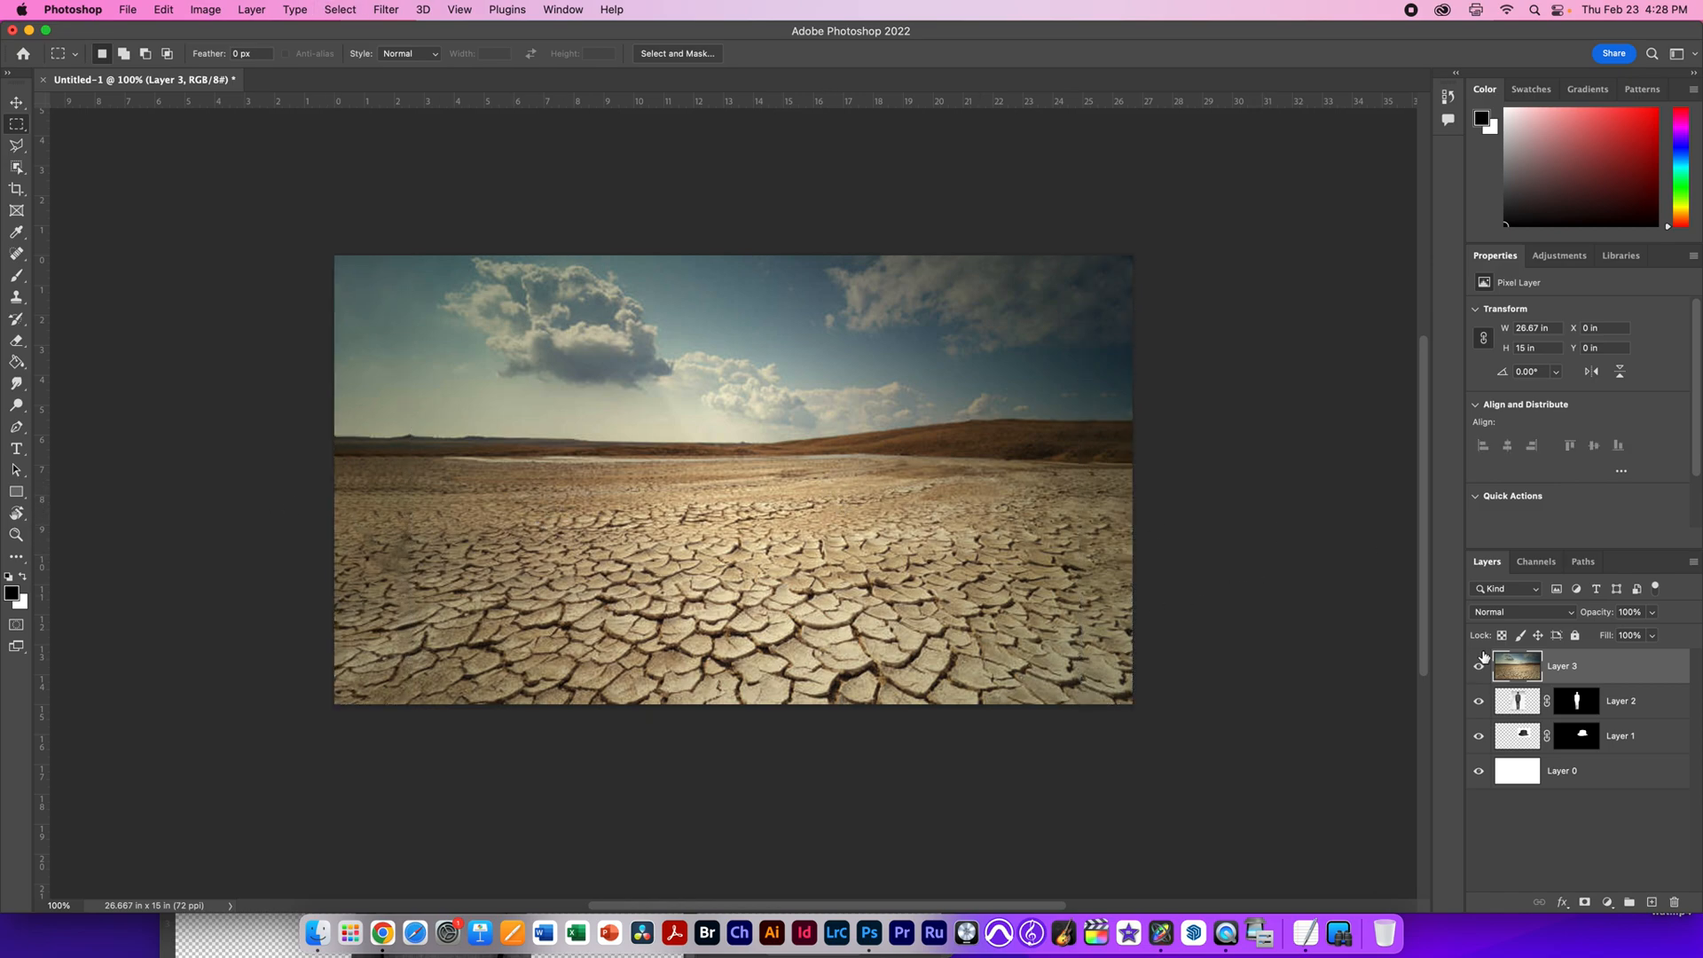
mouse_move(1300, 583)
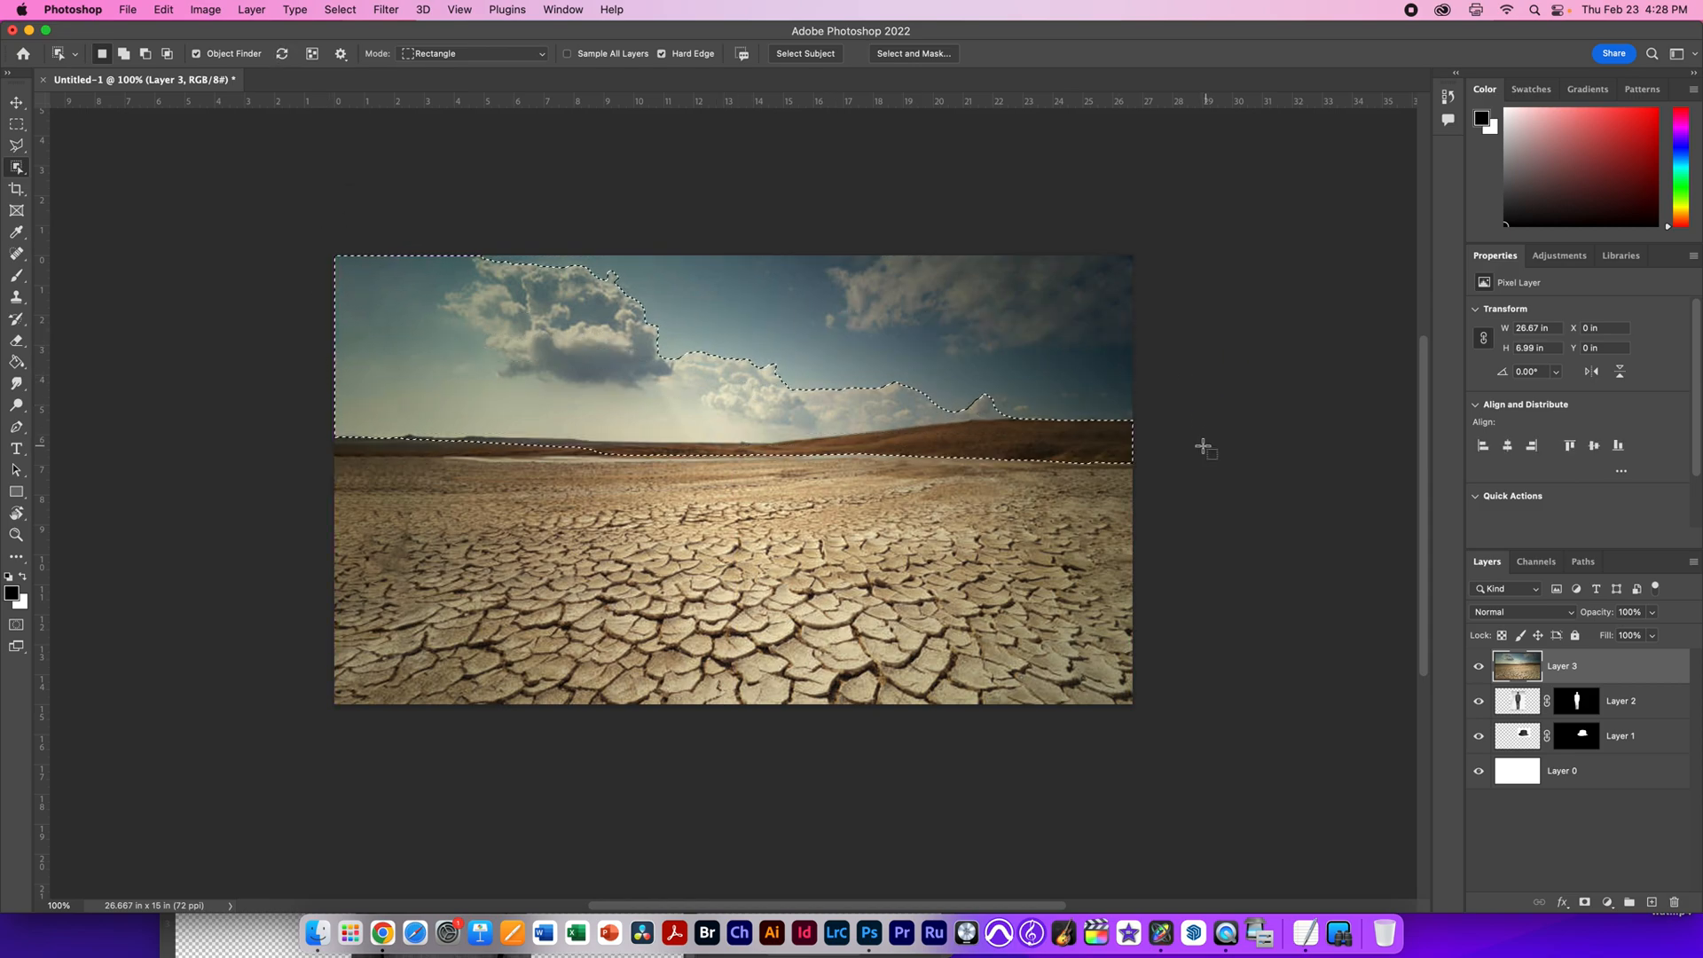
Step: Mask the sky out of the desert Layer 3 with Object Selection and apply the mask
click(17, 165)
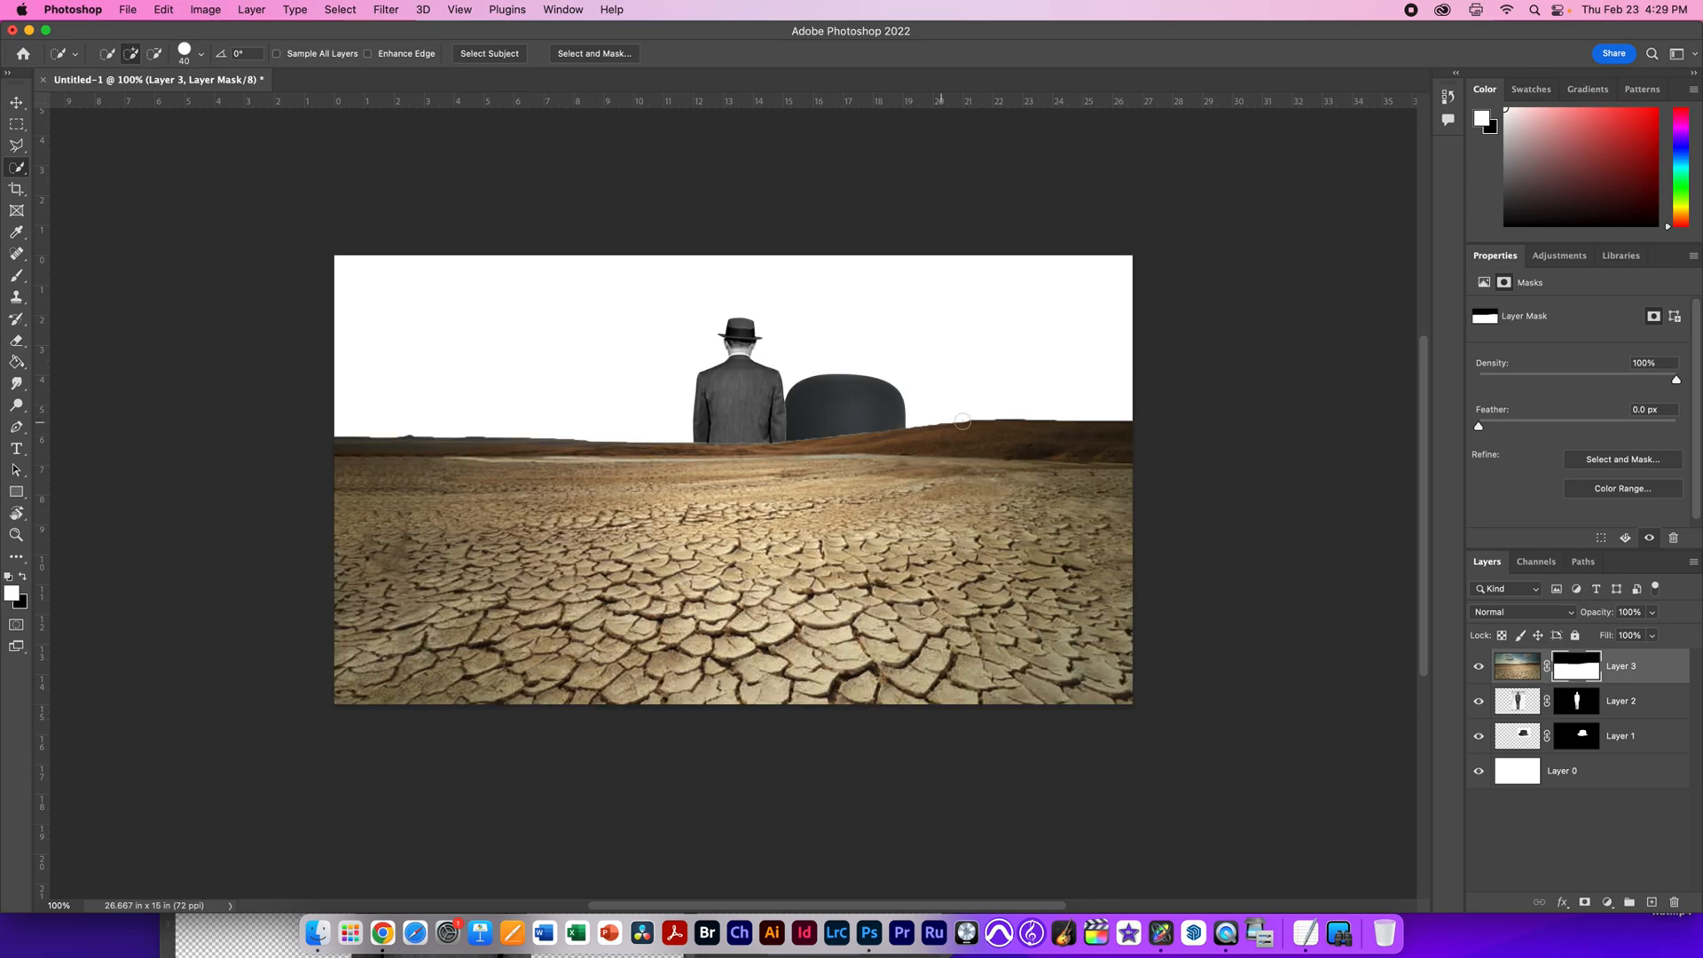
click(1516, 665)
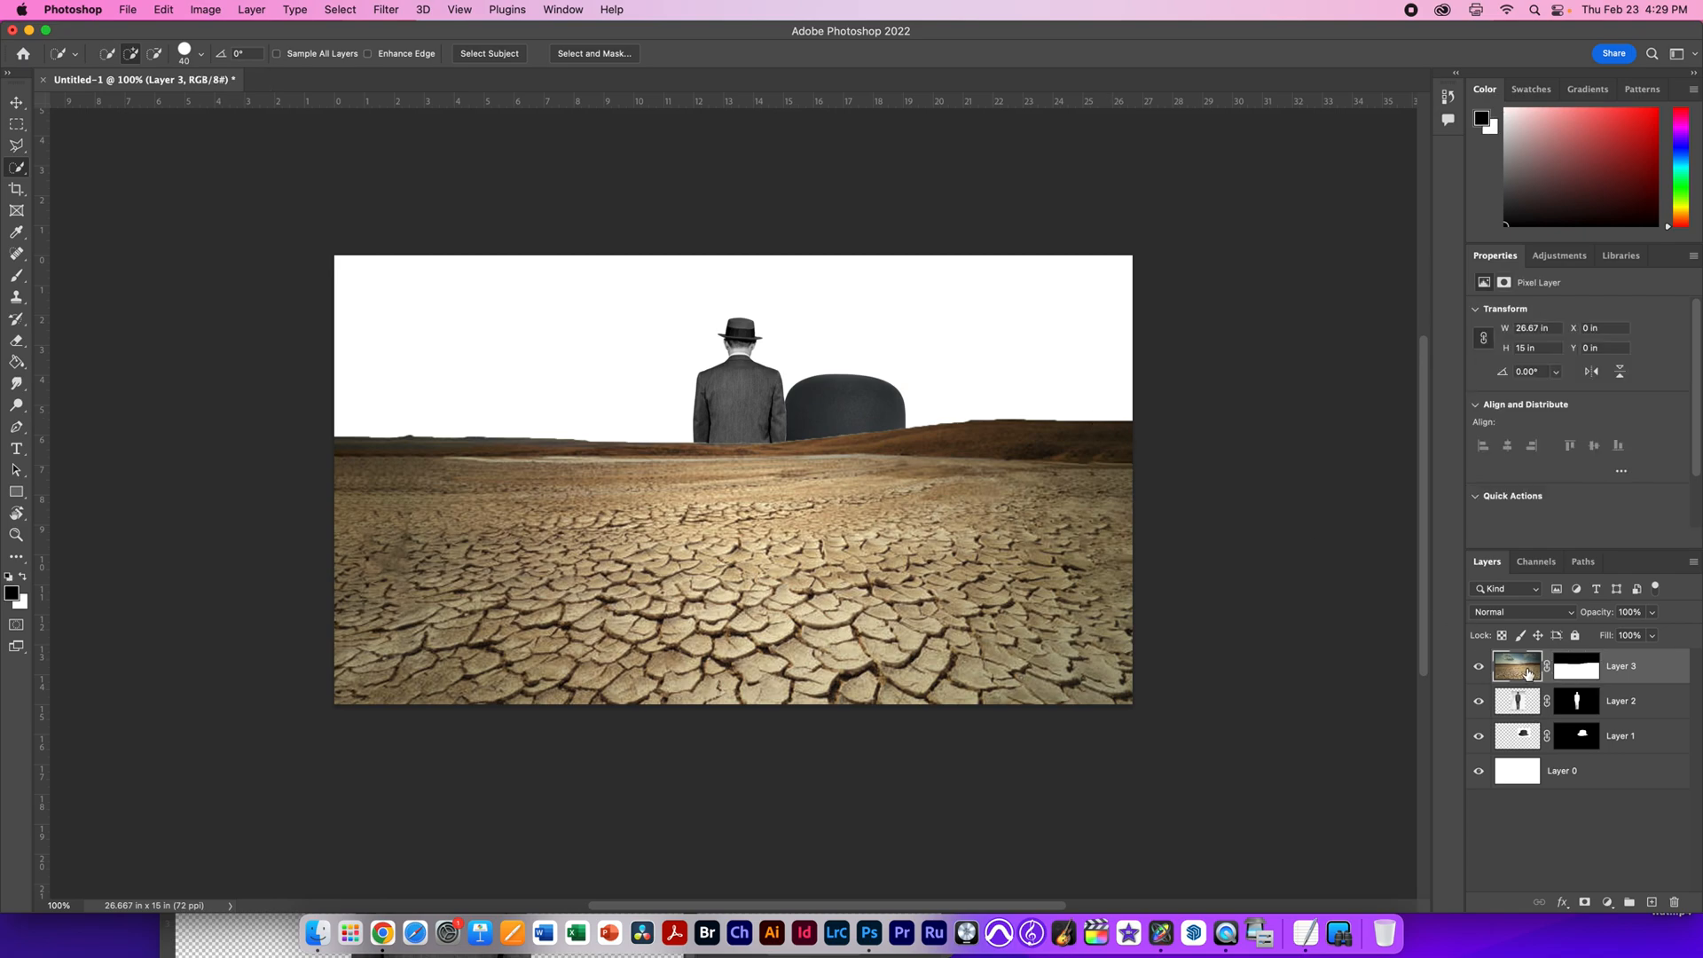
mouse_move(1580, 699)
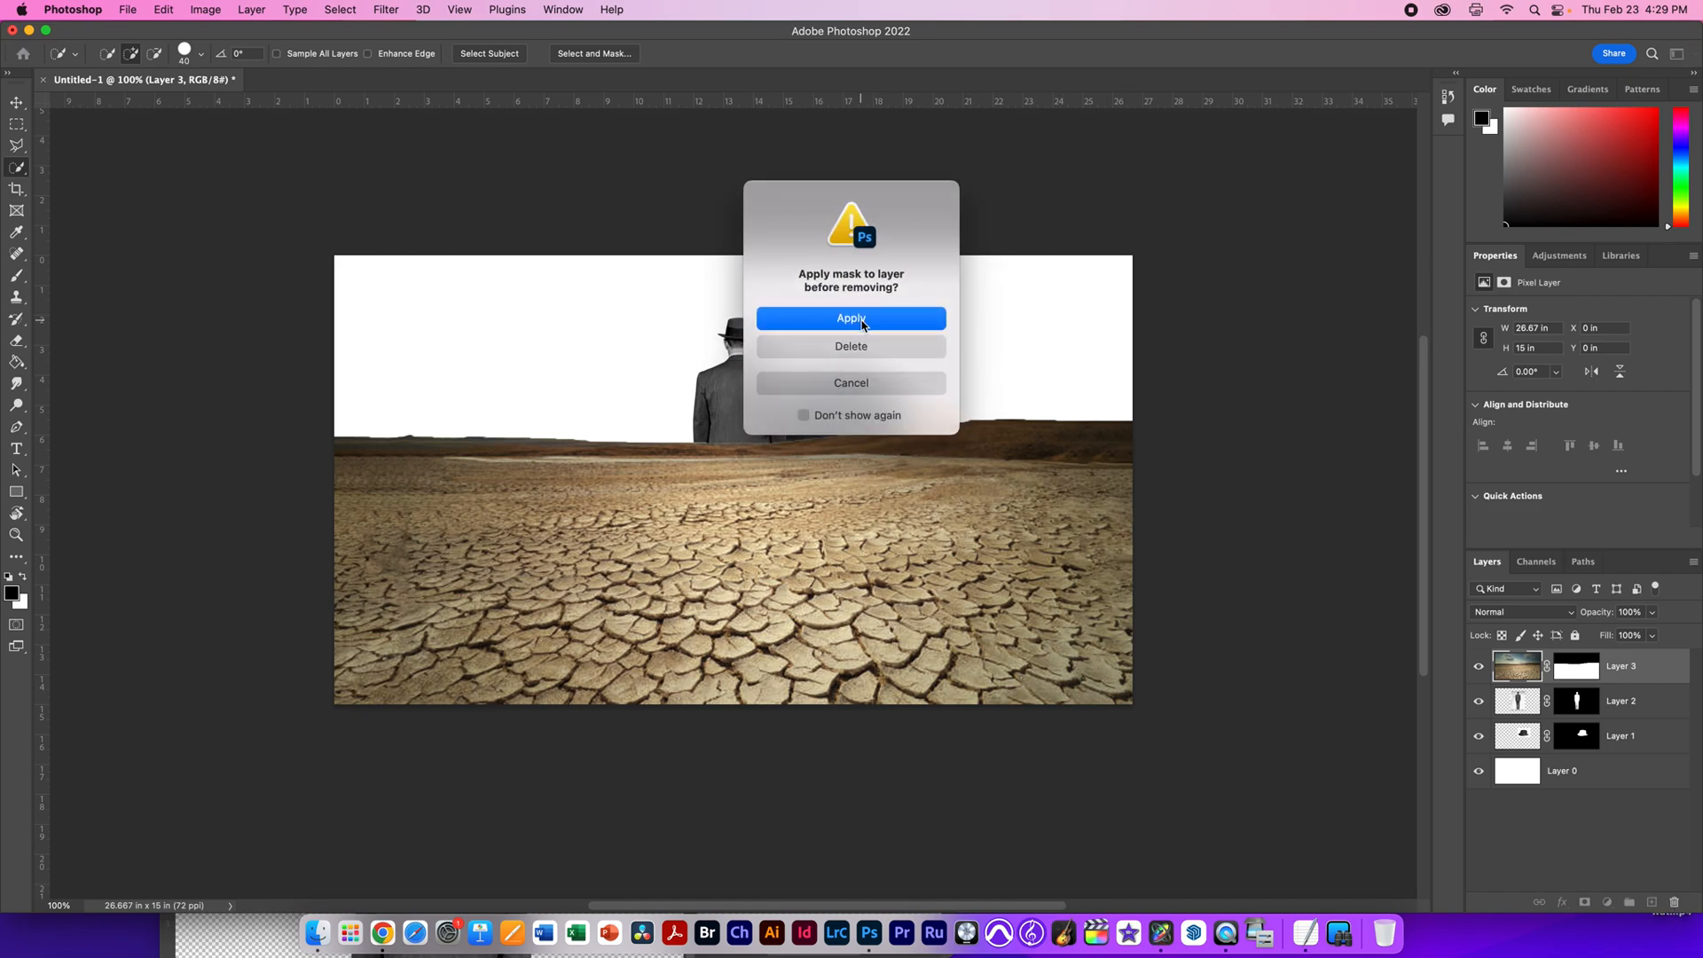
click(850, 318)
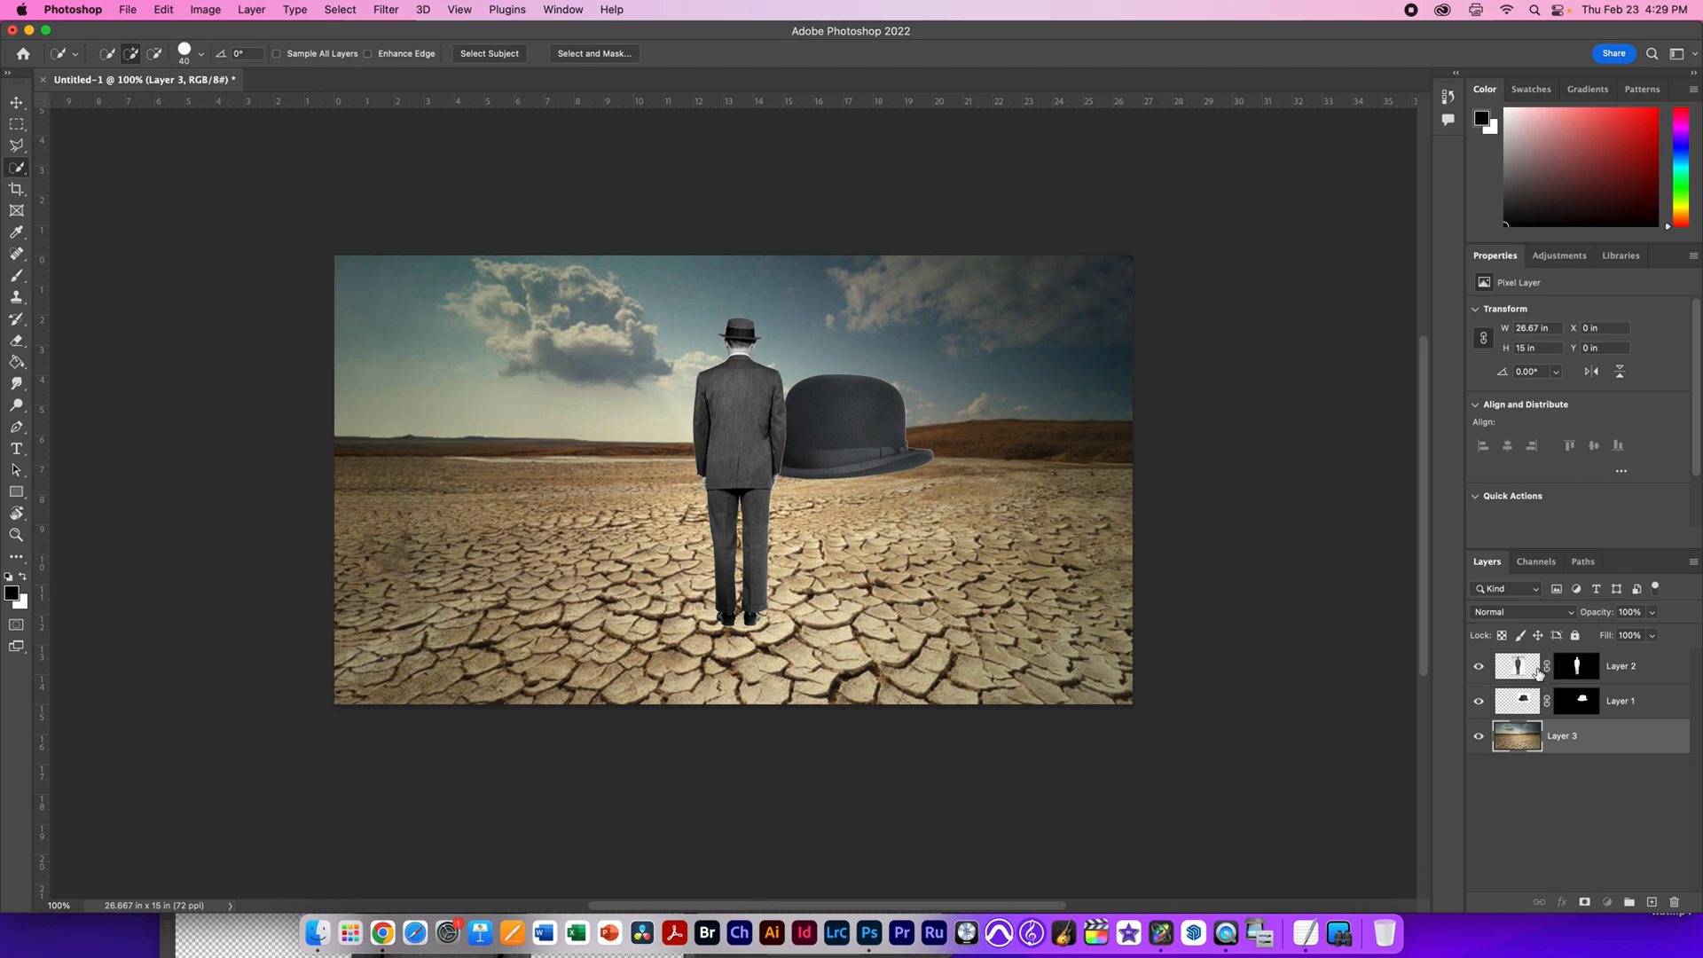
Step: Free Transform Layer 2 to scale the man down to a smaller figure on the cracked ground
key(cmd+t)
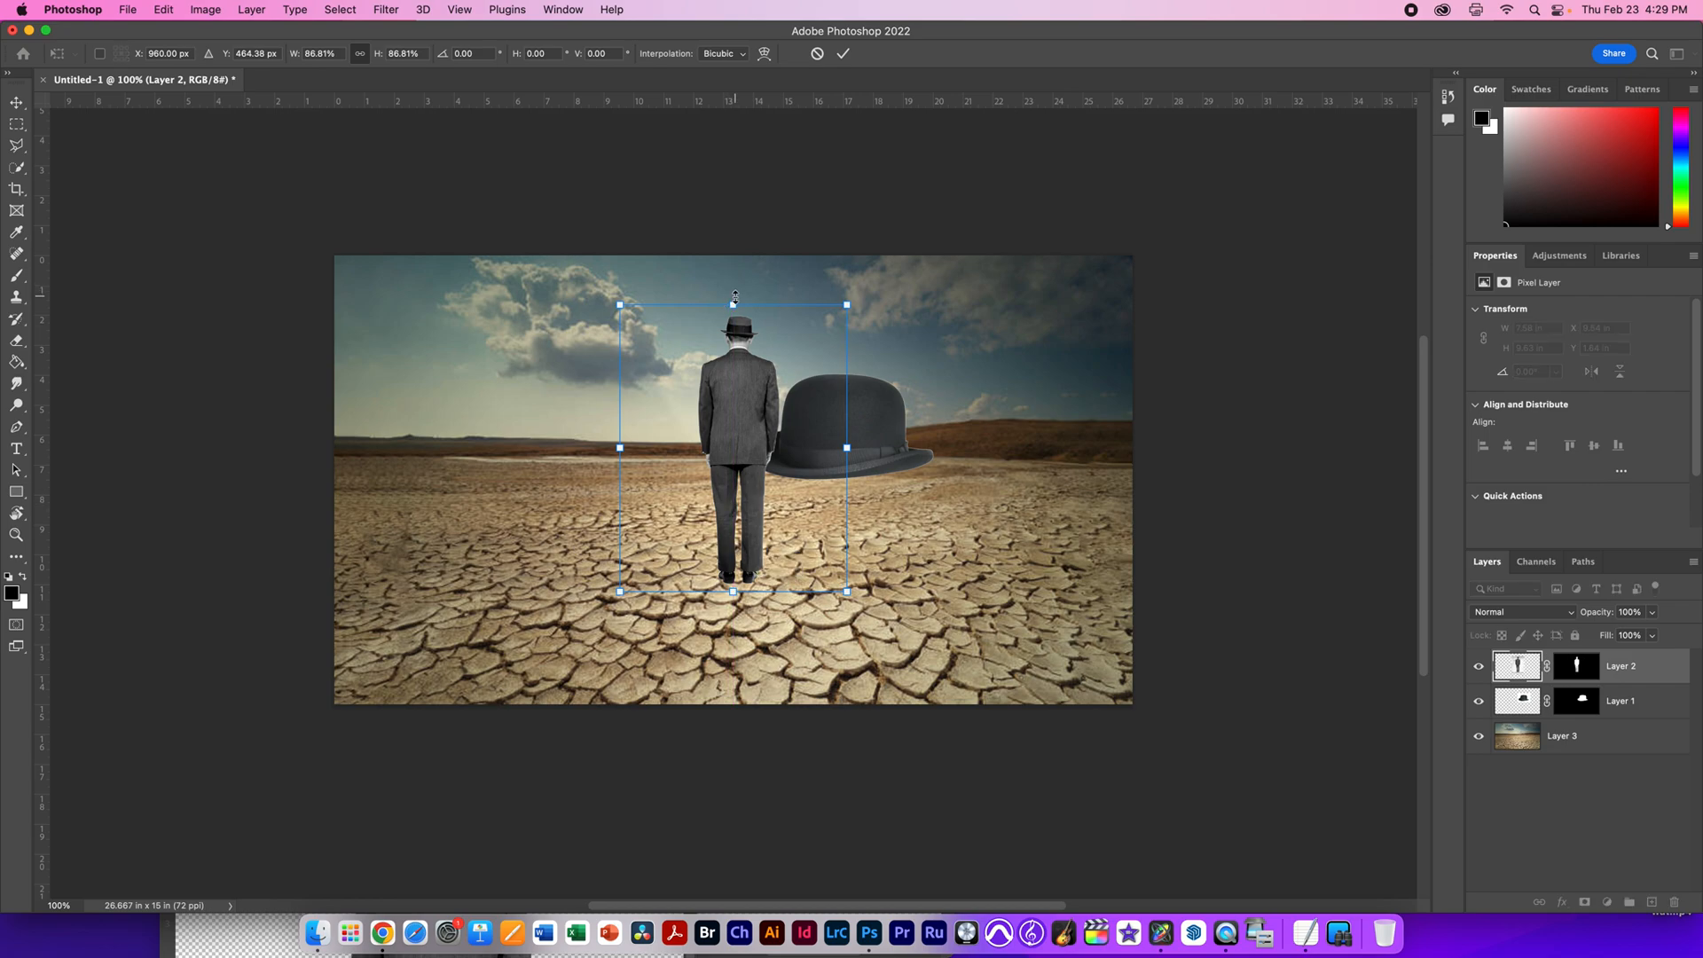
drag(846, 591, 830, 574)
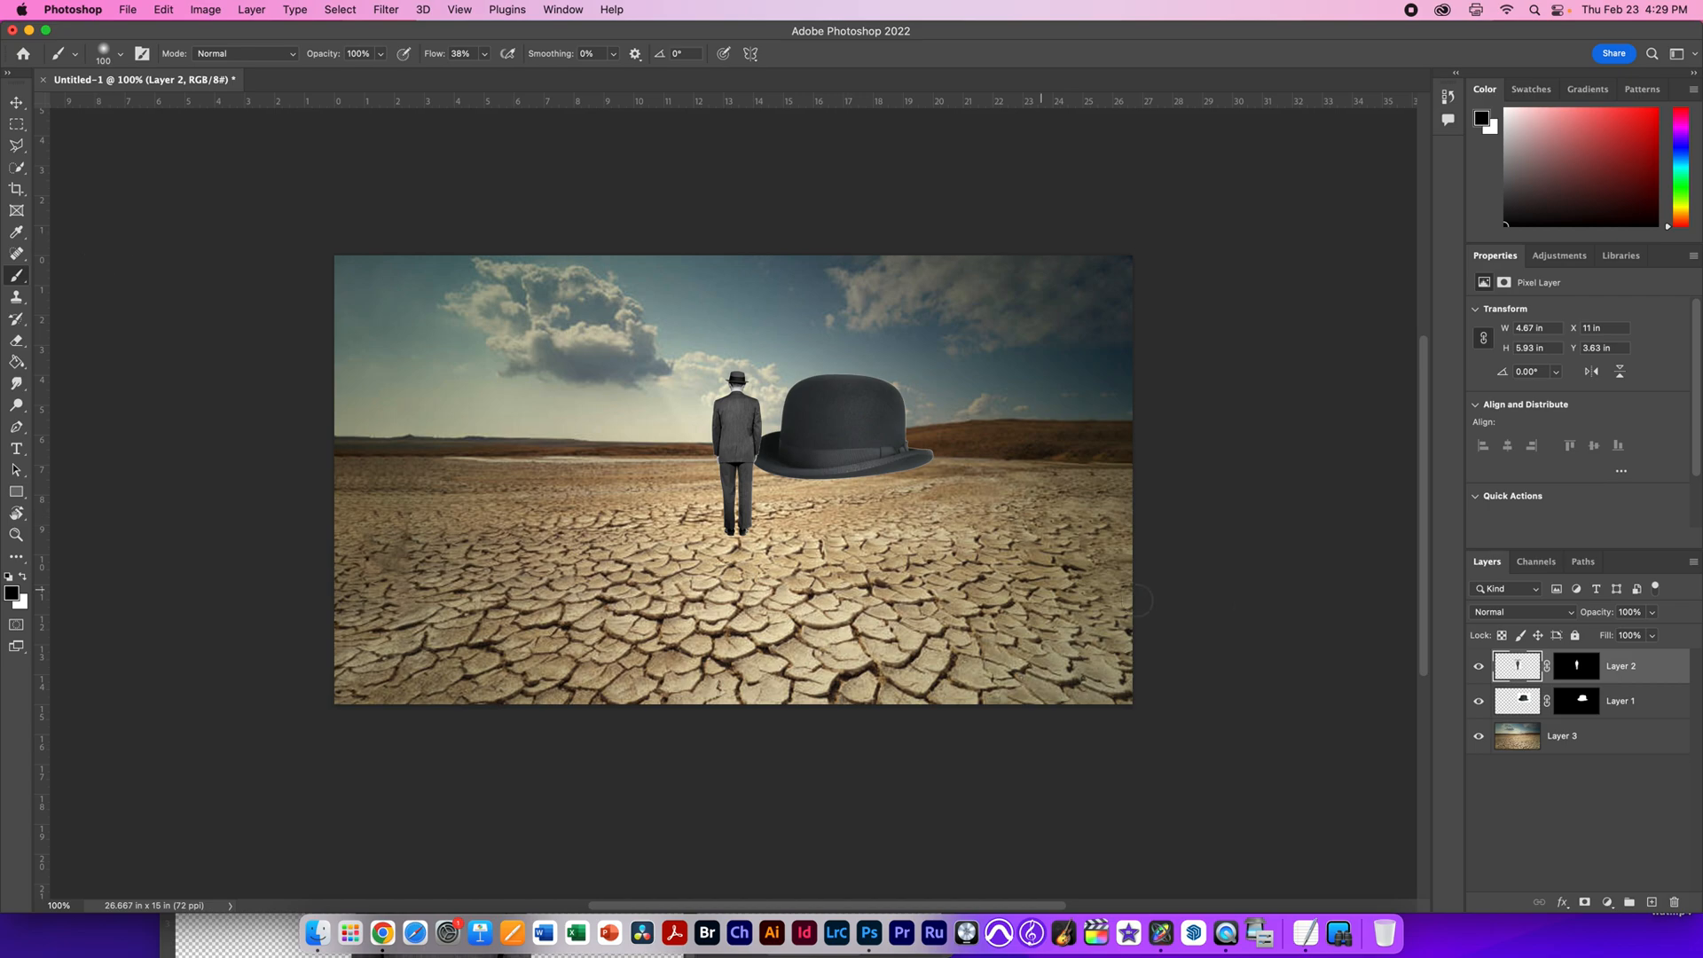
Step: Add a 'man shadow' layer, paint a 52% opacity shadow at his feet and nudge it into place
click(1628, 901)
text(man shadow)
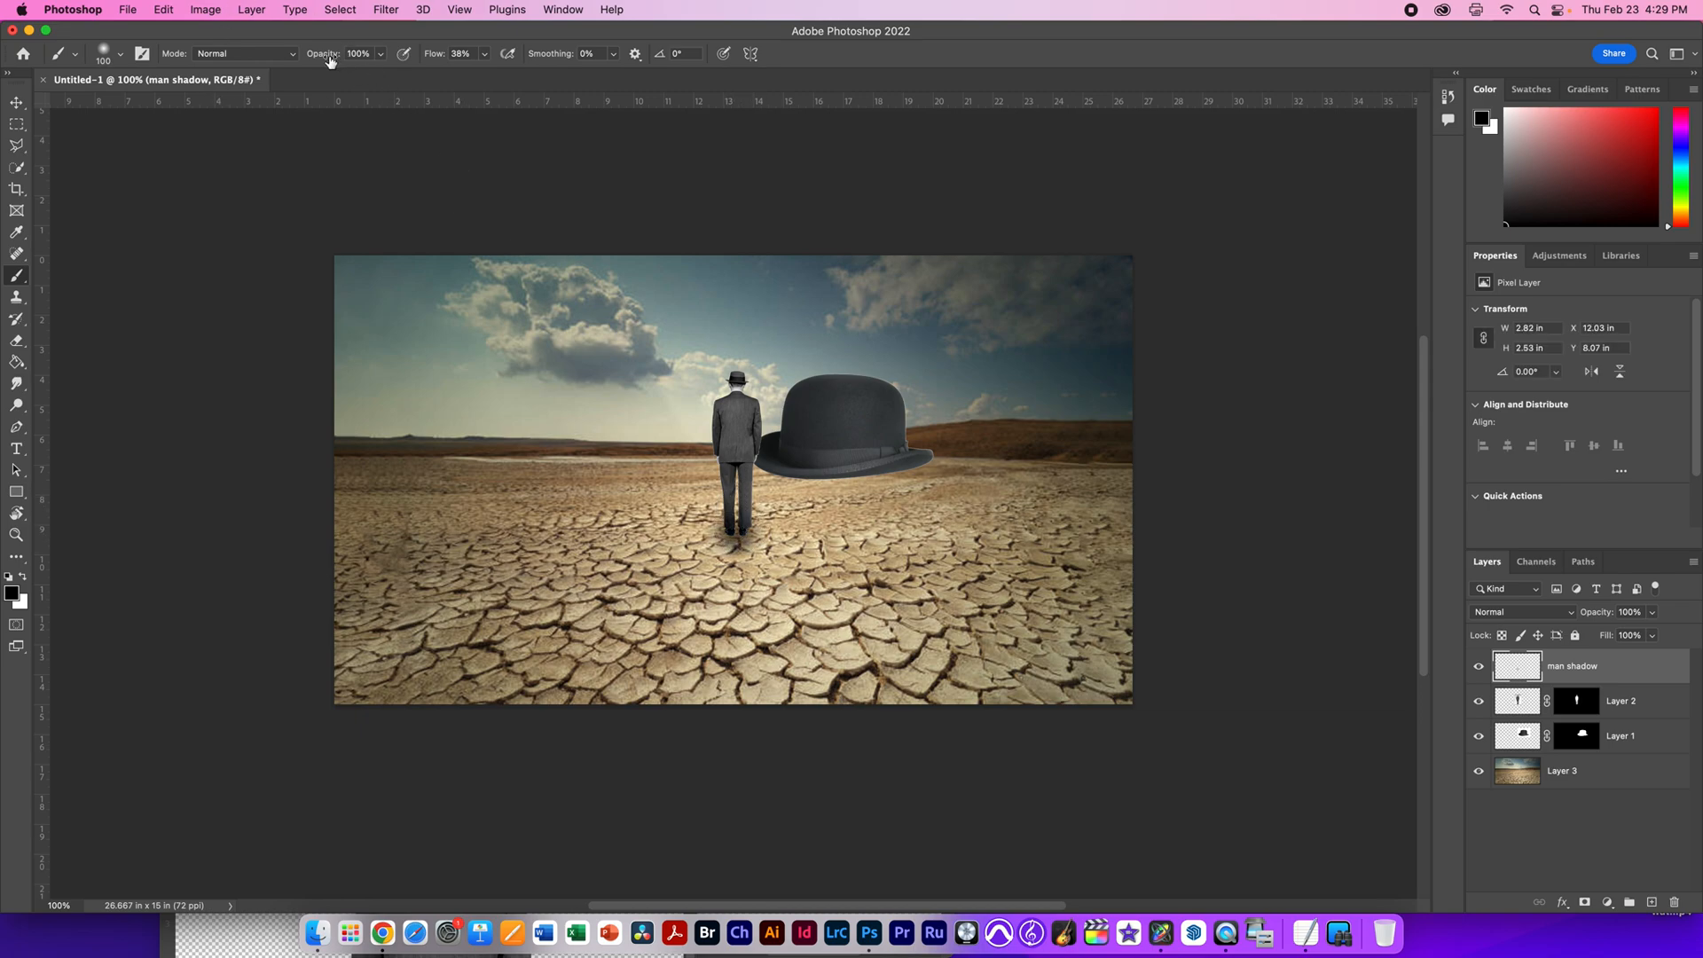
click(360, 53)
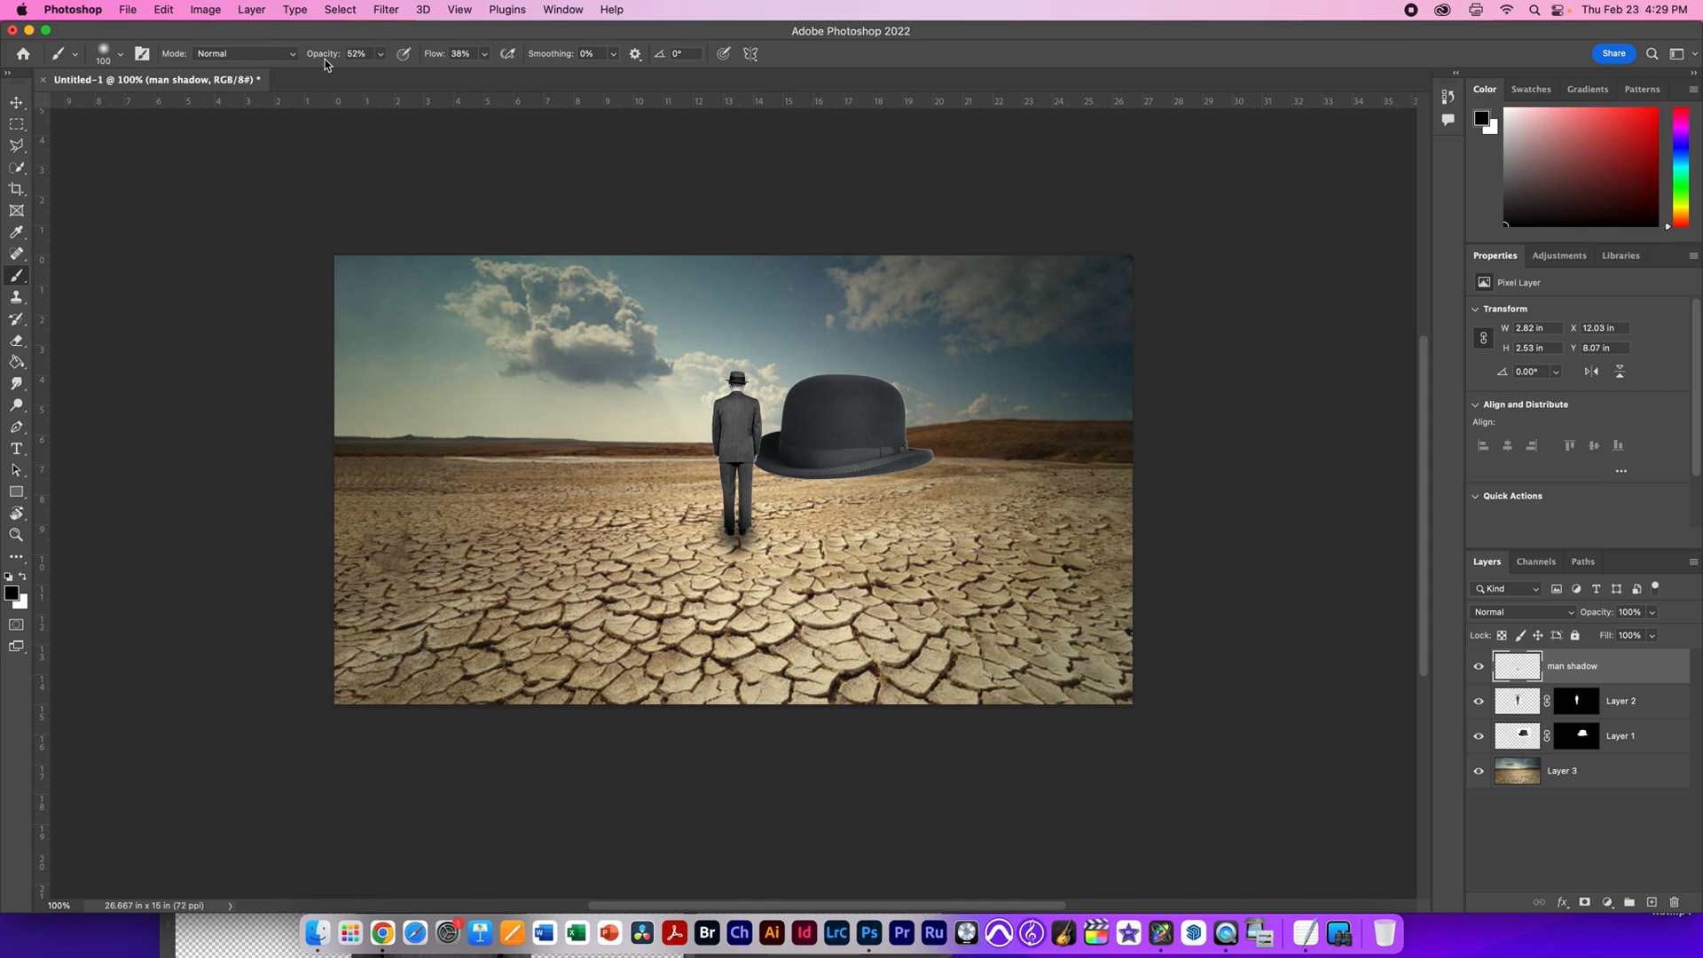
click(120, 54)
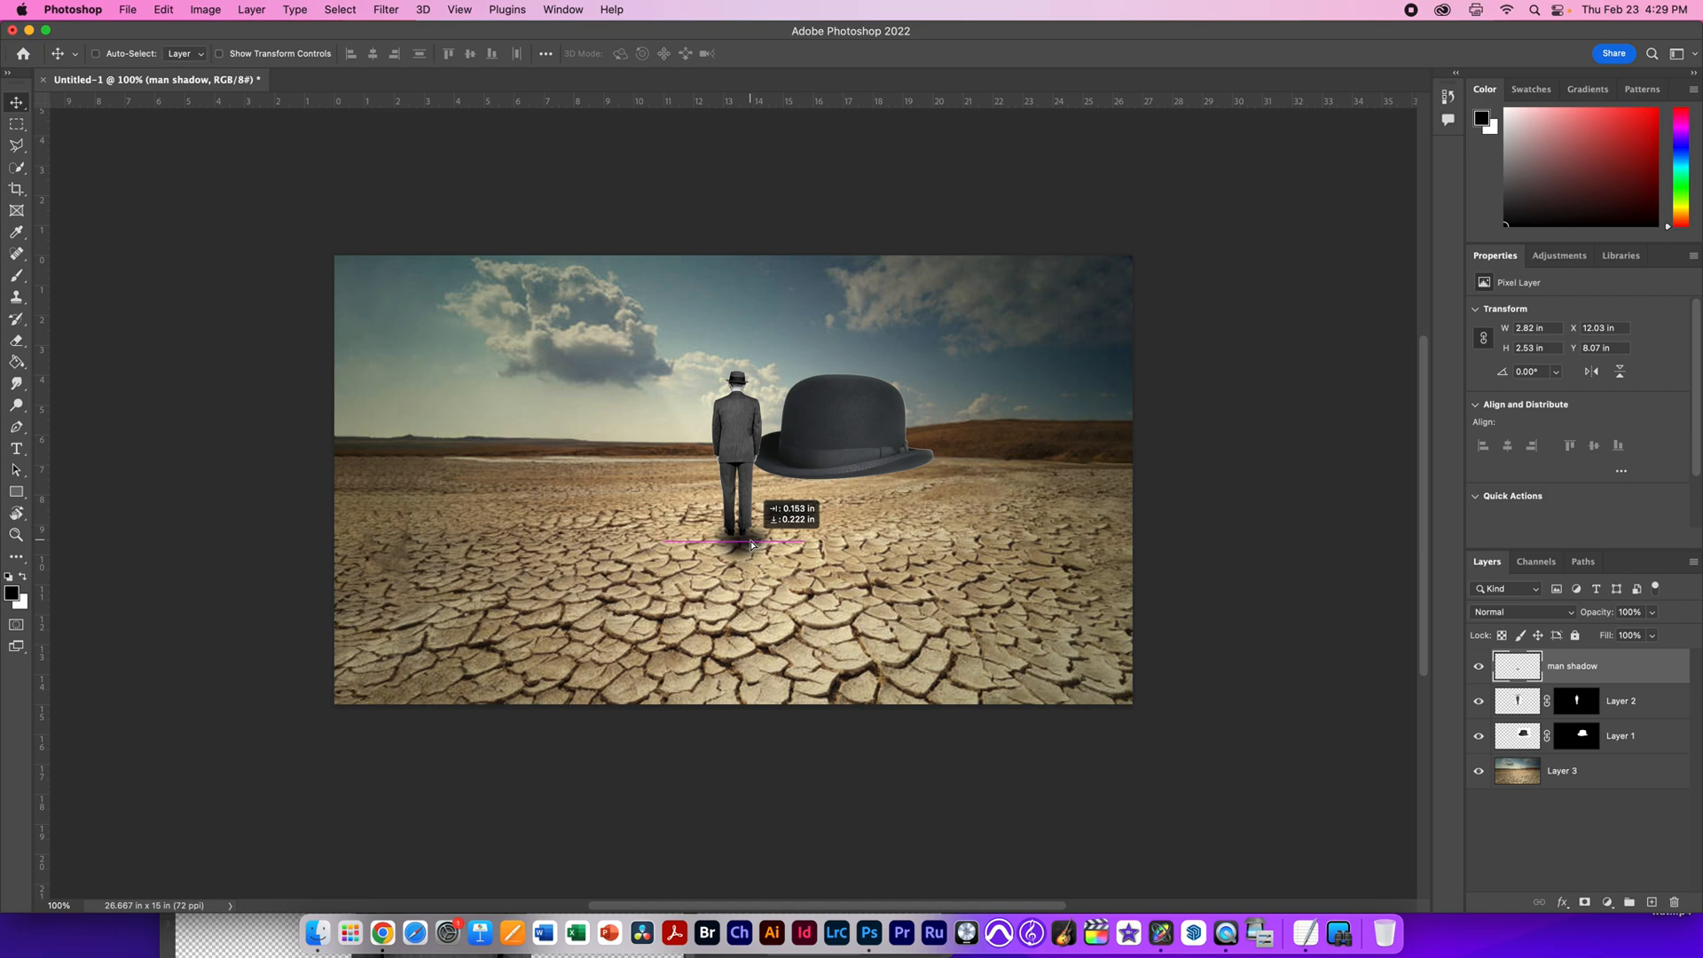
drag(748, 542, 738, 532)
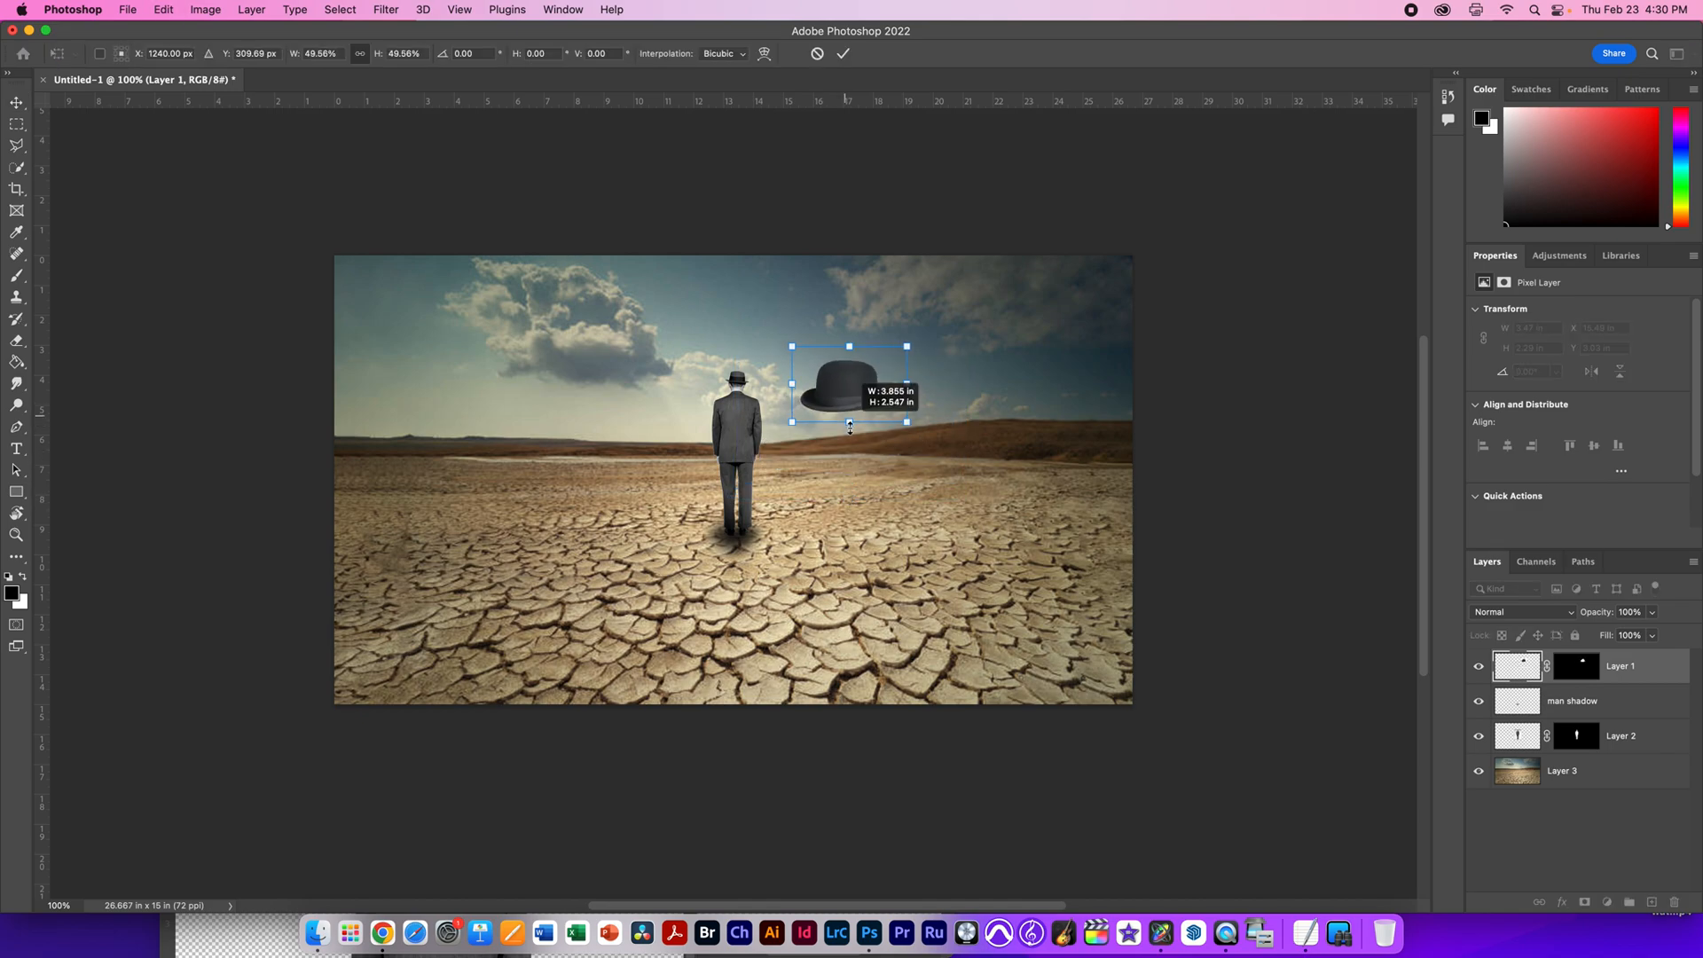
Step: Shrink the hat to about half size into the upper-left sky and add empty Layer 4 above it
drag(850, 385, 551, 389)
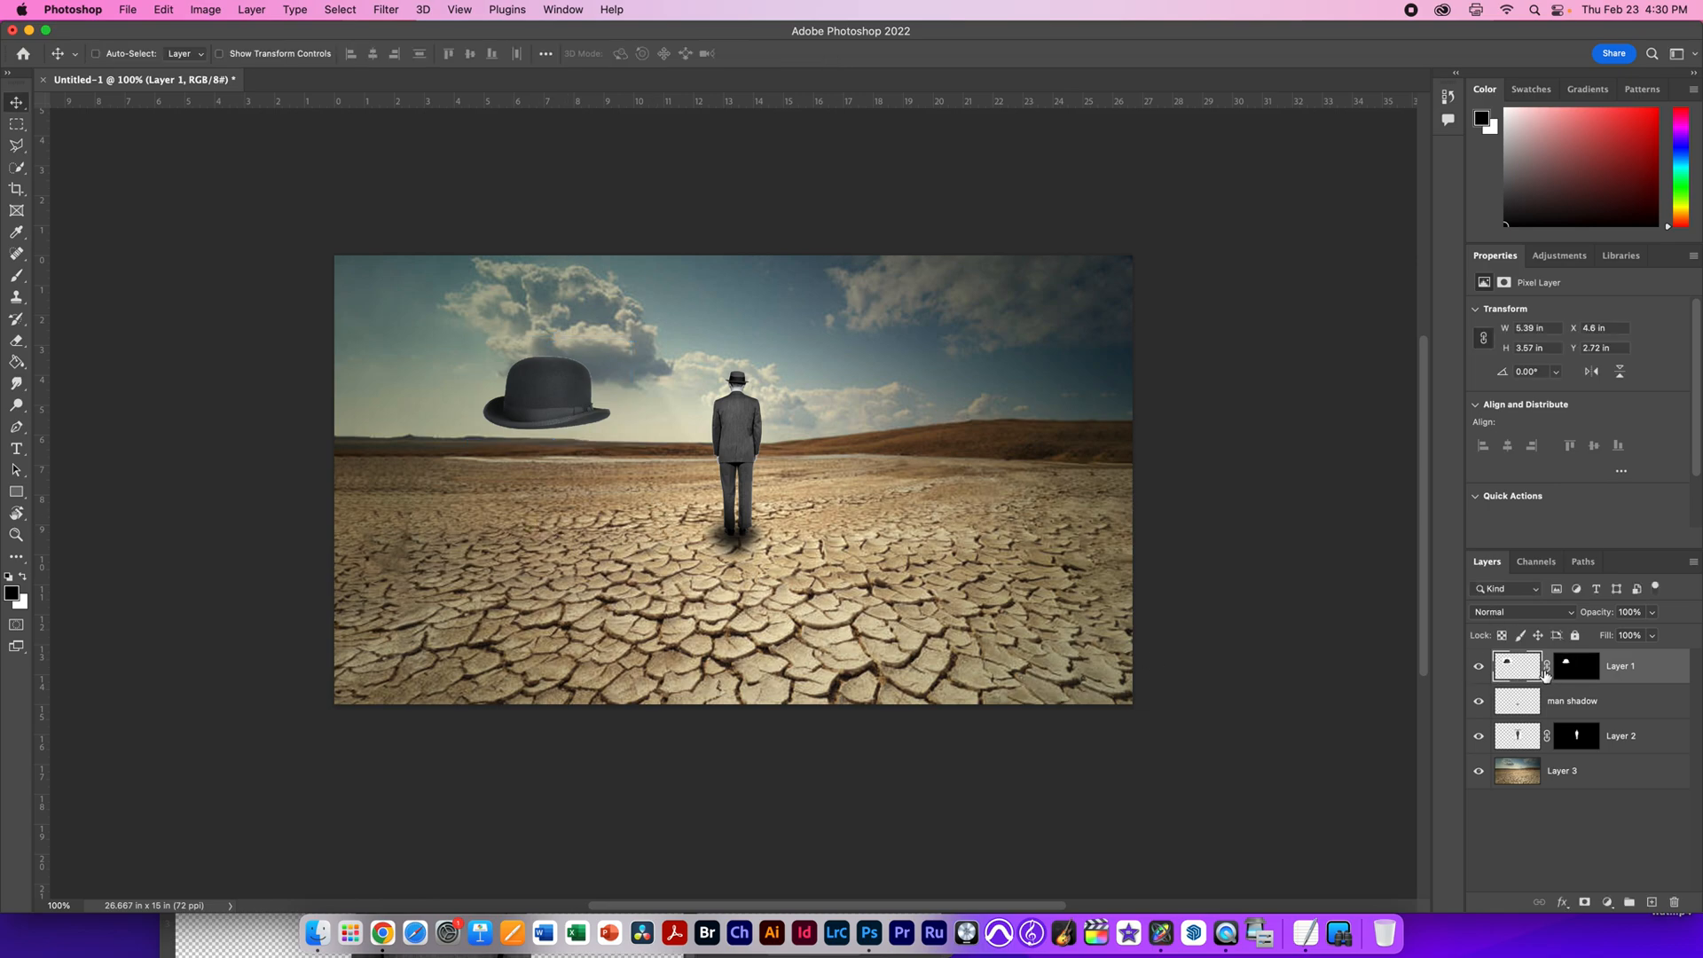
click(1651, 903)
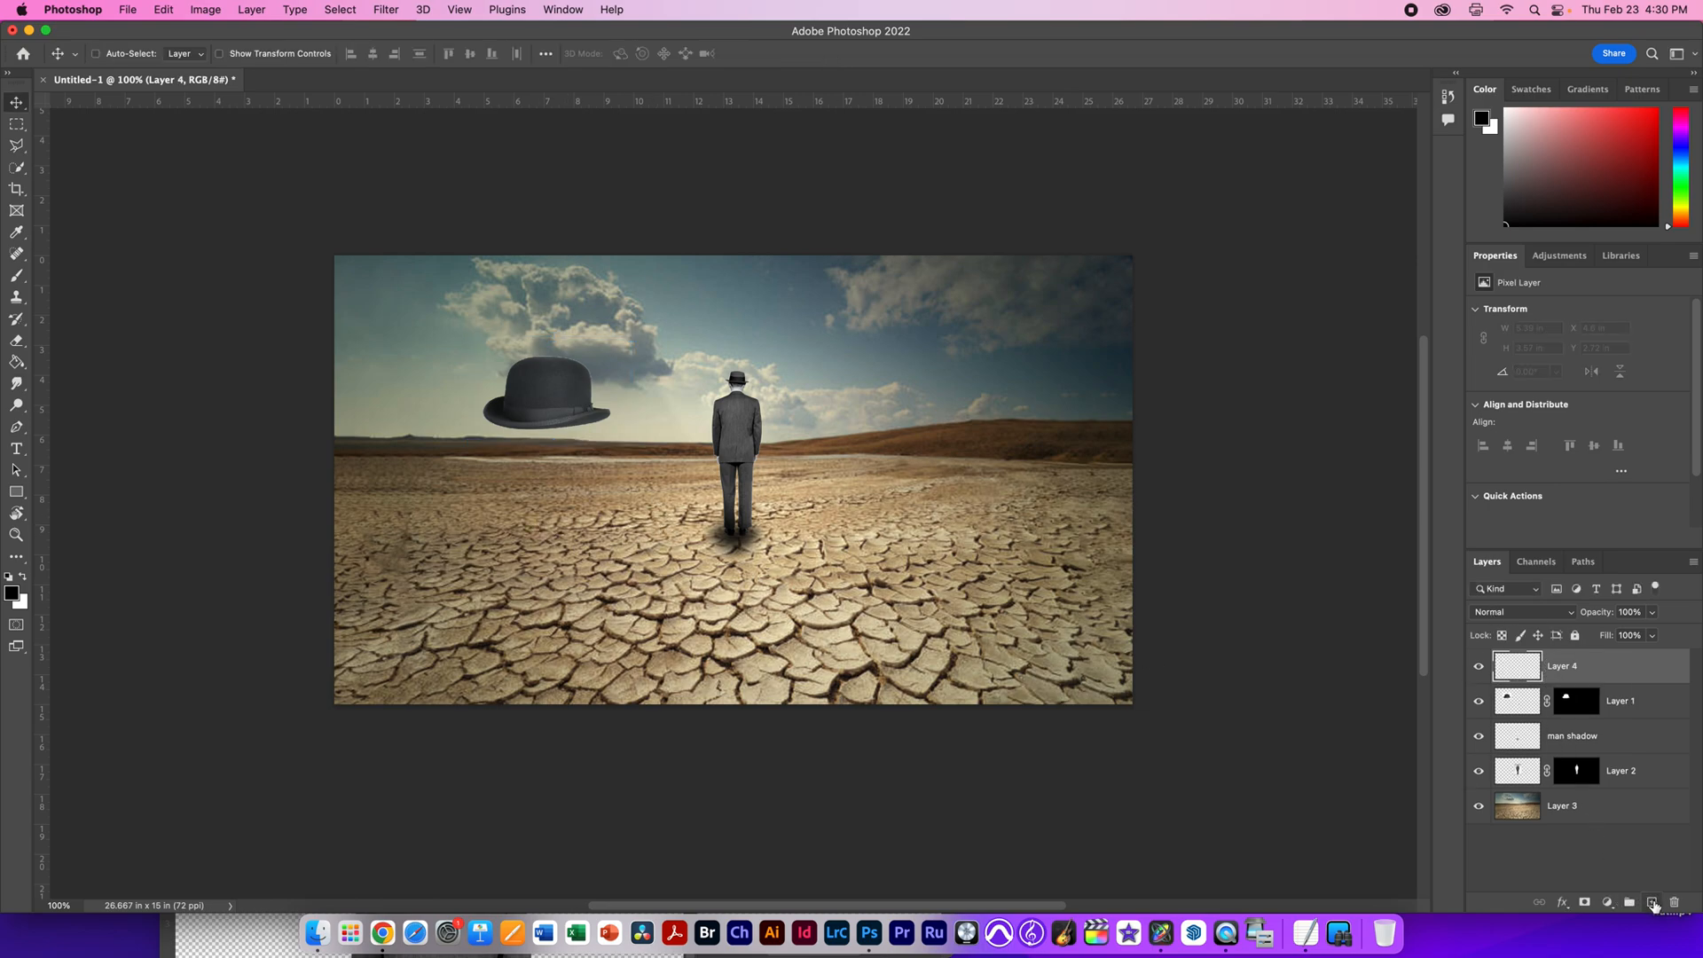
Step: Rename Layer 4 to 'hat shadow' and brush a soft dark shadow on the ground beneath the hat
double_click(1561, 665)
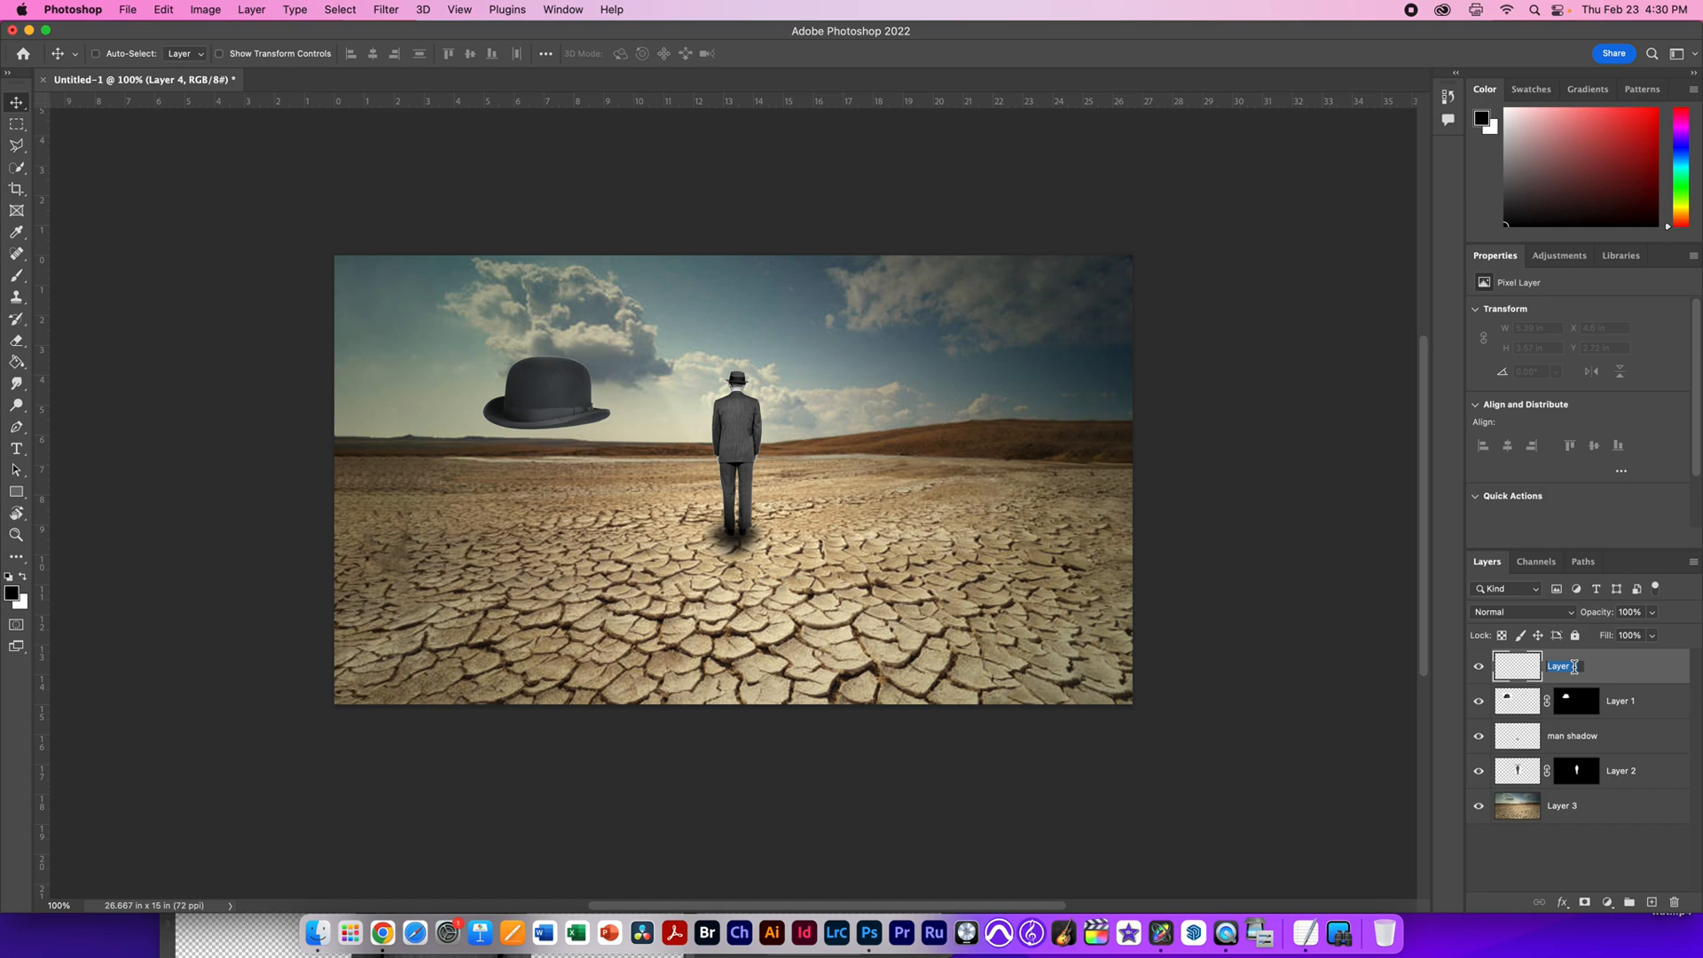
text(hat shadow)
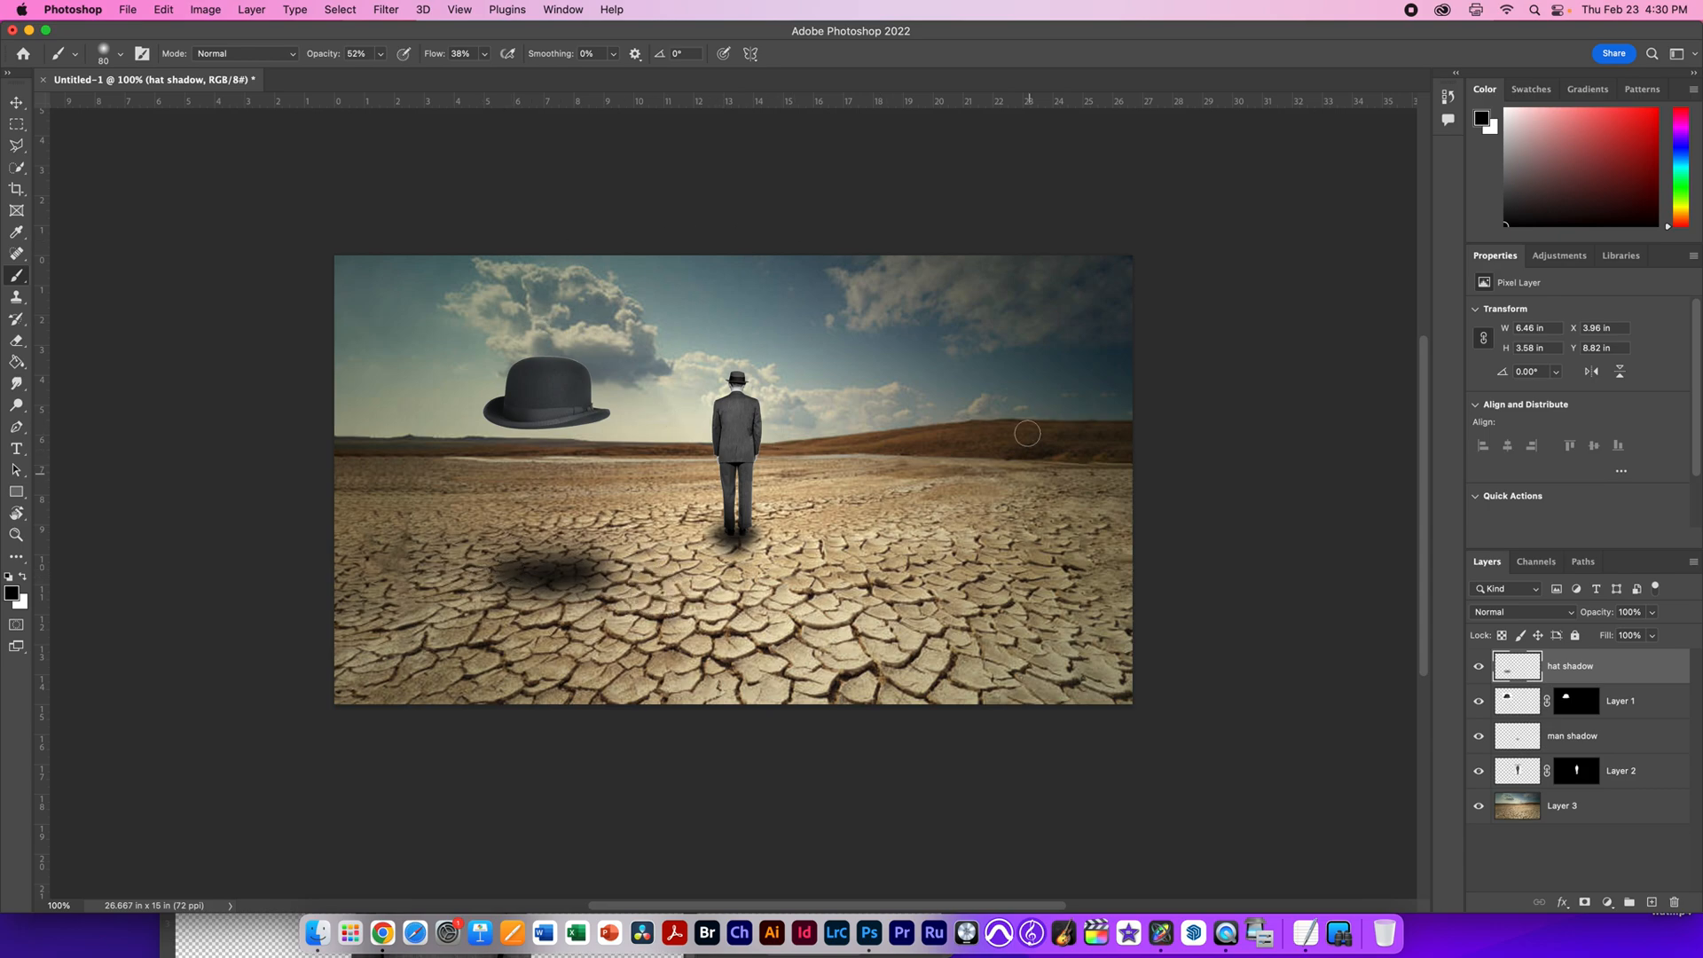
mouse_move(1043, 504)
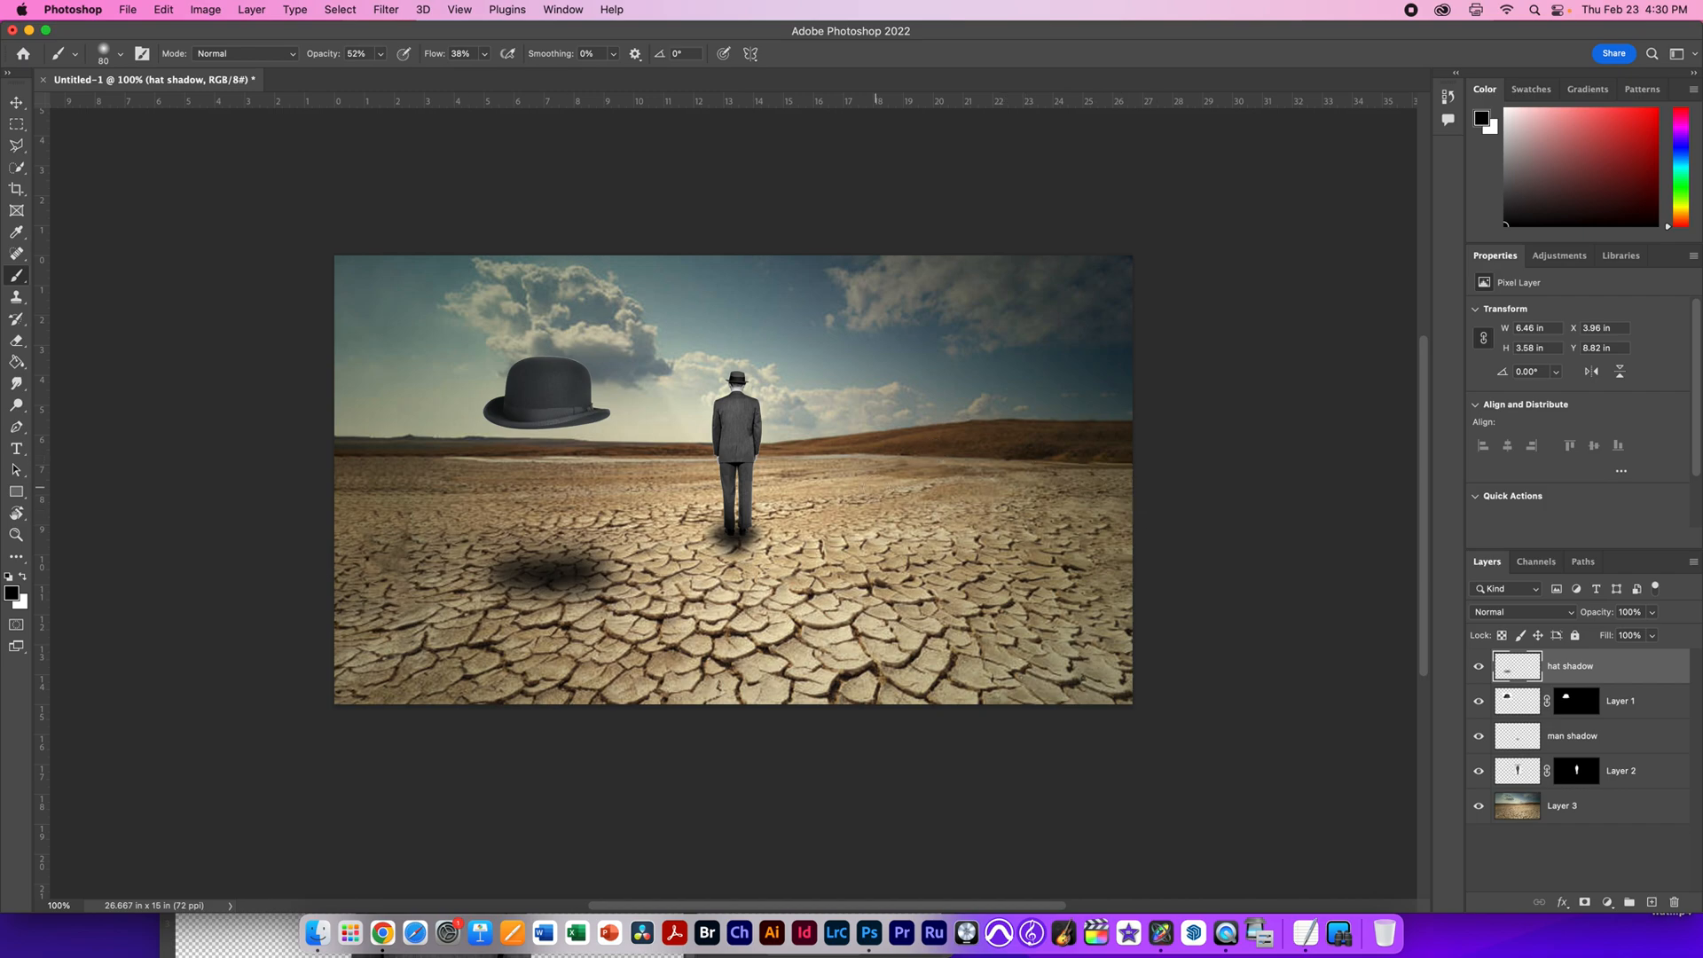
click(1561, 806)
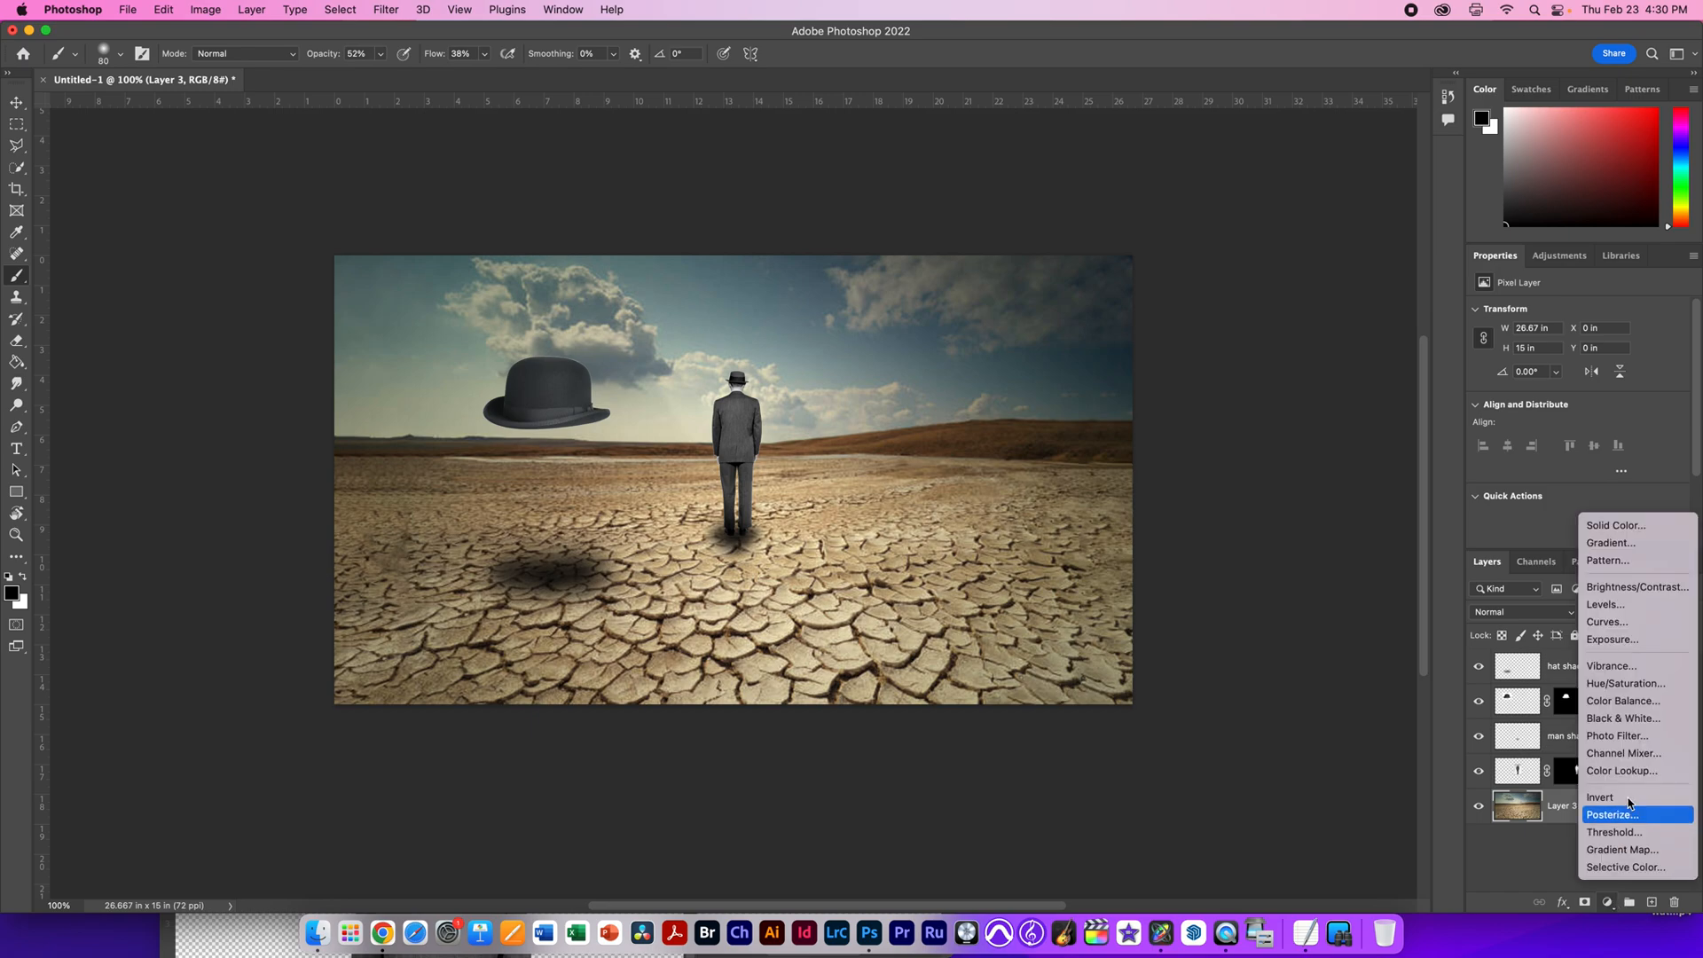
mouse_move(1623, 700)
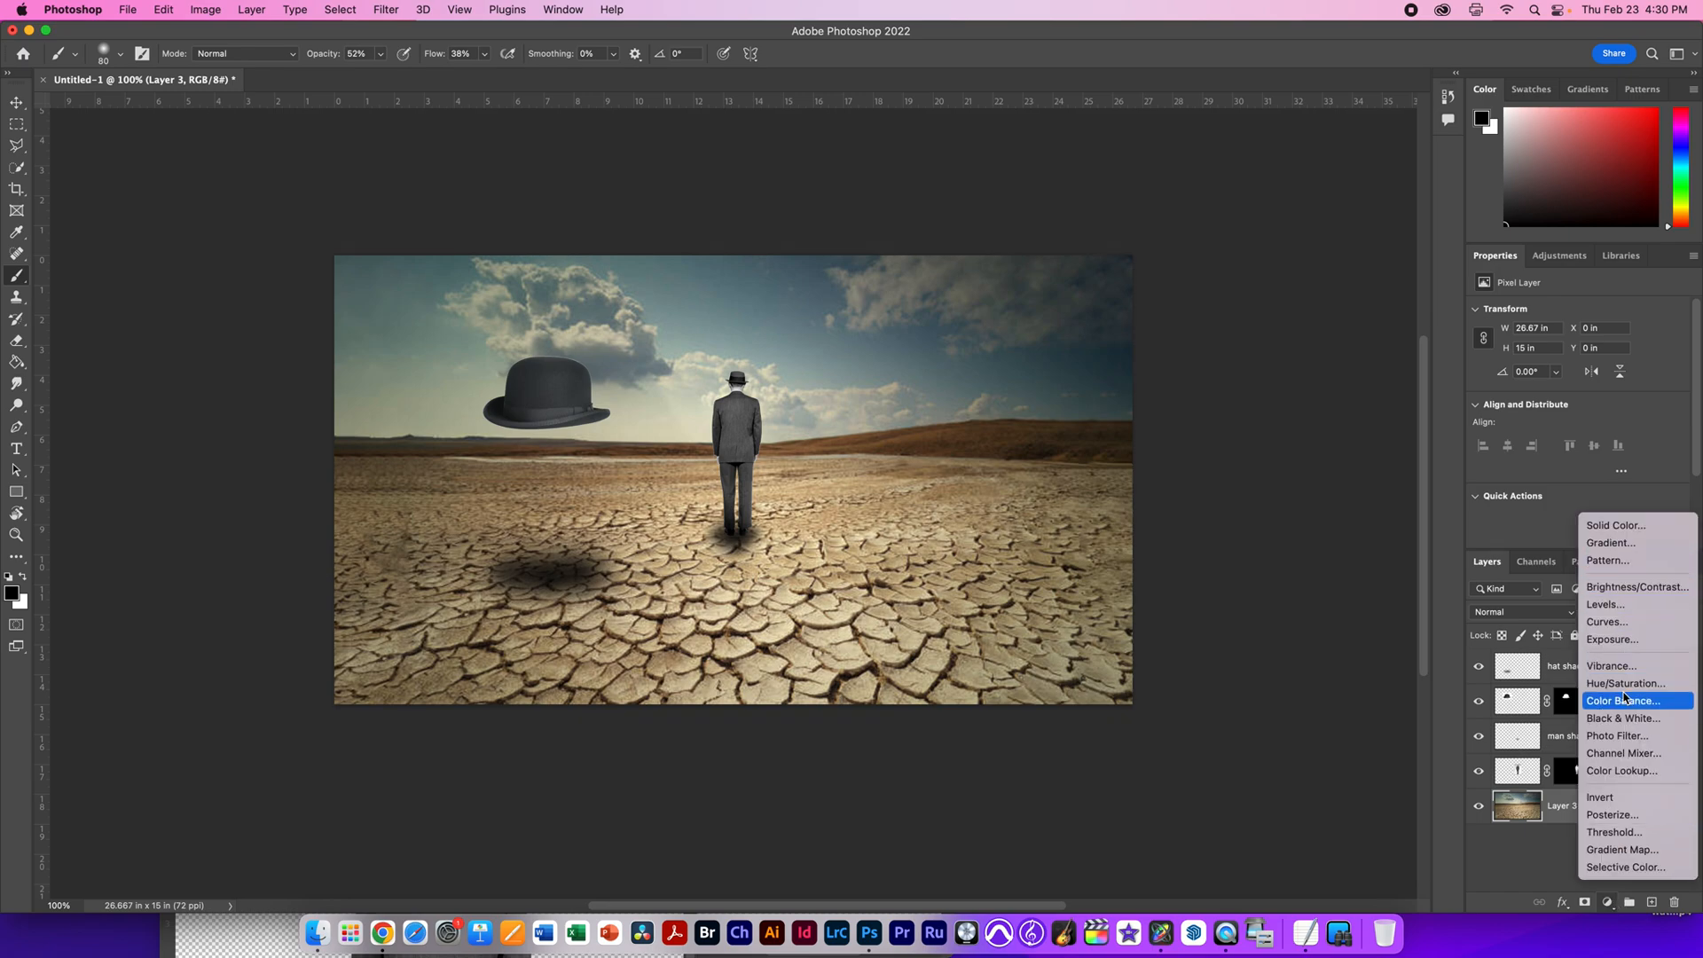
Step: Add a Black & White adjustment layer and raise the Blues slider in its grayscale mix
click(1623, 718)
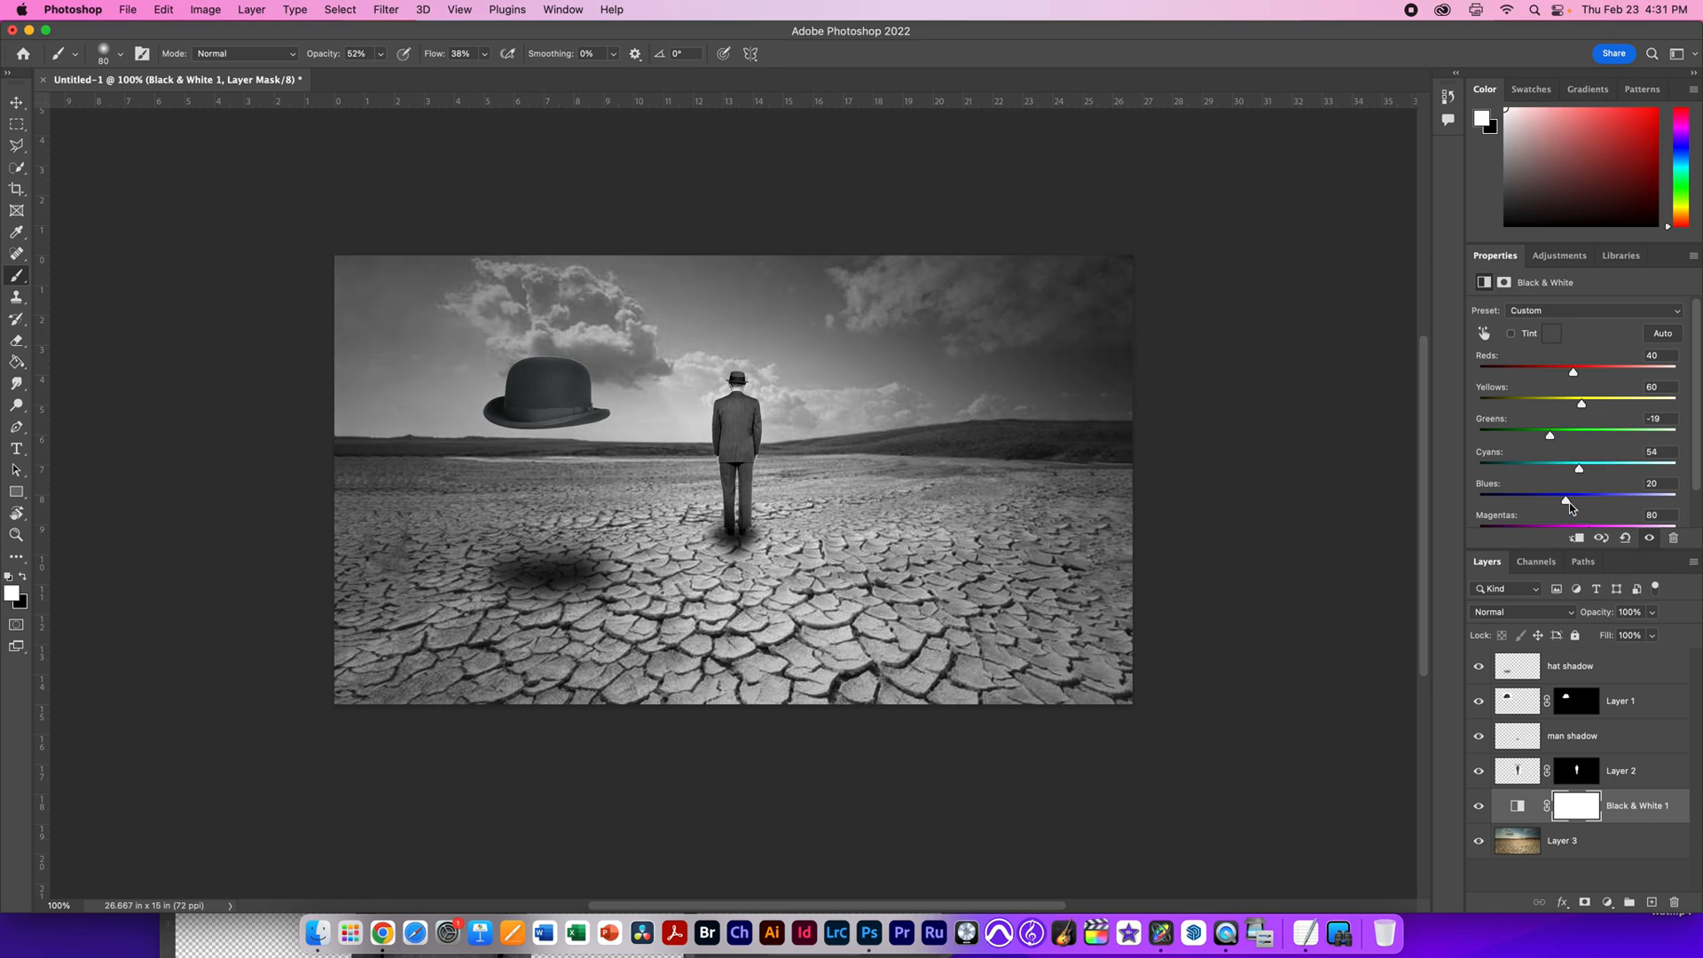
drag(1564, 495, 1605, 495)
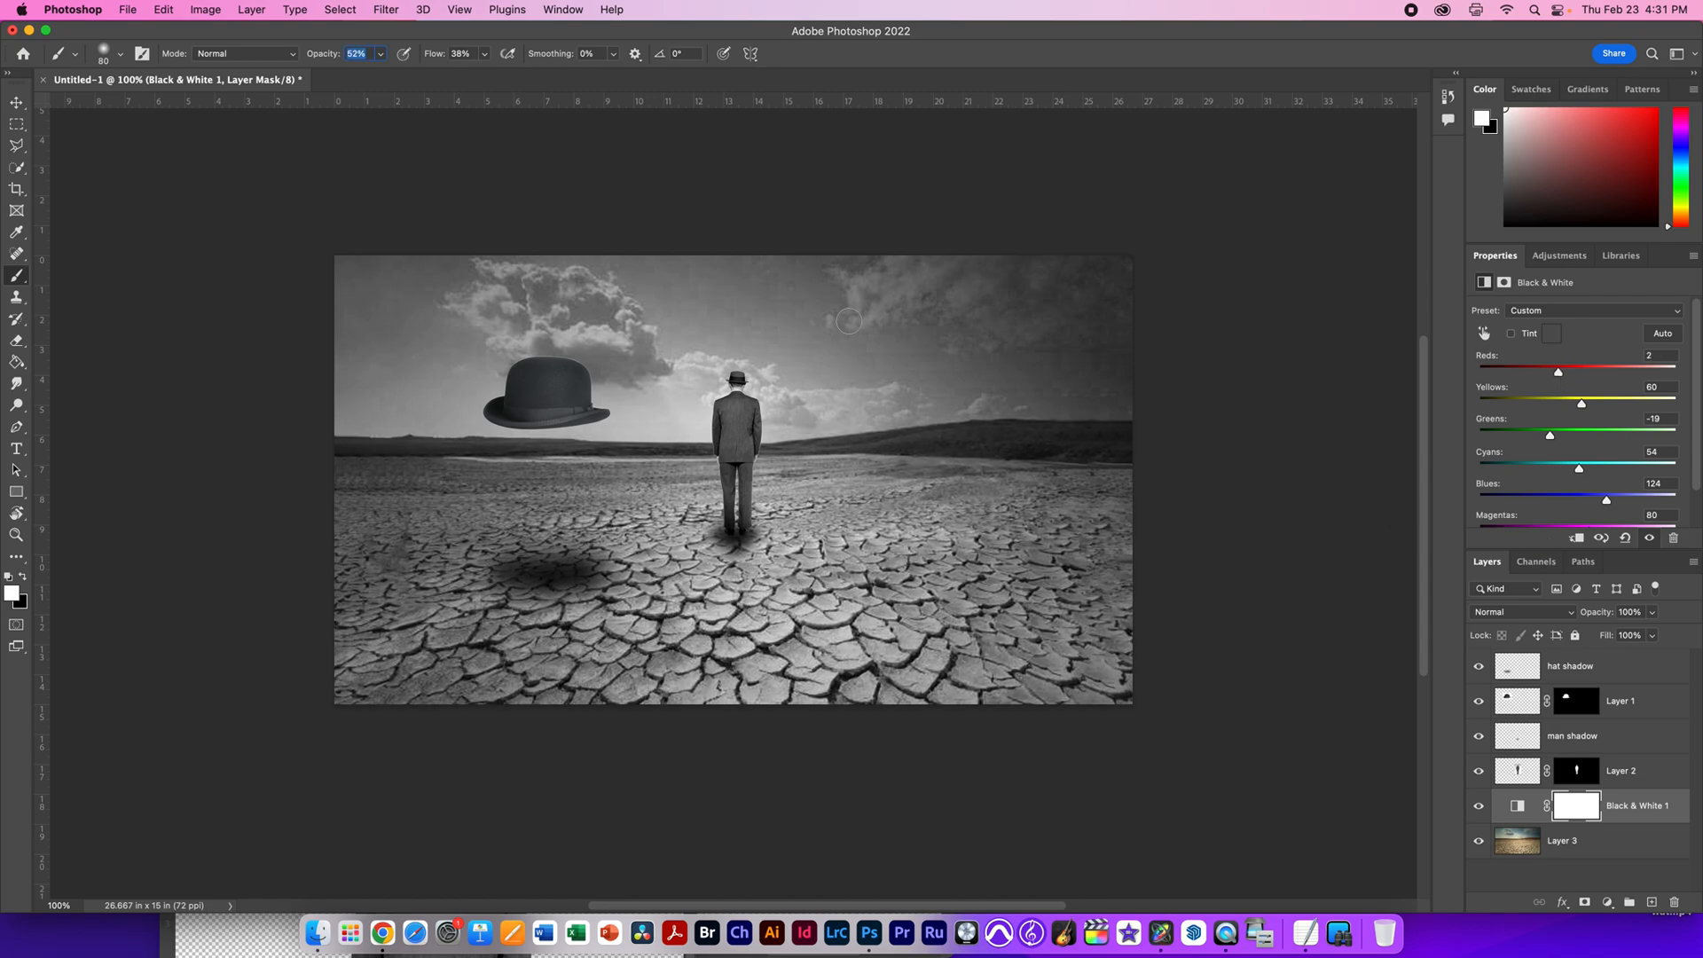
mouse_move(855, 328)
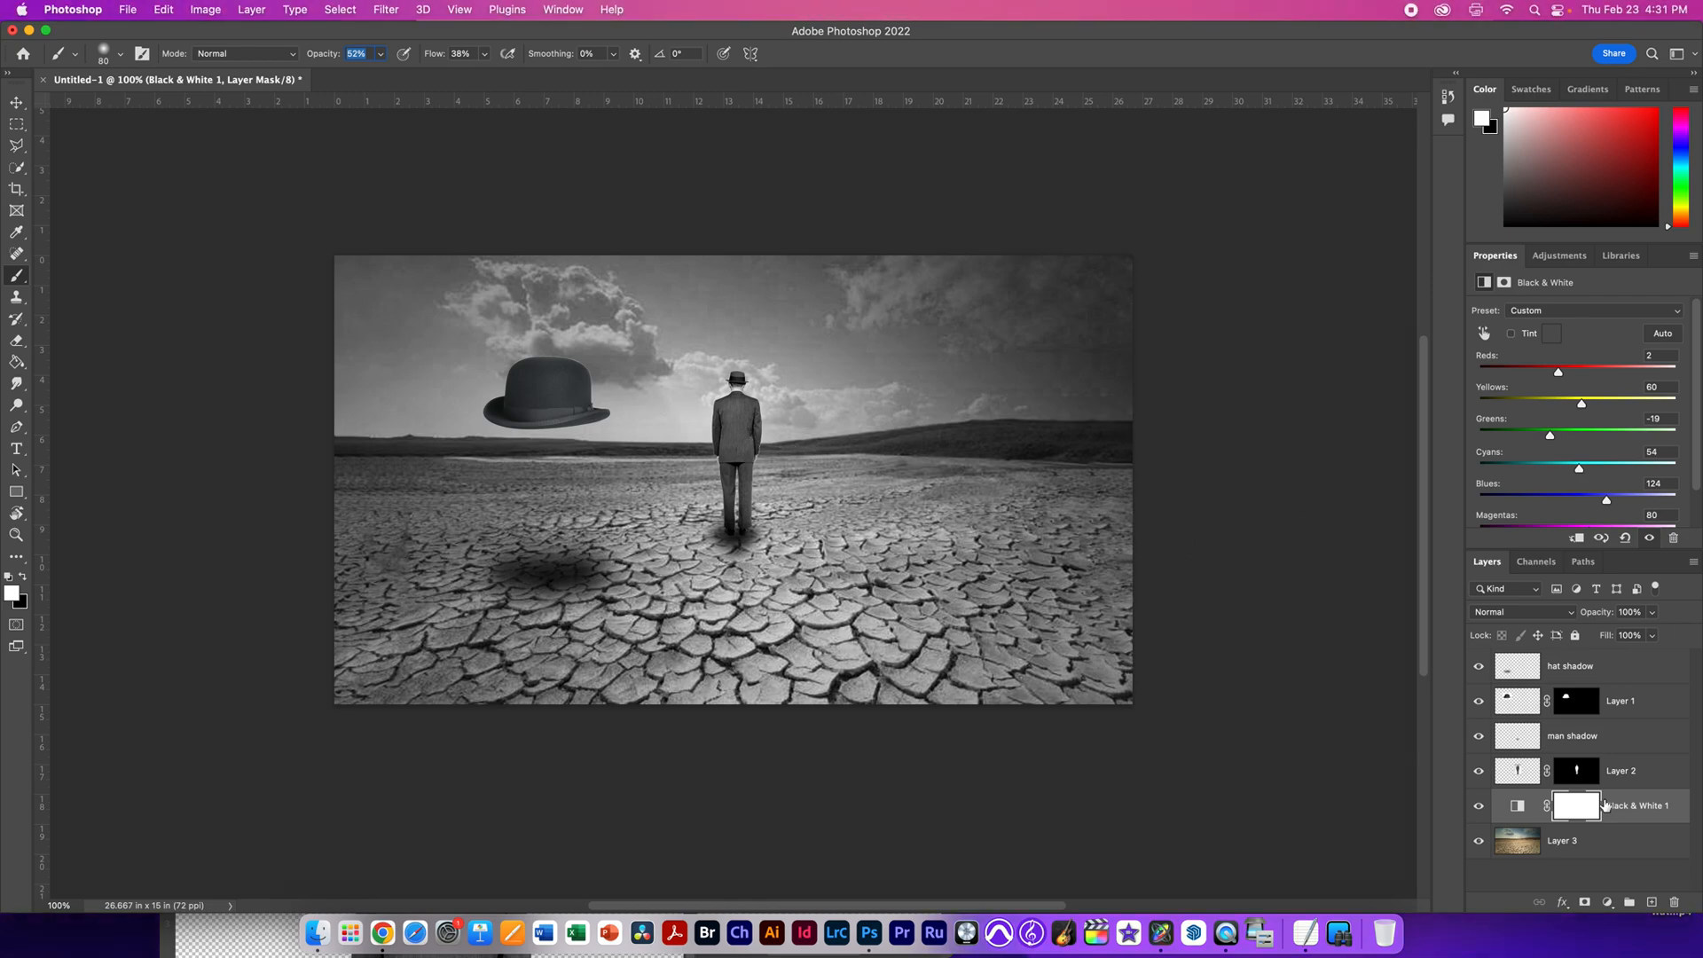
Step: Apply the hat layer's mask permanently and rename the layers to 'hat' and 'man'
click(1575, 700)
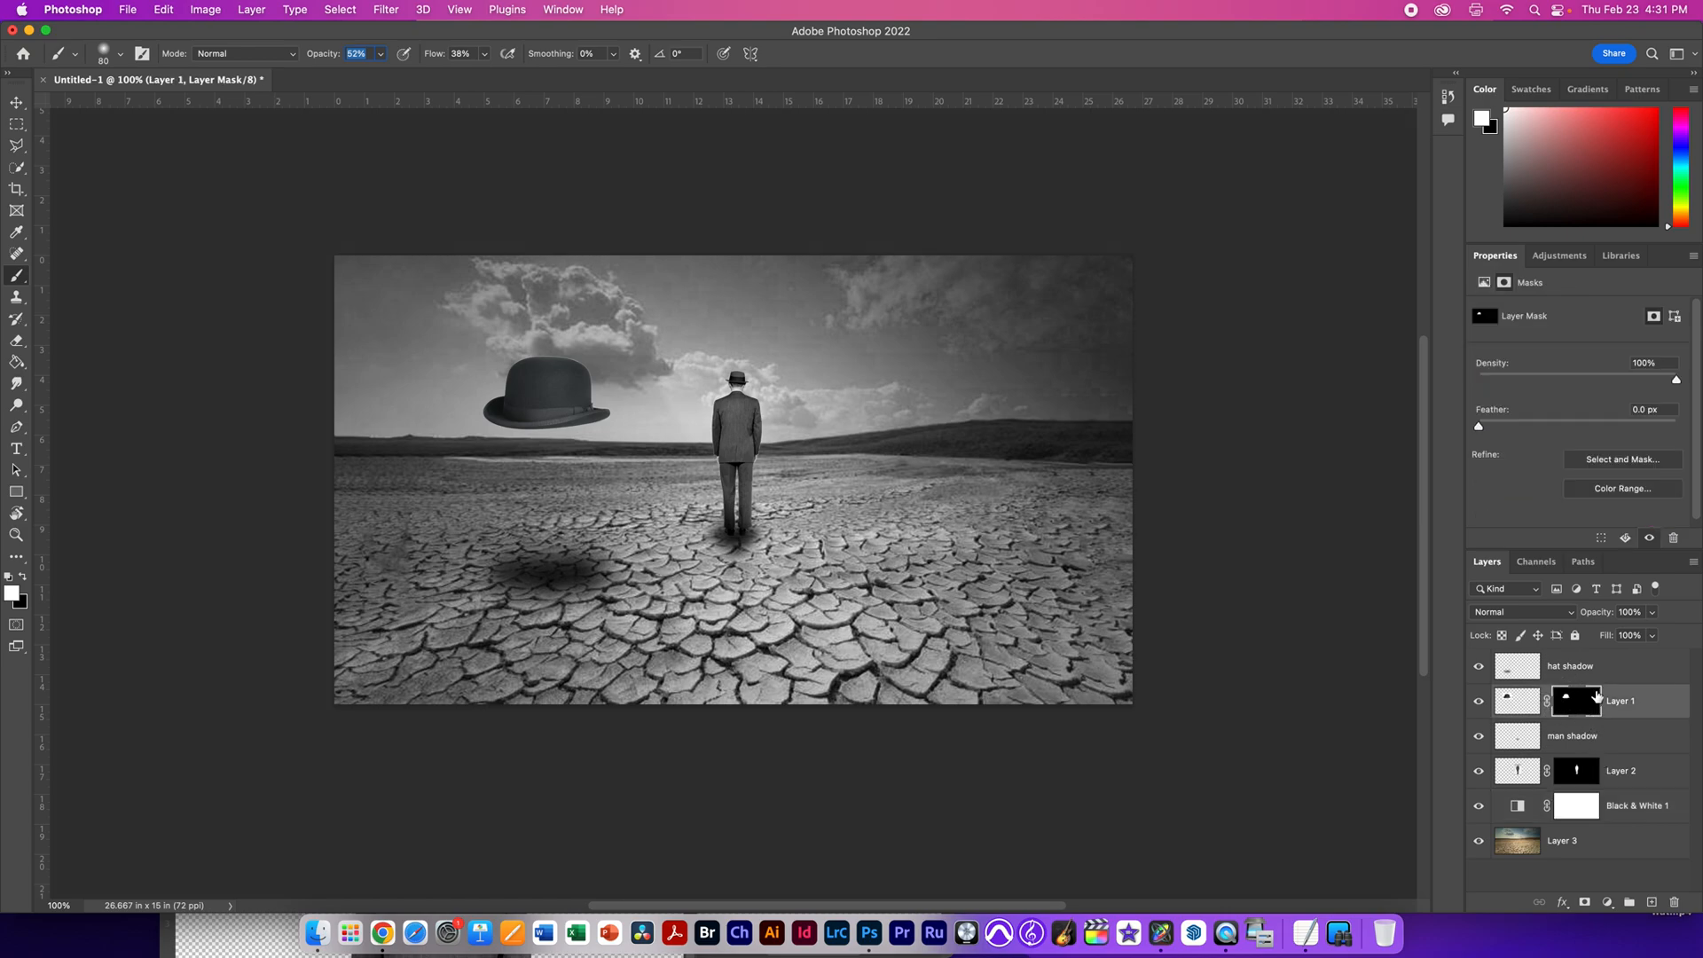
mouse_move(1584, 700)
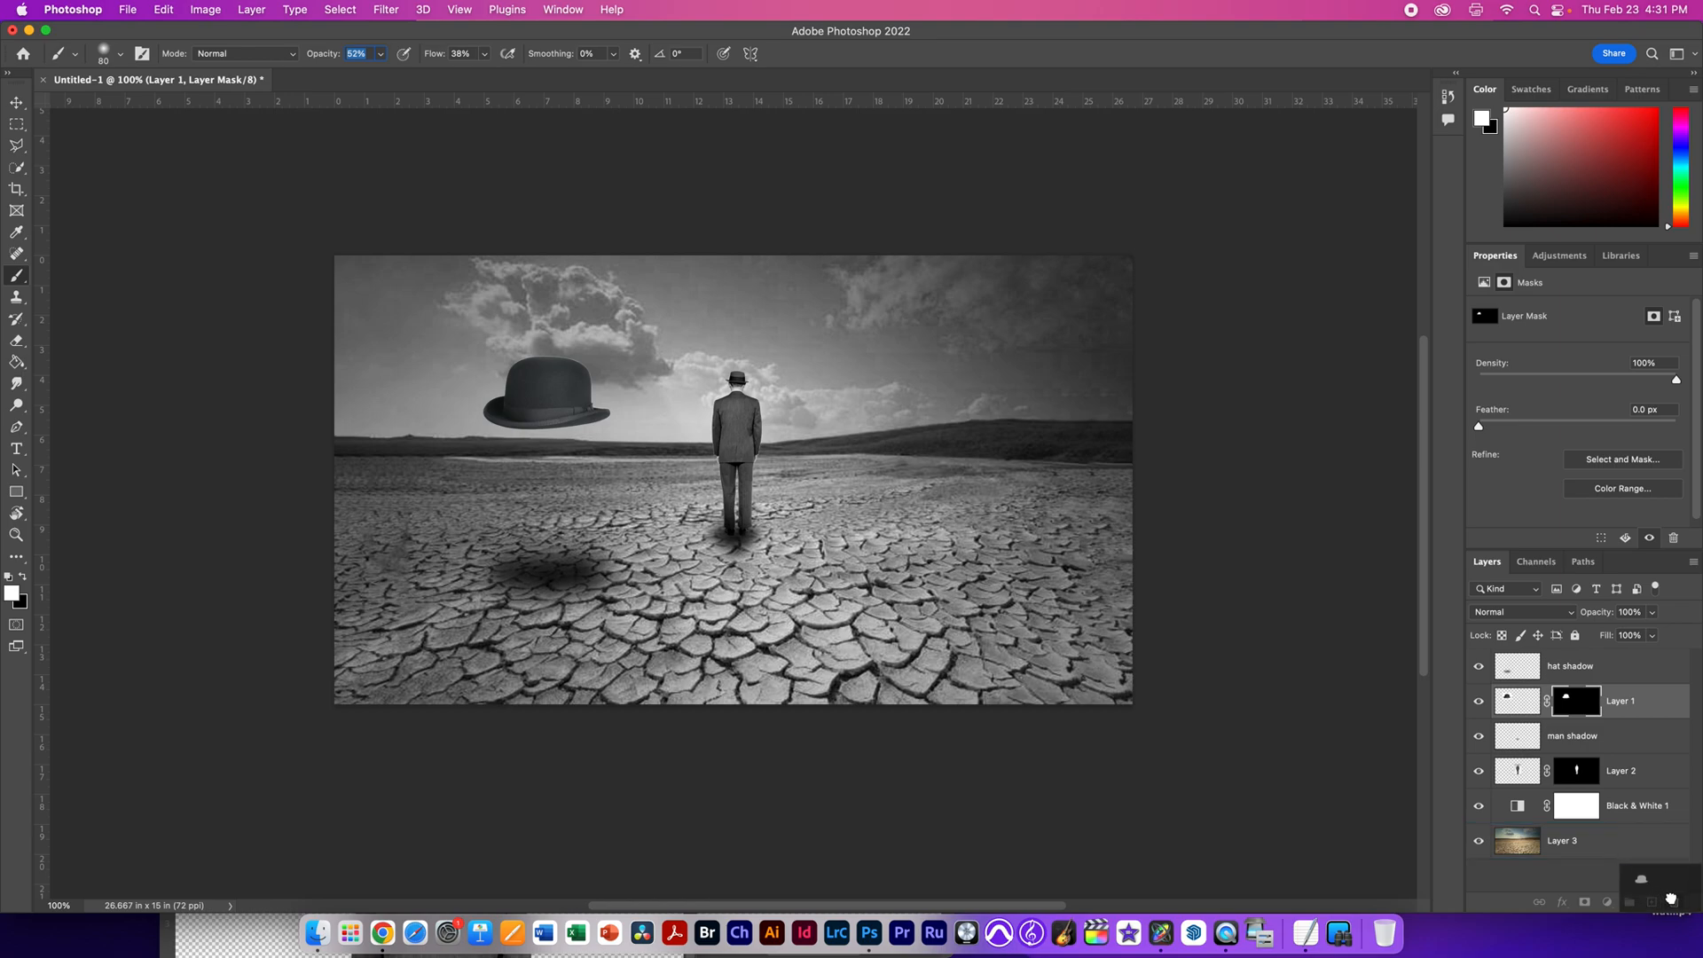
click(1516, 701)
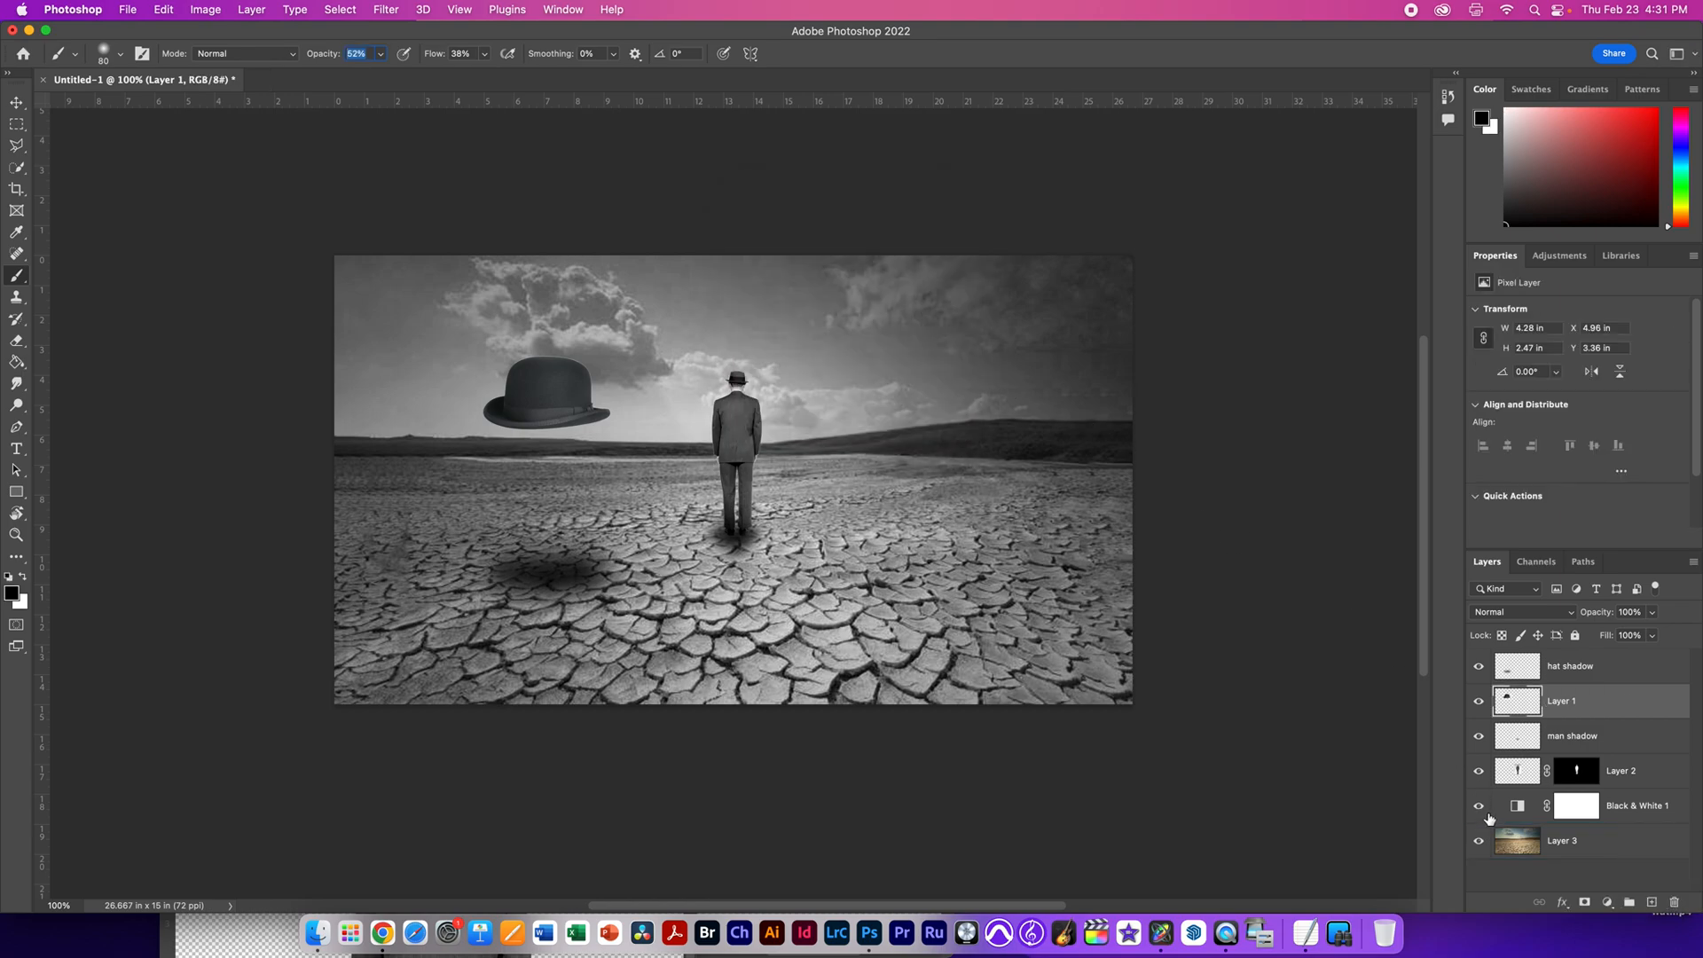
click(1674, 901)
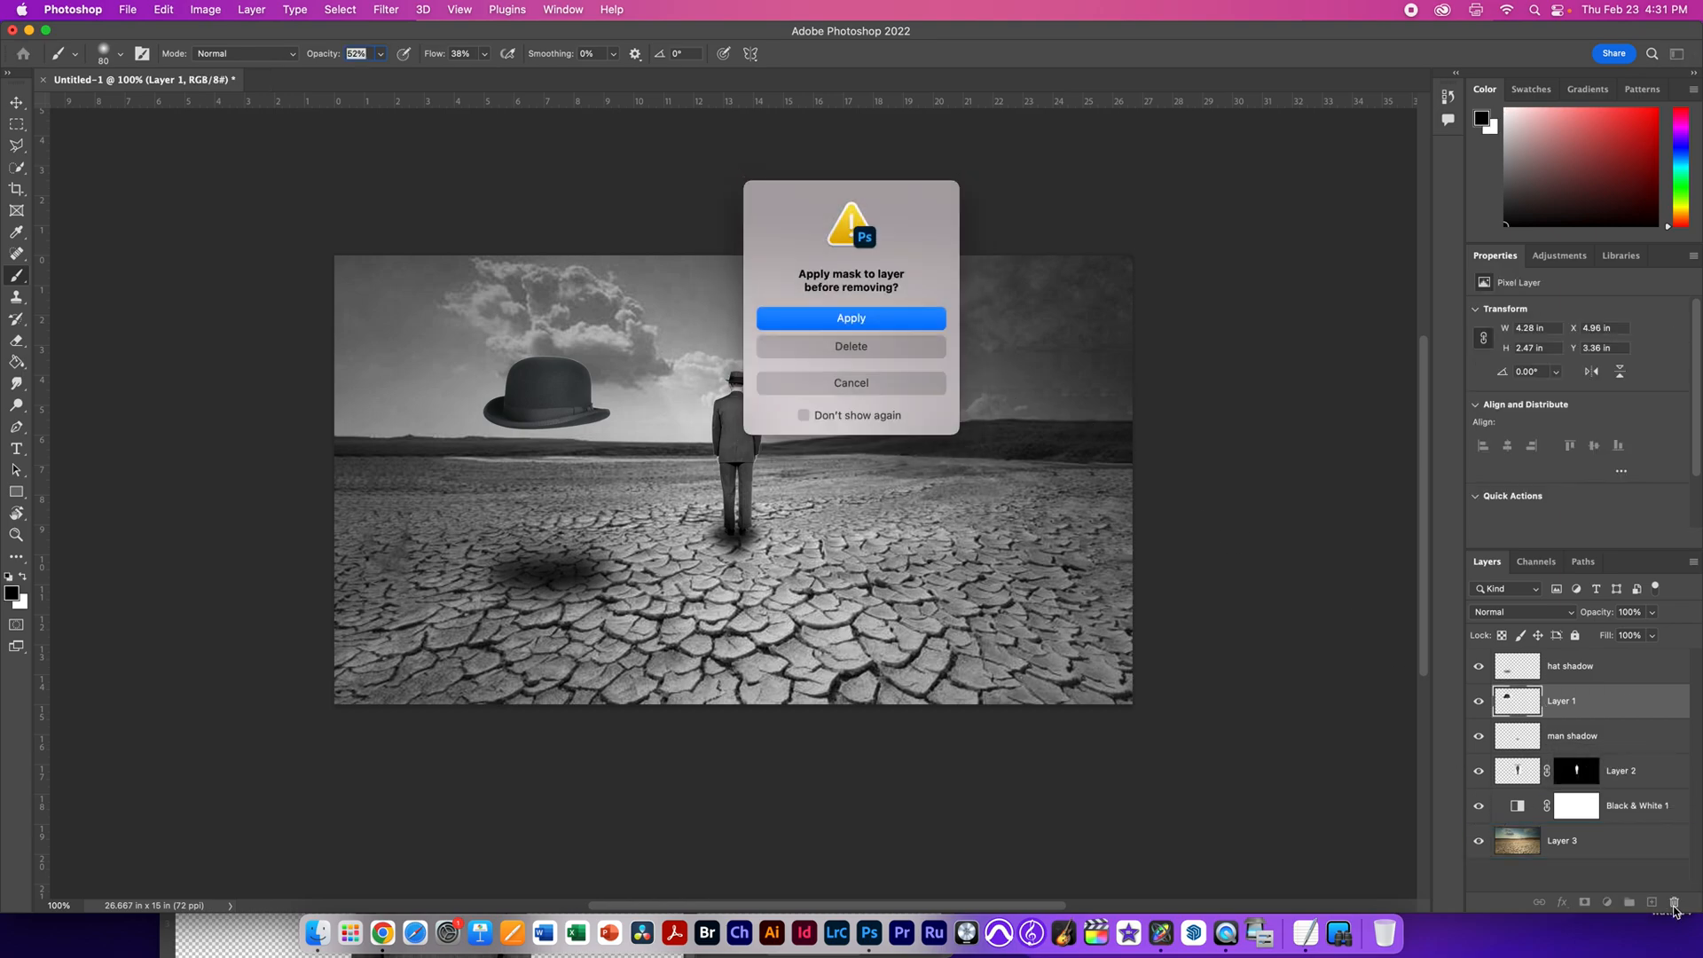
click(849, 318)
text(hat)
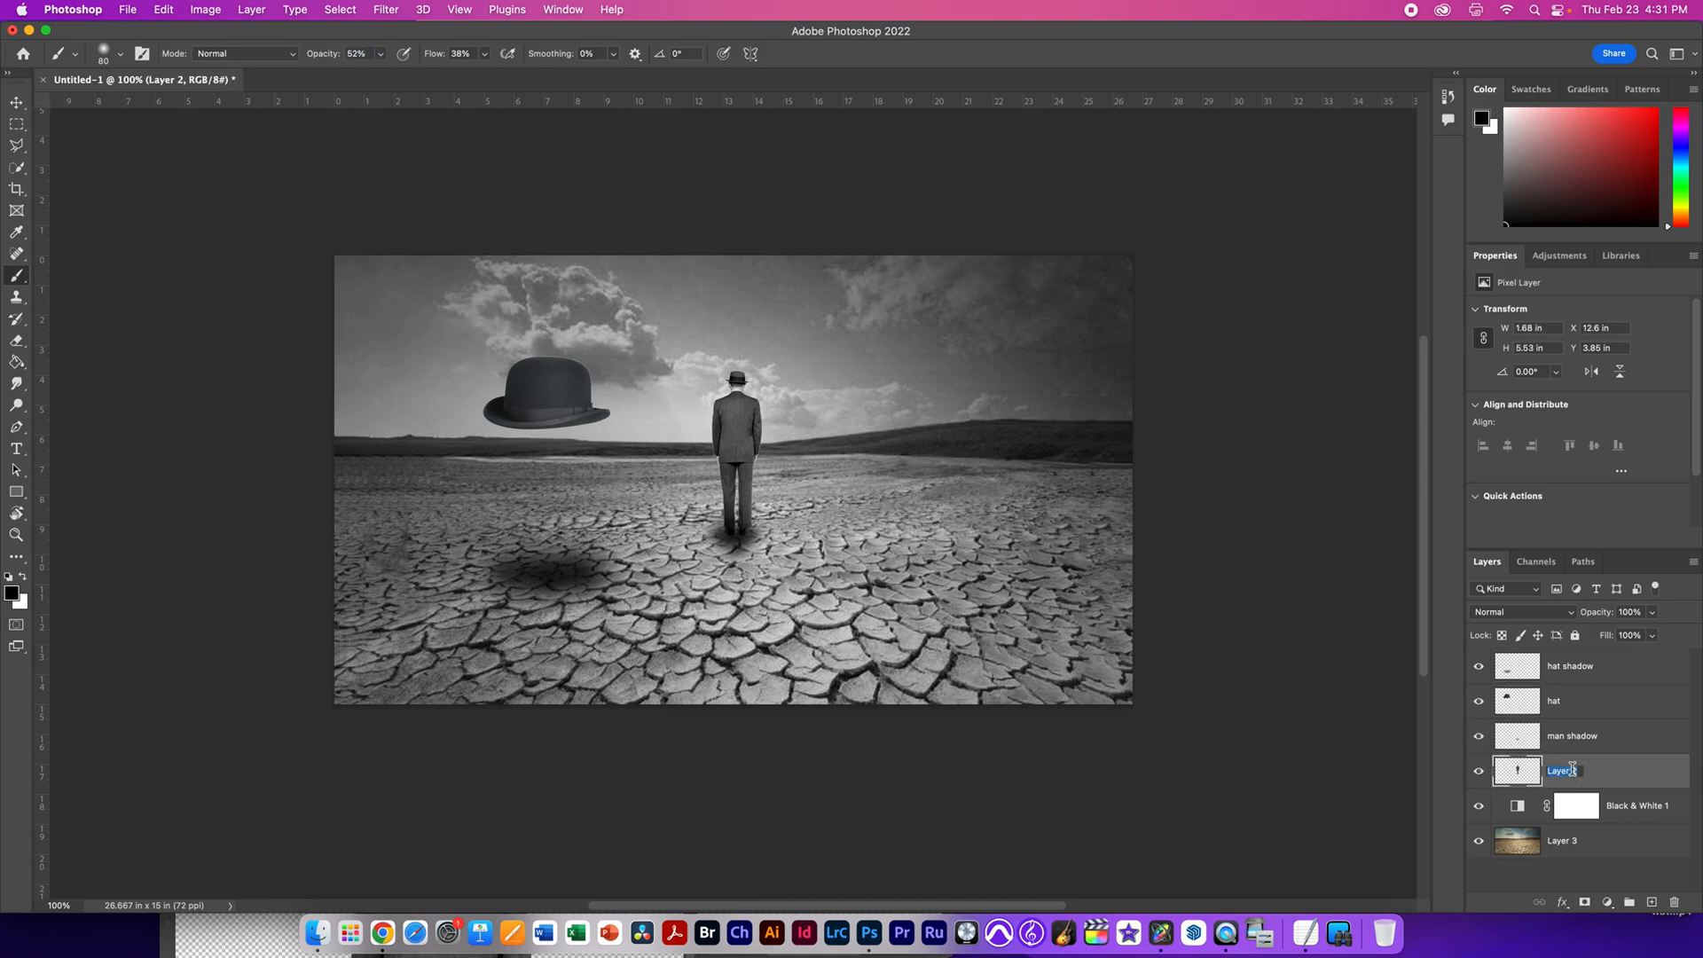
text(man)
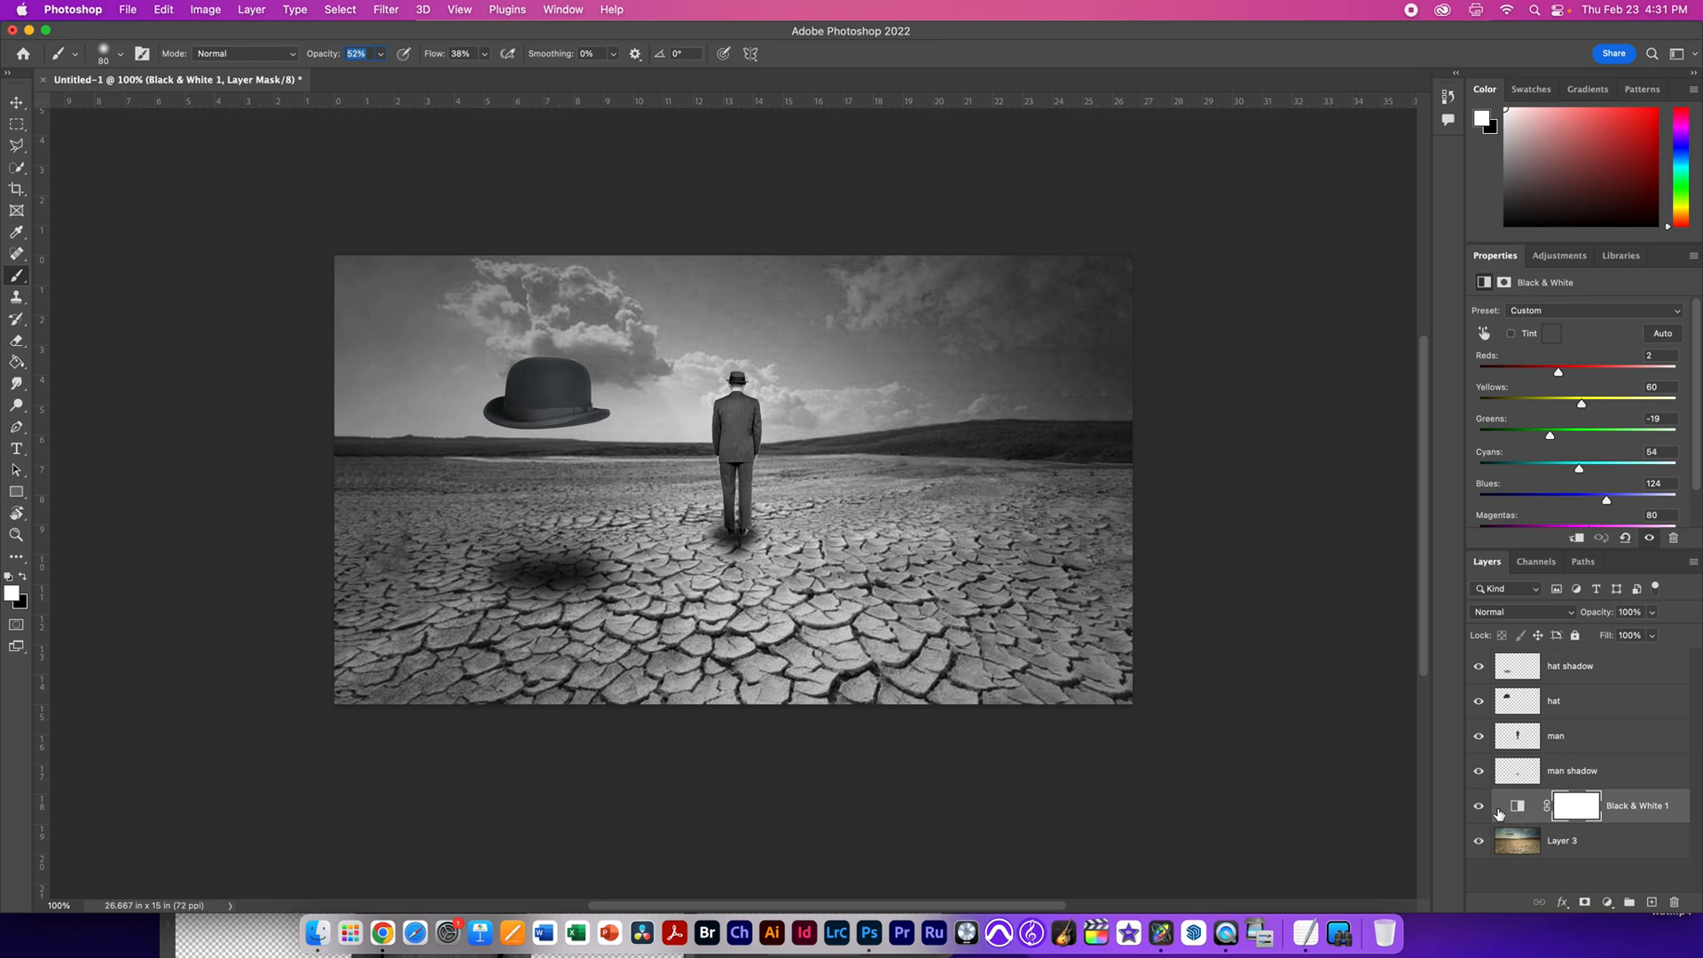
Step: Merge the Black & White 1 adjustment down into Layer 3, making the desert permanently grayscale
right_click(1580, 805)
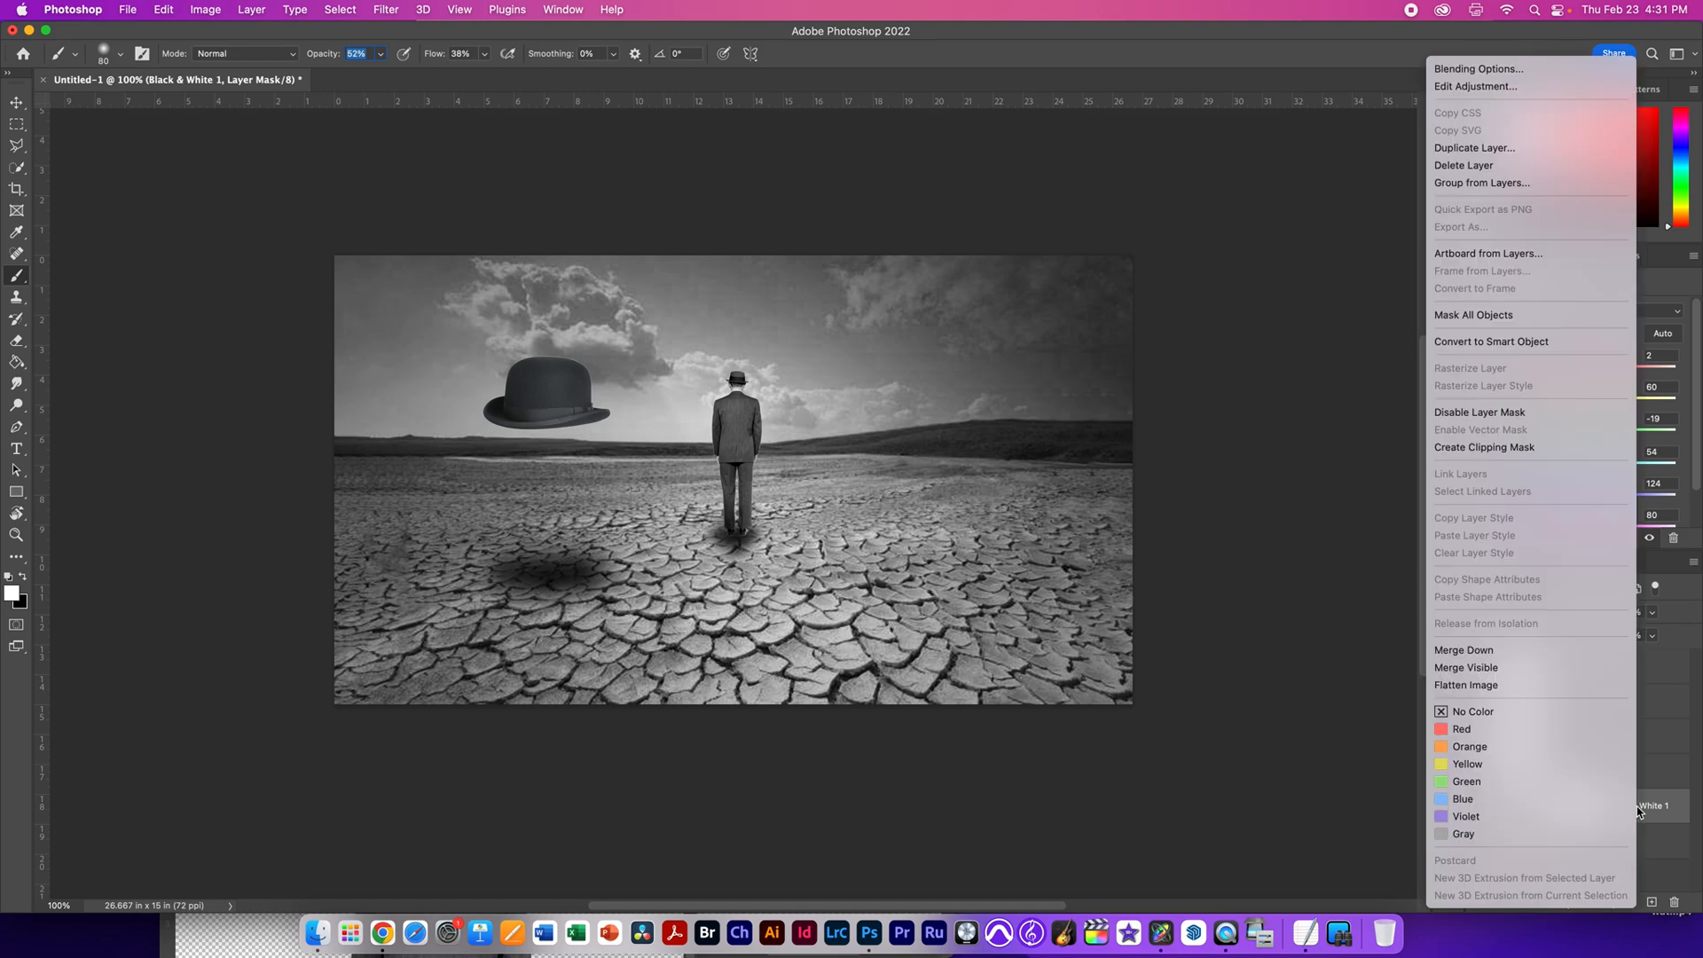
mouse_move(1502, 653)
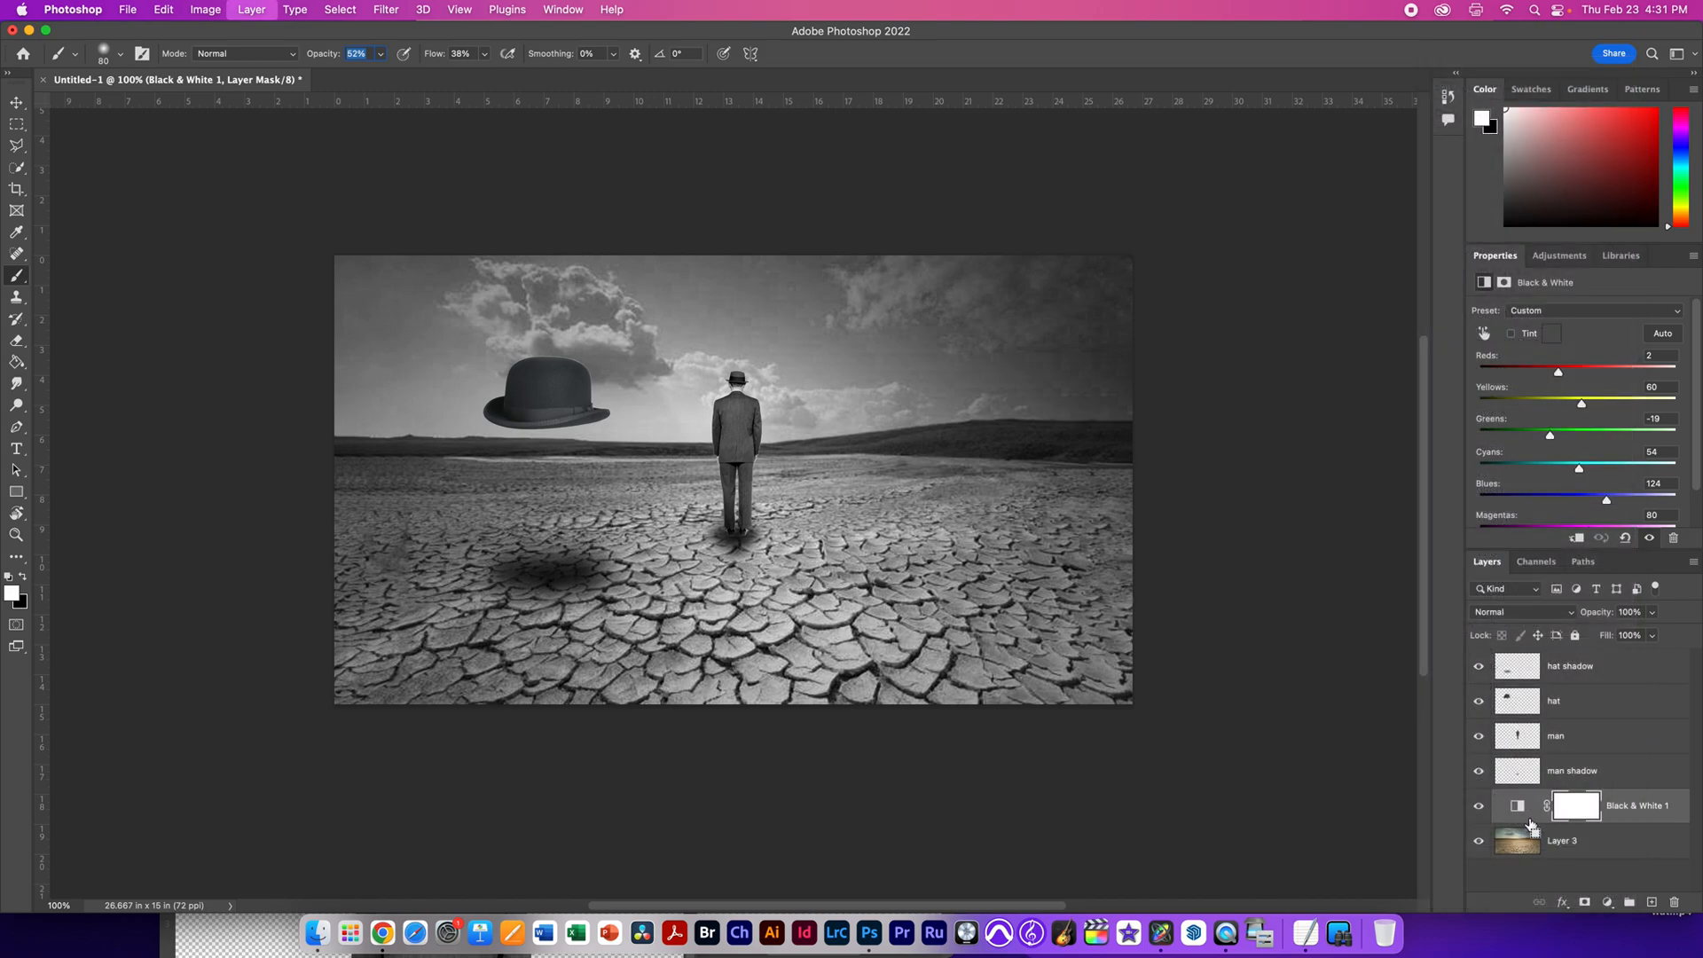
click(1561, 805)
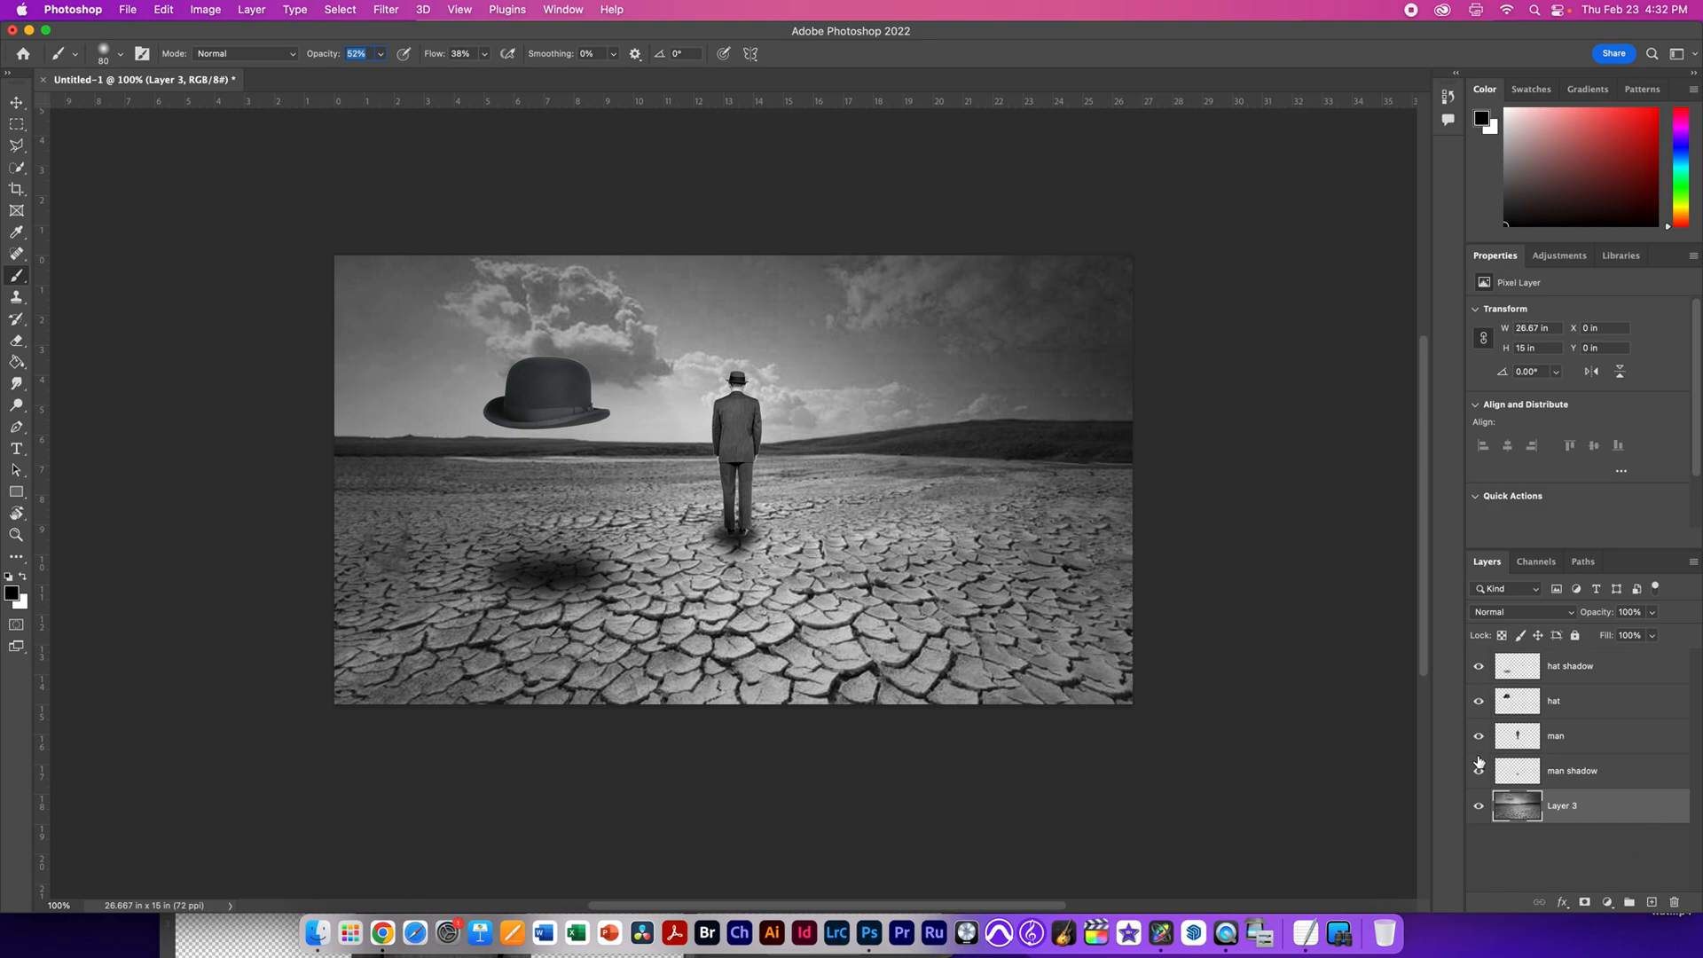
Step: Save the composite as manwithhat.psd to the Desktop and start a new blank Motion project
key(cmd+s)
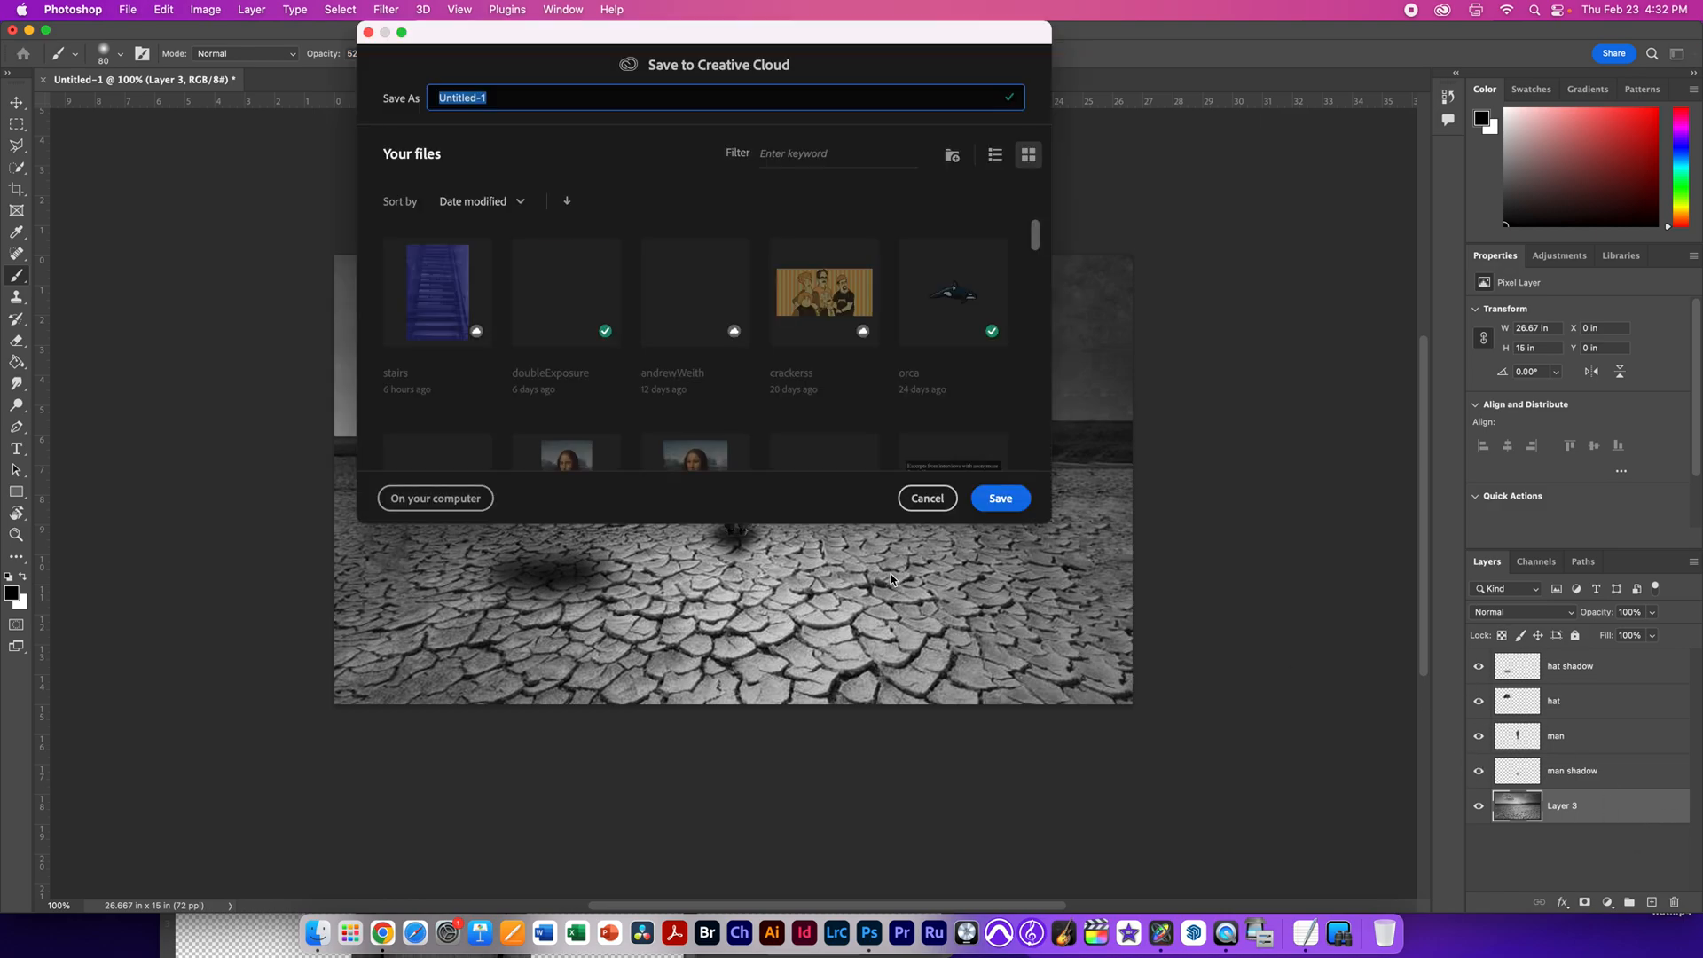
text(manin)
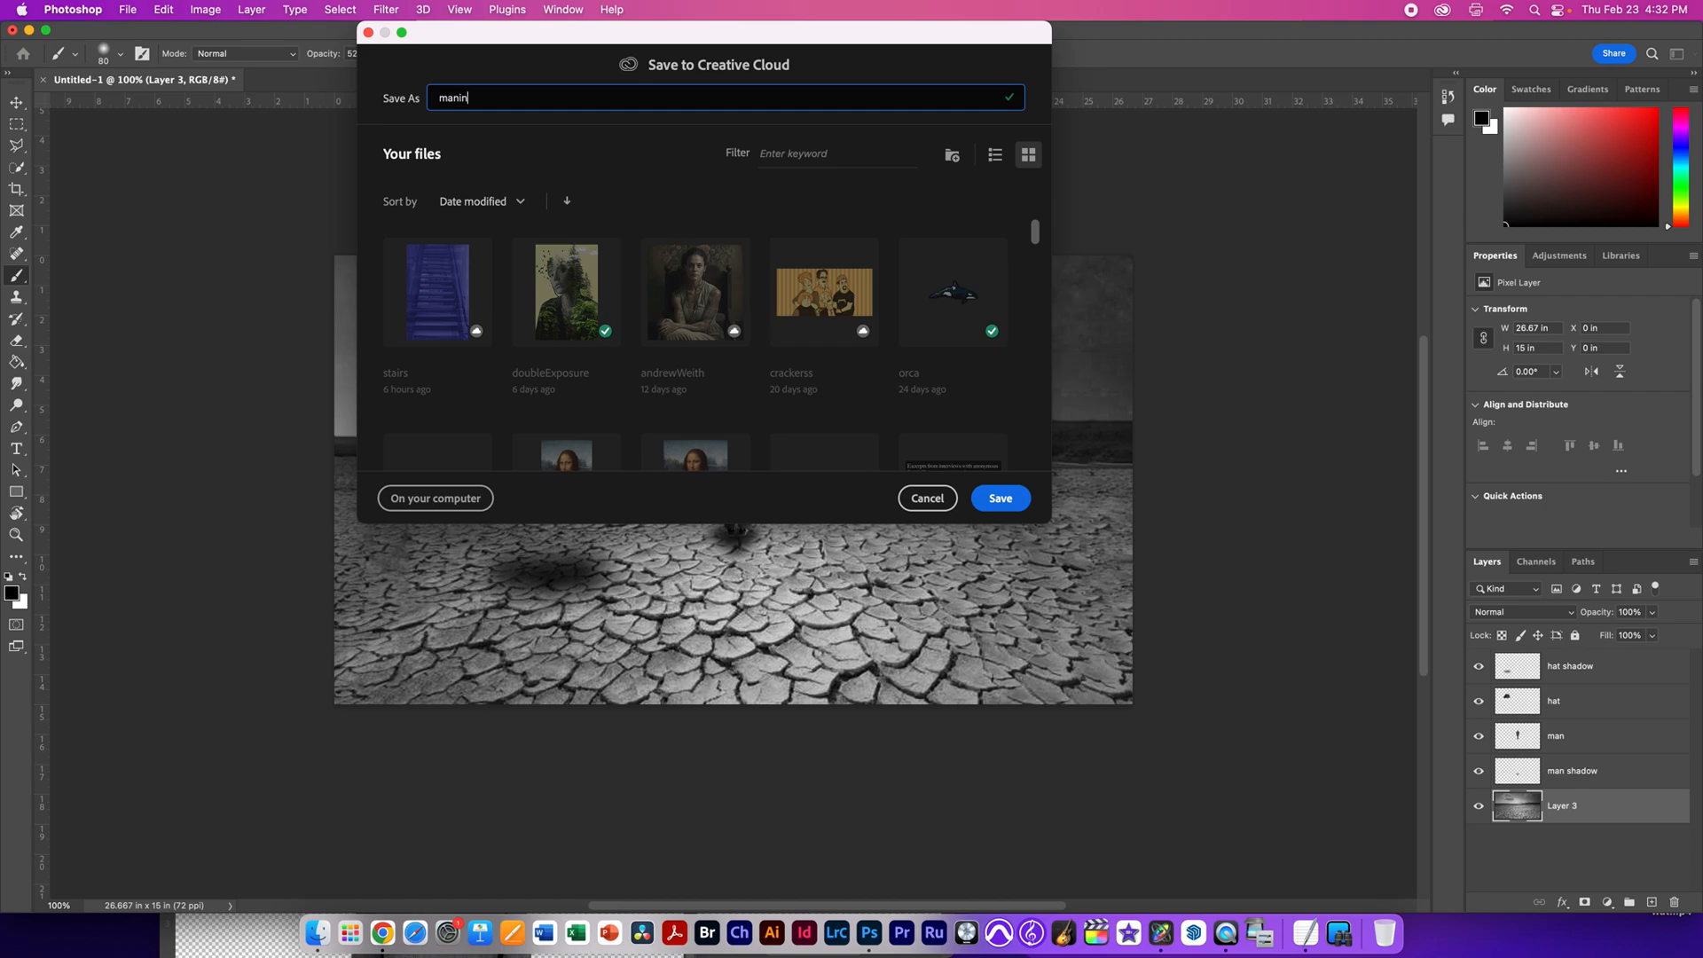
text(withha)
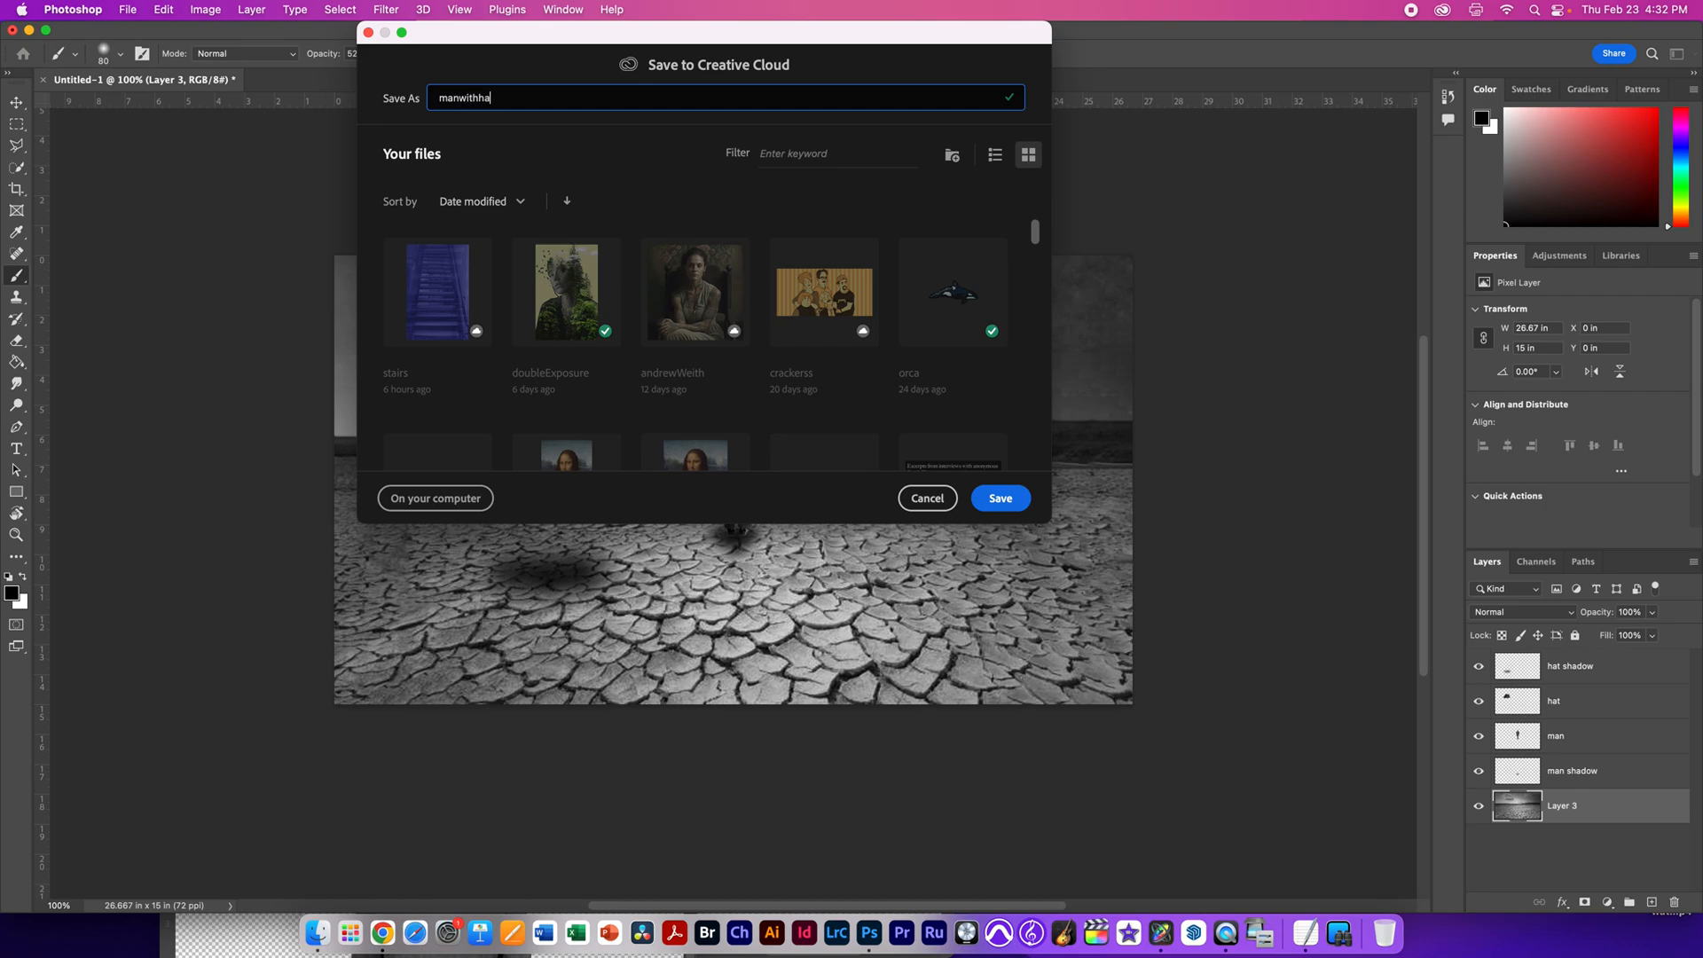
text(t)
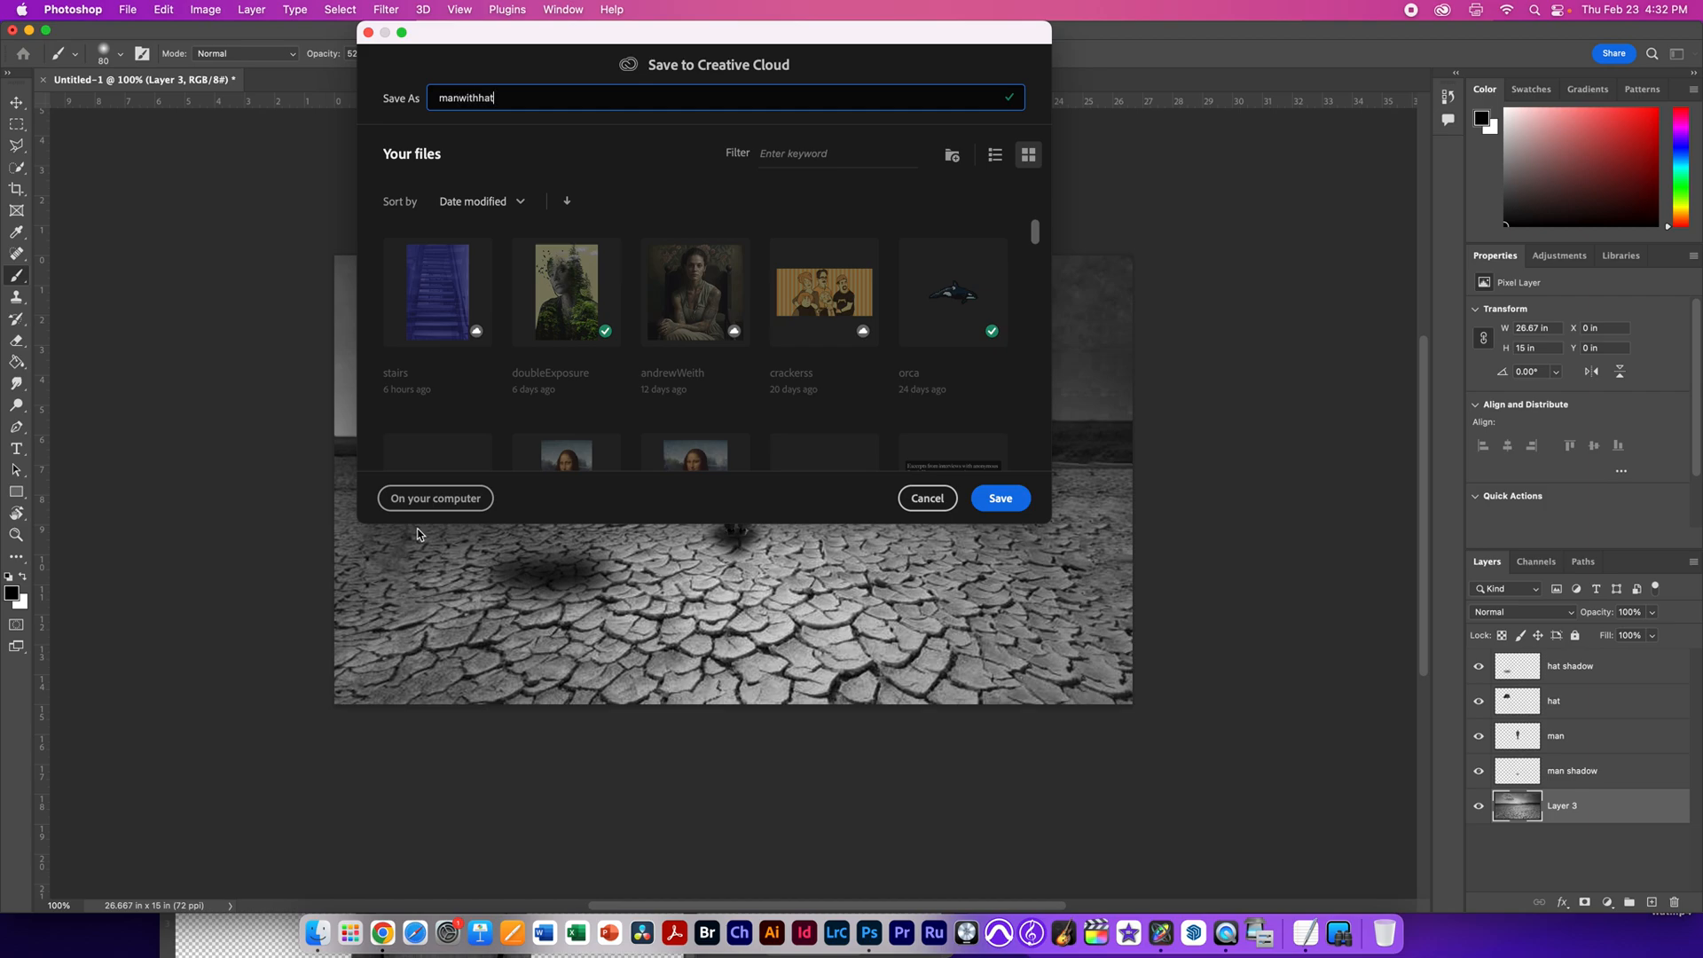
click(435, 496)
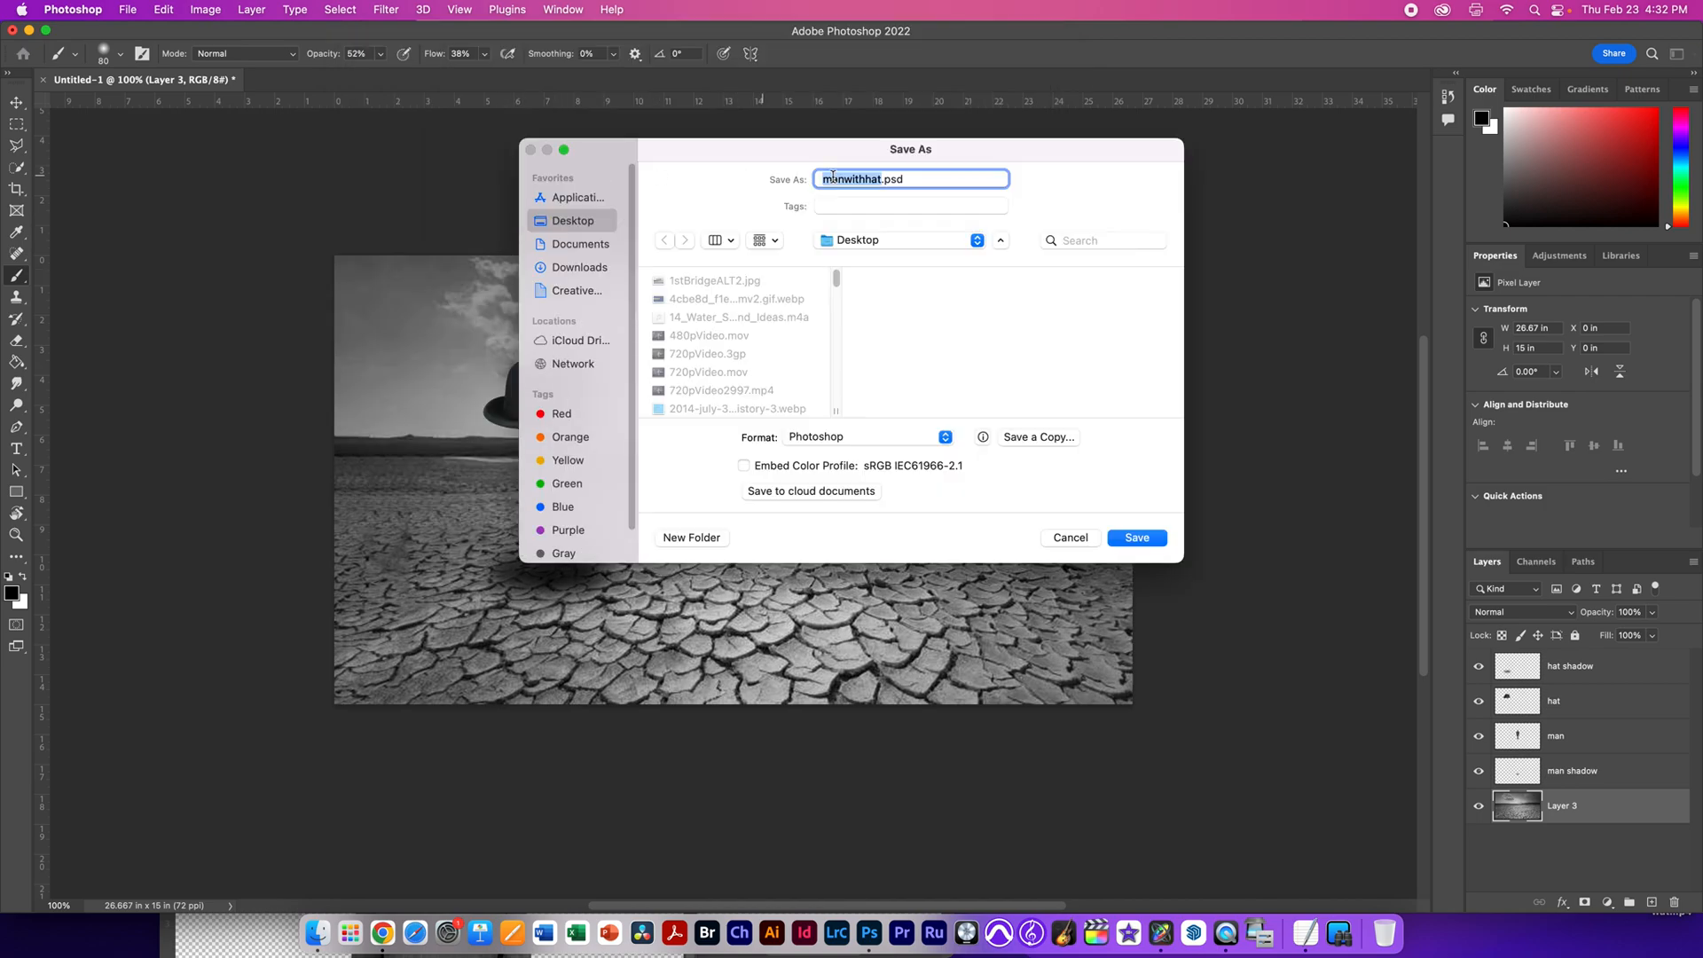
click(1135, 536)
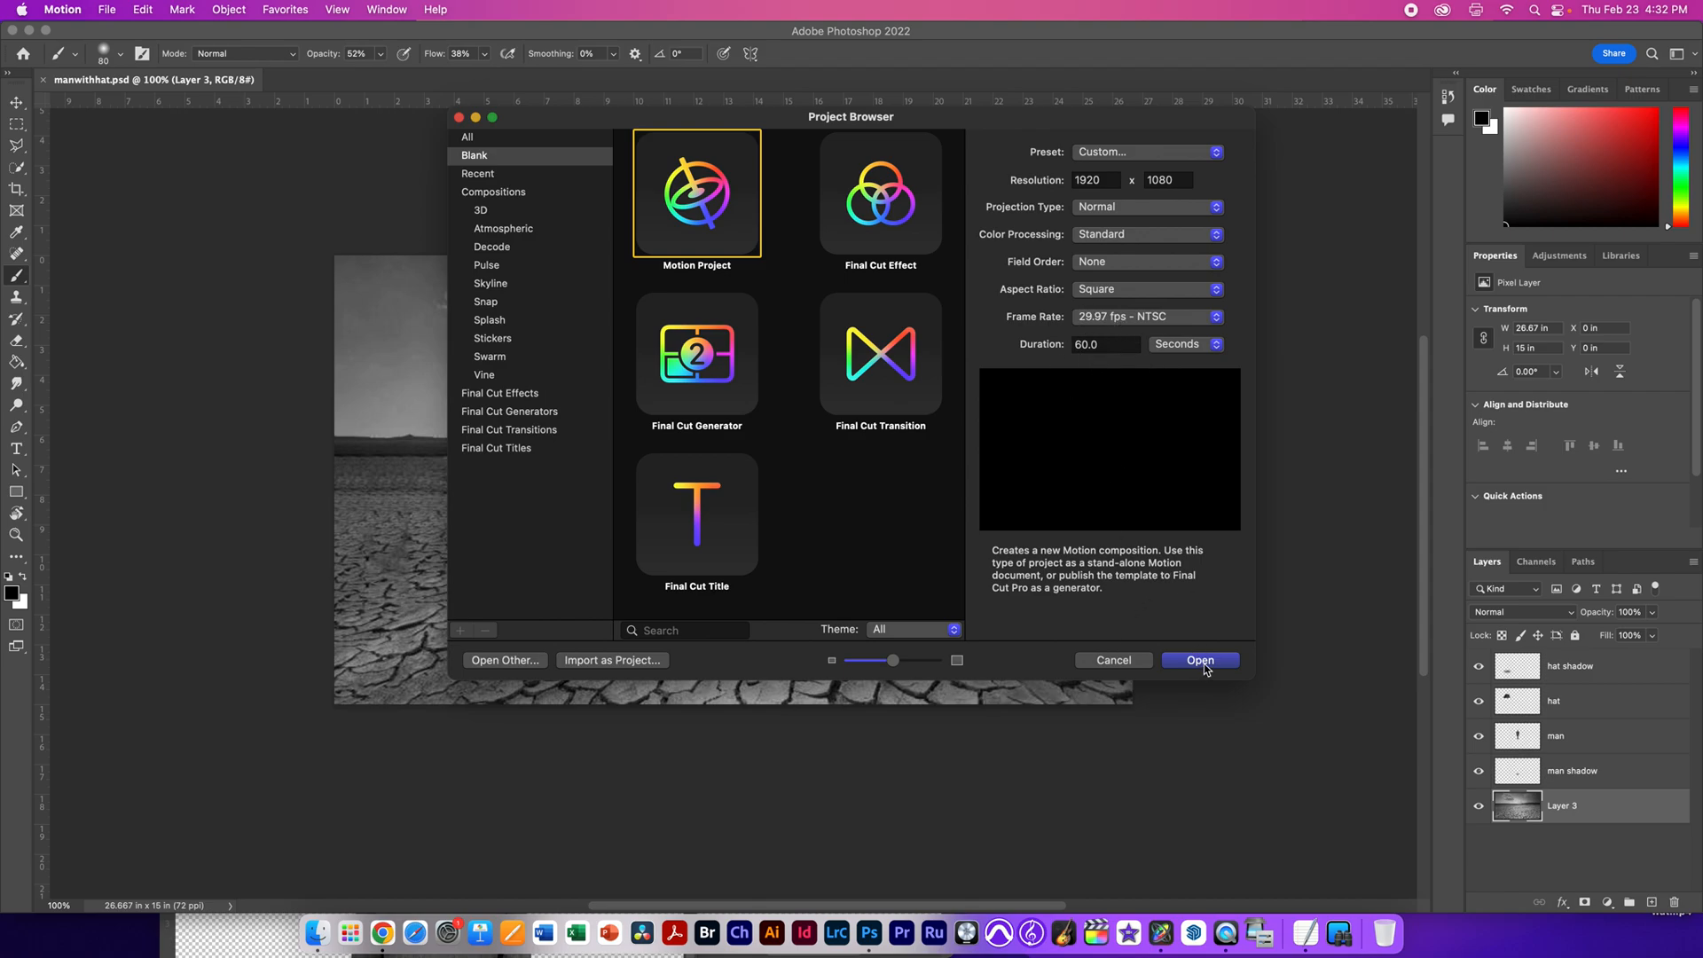
click(1199, 660)
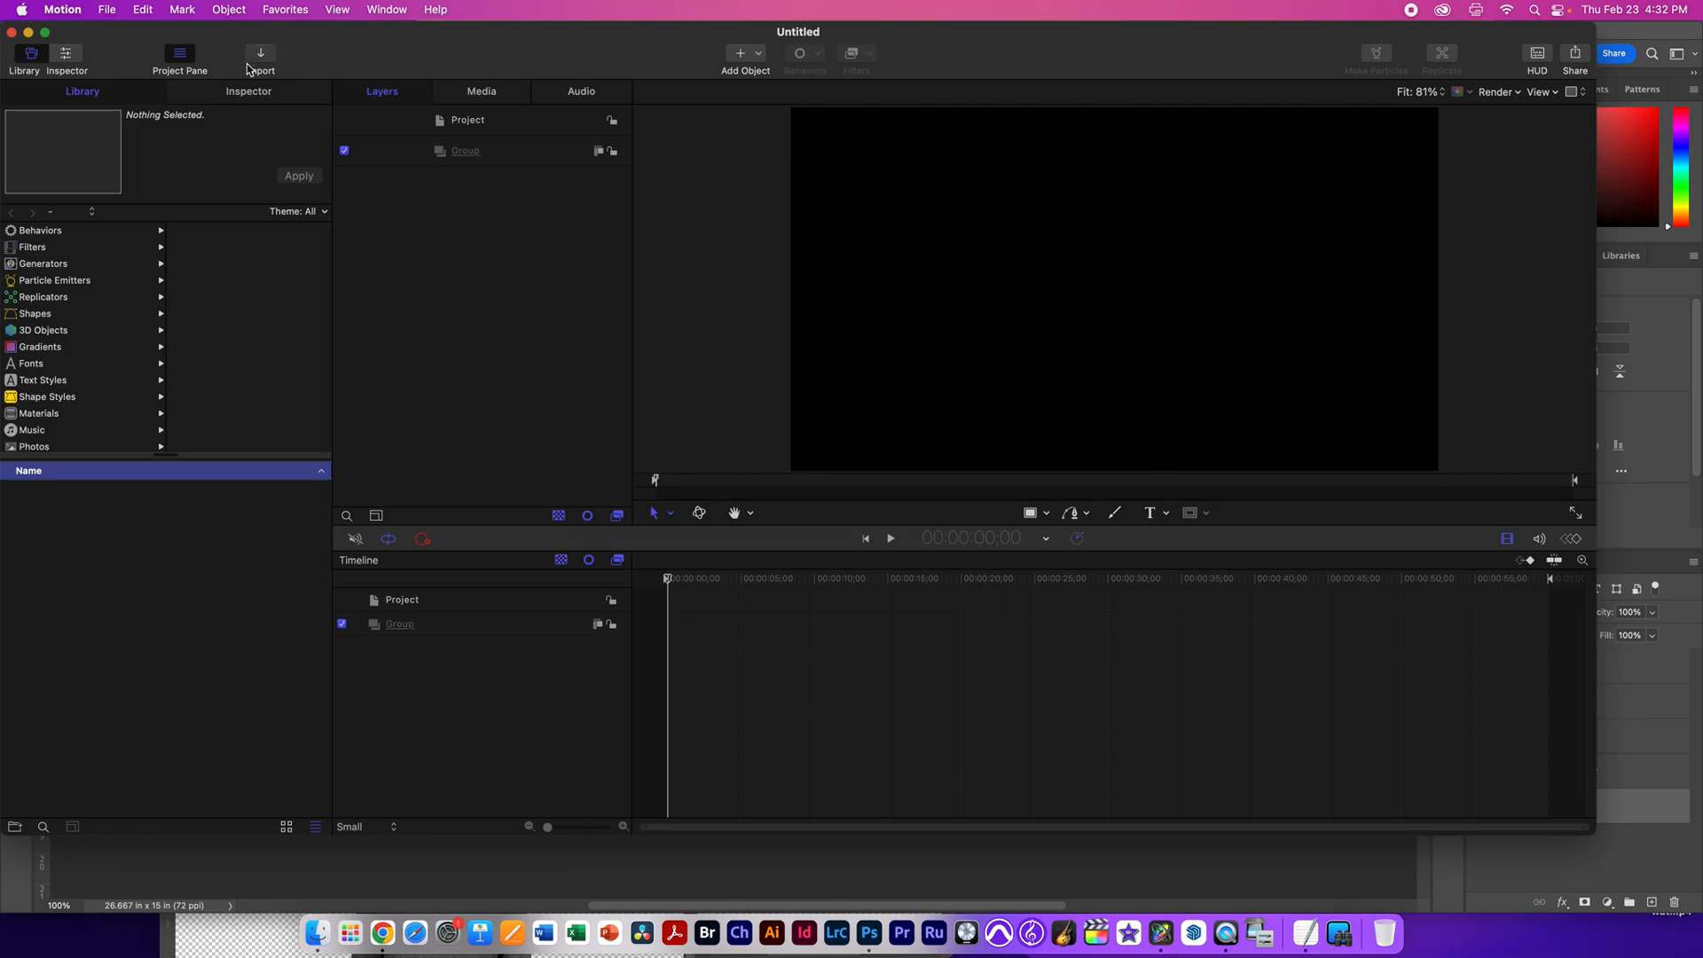
Step: Import manwithhat.psd from the Desktop with All Layers as separate objects
click(259, 57)
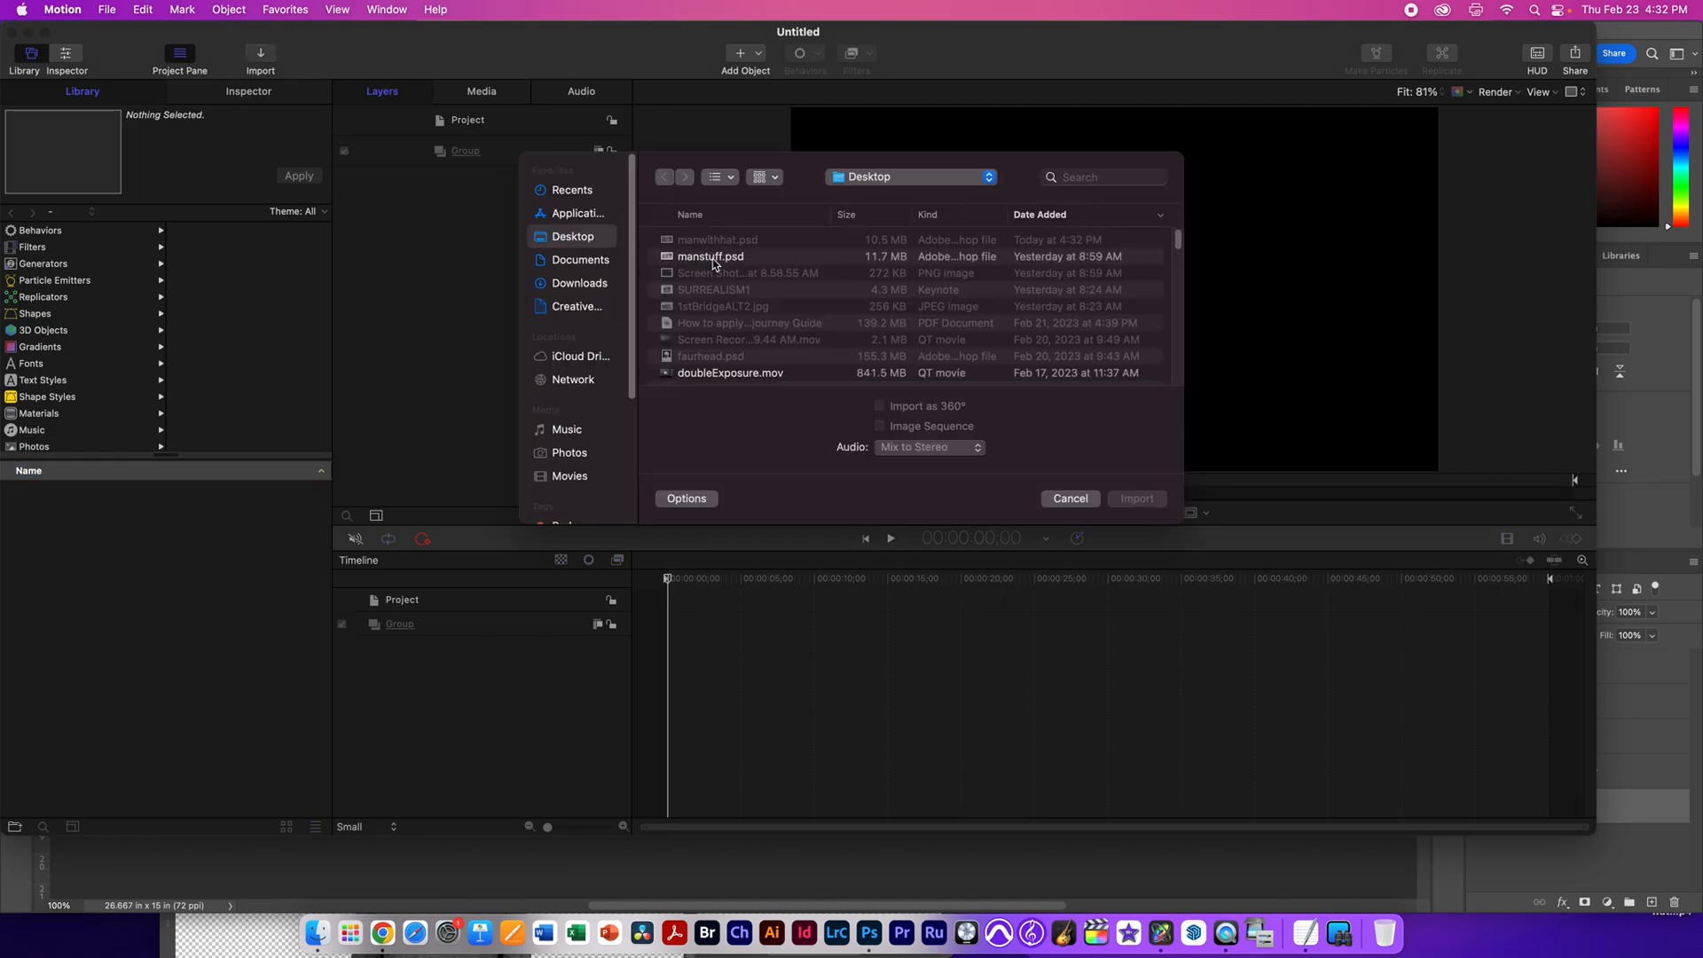
click(711, 255)
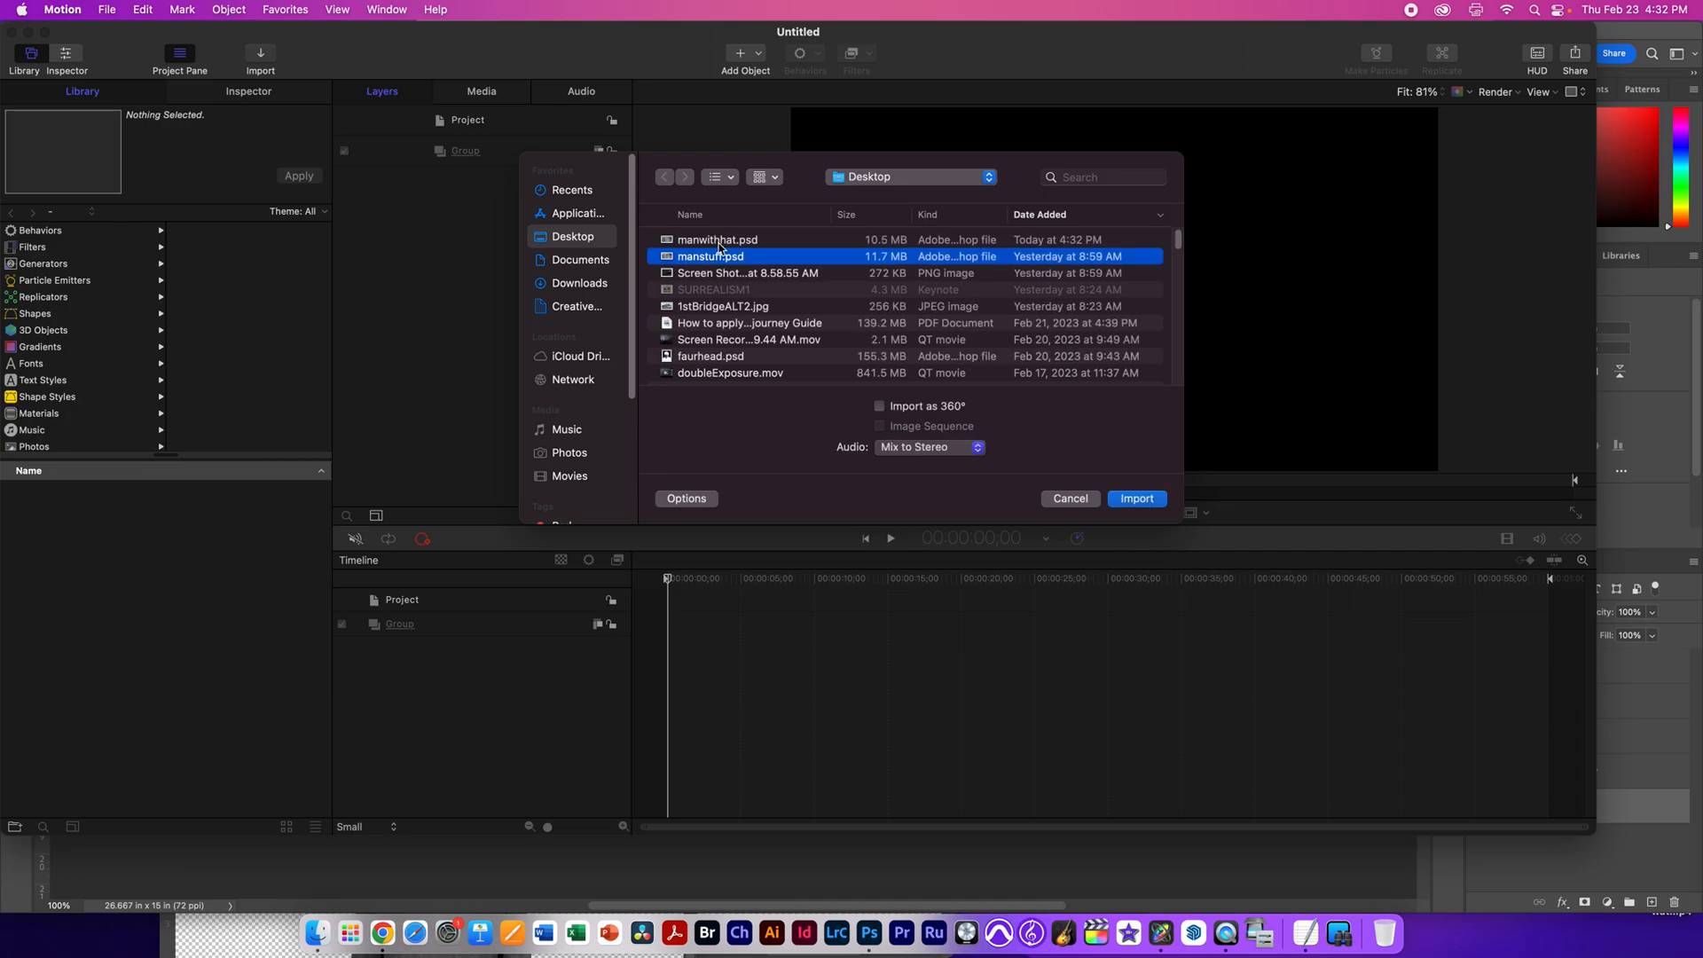
click(1135, 498)
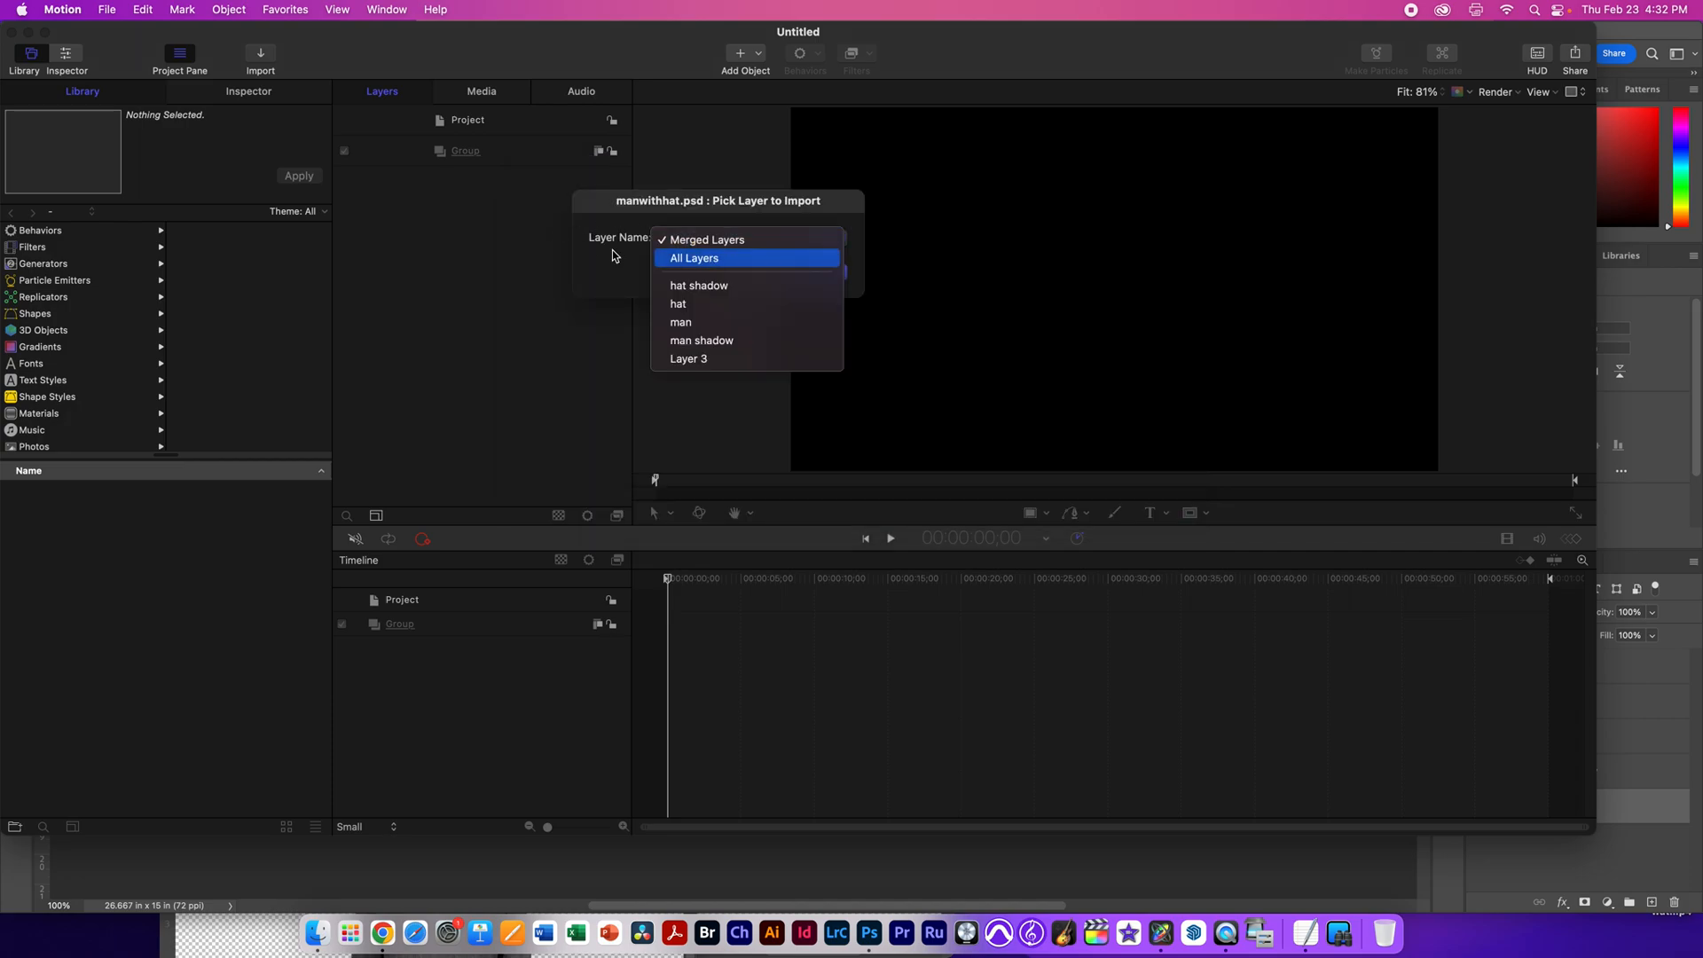
click(693, 257)
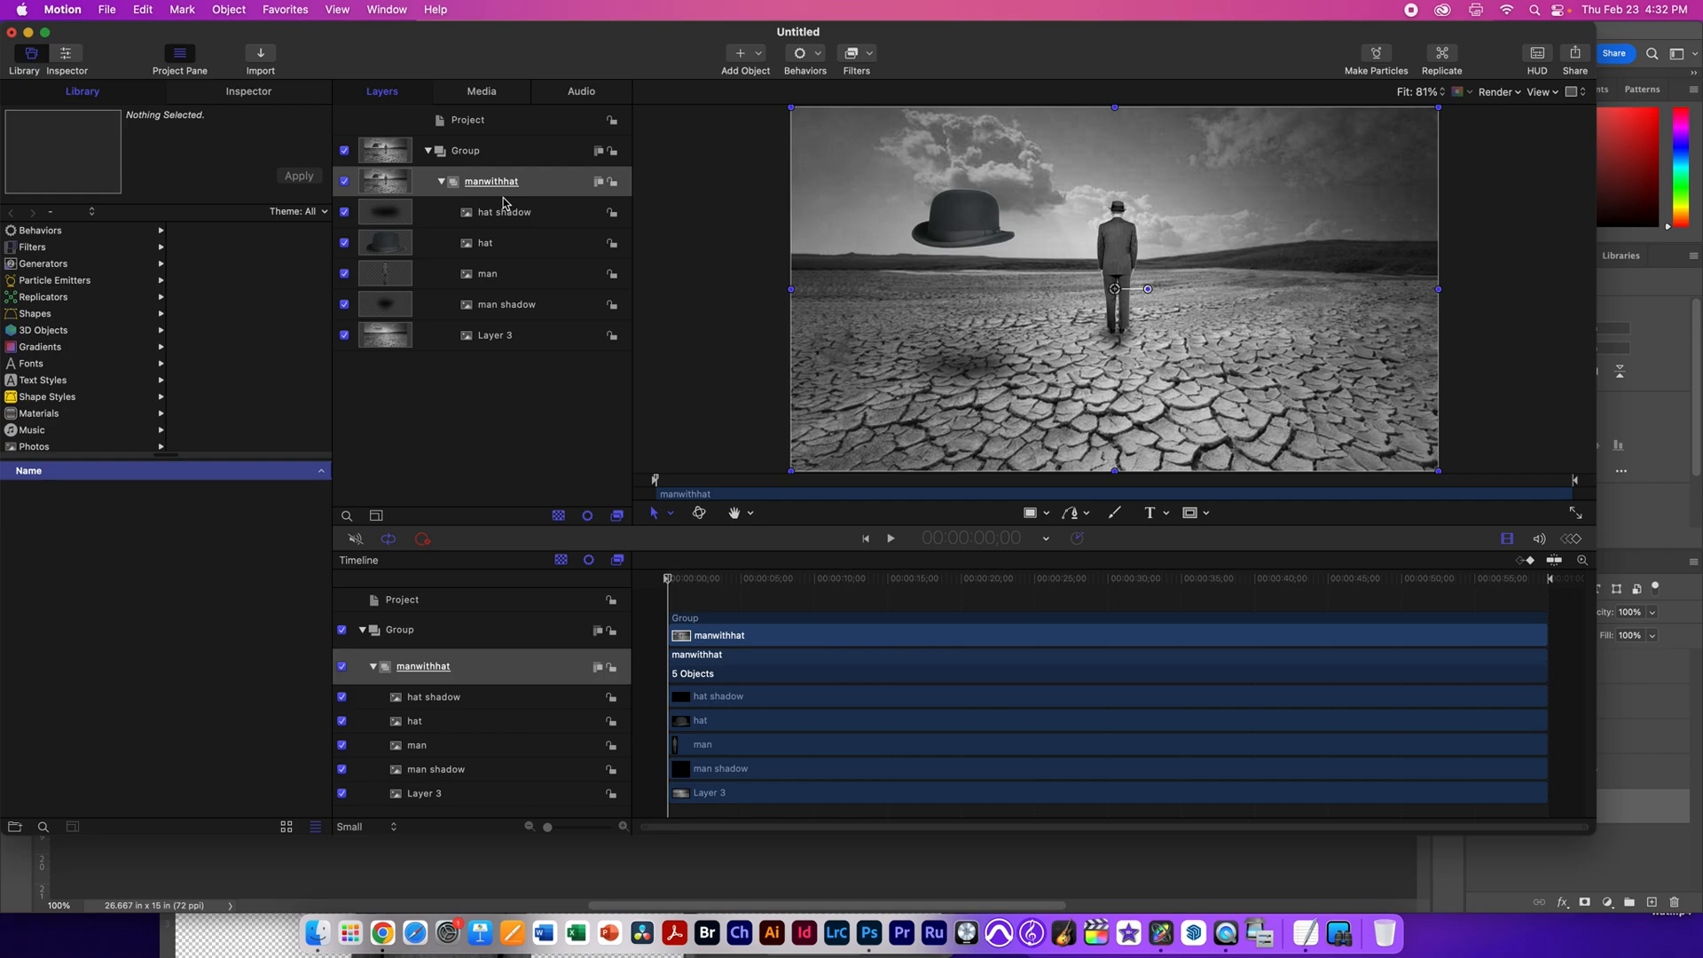
mouse_move(608, 234)
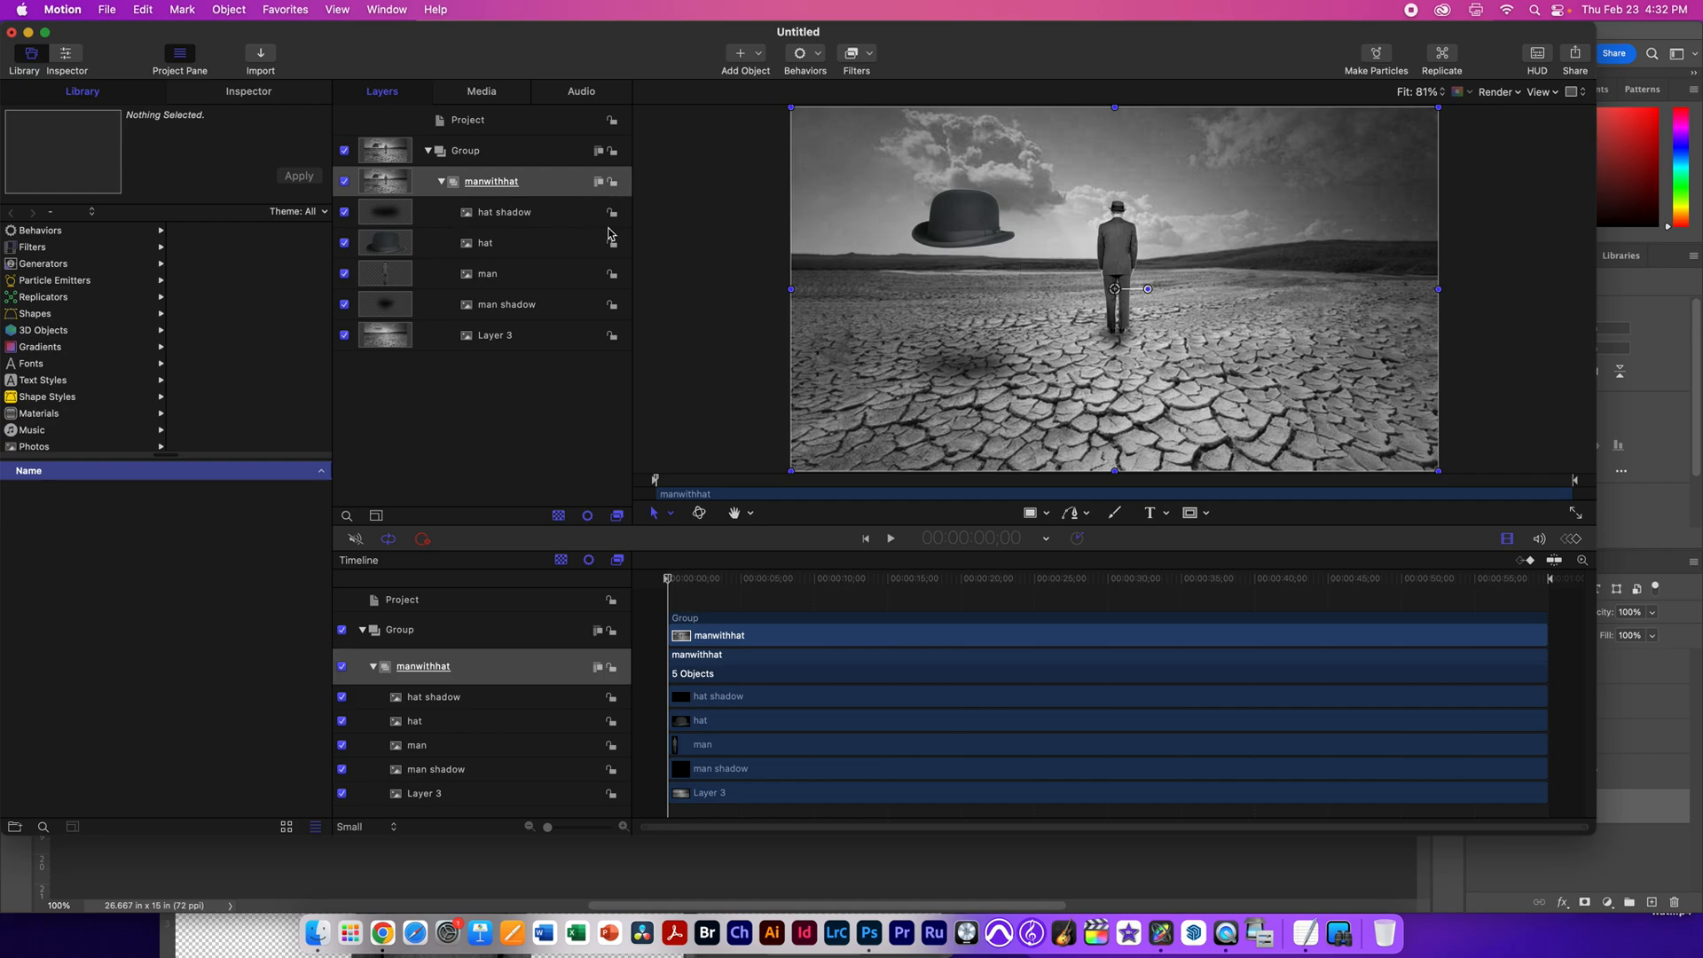
mouse_move(468, 198)
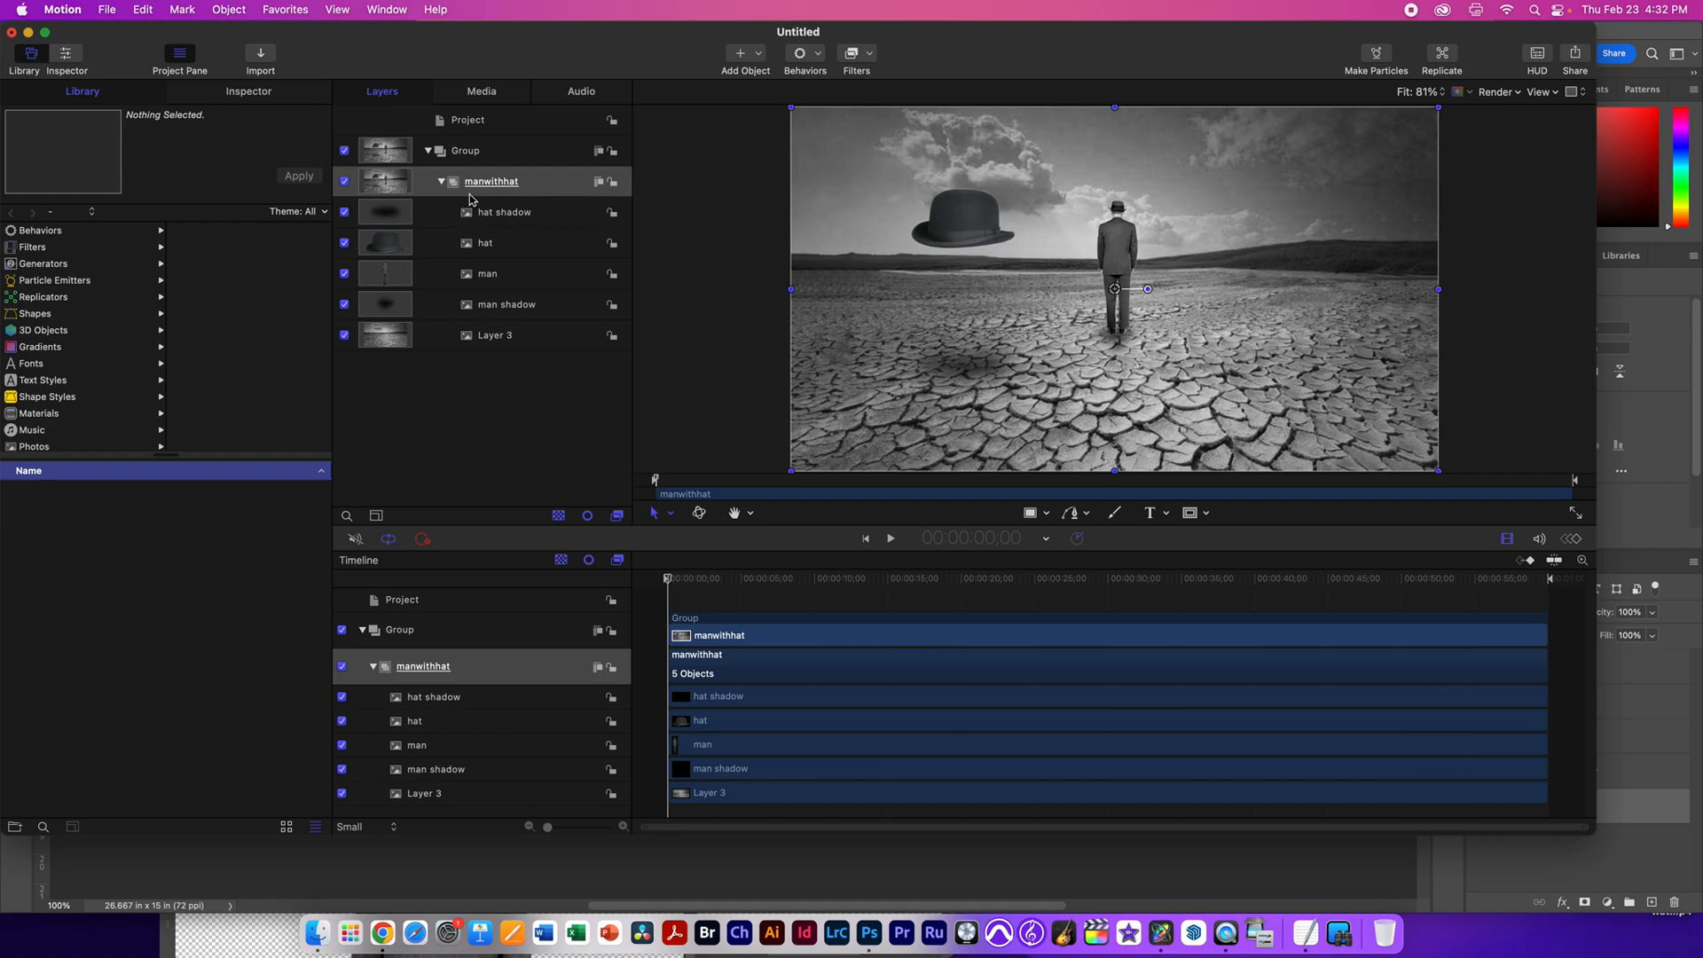
Step: Show the manwithhat group's Inspector settings and toggle Fixed Resolution off and back on
click(248, 90)
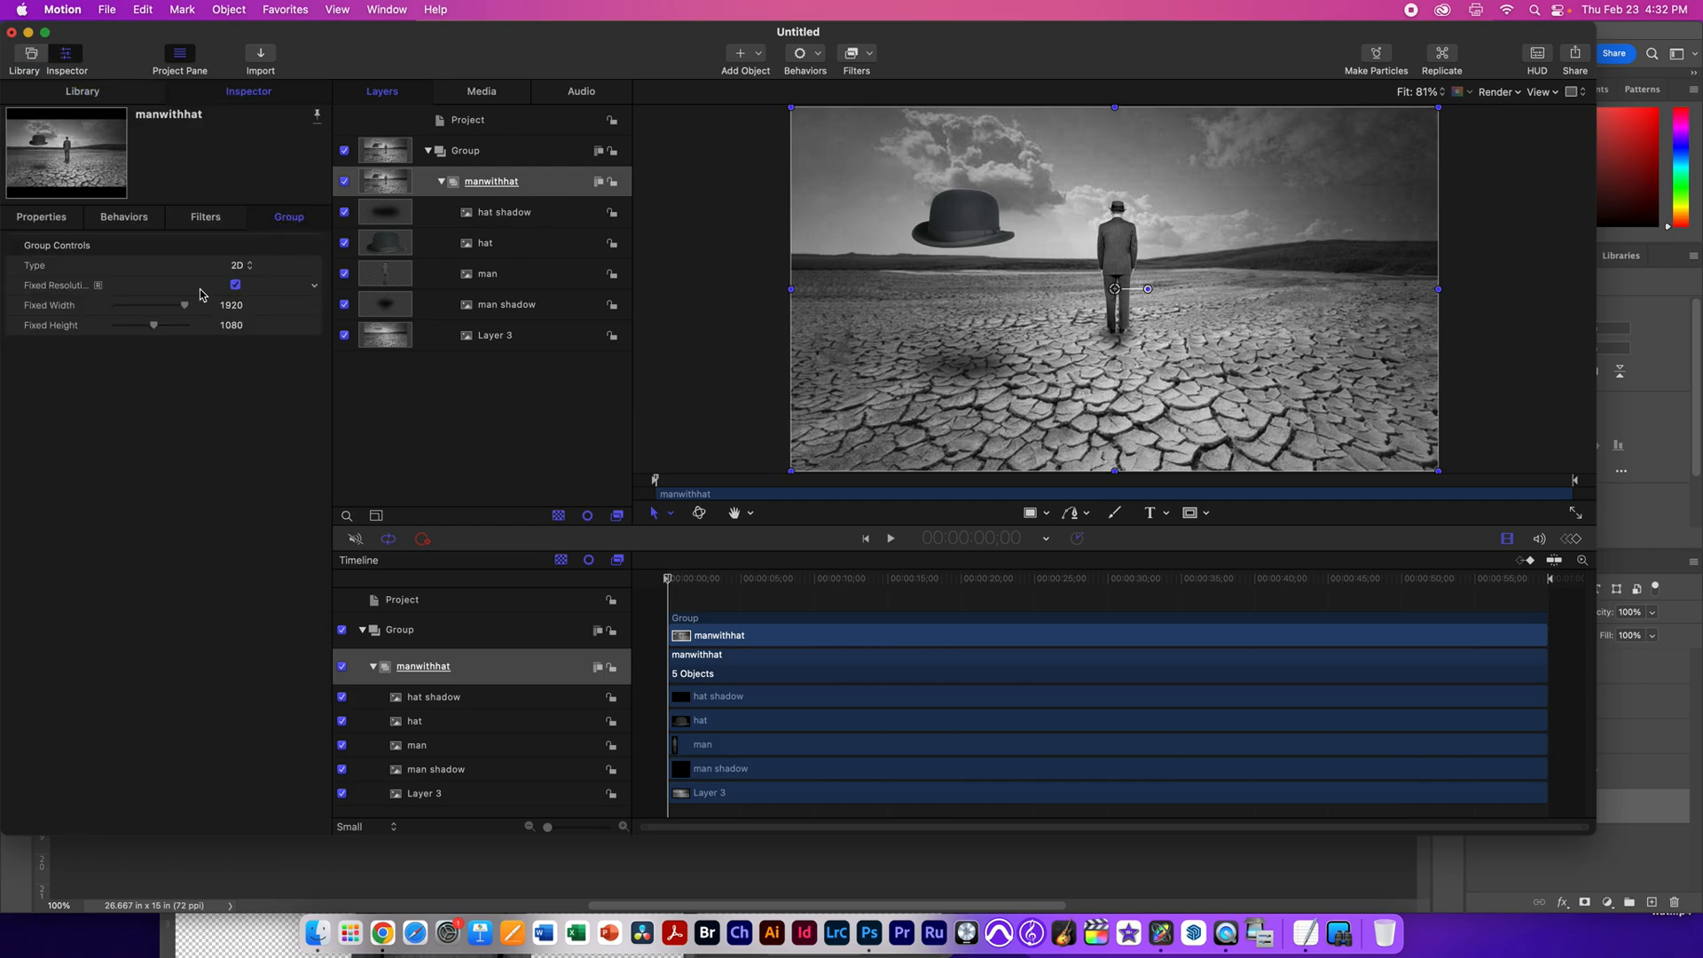
click(234, 284)
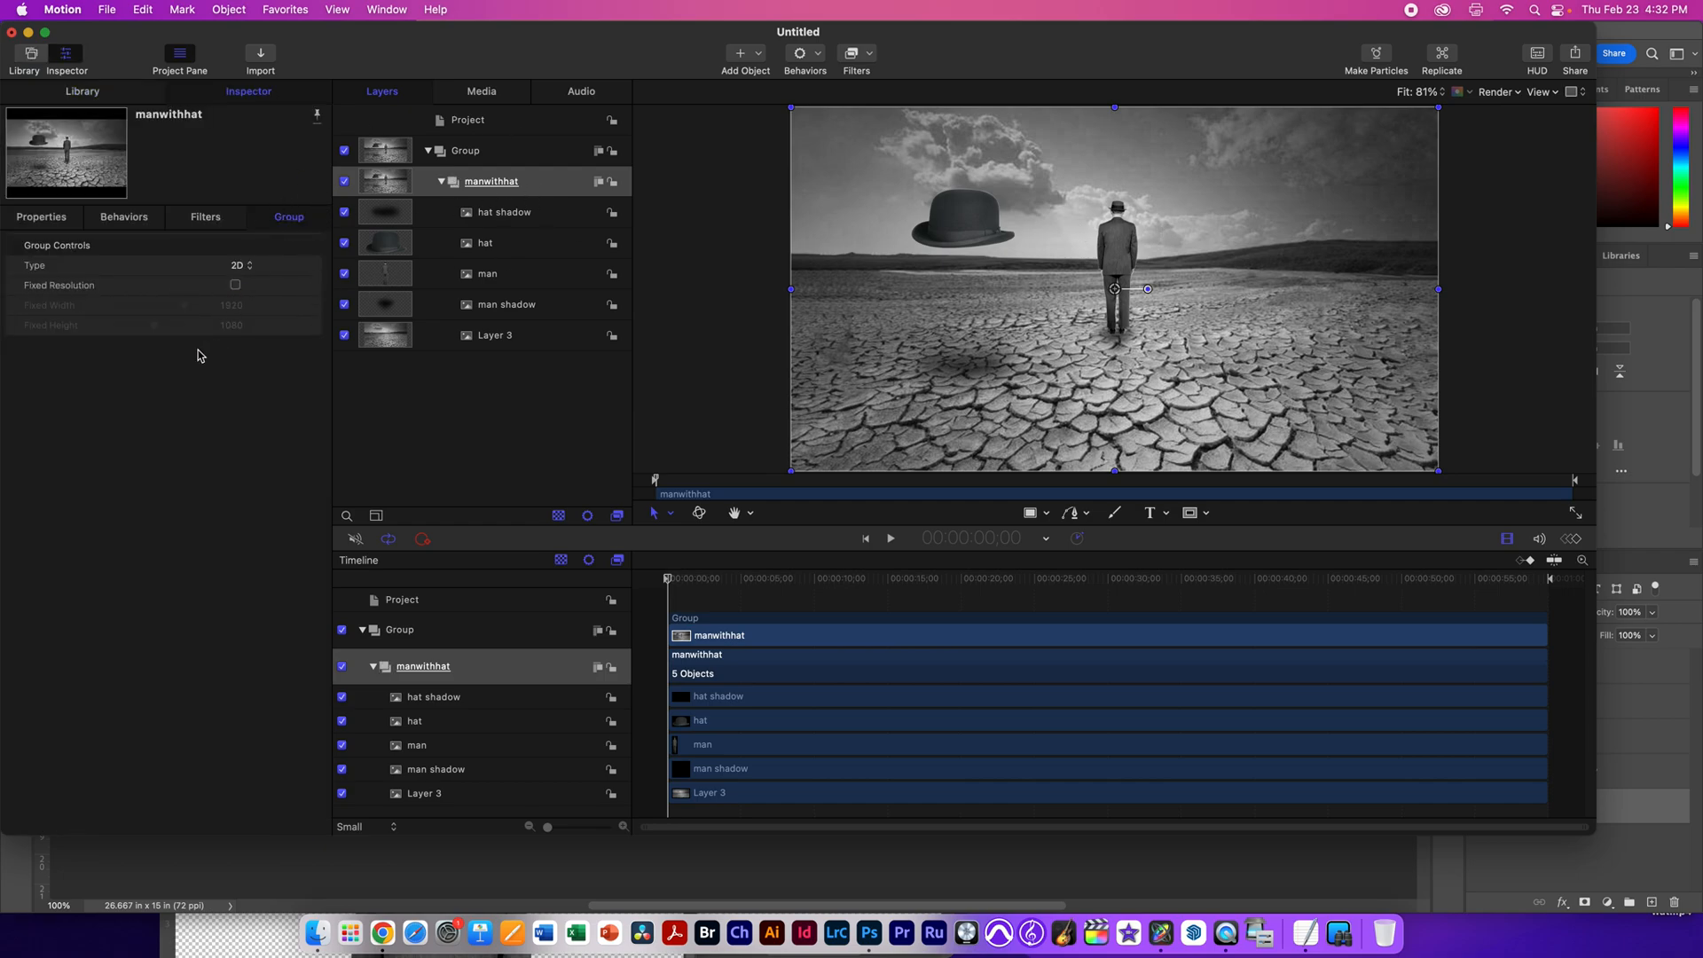
mouse_move(445, 163)
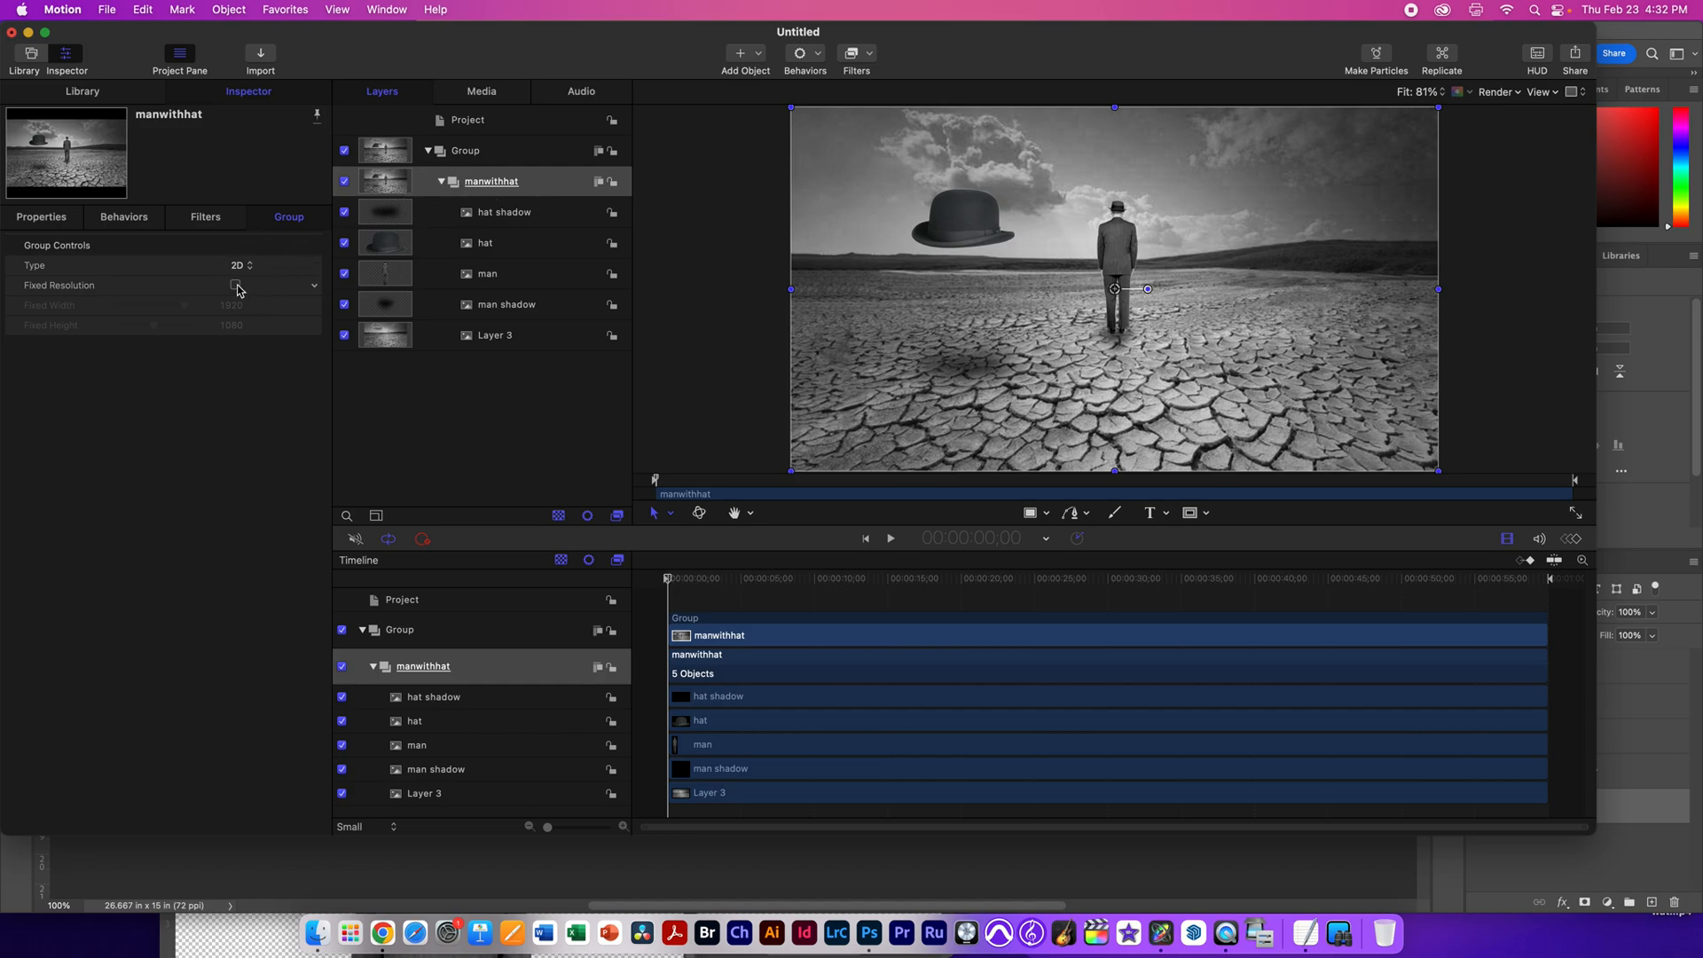
click(234, 283)
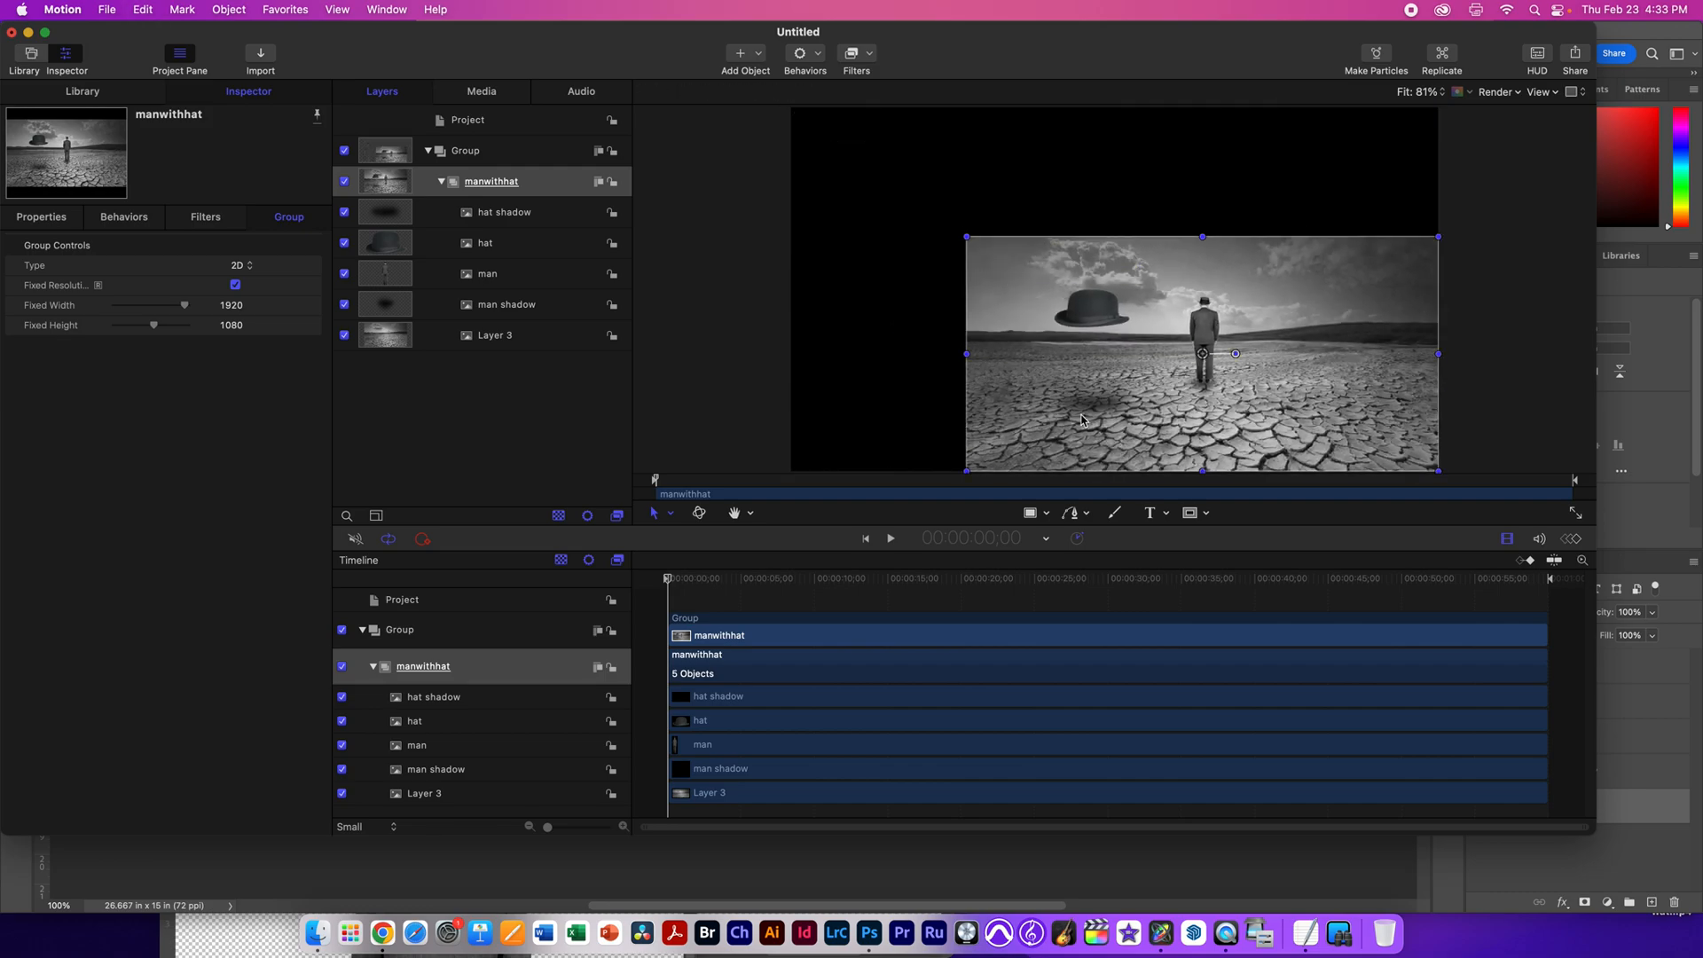
Step: Test-move the hat past the left edge, reselect the manwithhat group and turn off Fixed Resolution
click(484, 243)
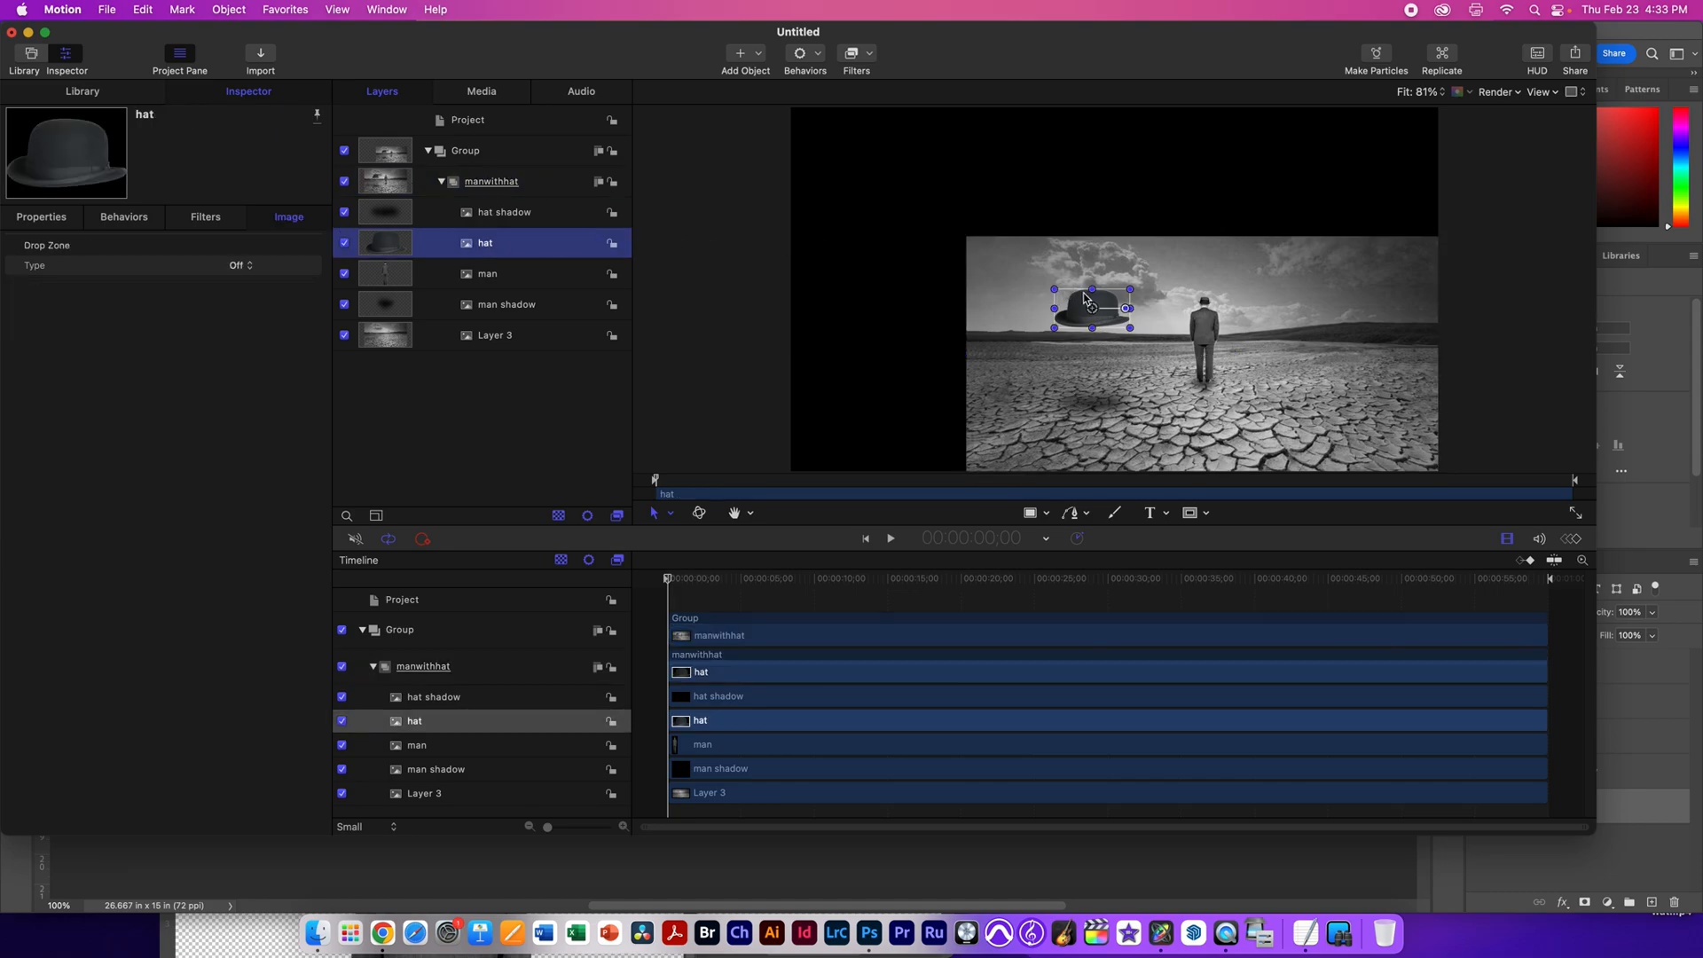
drag(1091, 307, 935, 316)
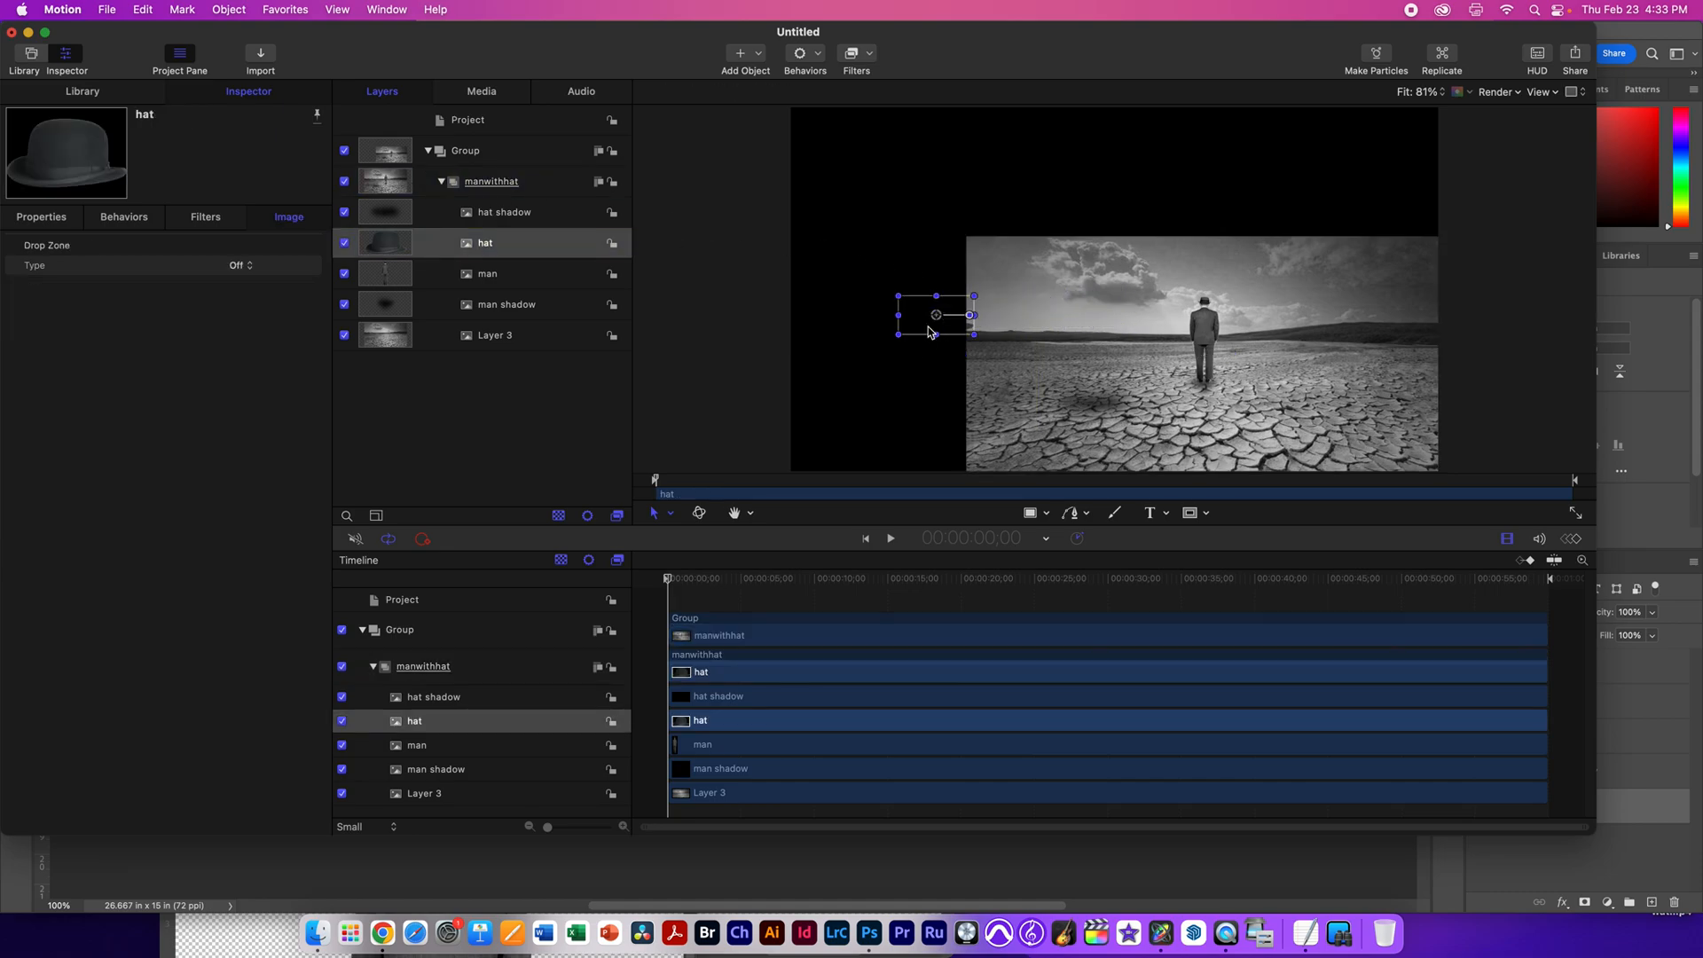
click(491, 181)
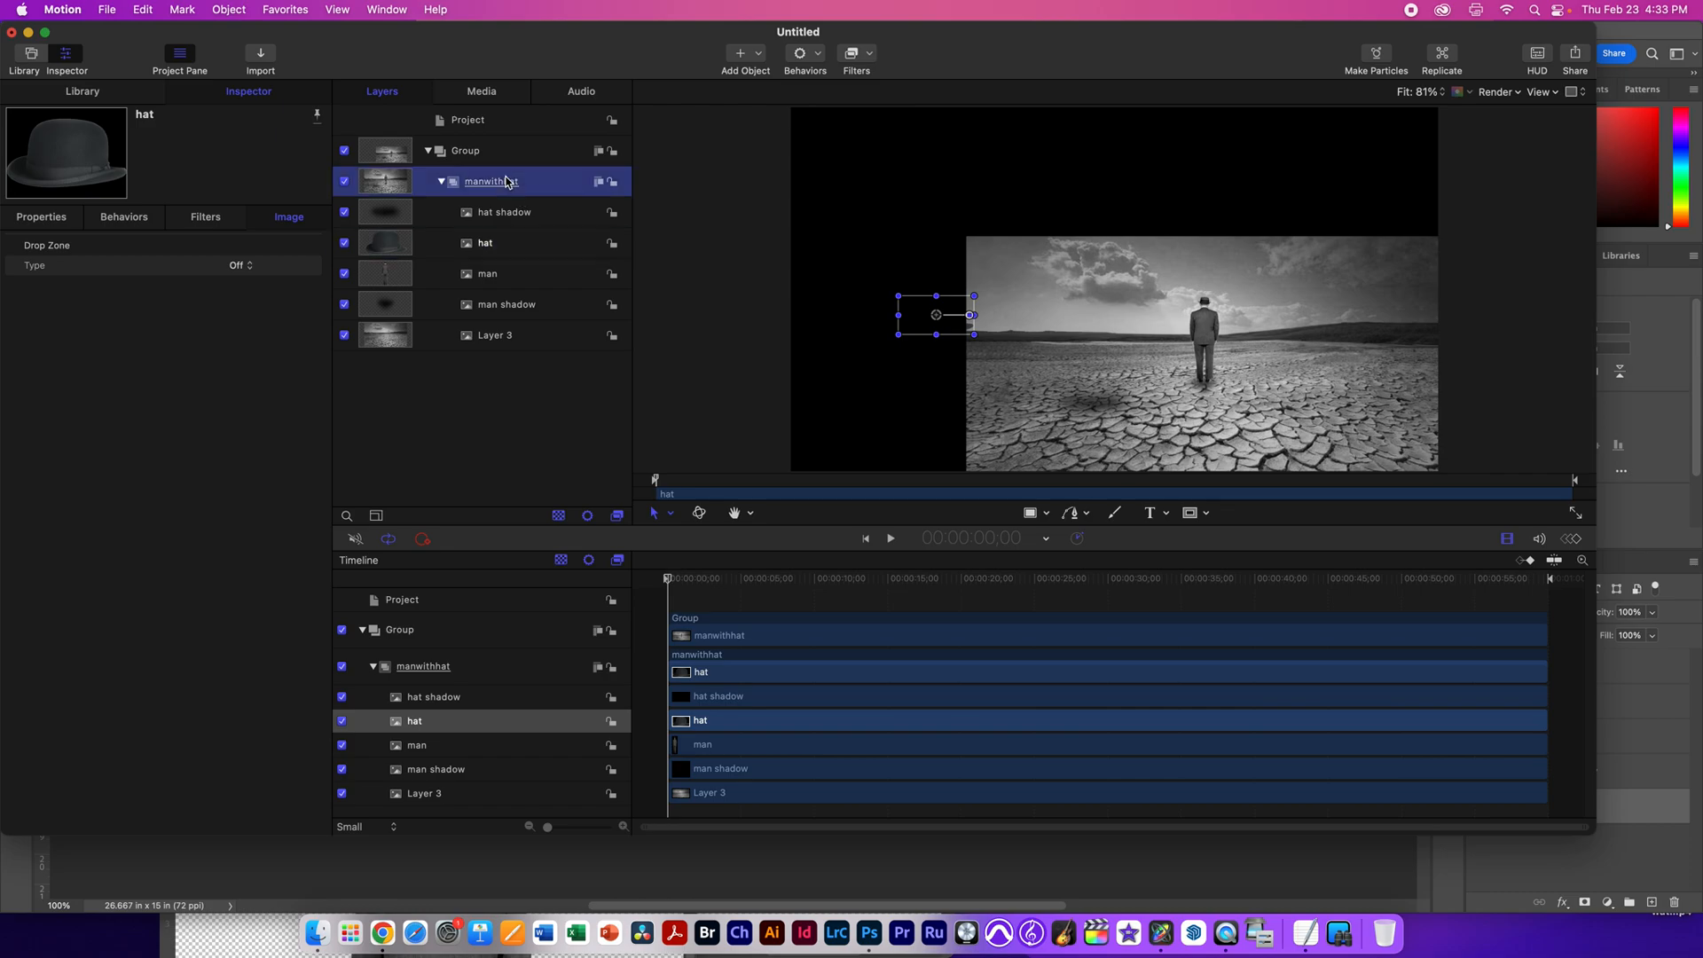
click(491, 180)
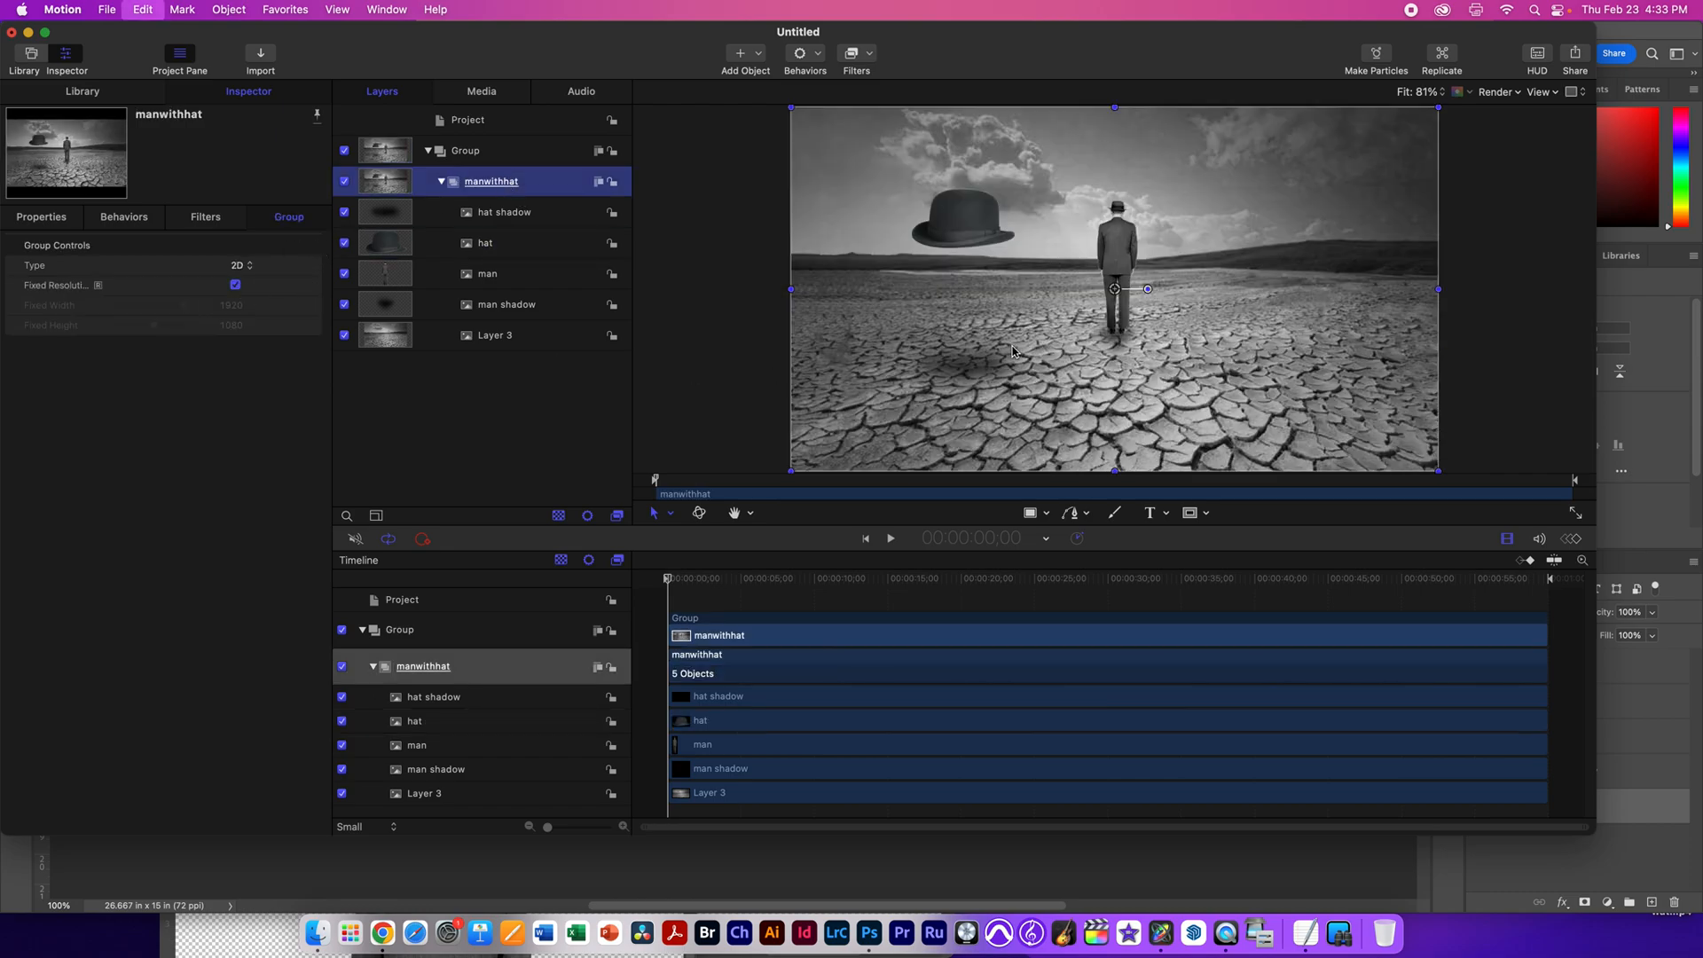
click(234, 284)
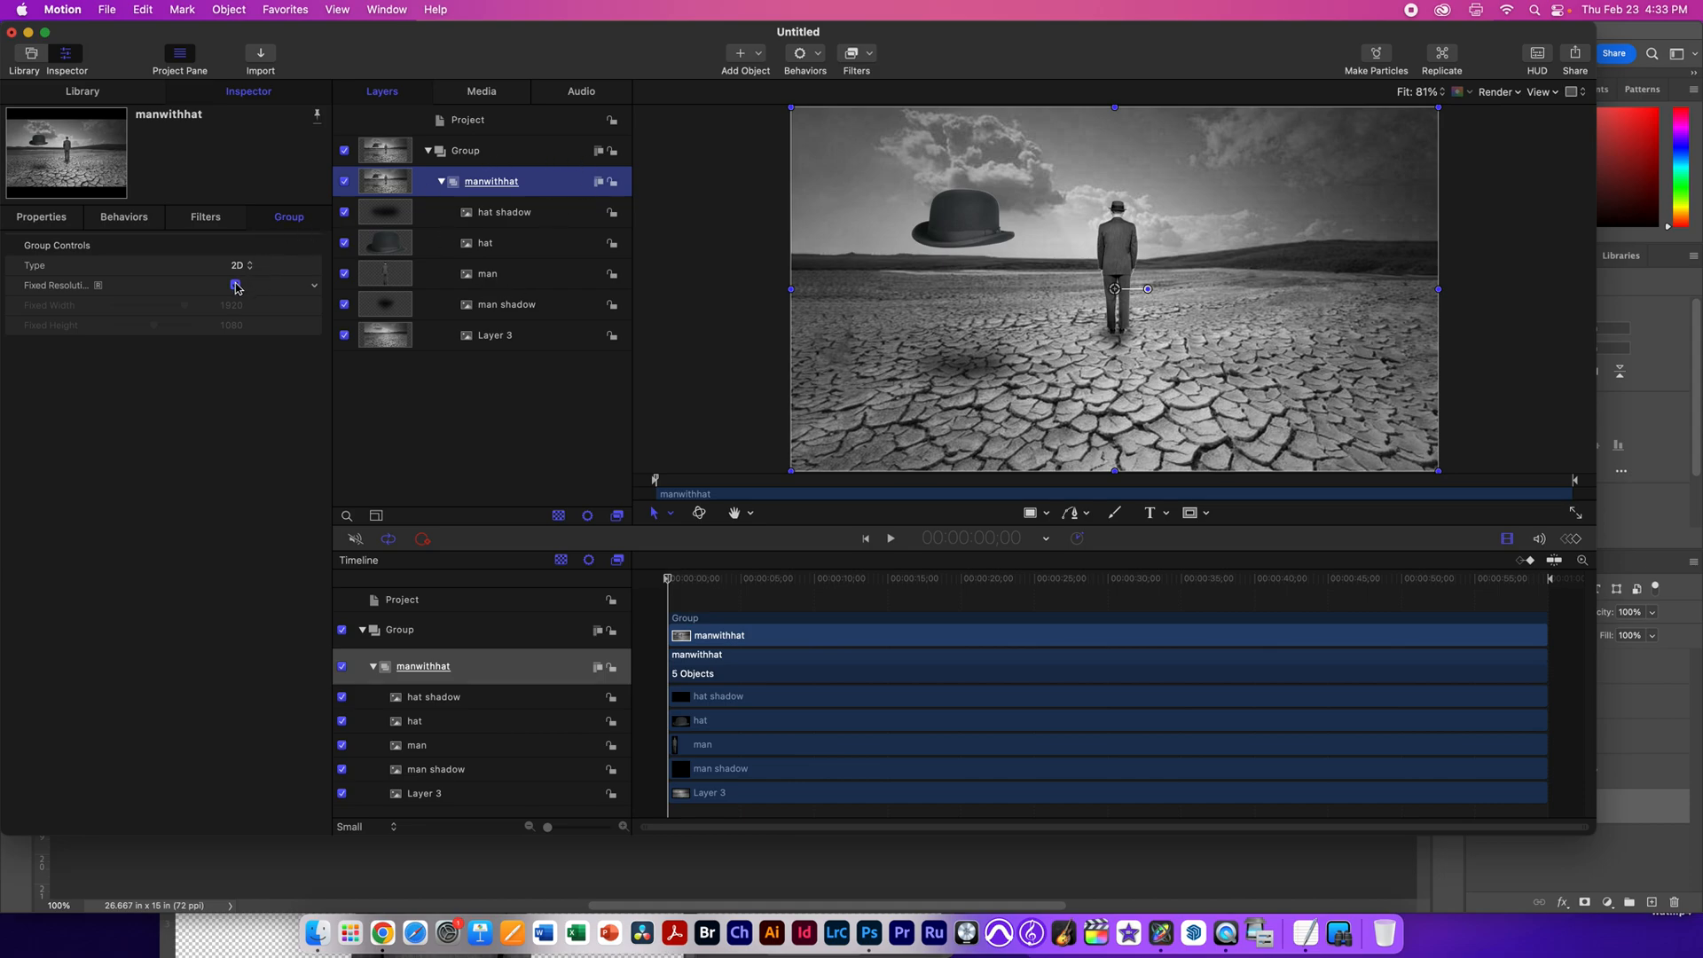
Step: Group the hat and hat shadow layers into a new group named 'hat group'
click(502, 211)
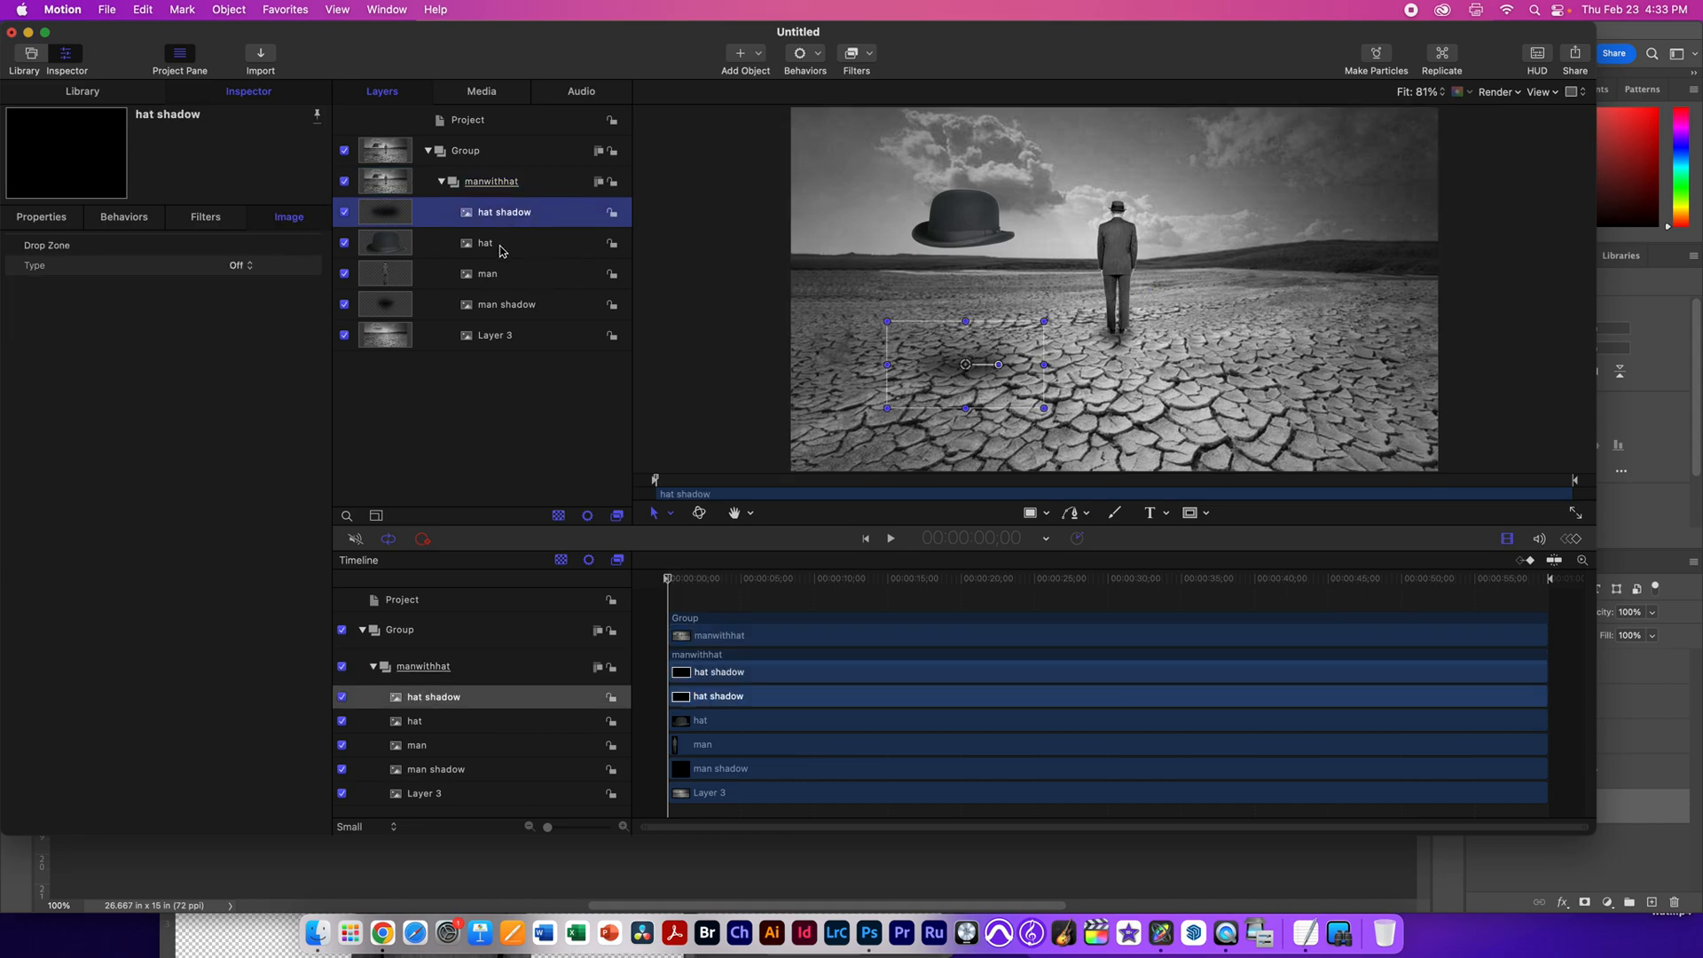
click(486, 243)
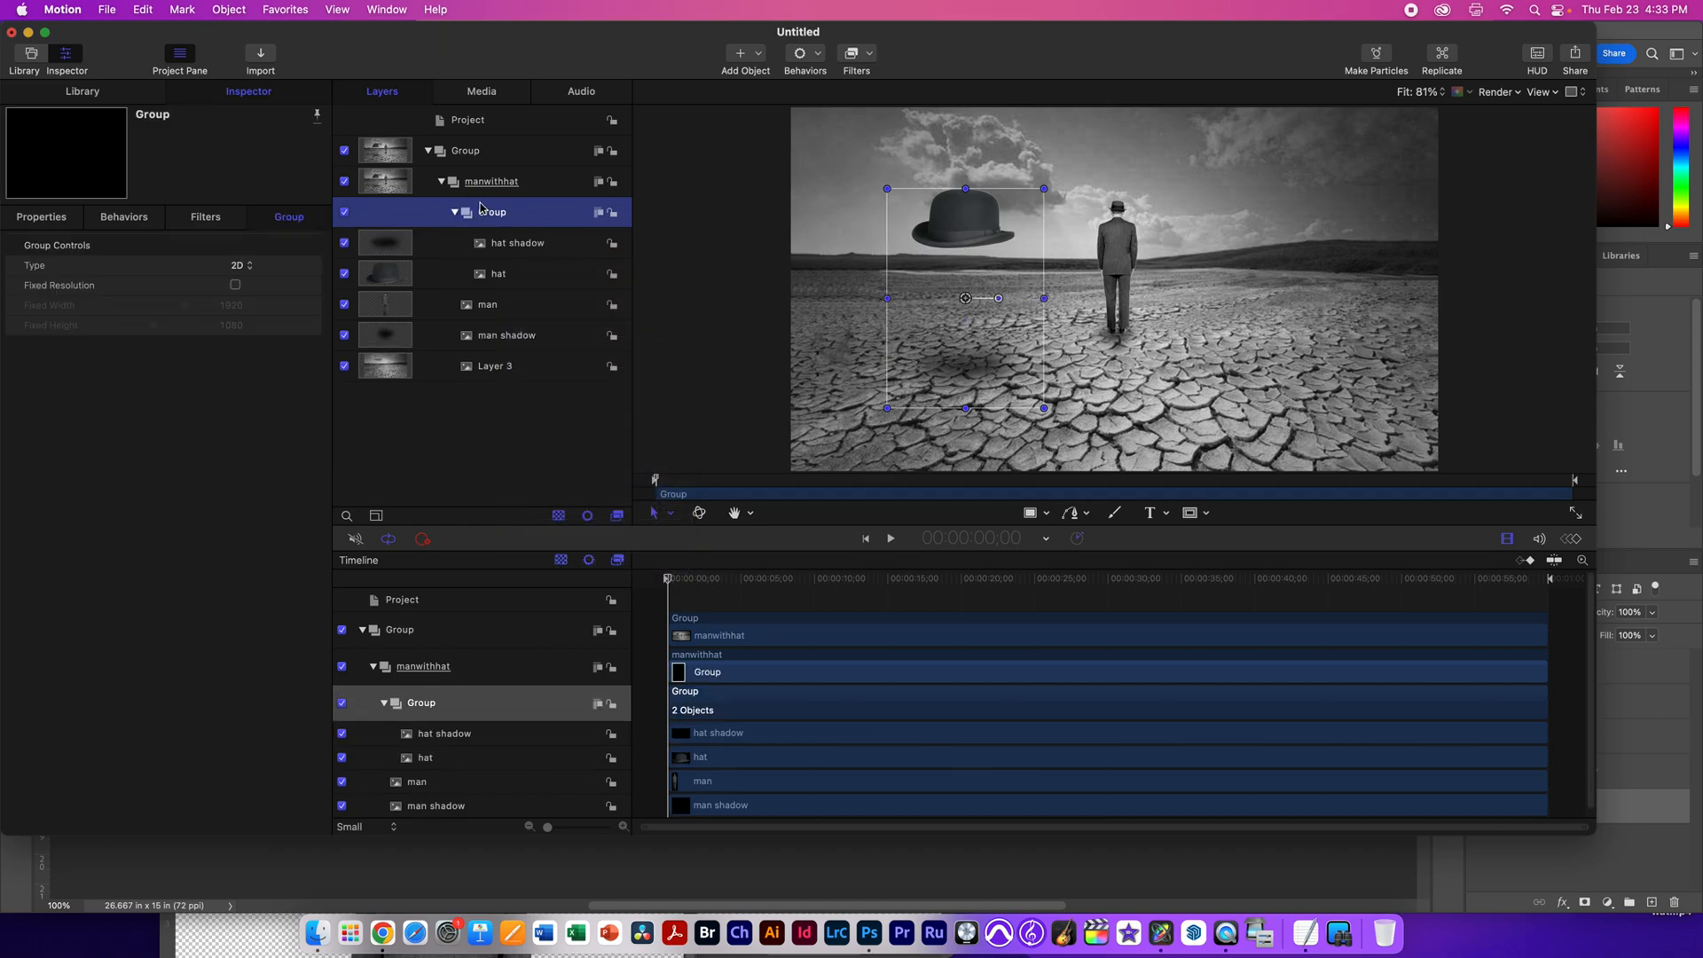
double_click(491, 211)
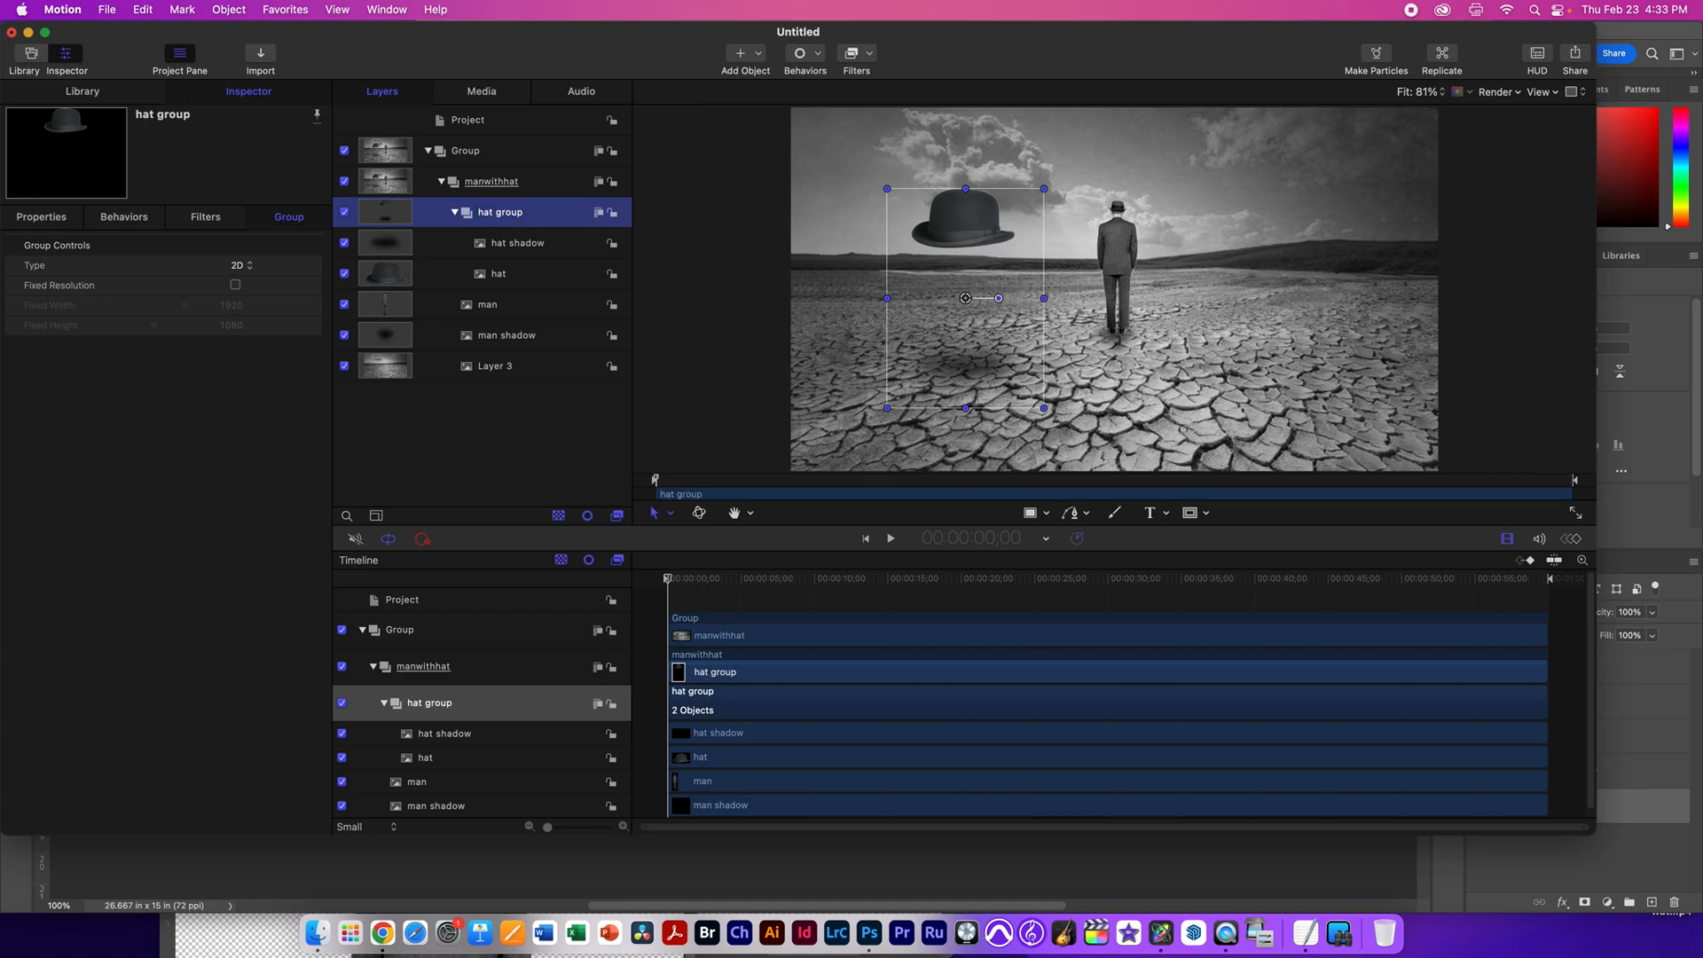
drag(965, 298, 1063, 312)
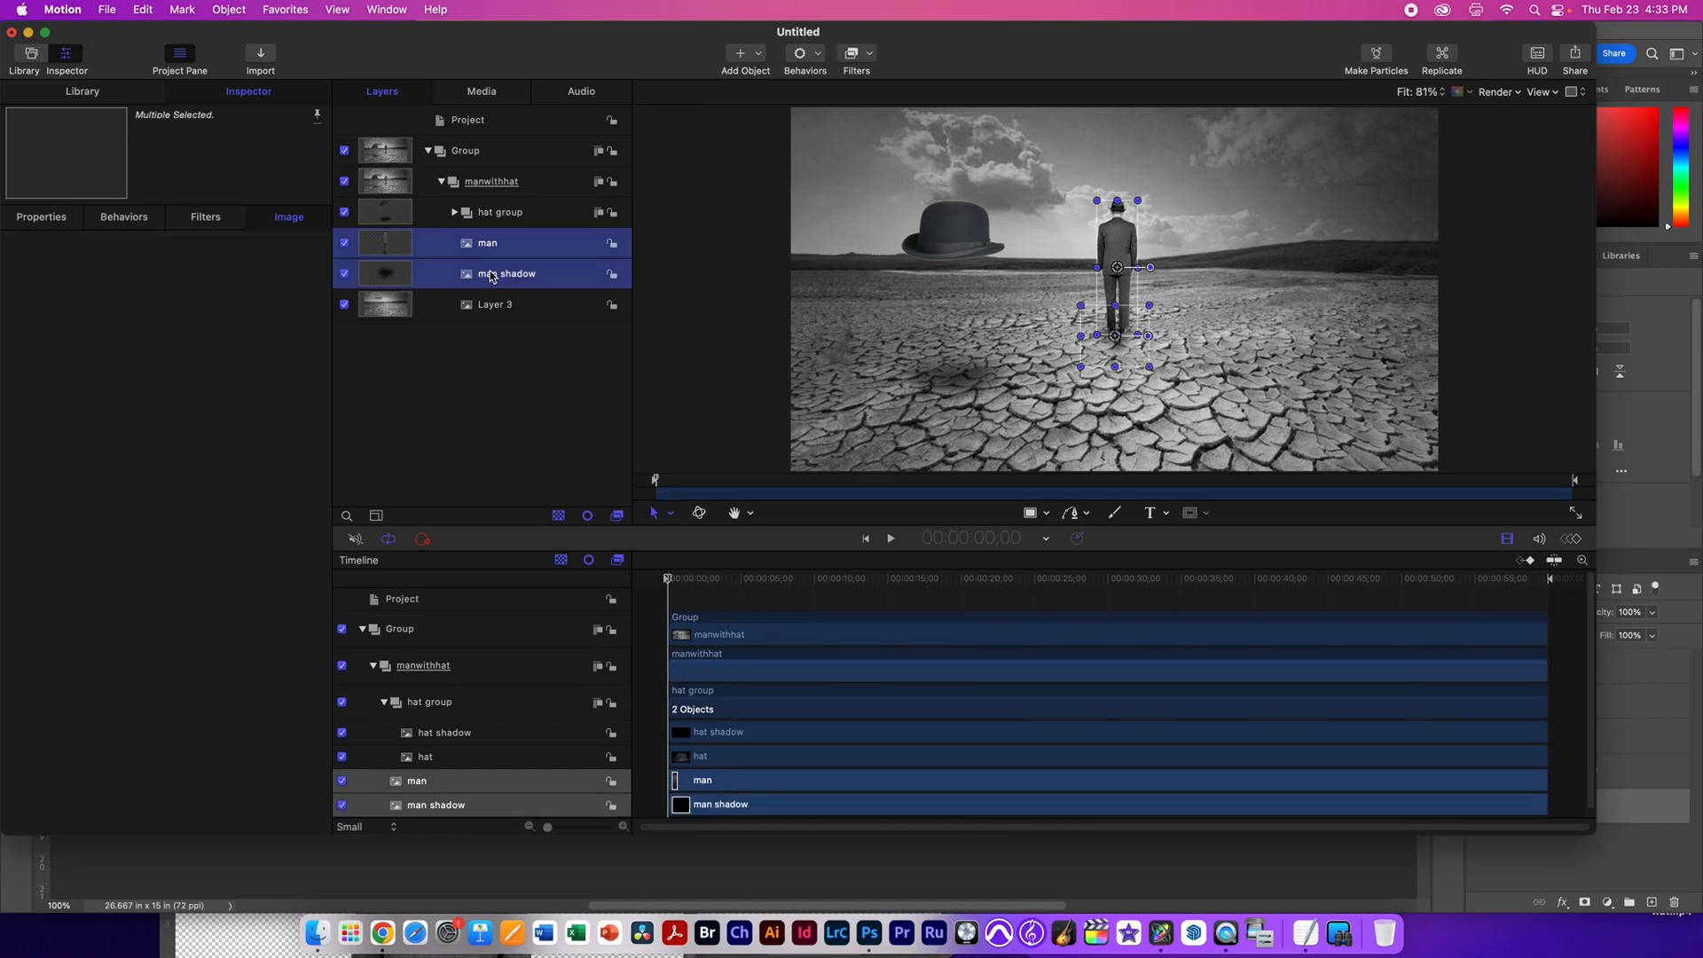
Step: Group the man and man shadow layers and nudge the man group back near the centre
right_click(505, 273)
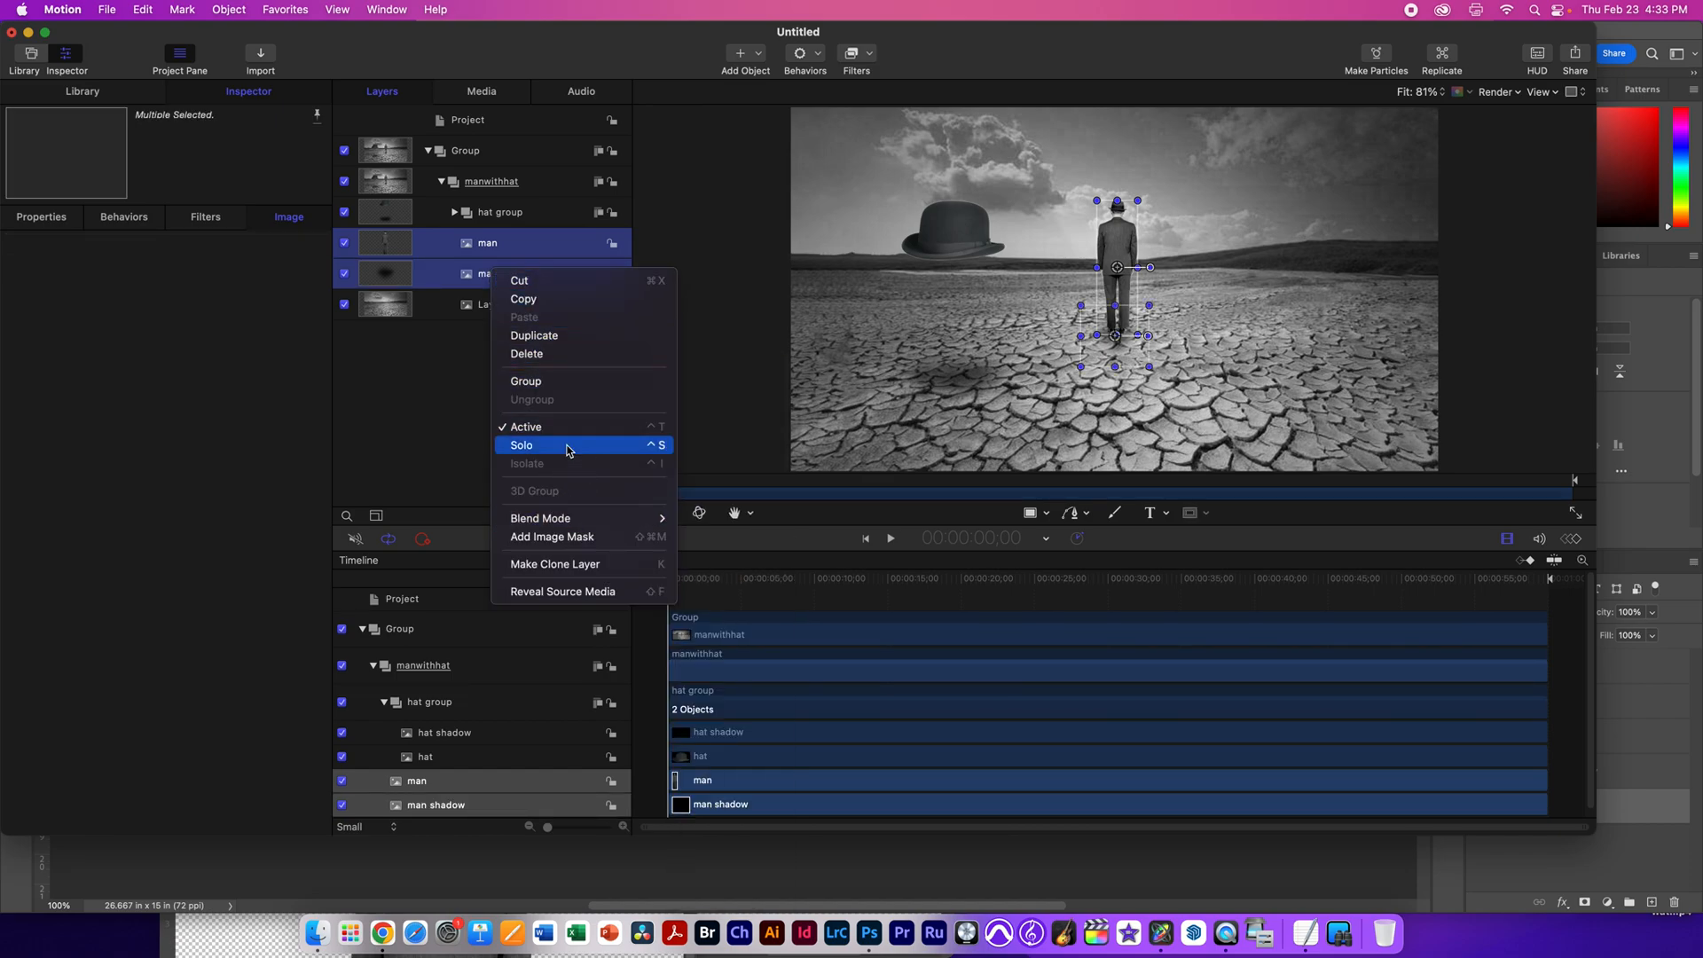
click(525, 379)
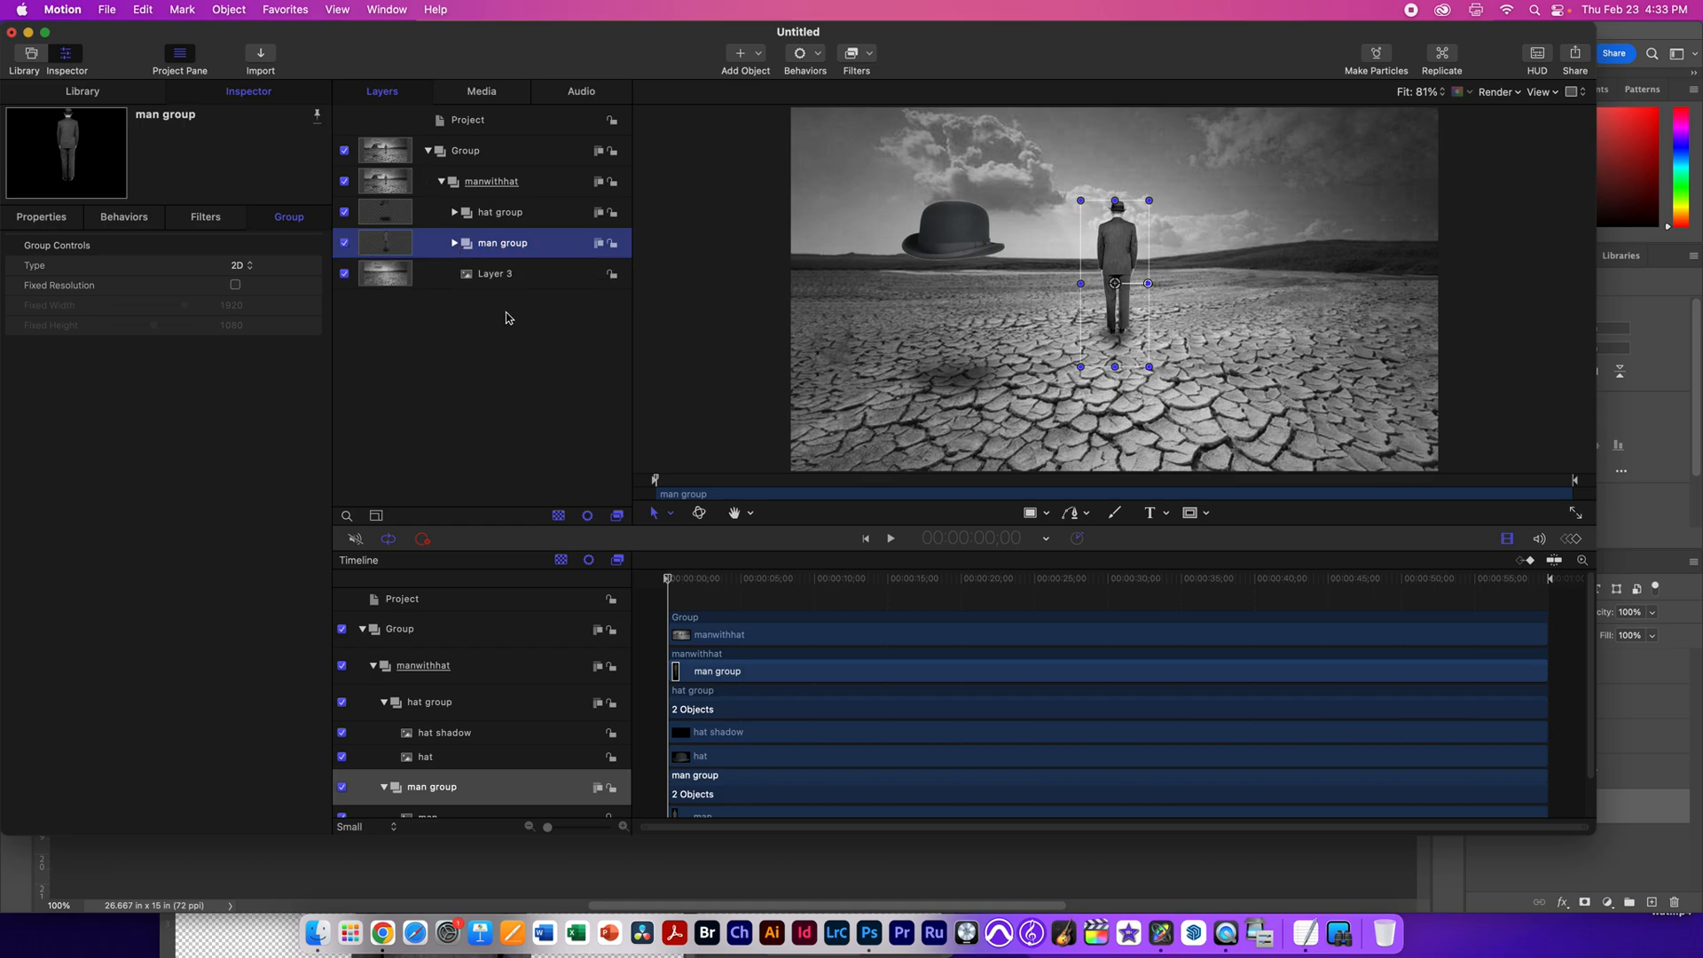
drag(1114, 284, 1160, 284)
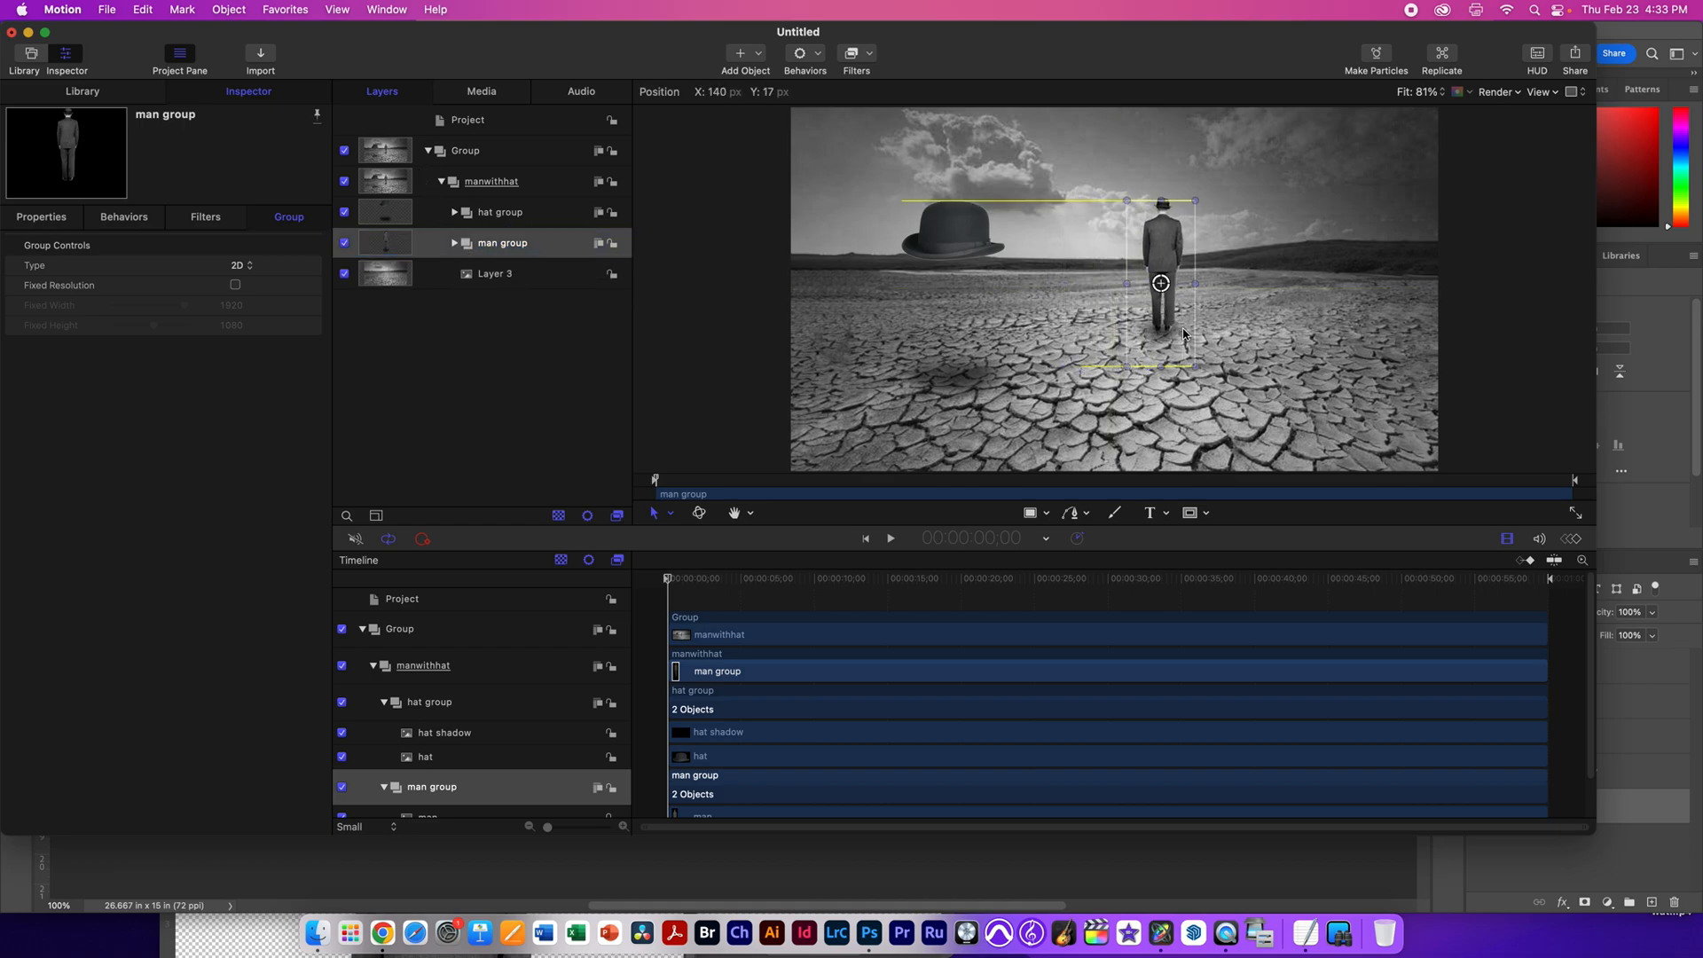
drag(1160, 283, 1107, 283)
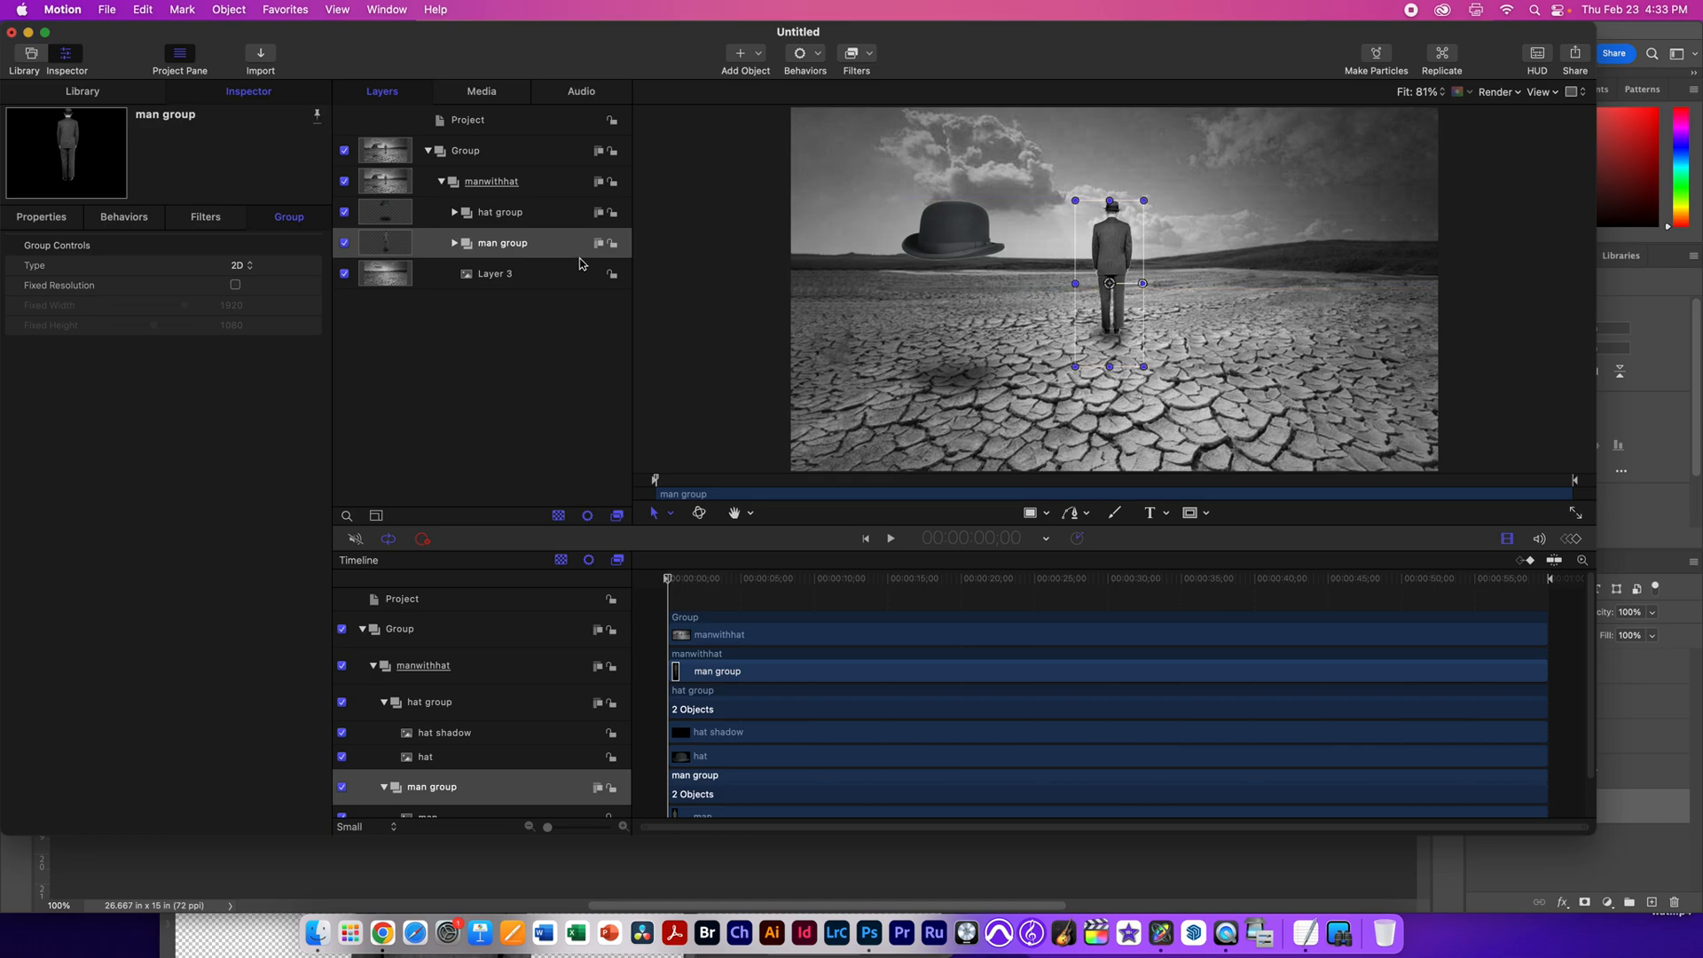
Step: Move the man's shadow directly under his feet and scale the man up to 109%
click(455, 243)
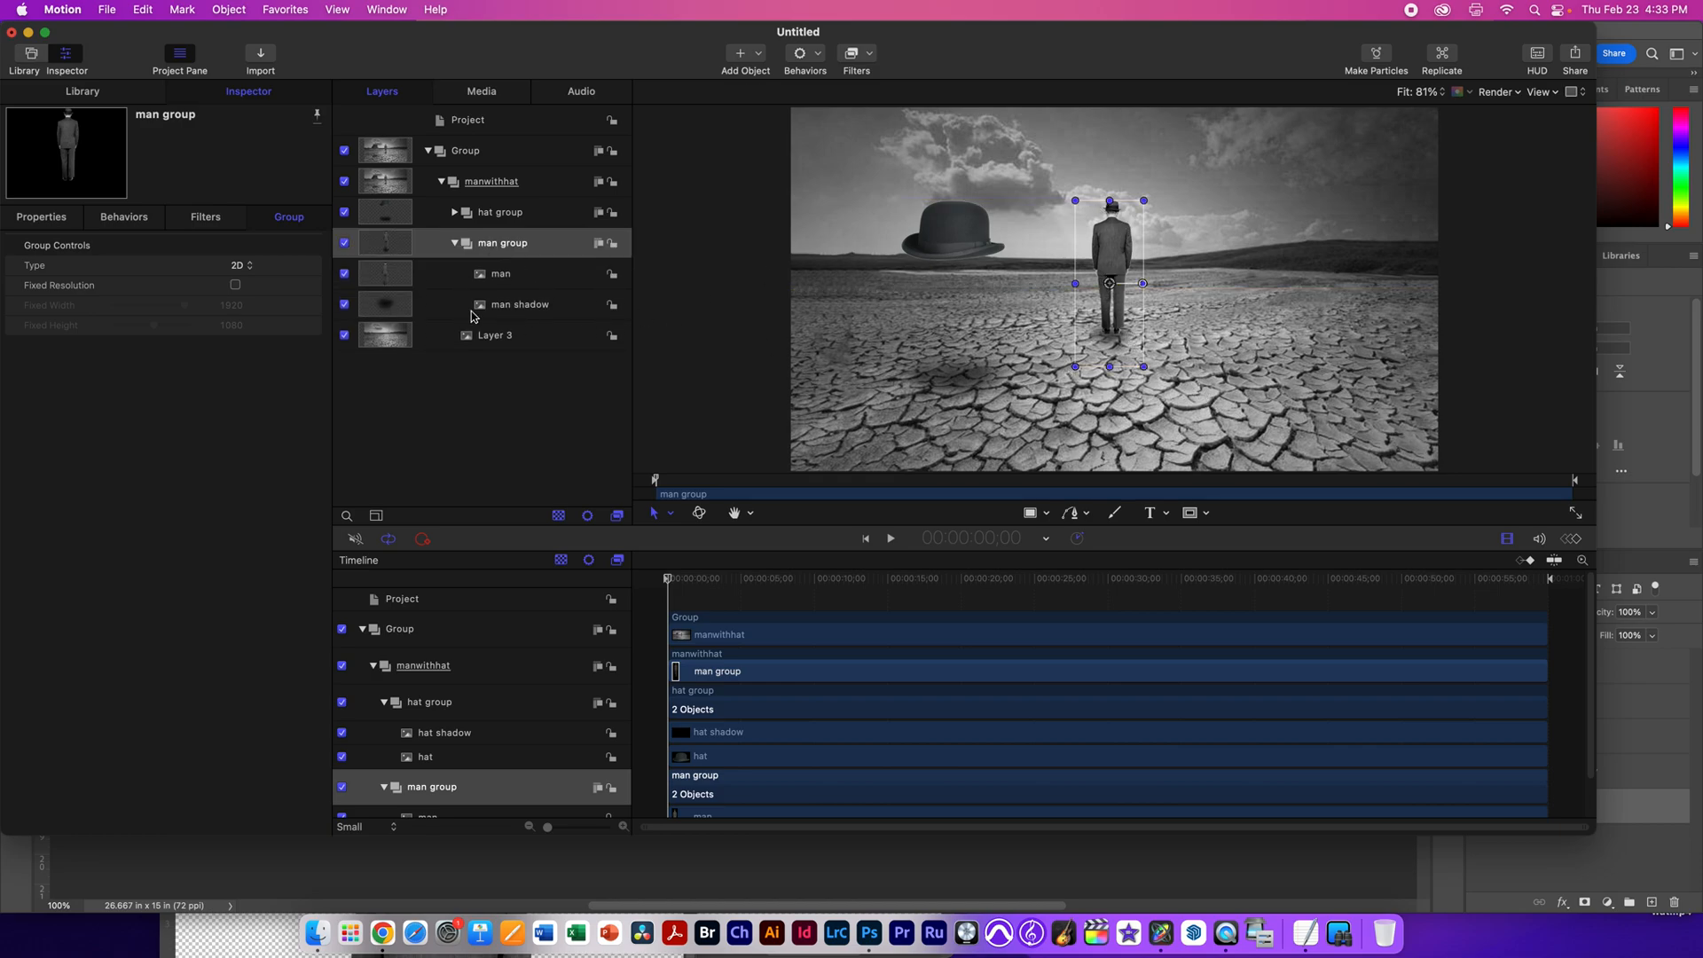
click(500, 273)
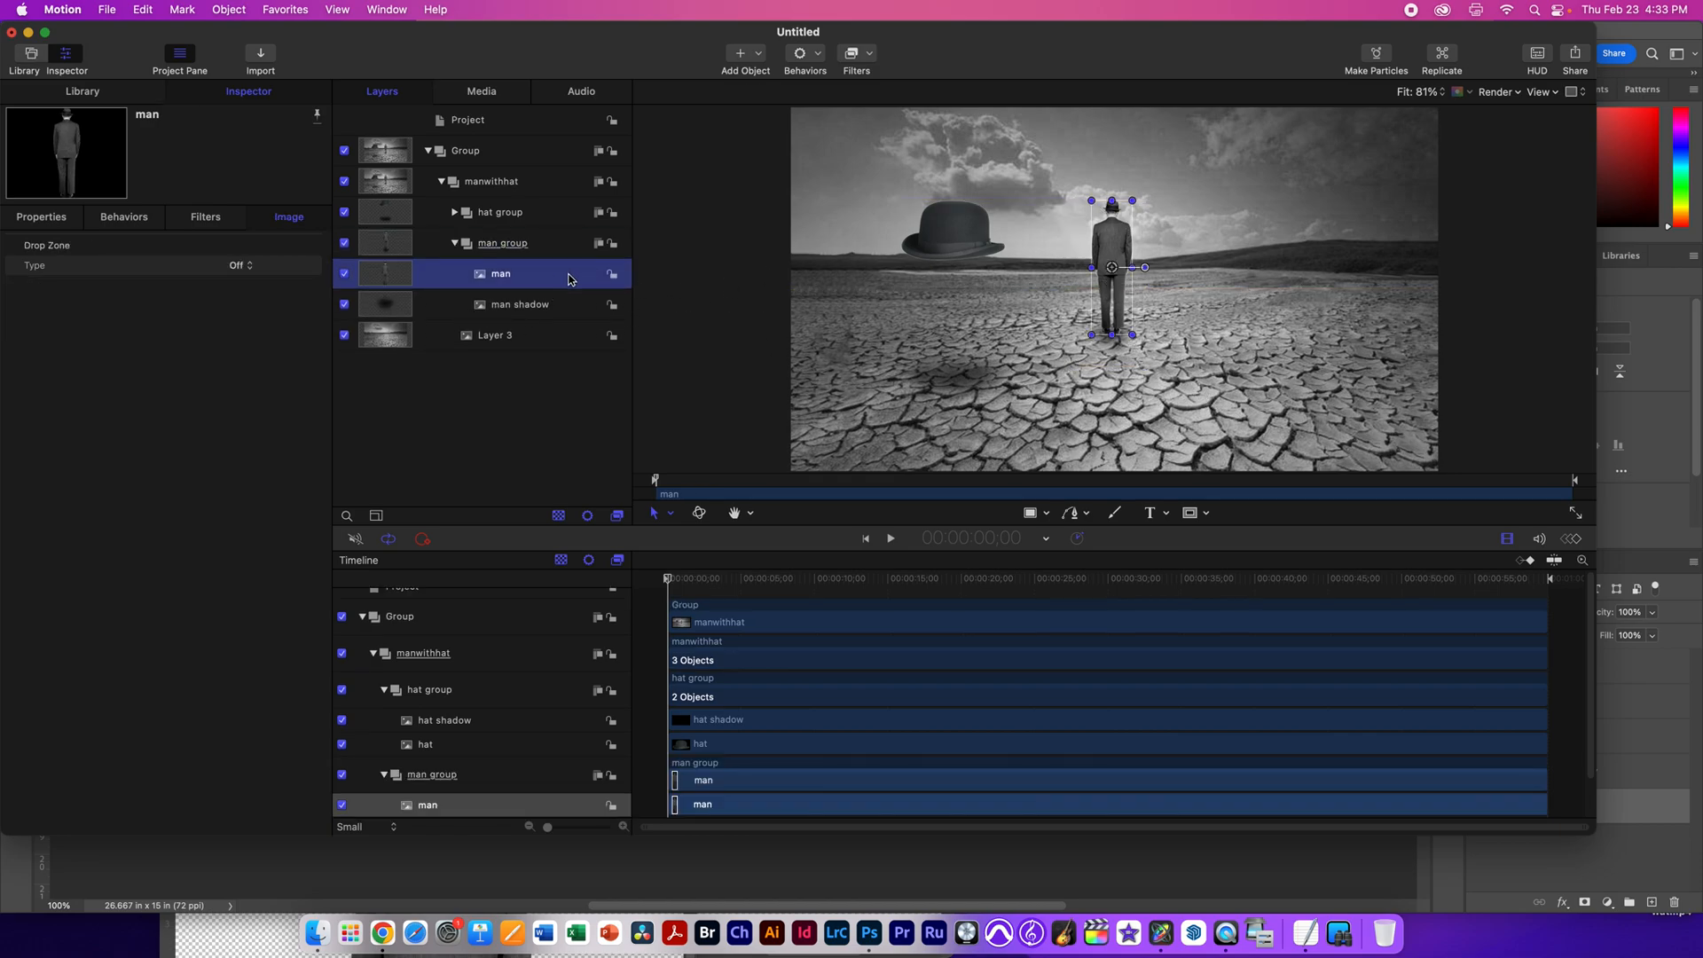
drag(1108, 266, 1105, 240)
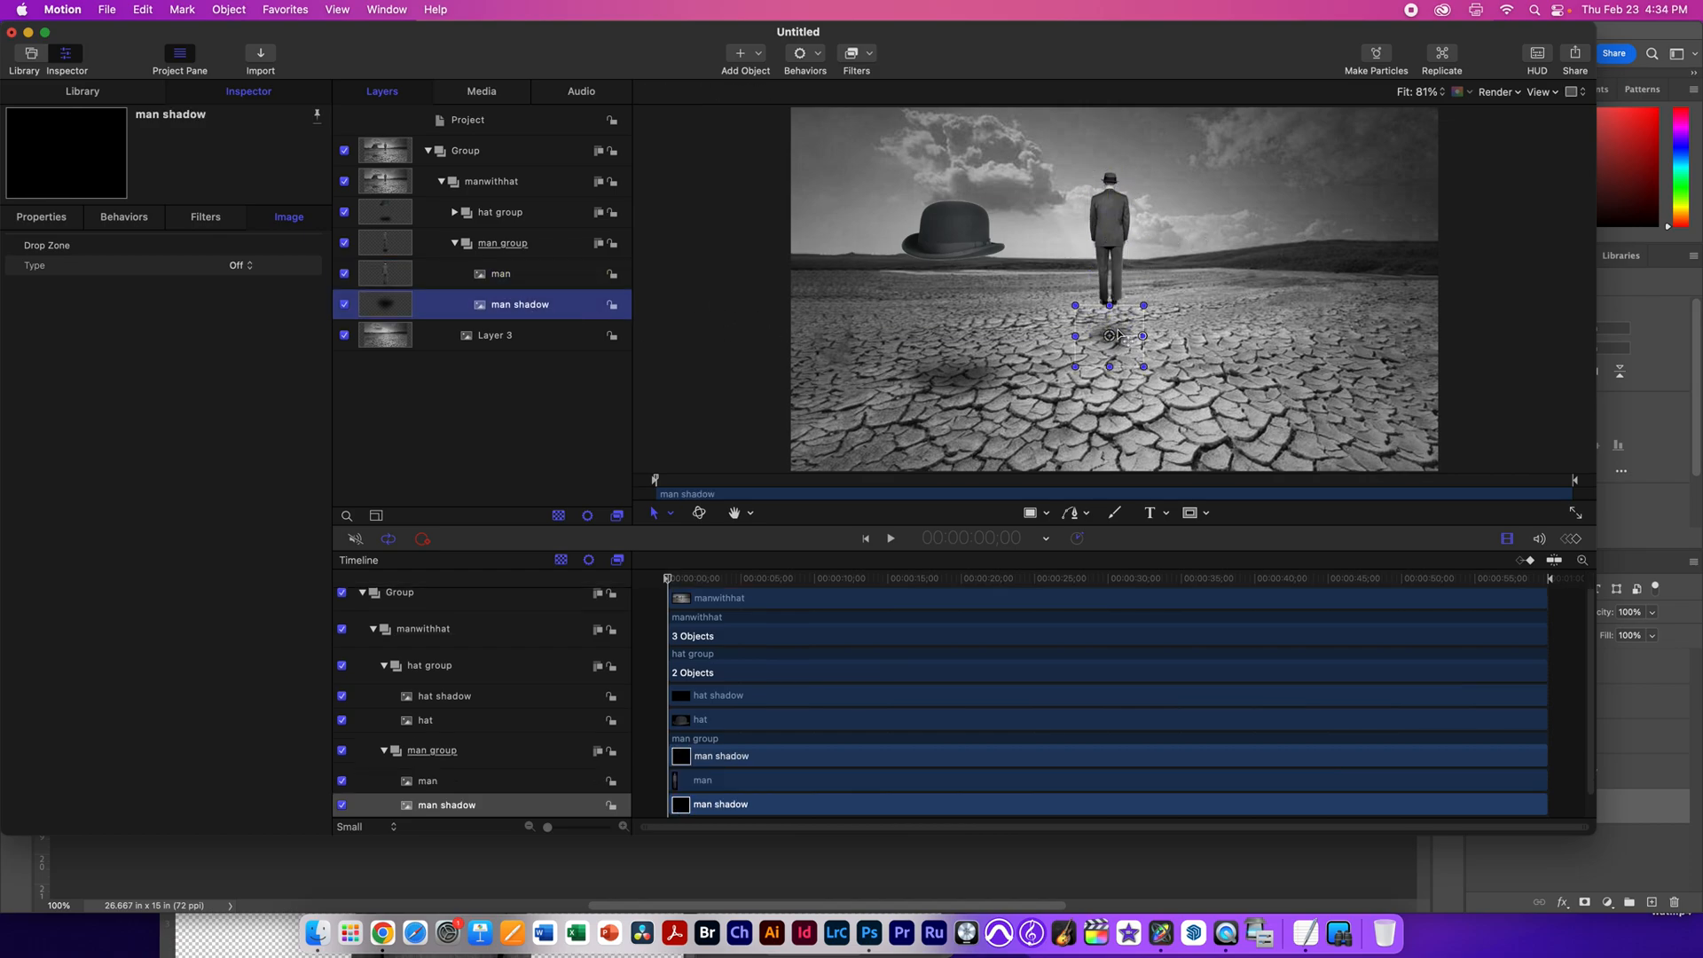
drag(1107, 335, 1101, 337)
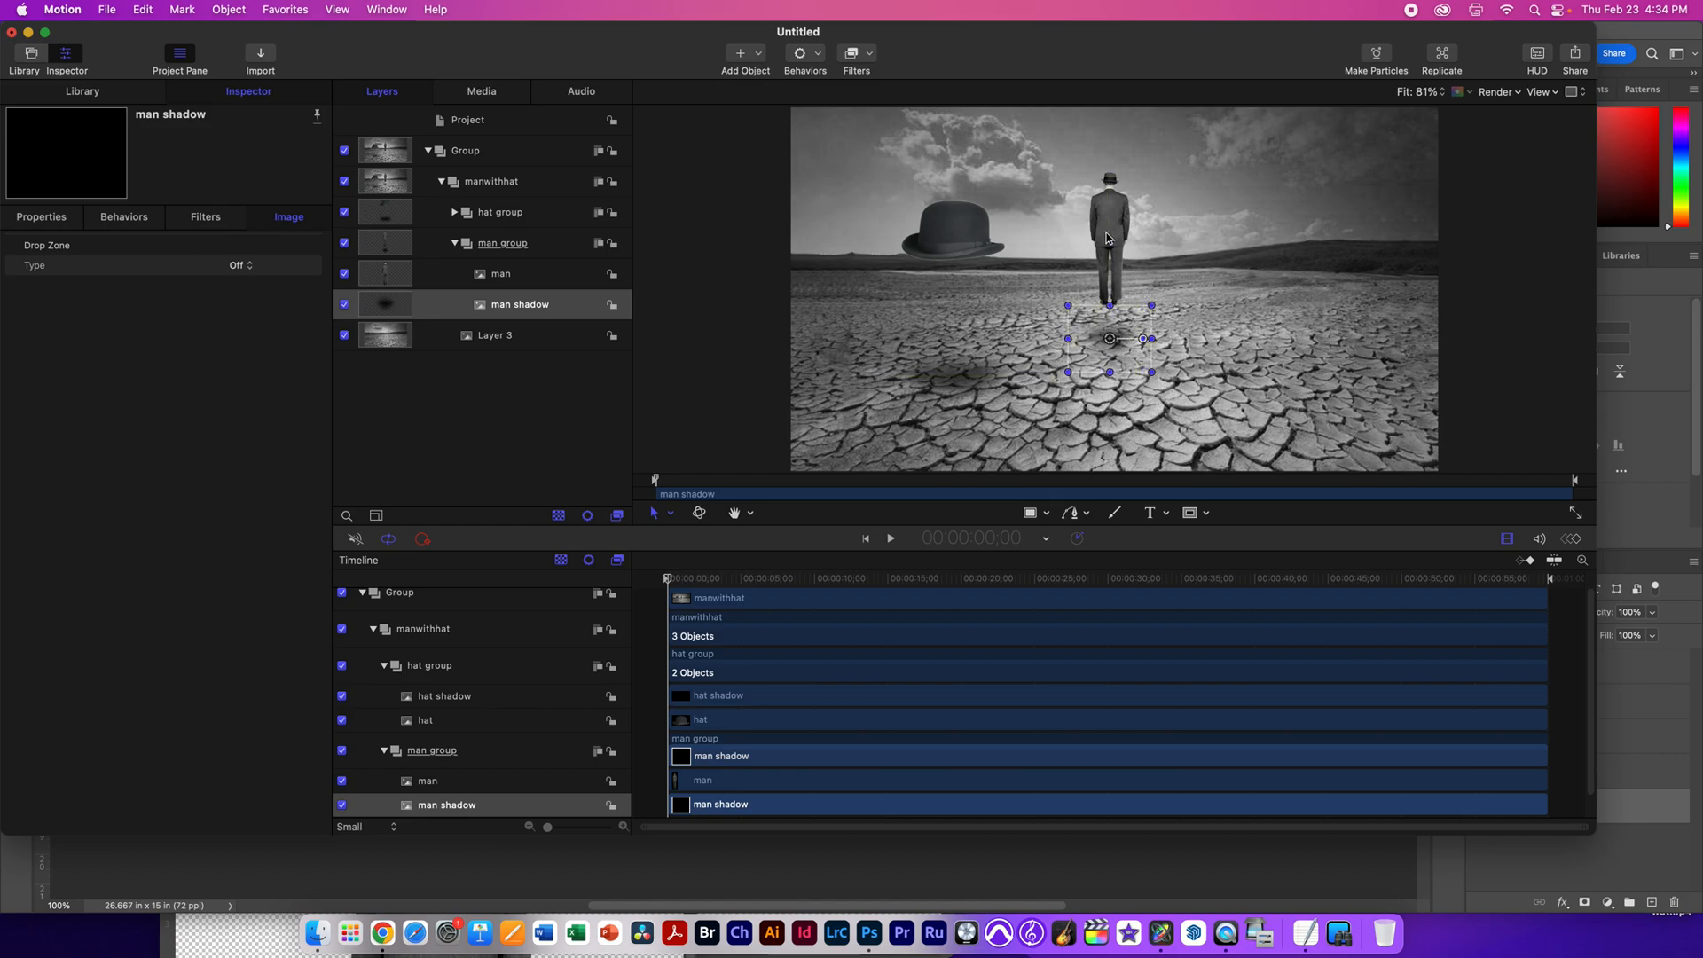
click(502, 243)
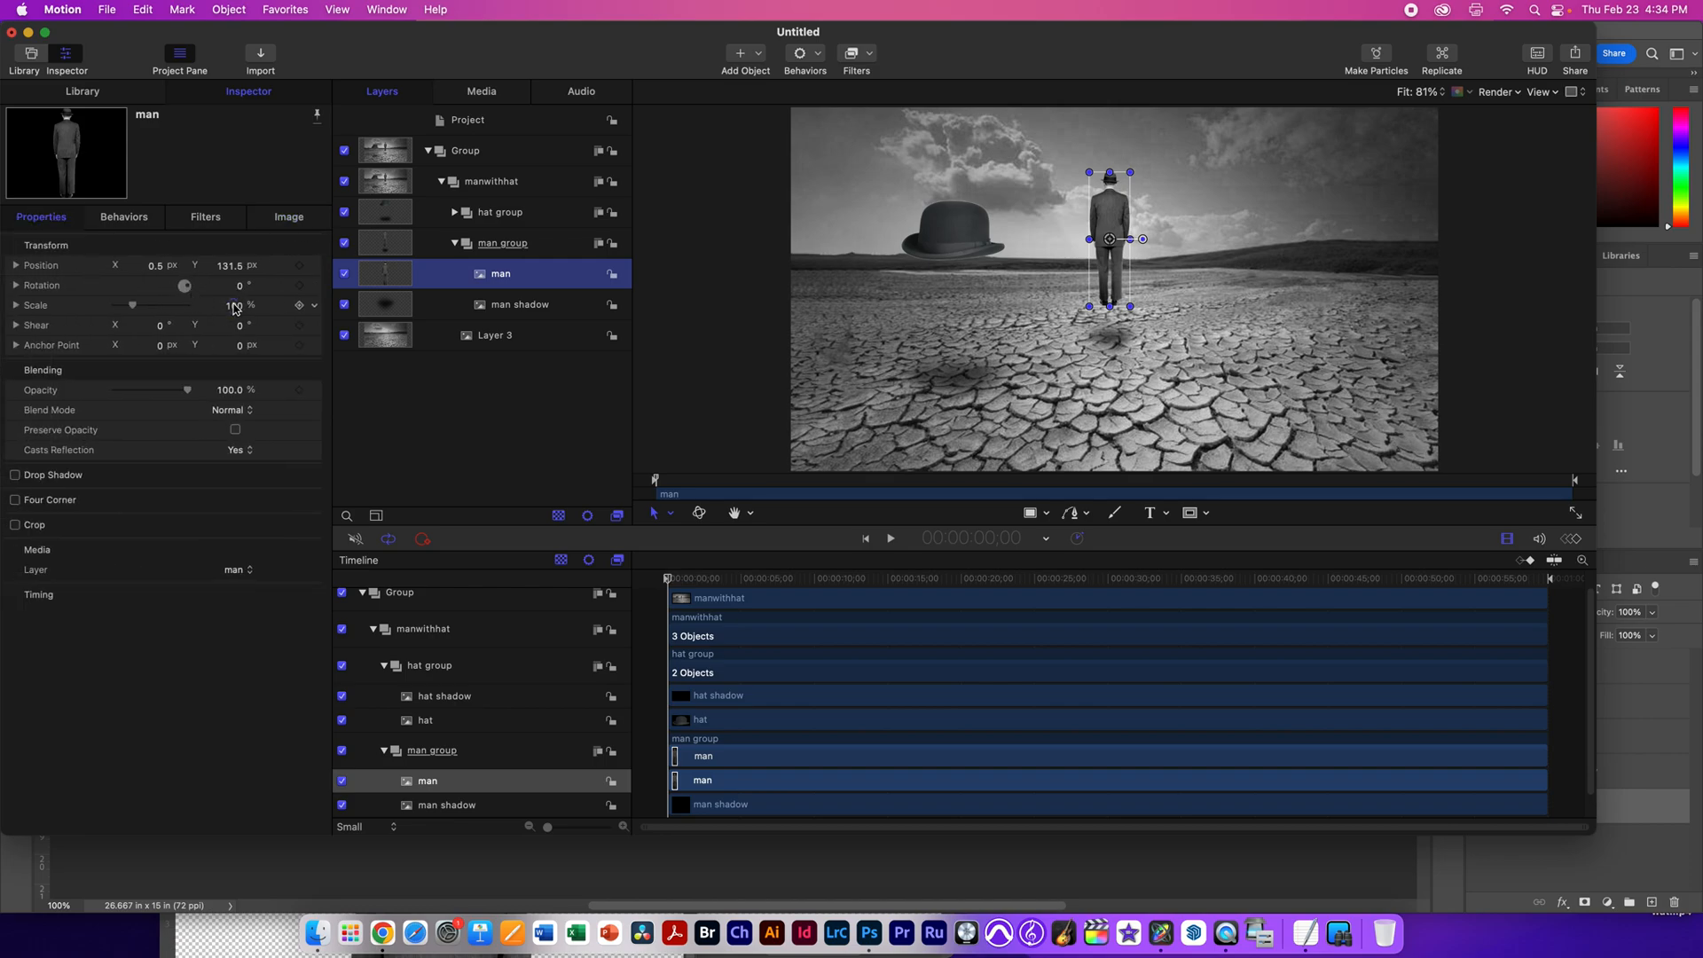
drag(234, 305, 245, 305)
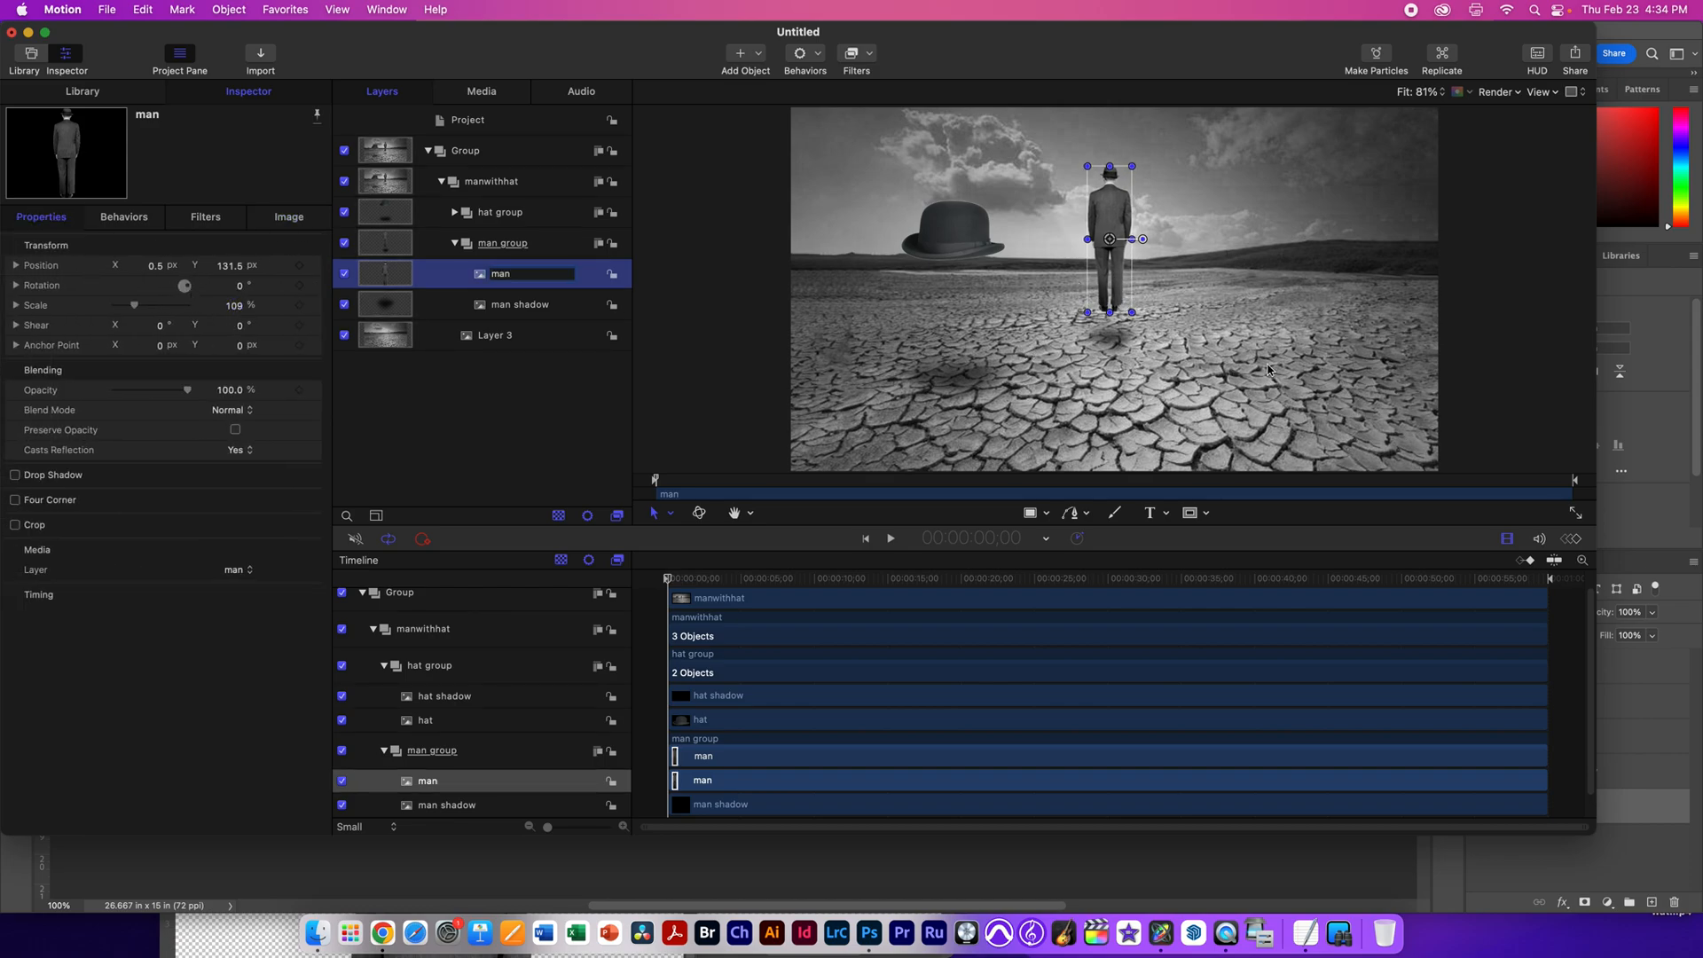
click(491, 181)
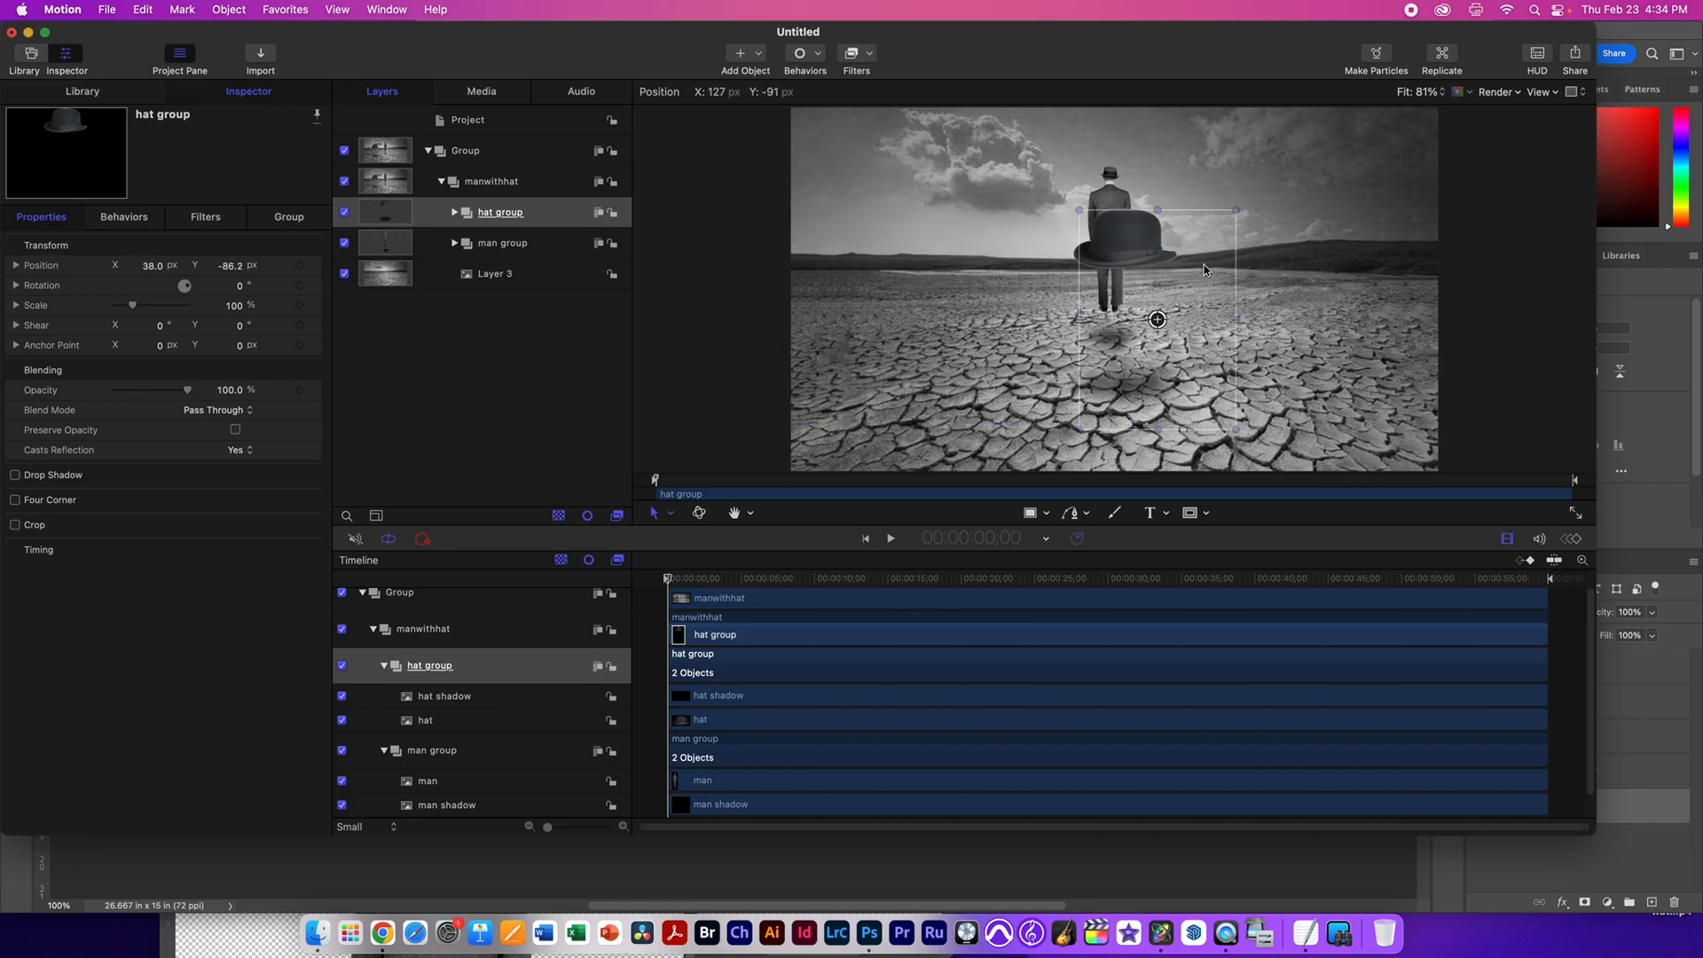
Step: Move the hat group to the left of the frame and give it a Throw behaviour aimed rightward
drag(1157, 318, 910, 355)
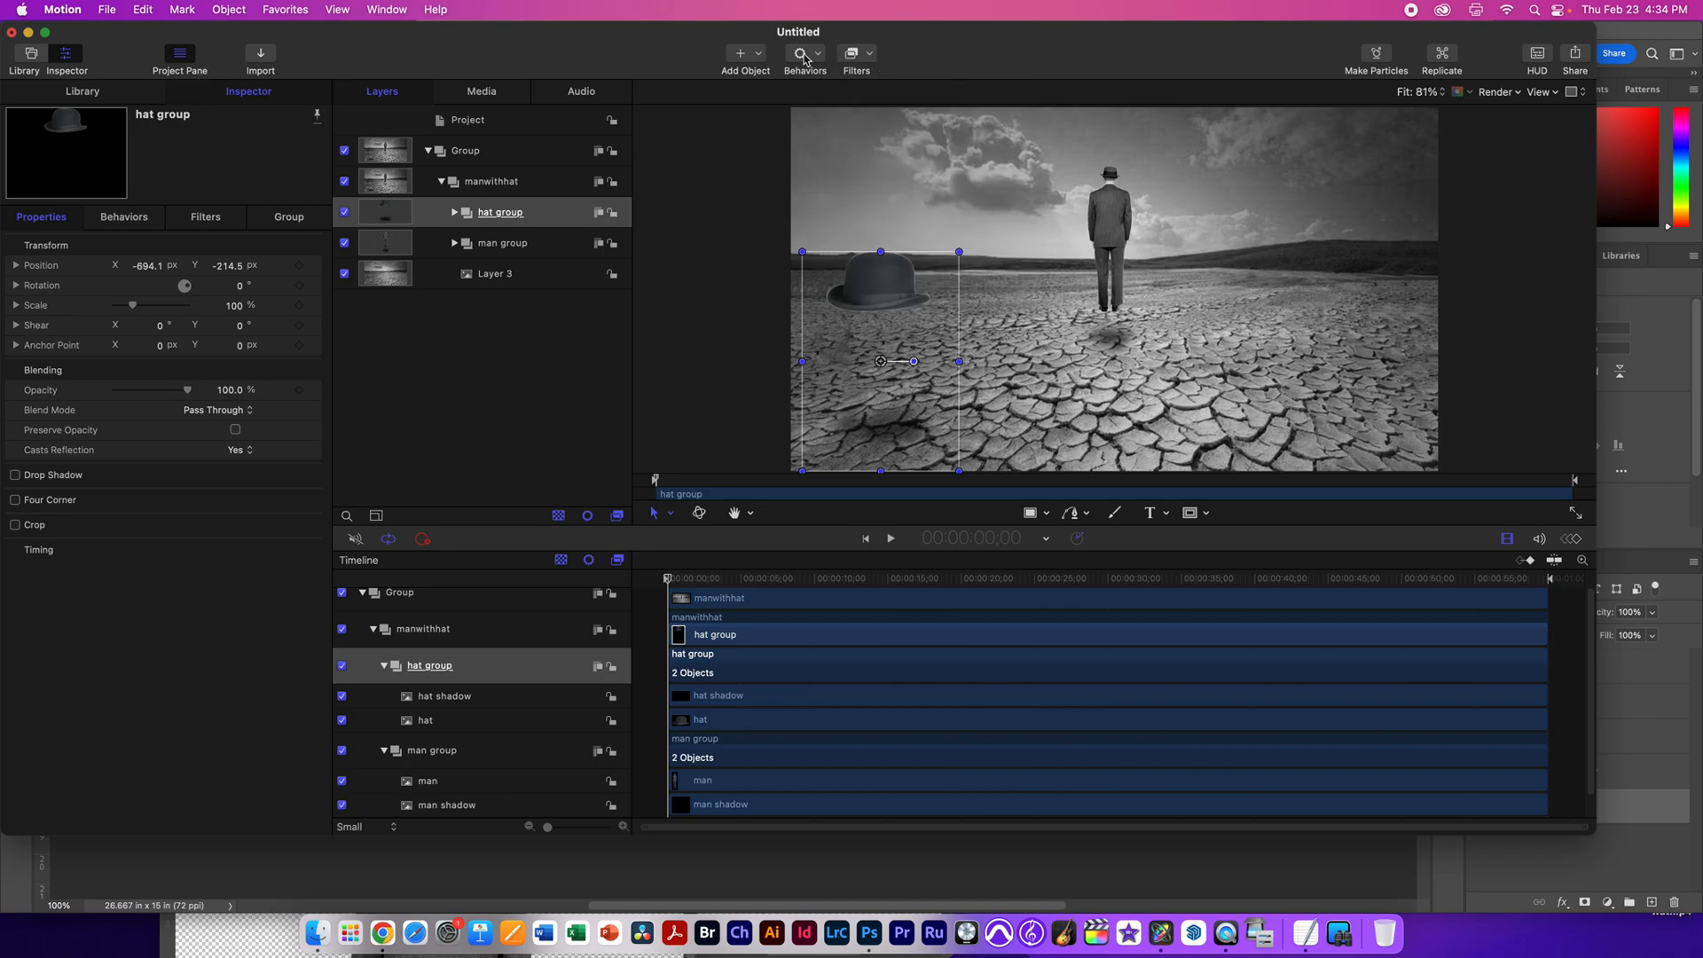
click(799, 53)
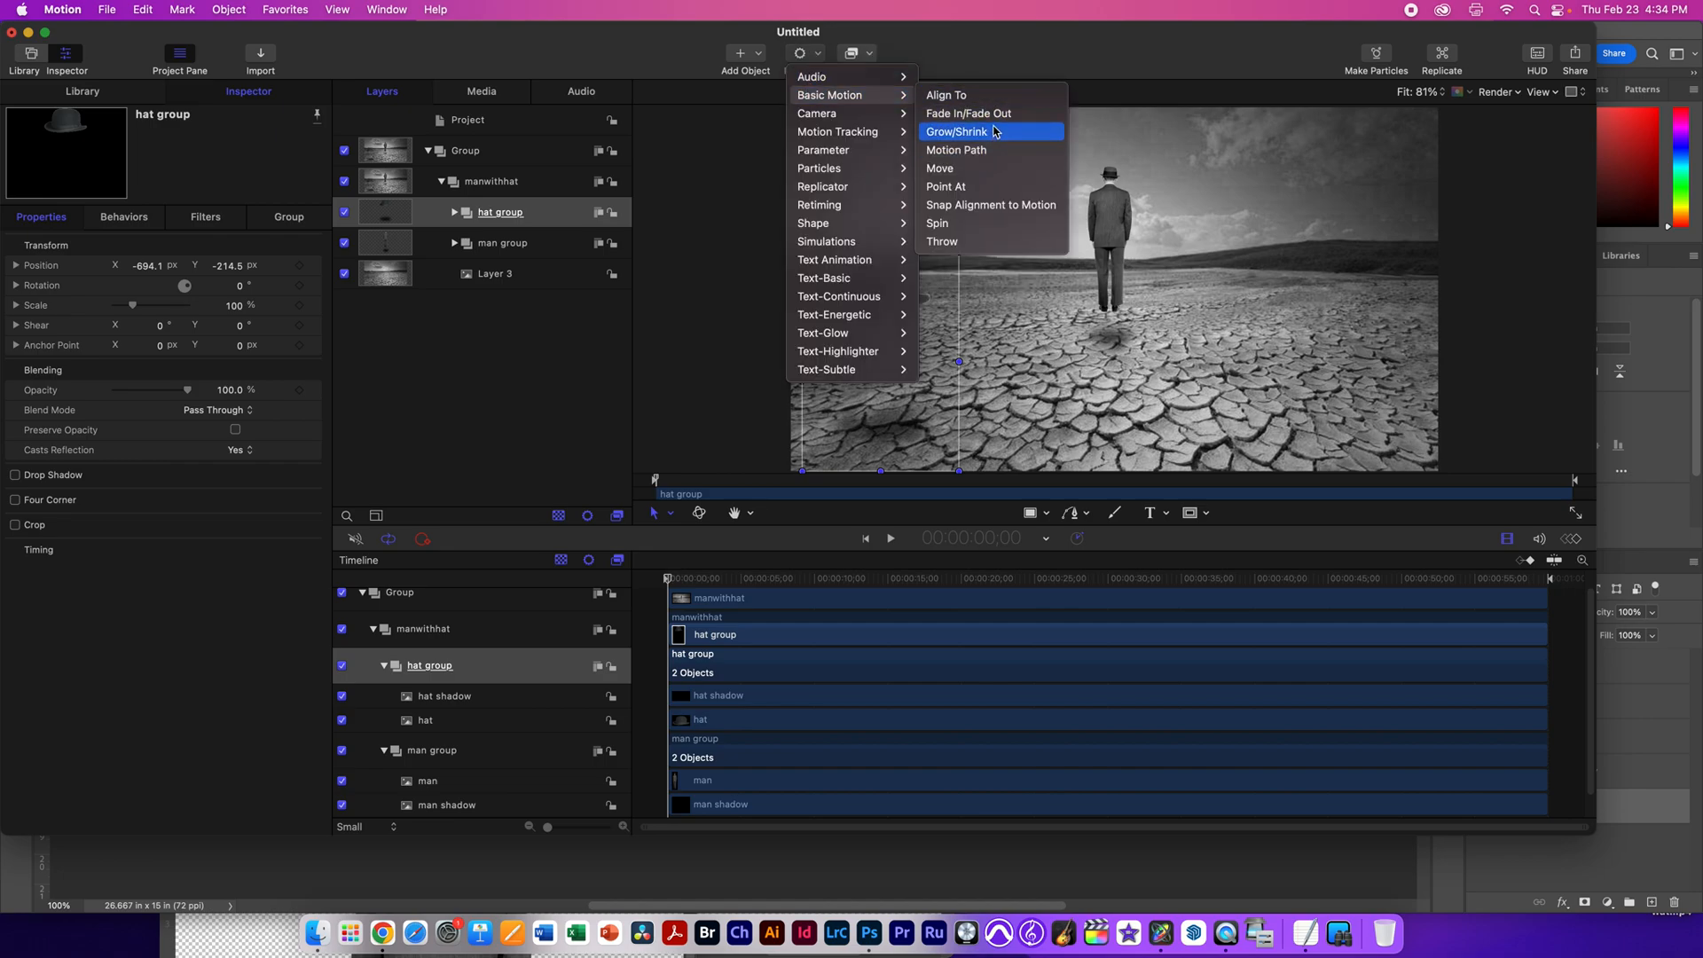
click(942, 241)
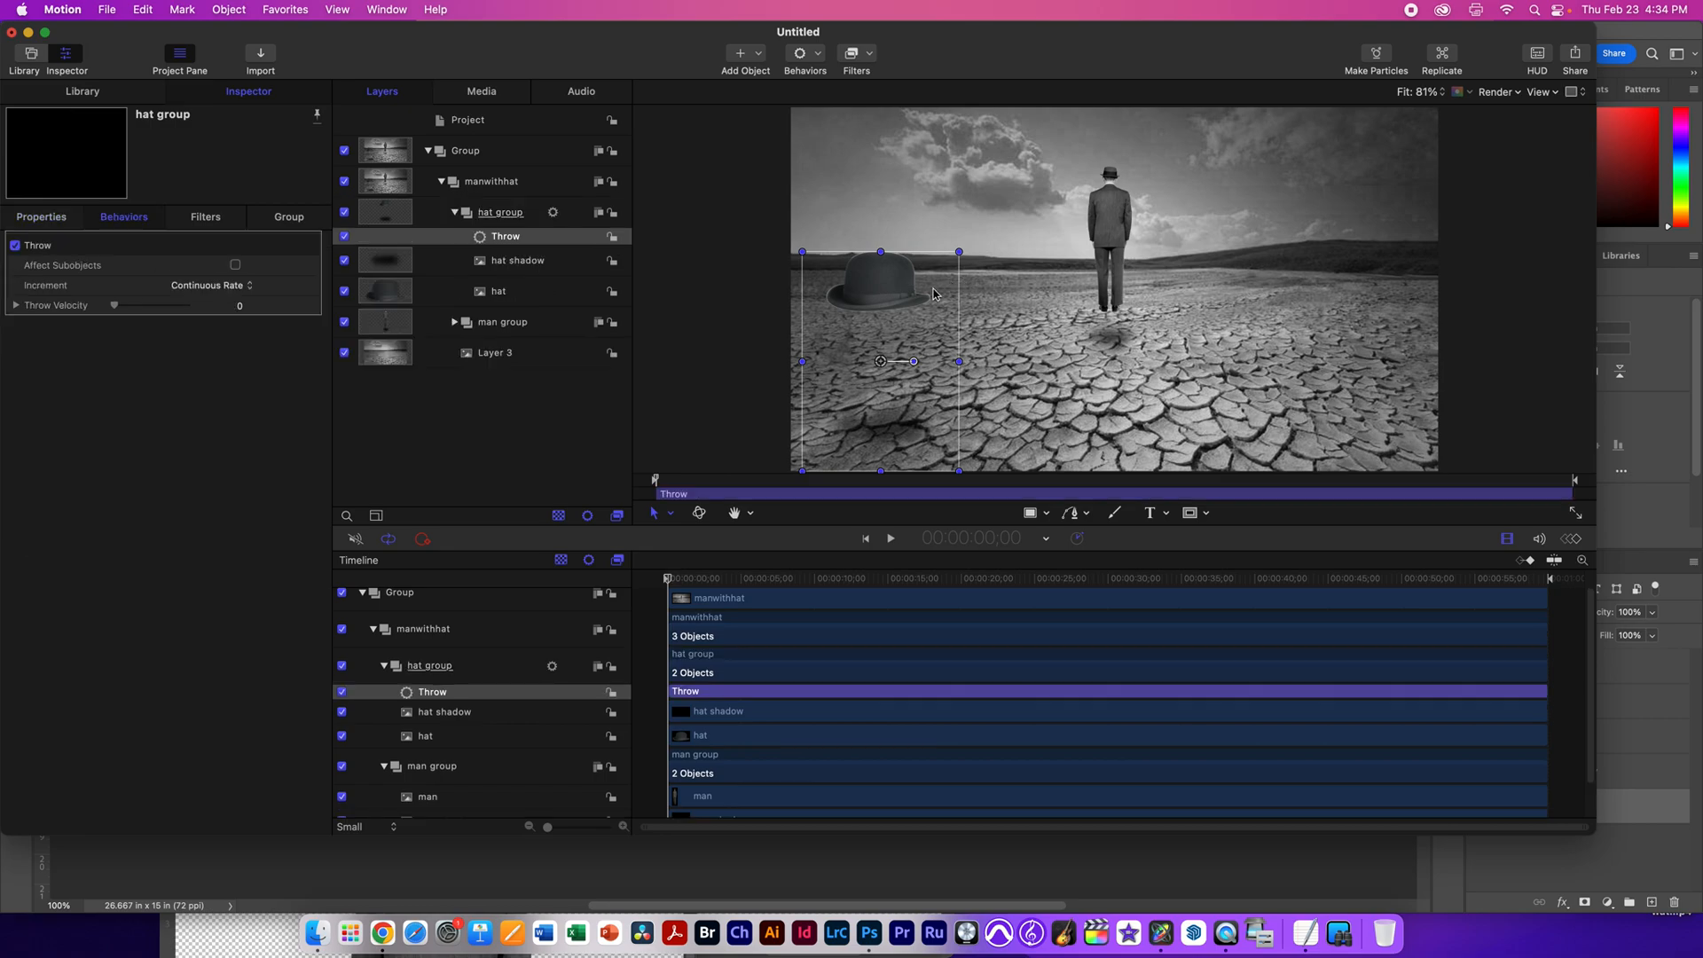
click(1536, 53)
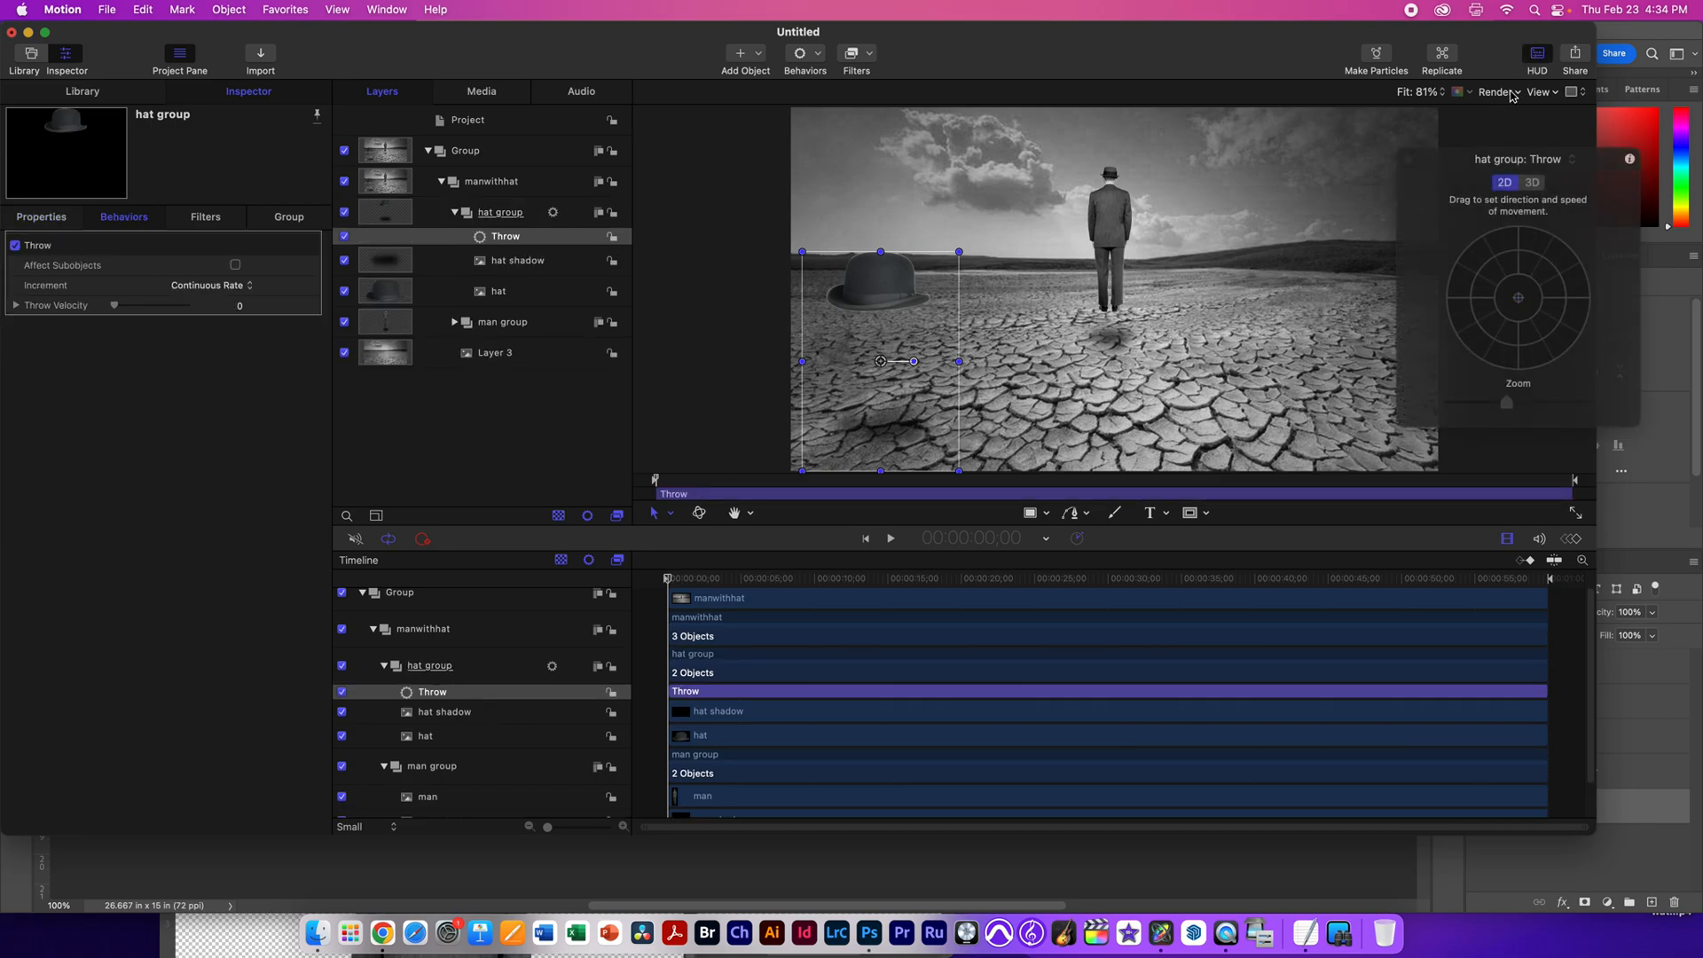
drag(1516, 298, 1541, 298)
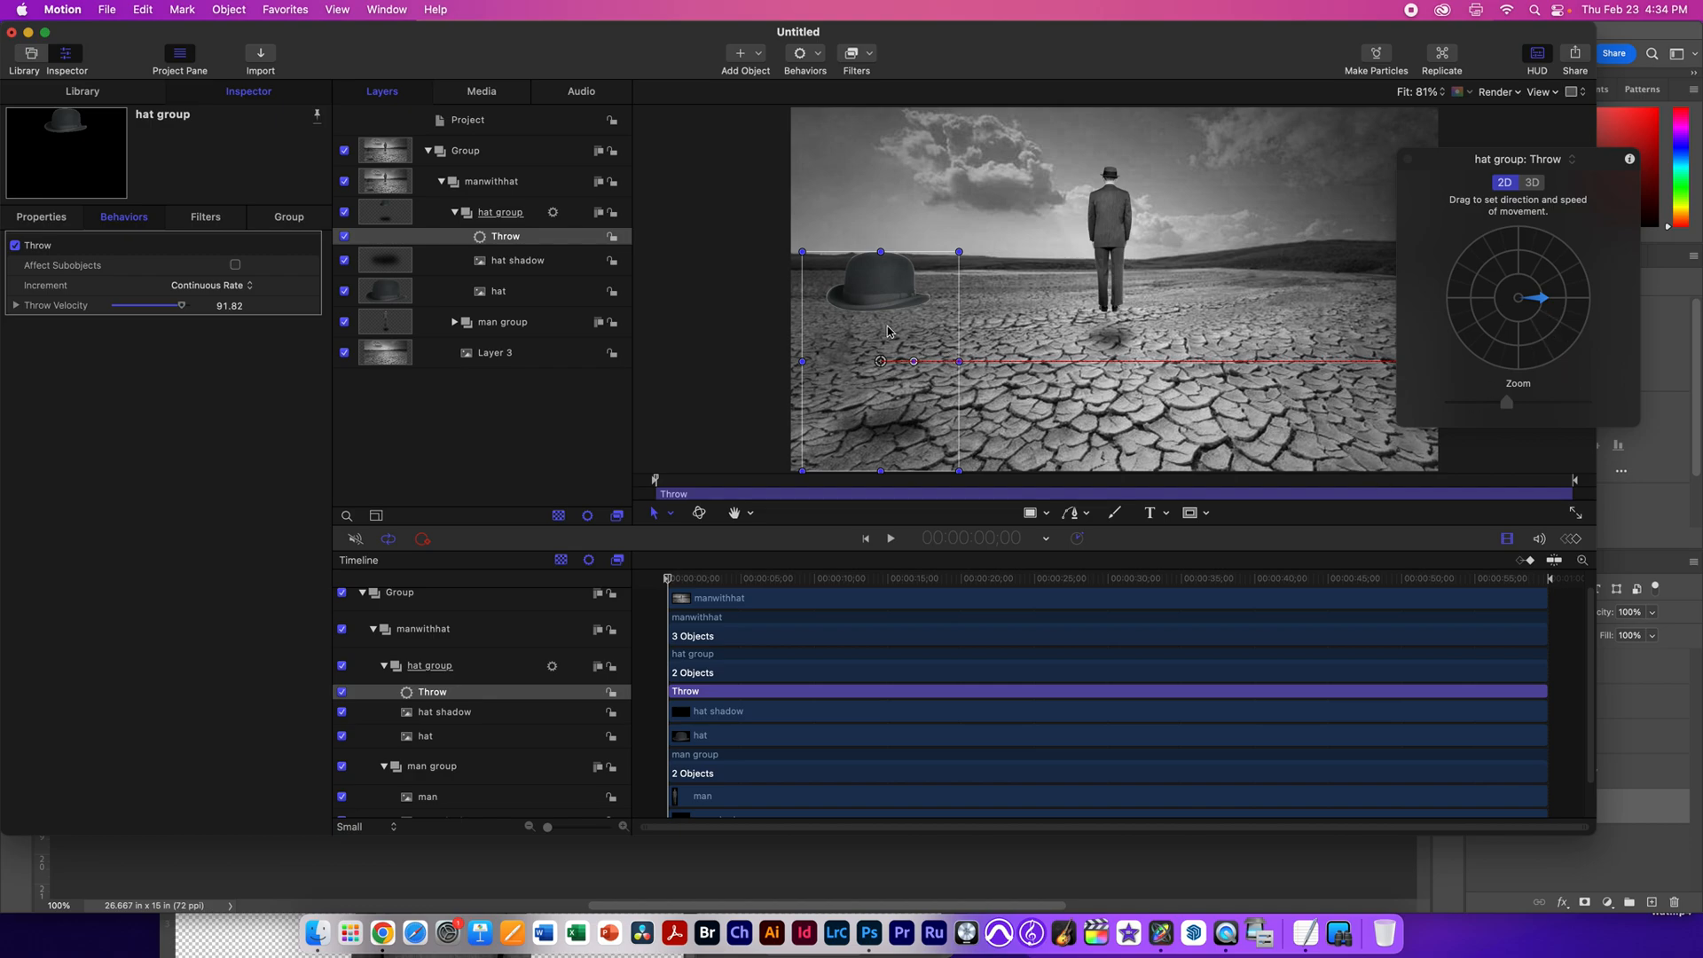
Step: Preview the hat's rightward throw across the desert and adjust the hat group's position
click(889, 537)
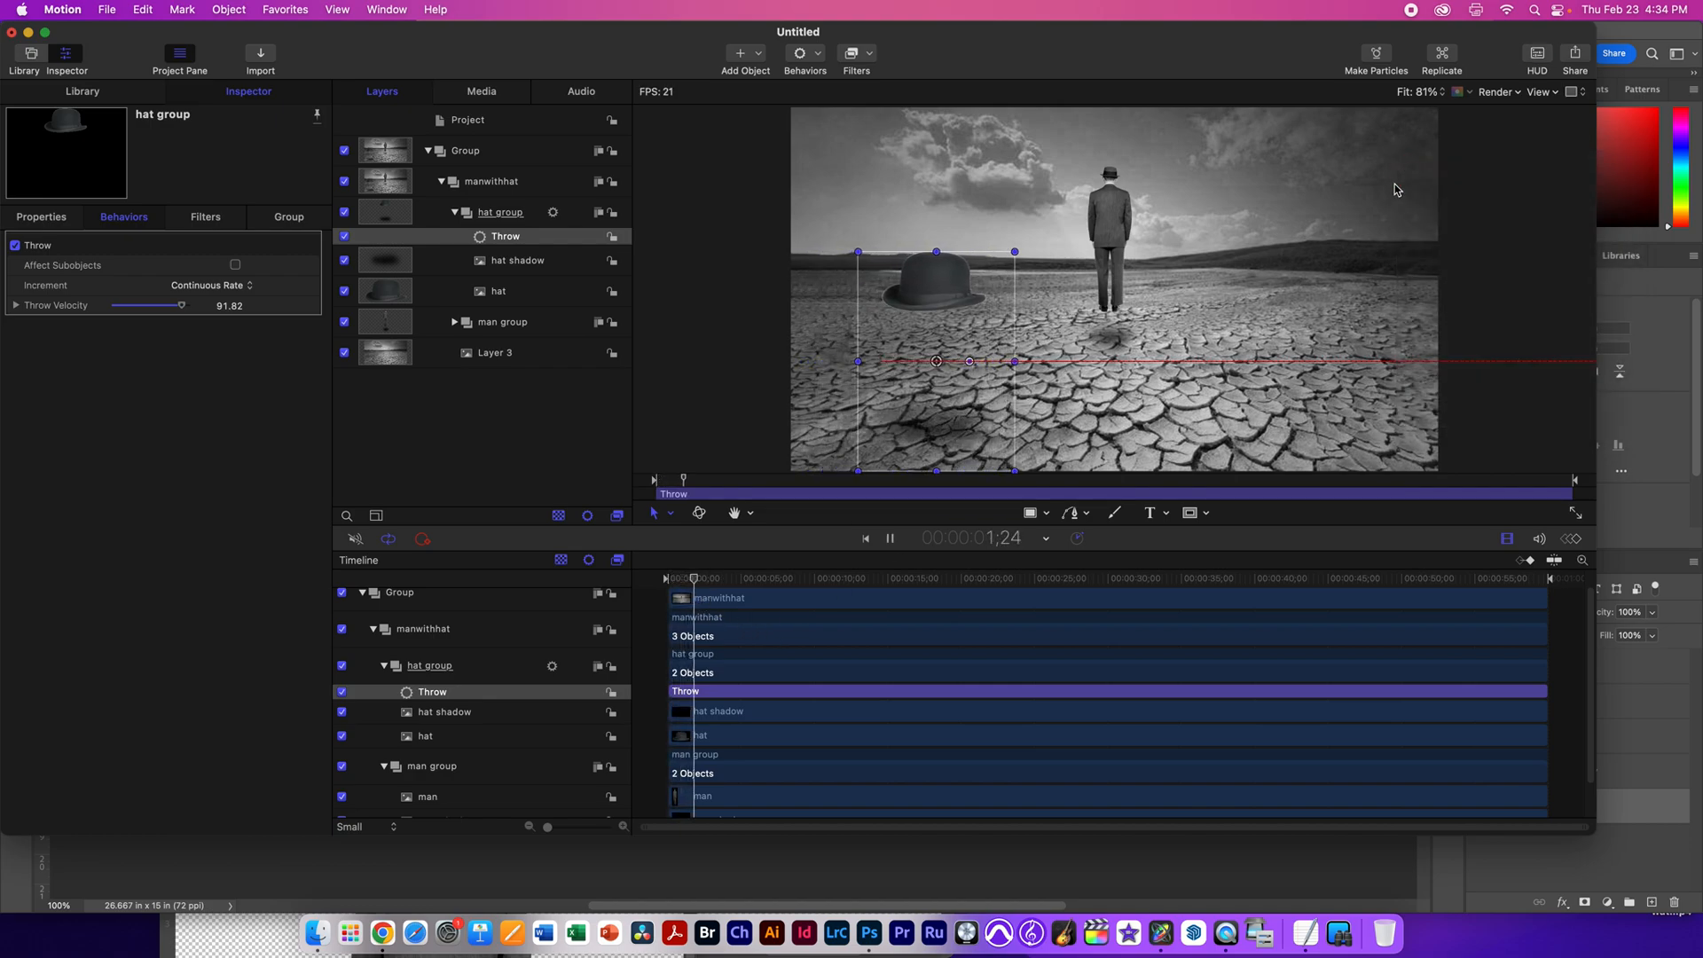
click(888, 537)
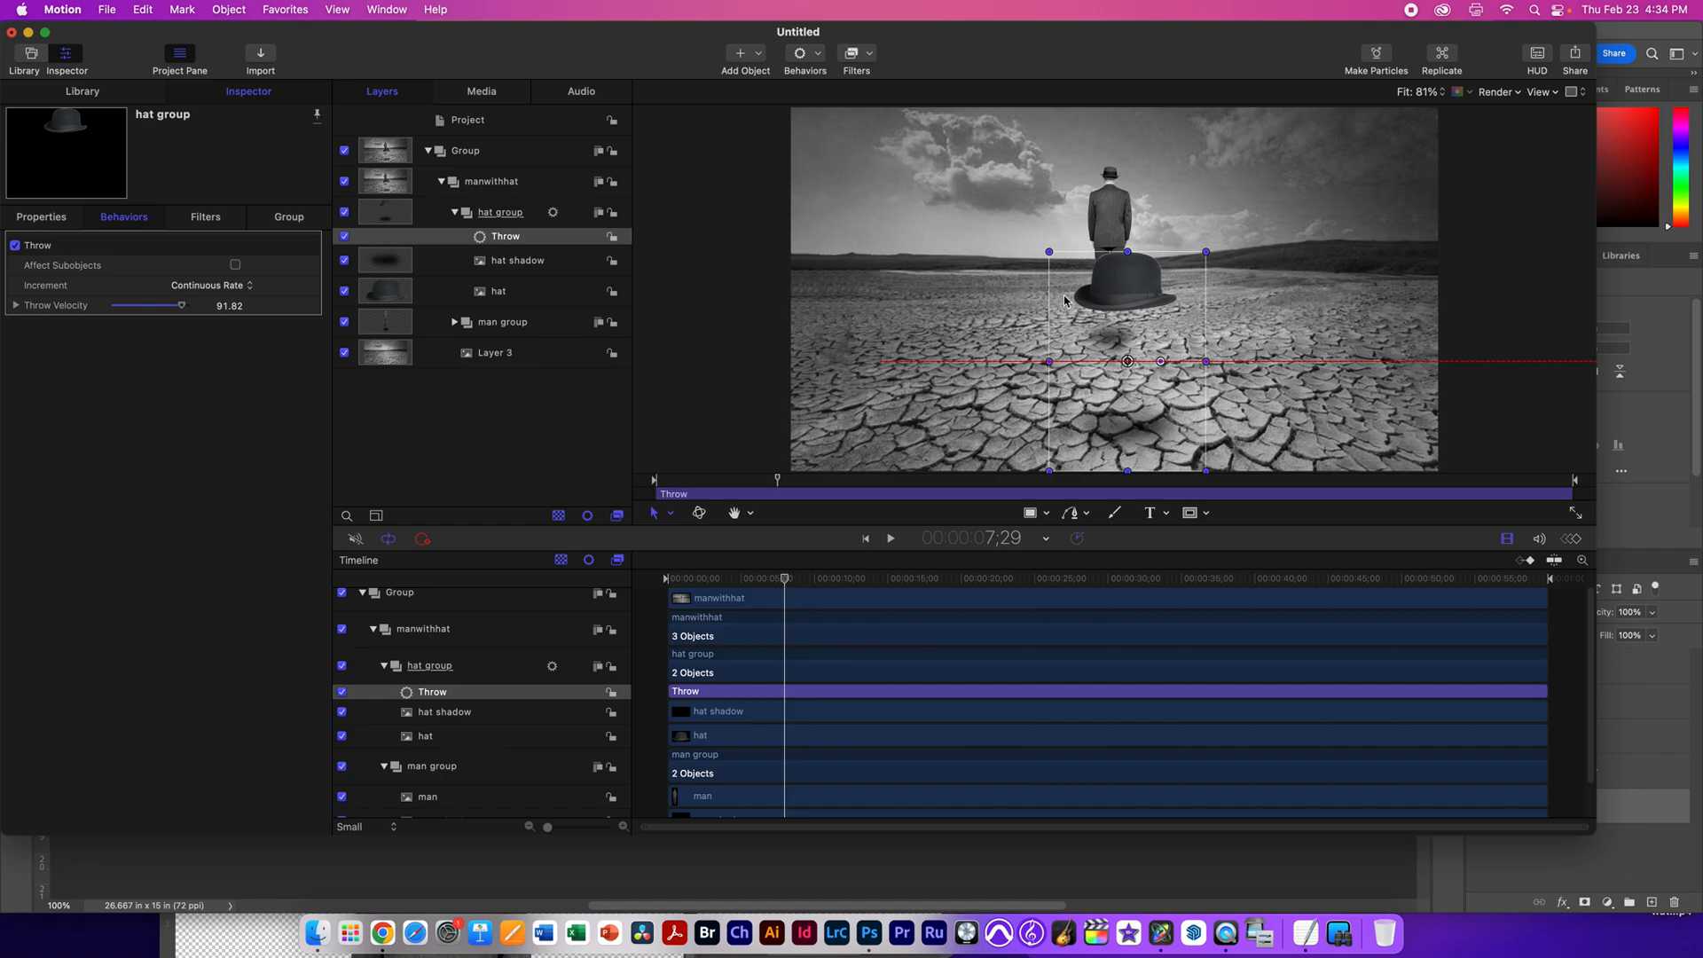
drag(1130, 287, 973, 214)
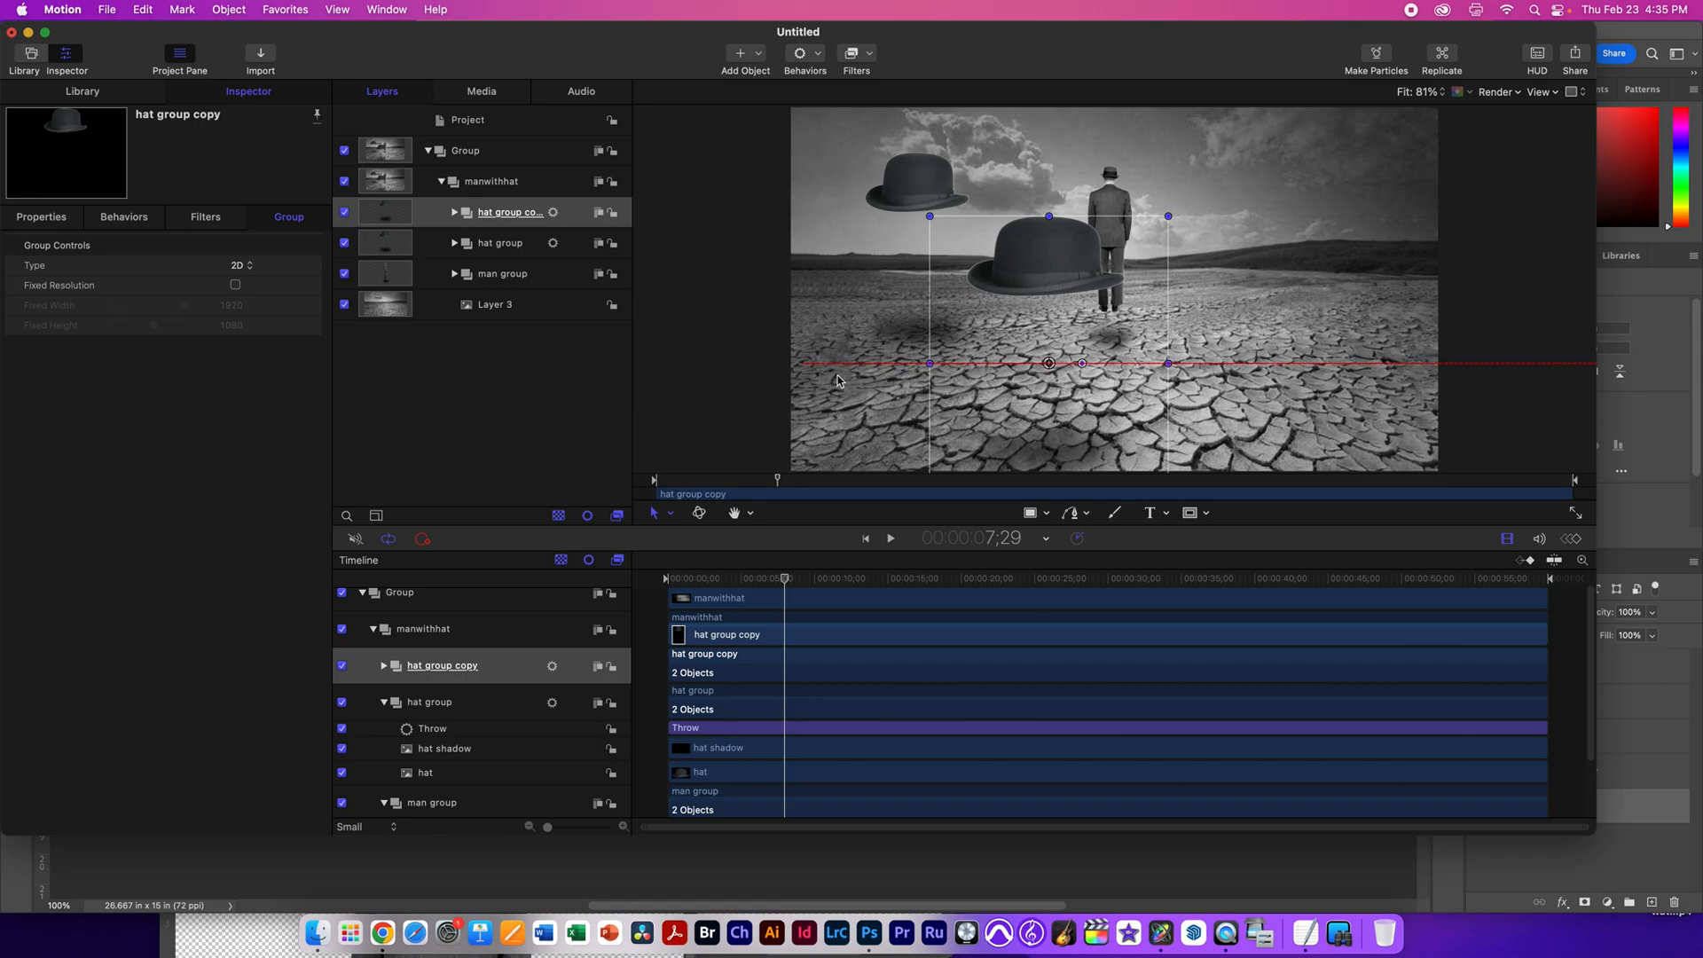
Step: Raise the hat group copy's Throw velocity to 128.82 so it flies faster
click(456, 211)
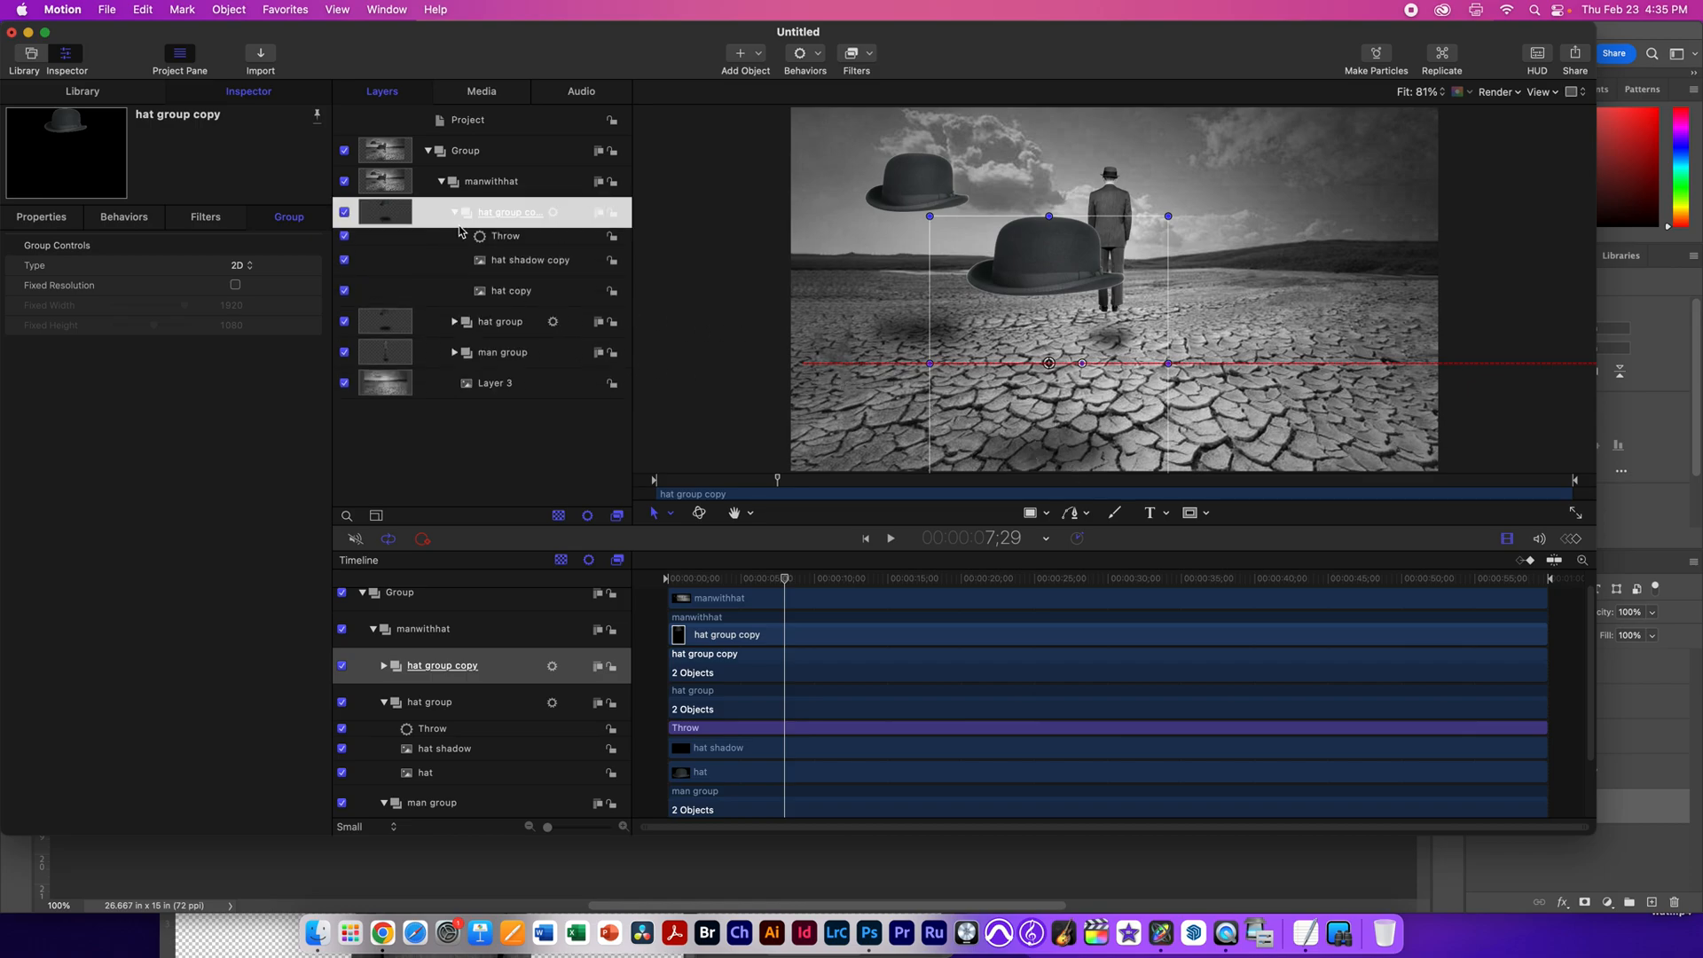
click(504, 235)
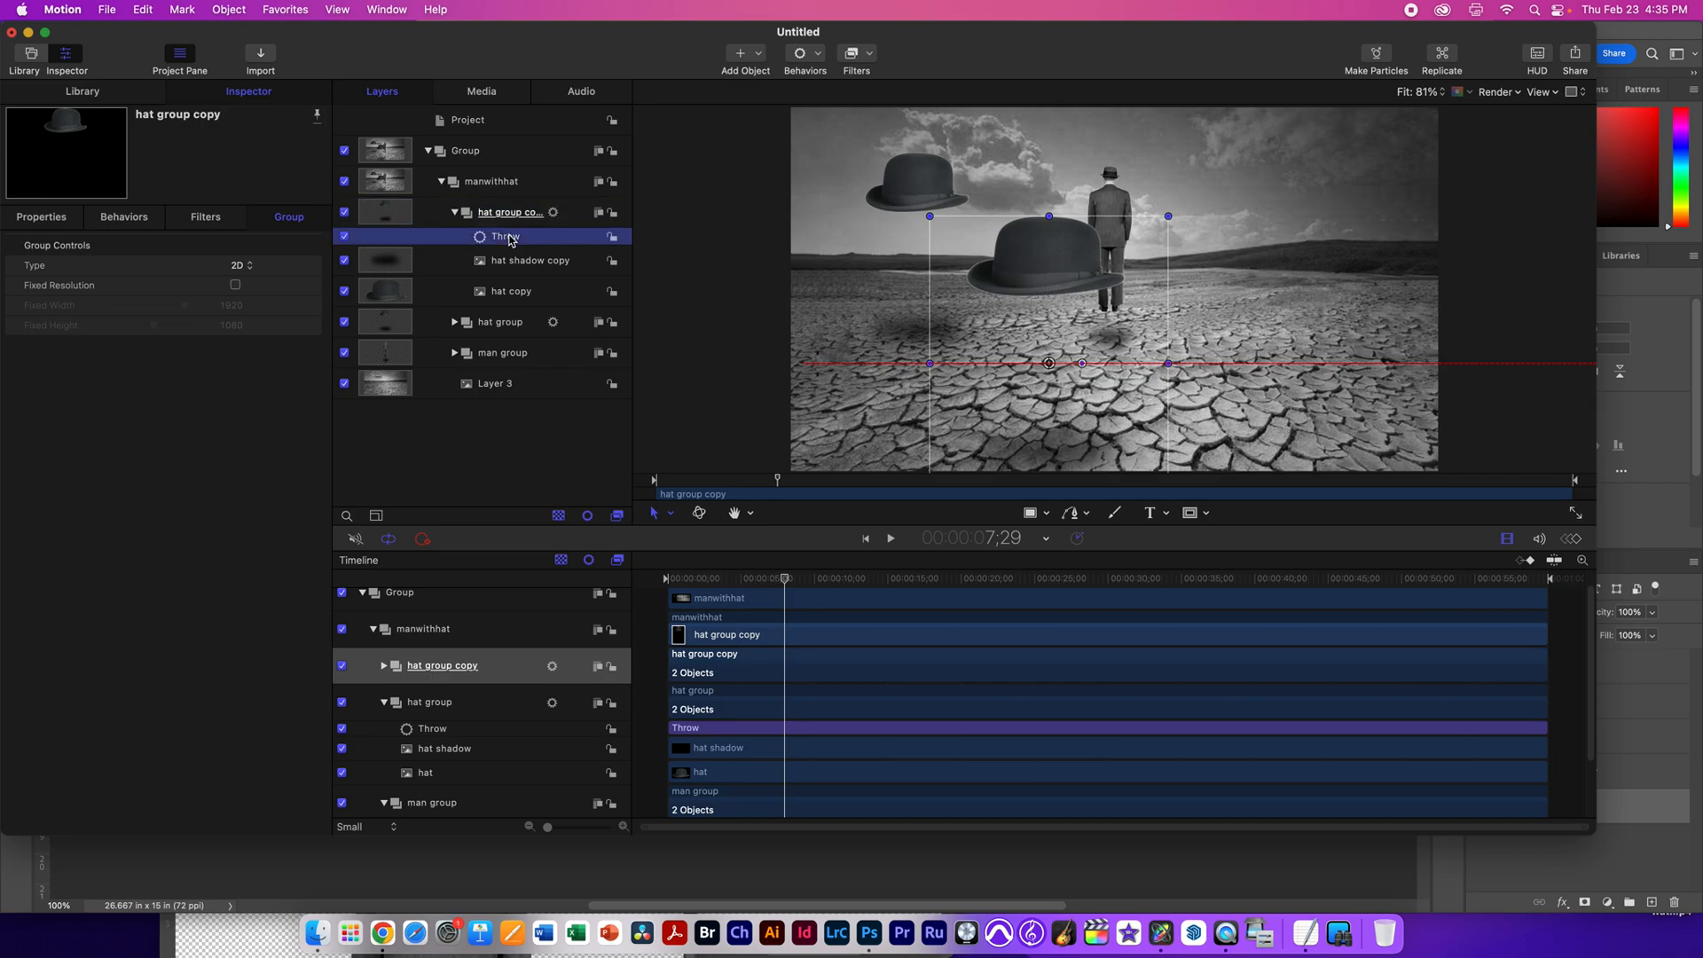
click(506, 236)
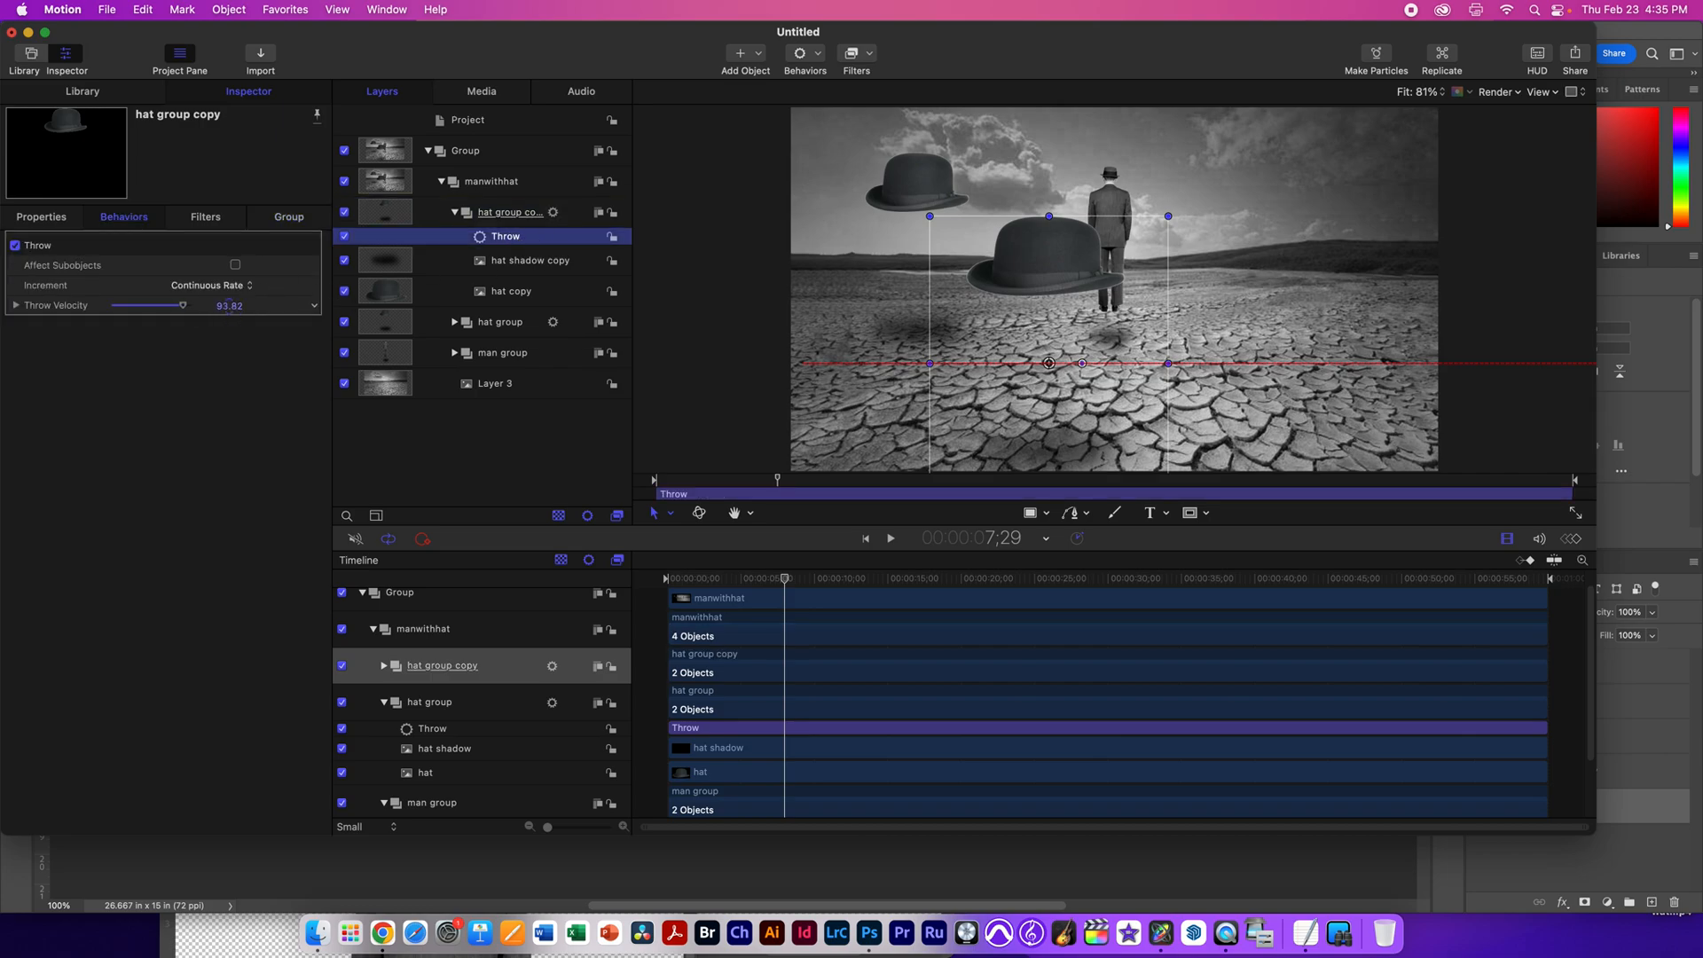
drag(173, 305, 188, 305)
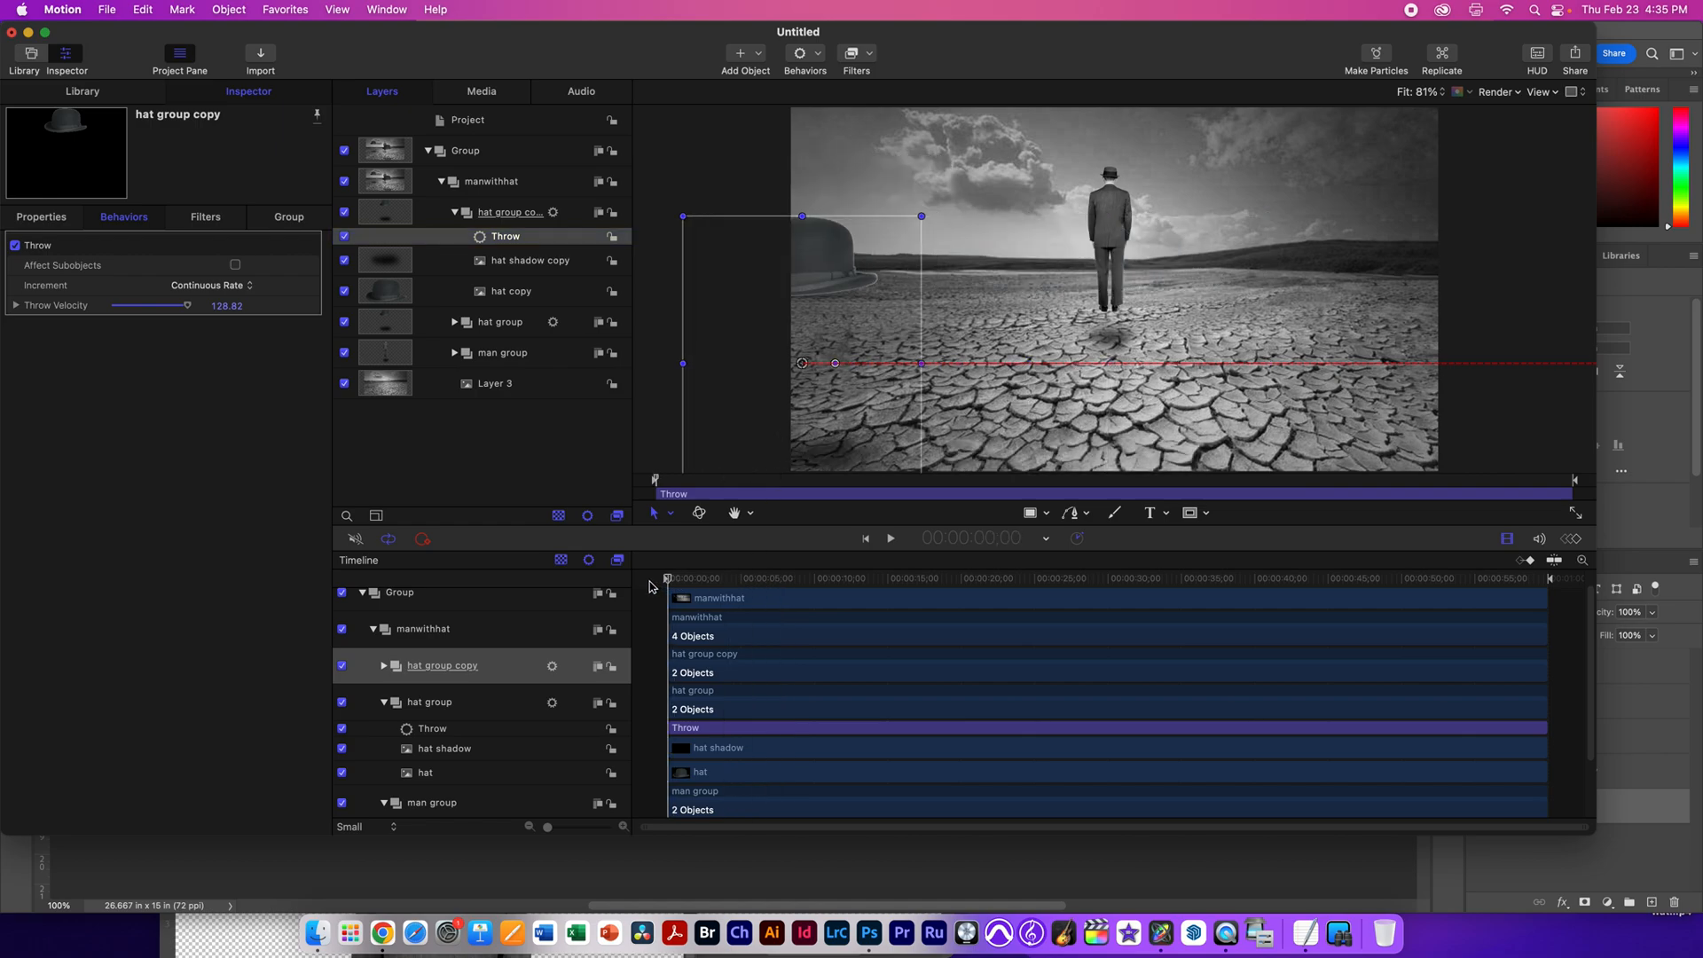
click(888, 538)
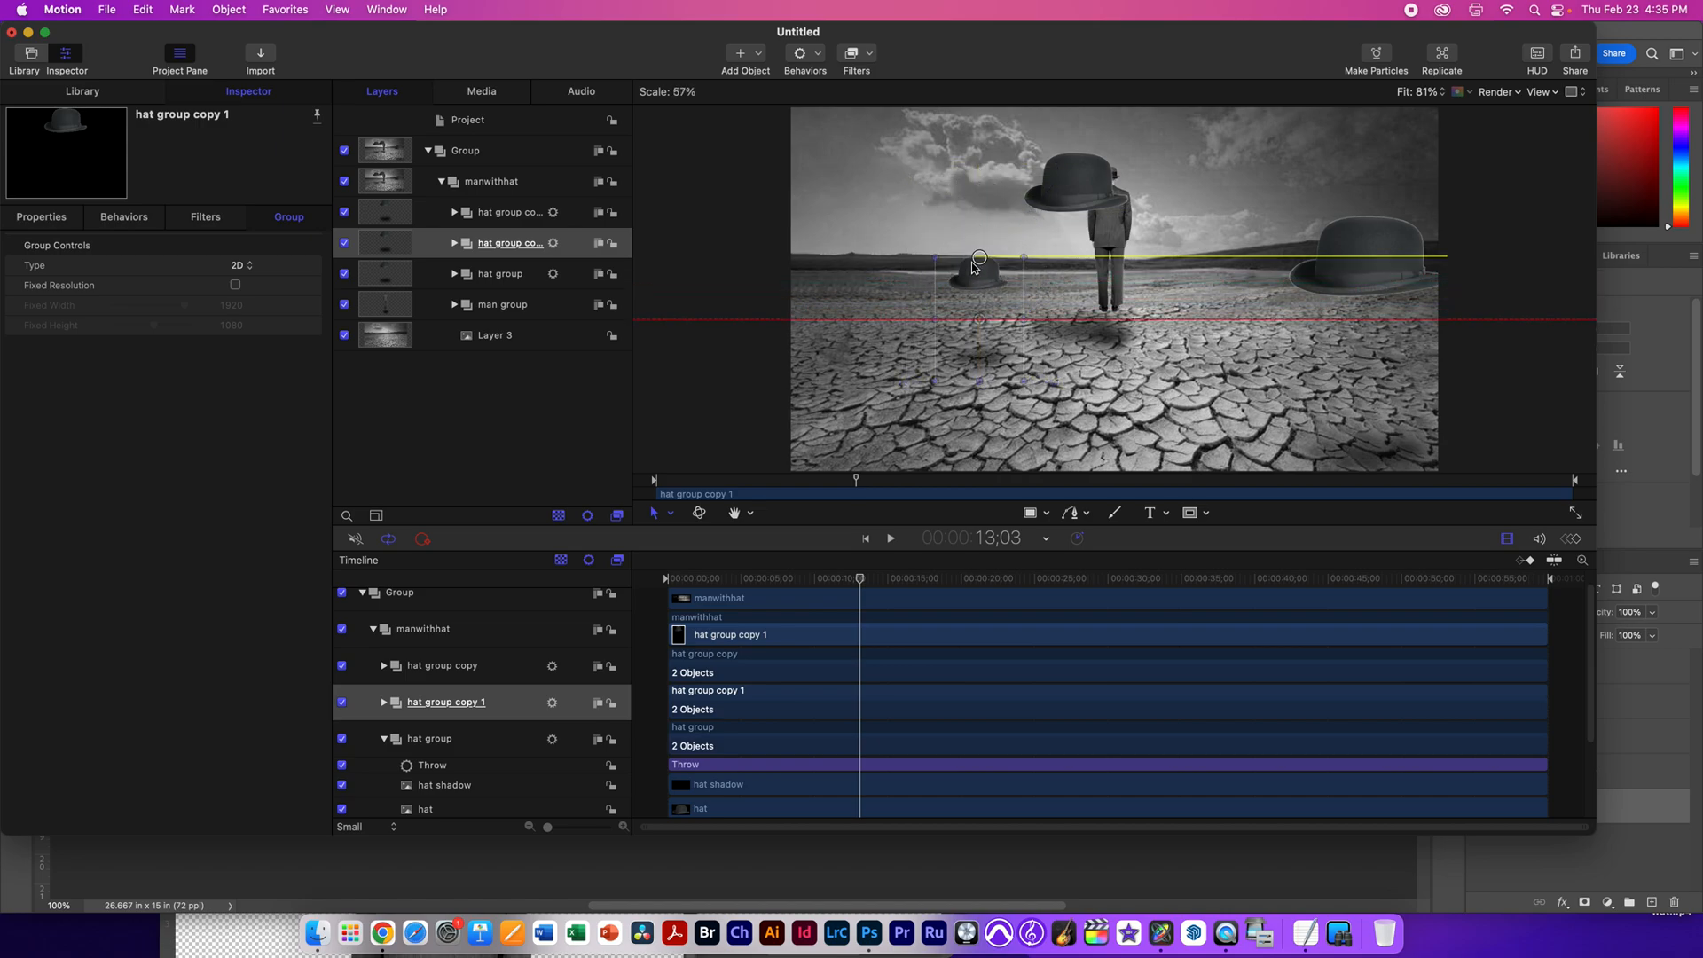
Step: Scale hat group copy 1 down to 69% and place it behind the man near the horizon
drag(977, 266, 963, 229)
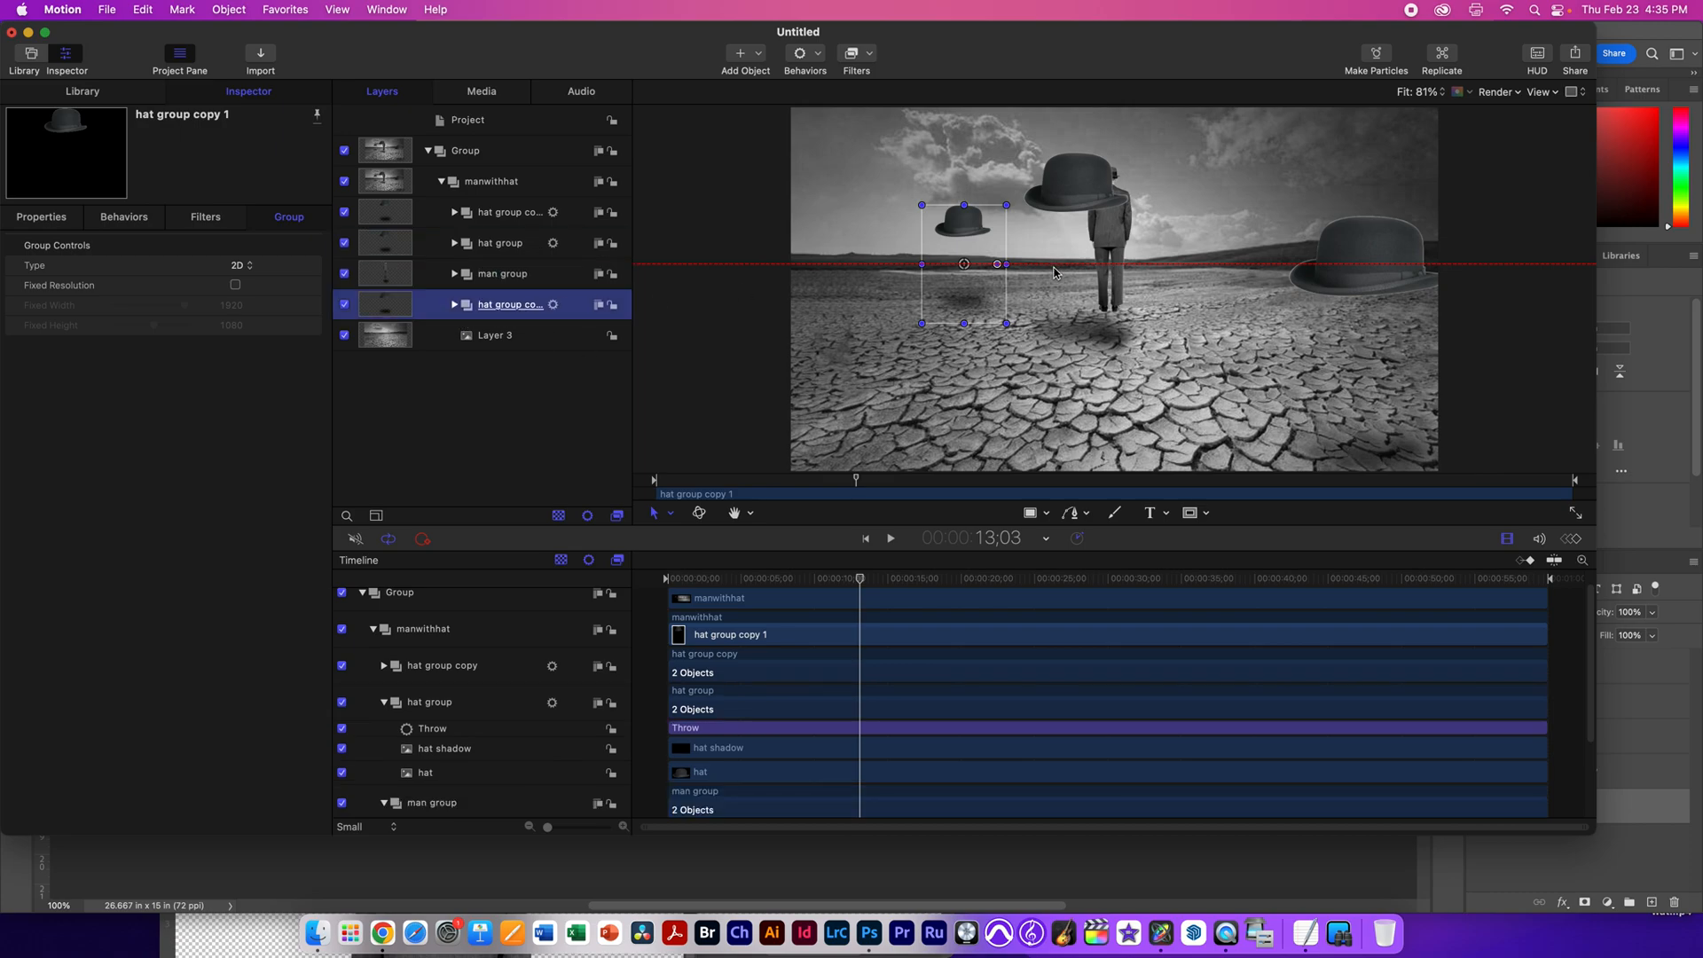
drag(859, 576, 924, 577)
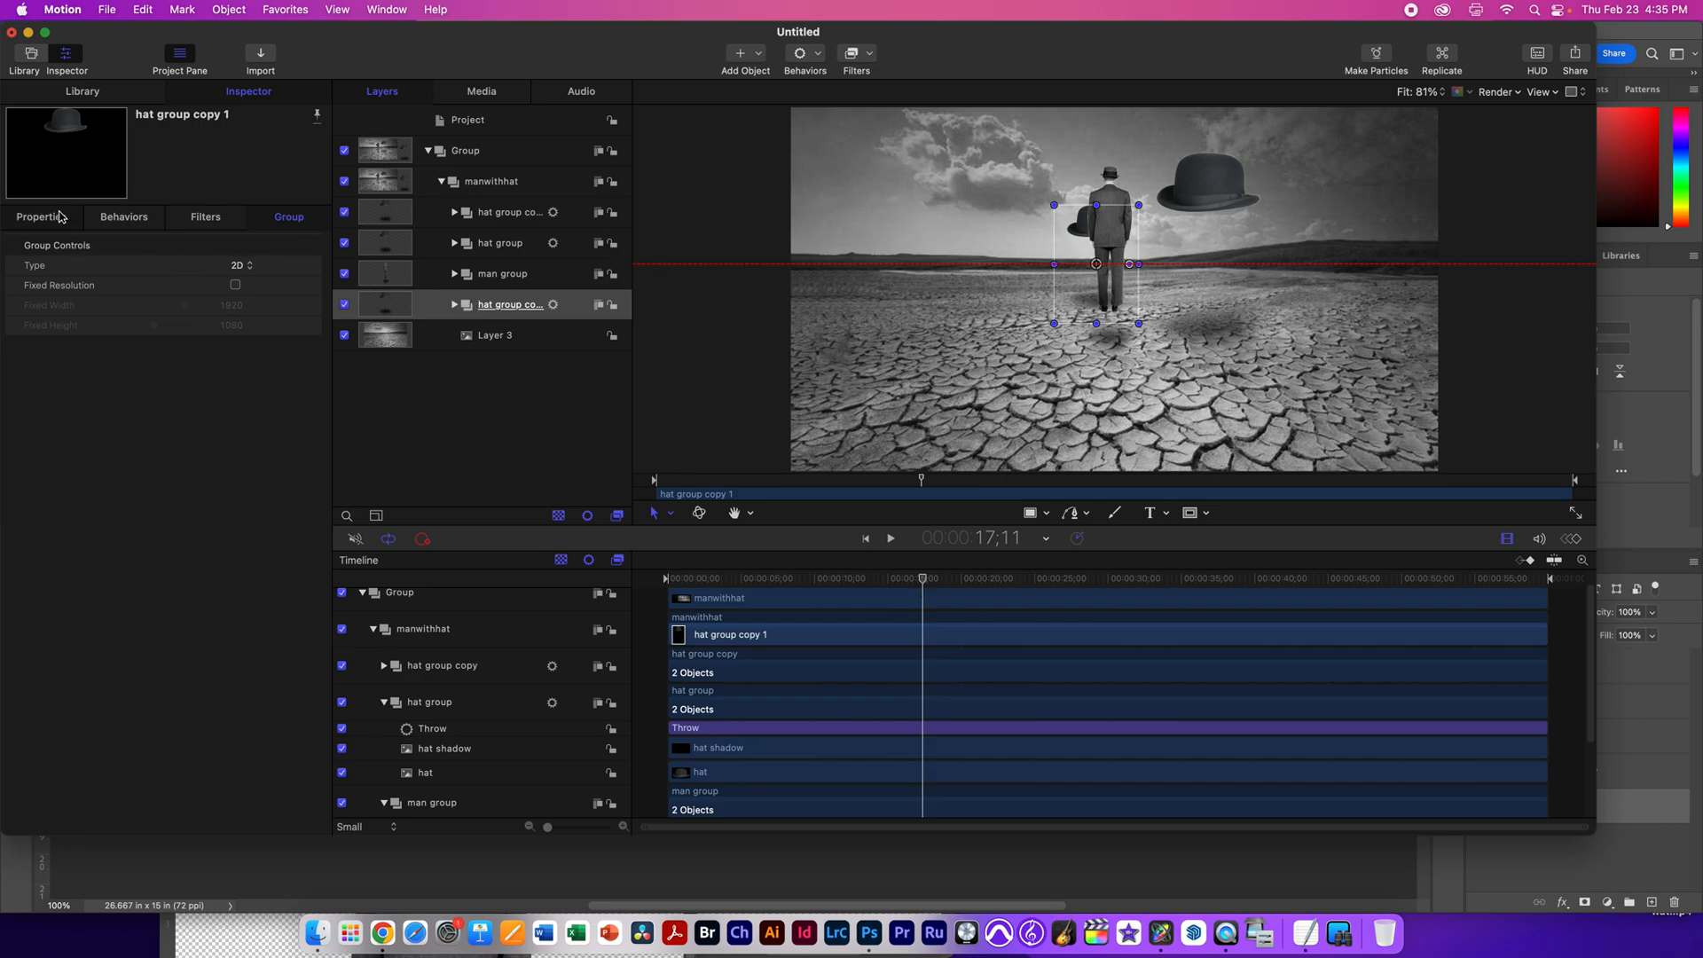
click(41, 216)
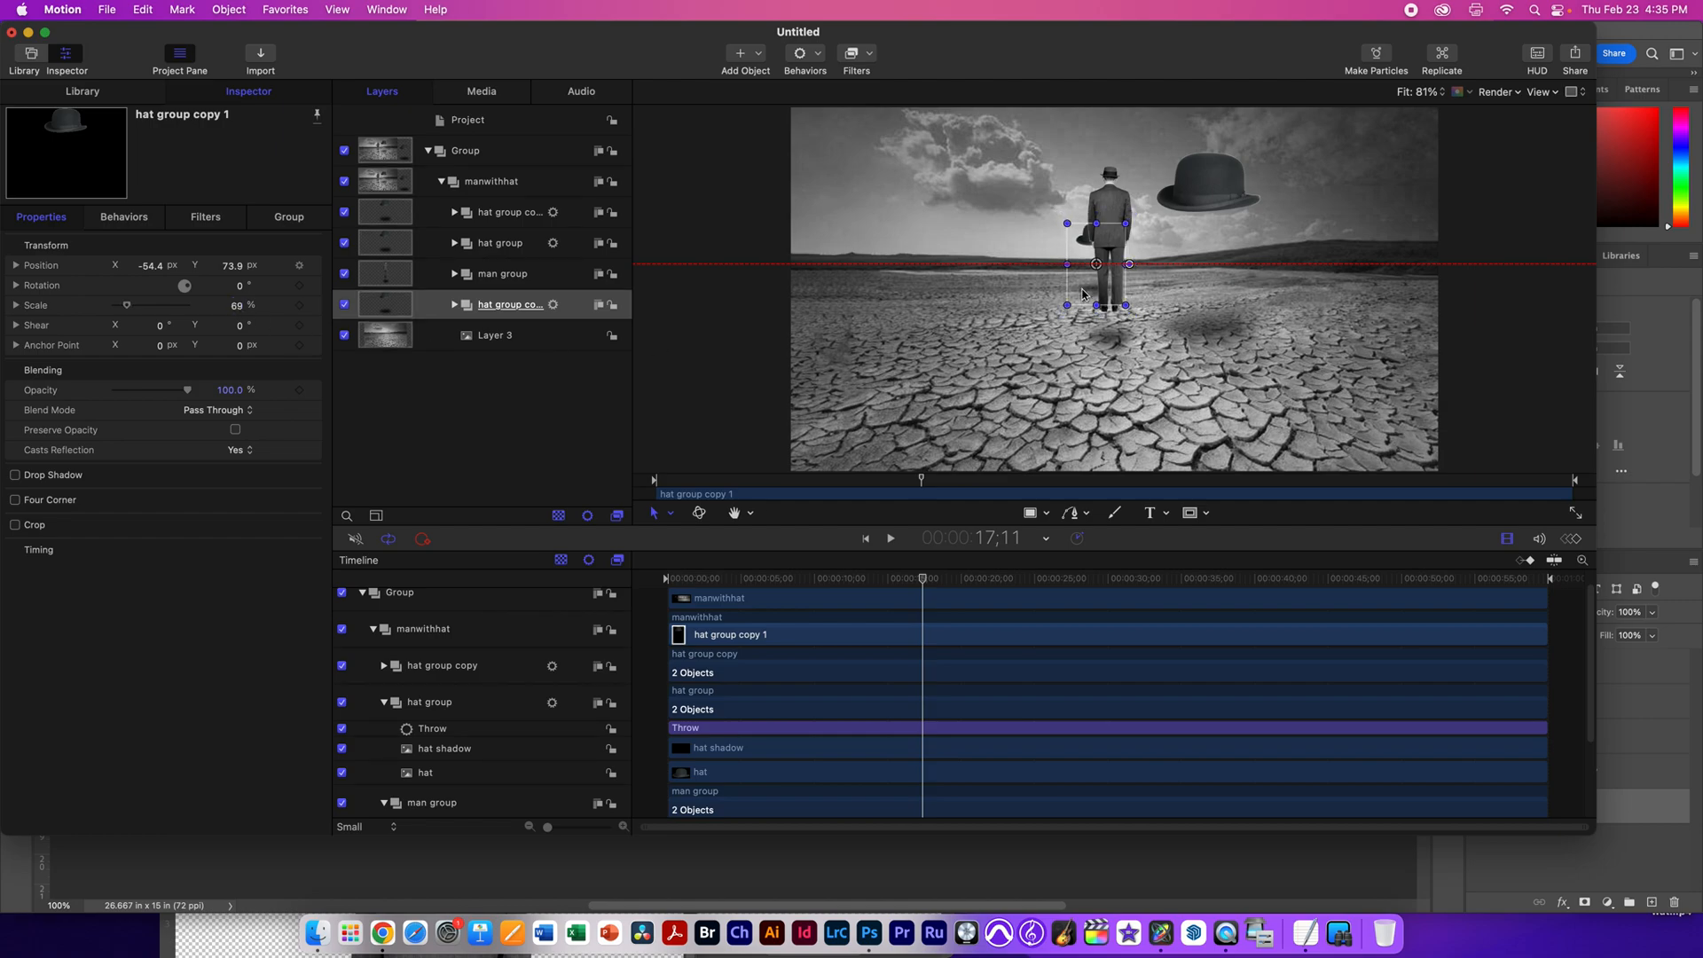
drag(1096, 264, 1054, 236)
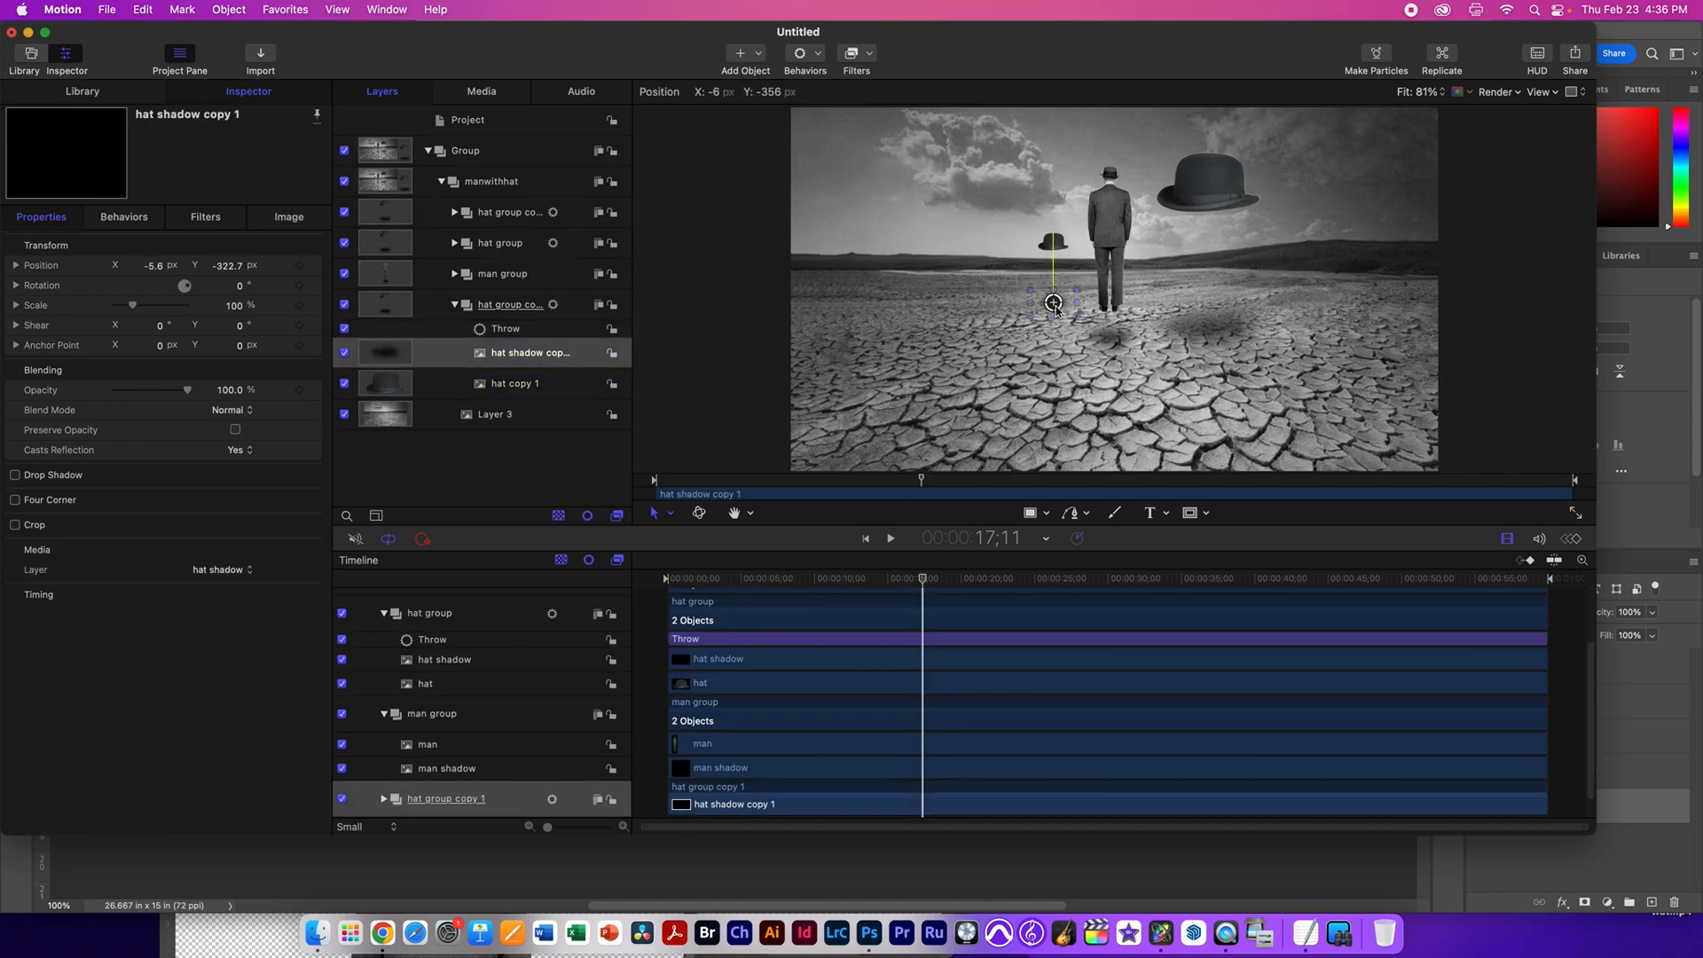
Step: Move hat shadow copy 1 lower on the ground beneath the small hat
drag(1052, 301, 1051, 305)
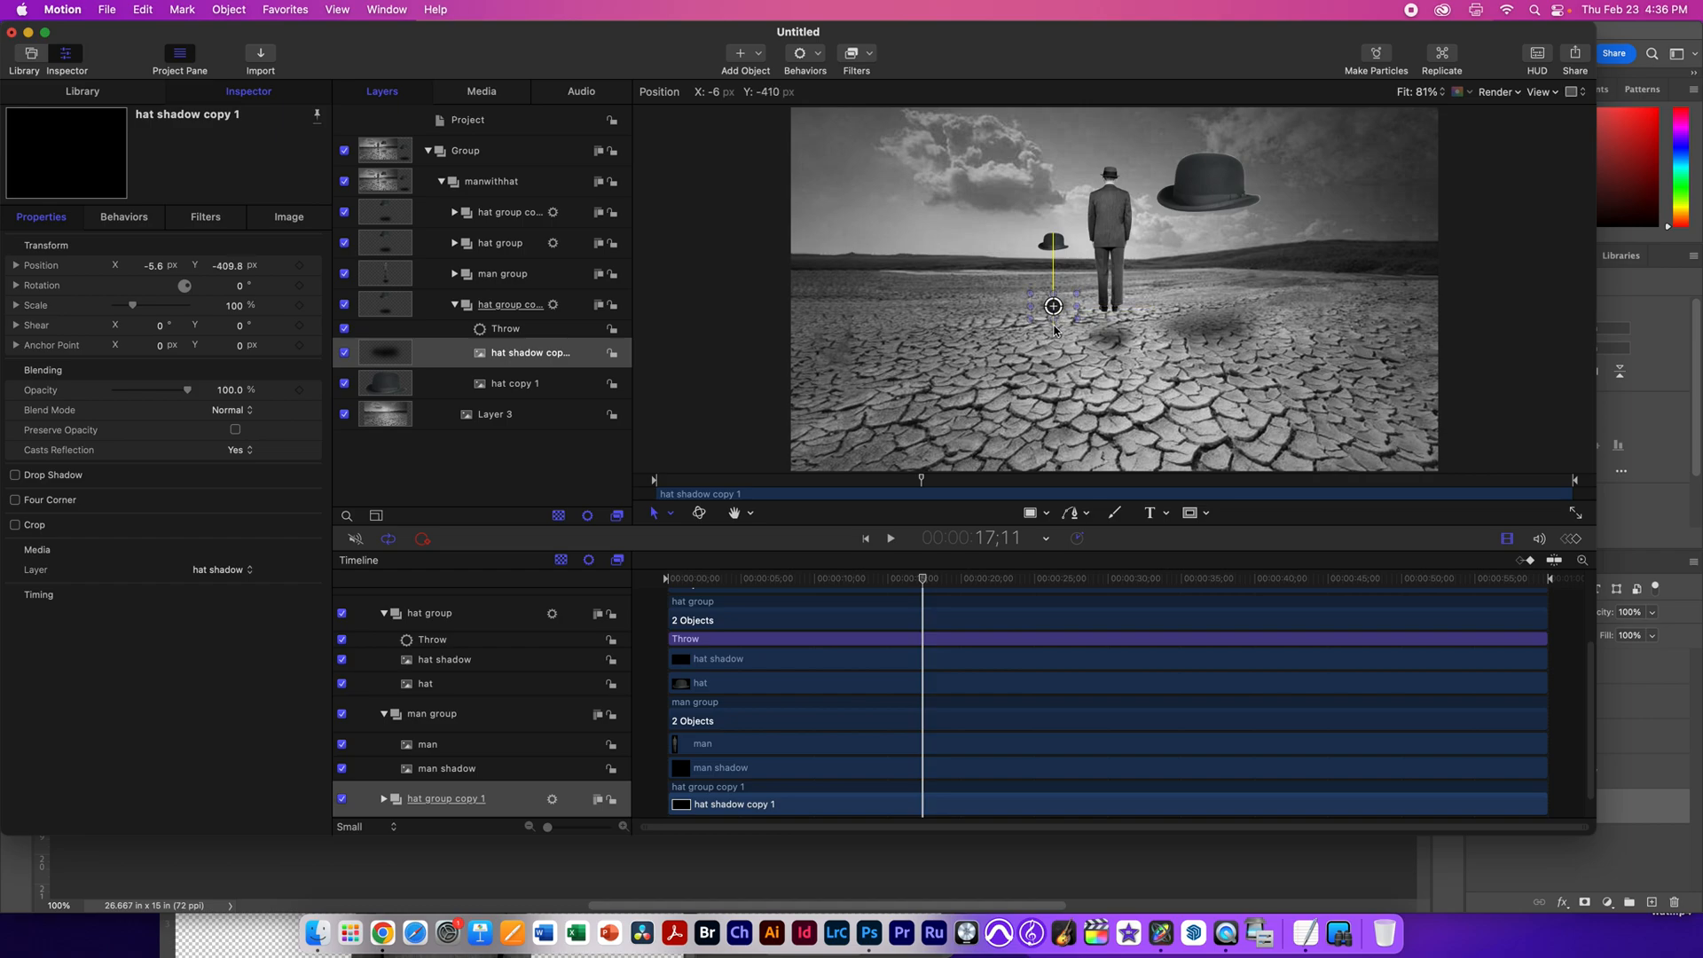
click(492, 181)
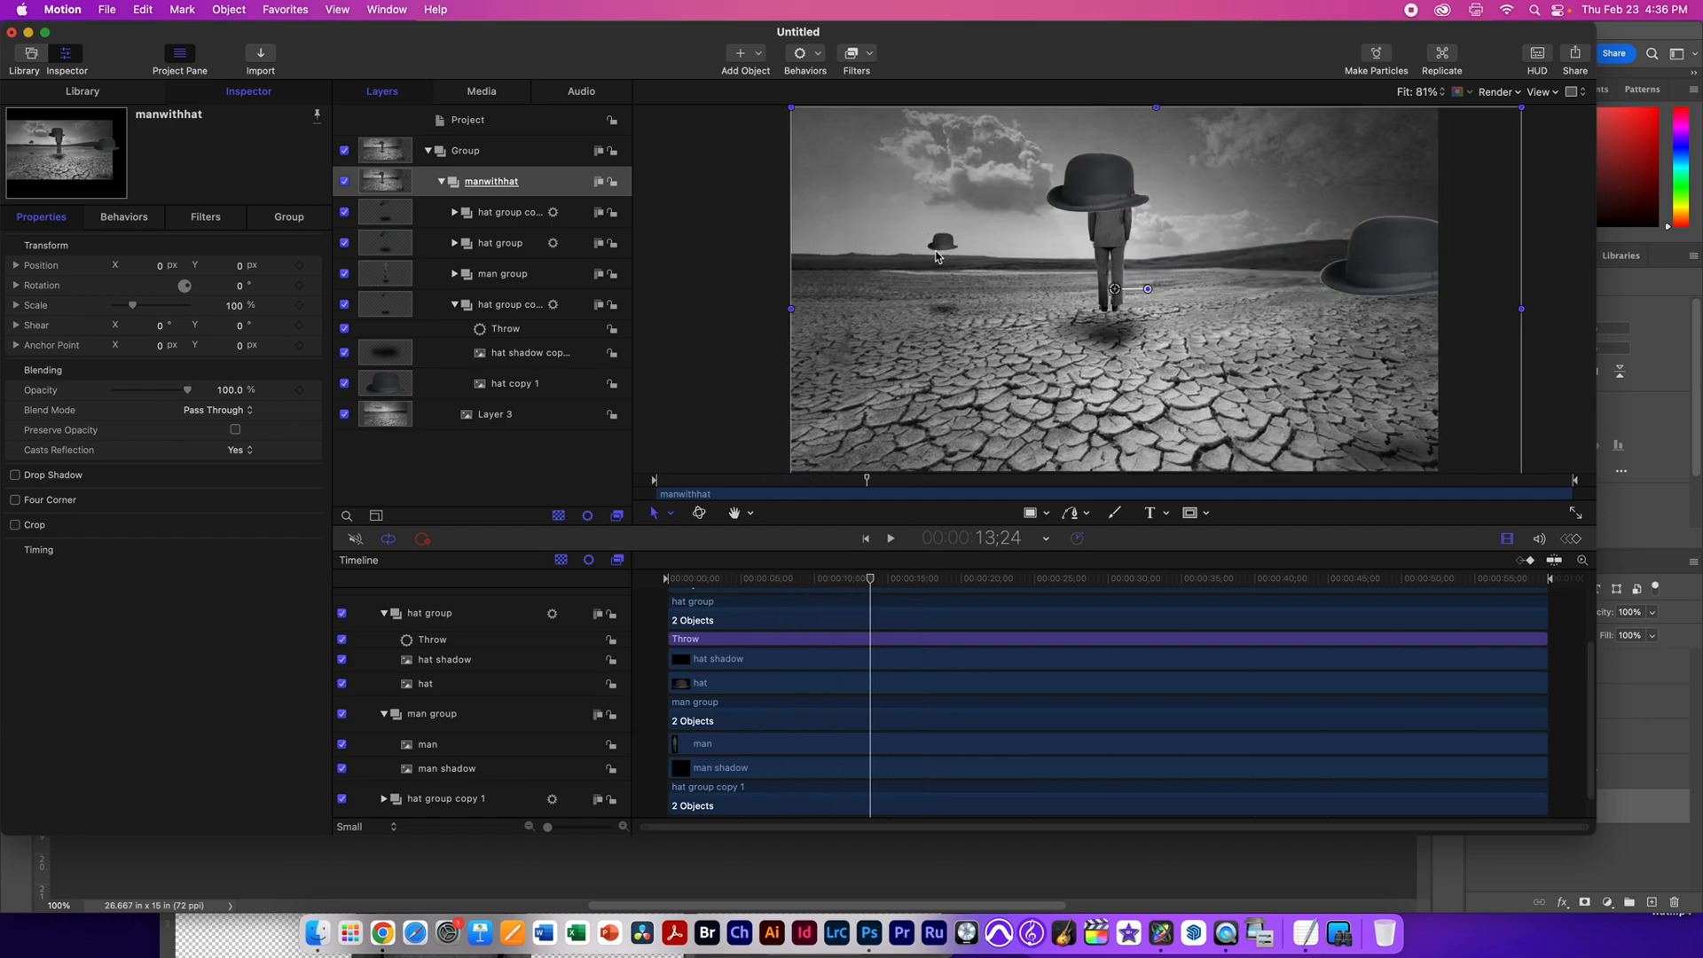
click(491, 181)
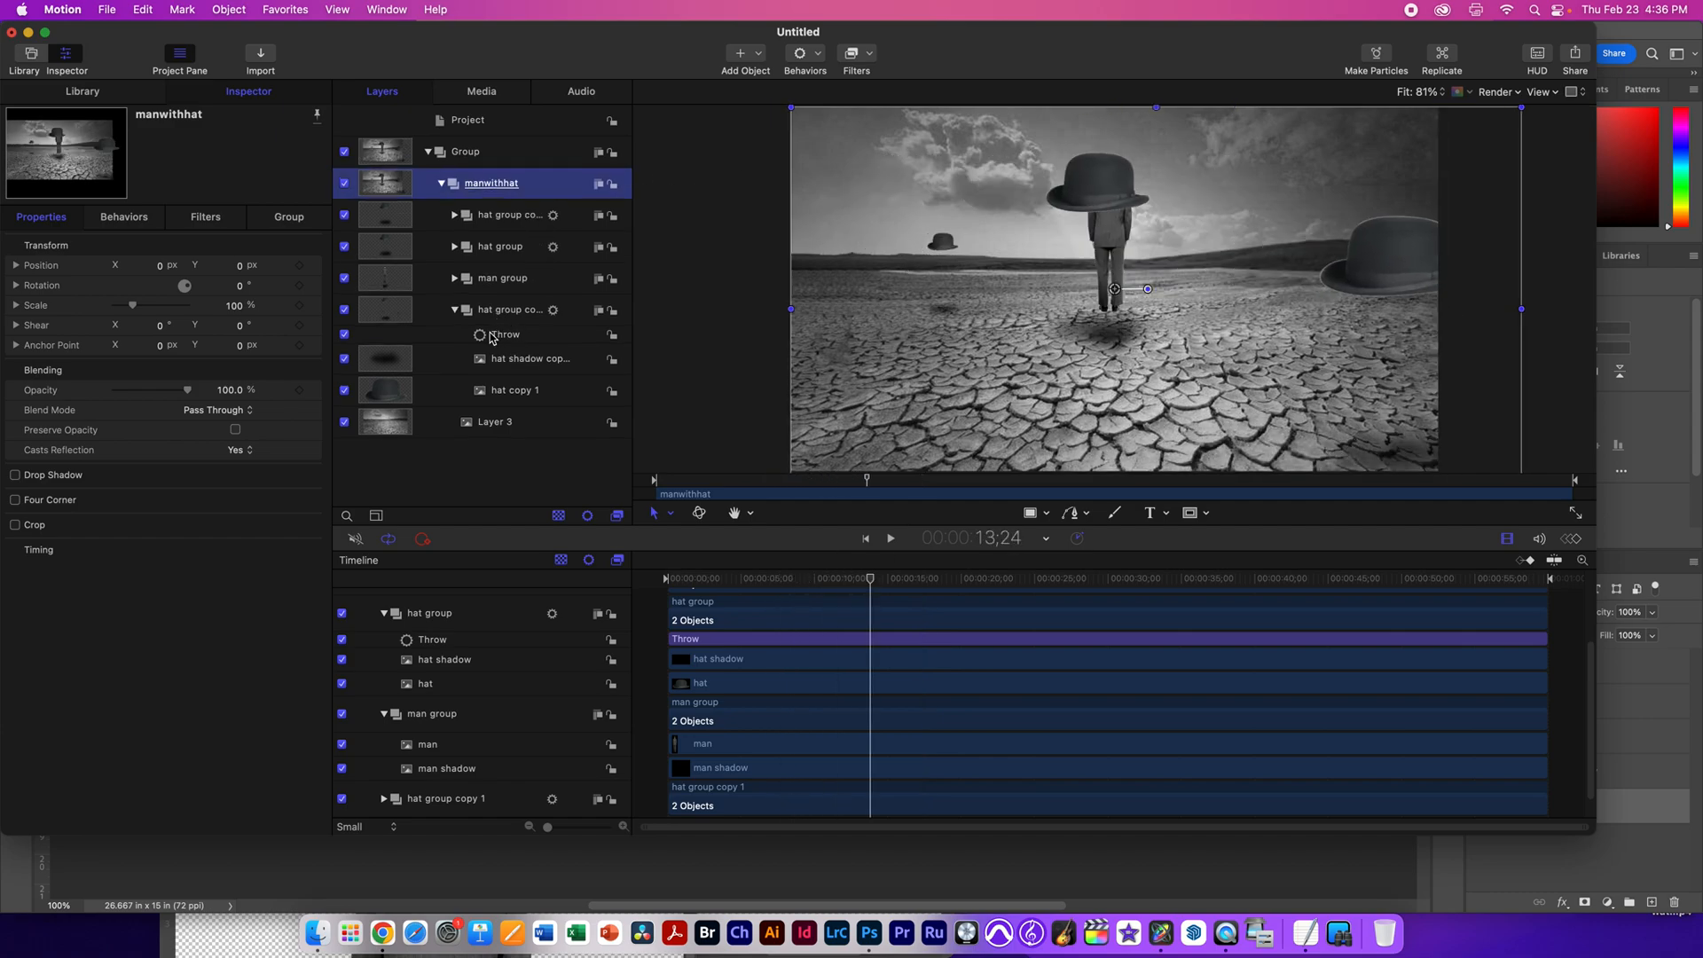
Step: Reduce the small hat group copy 1's Throw velocity to 70.82
click(503, 335)
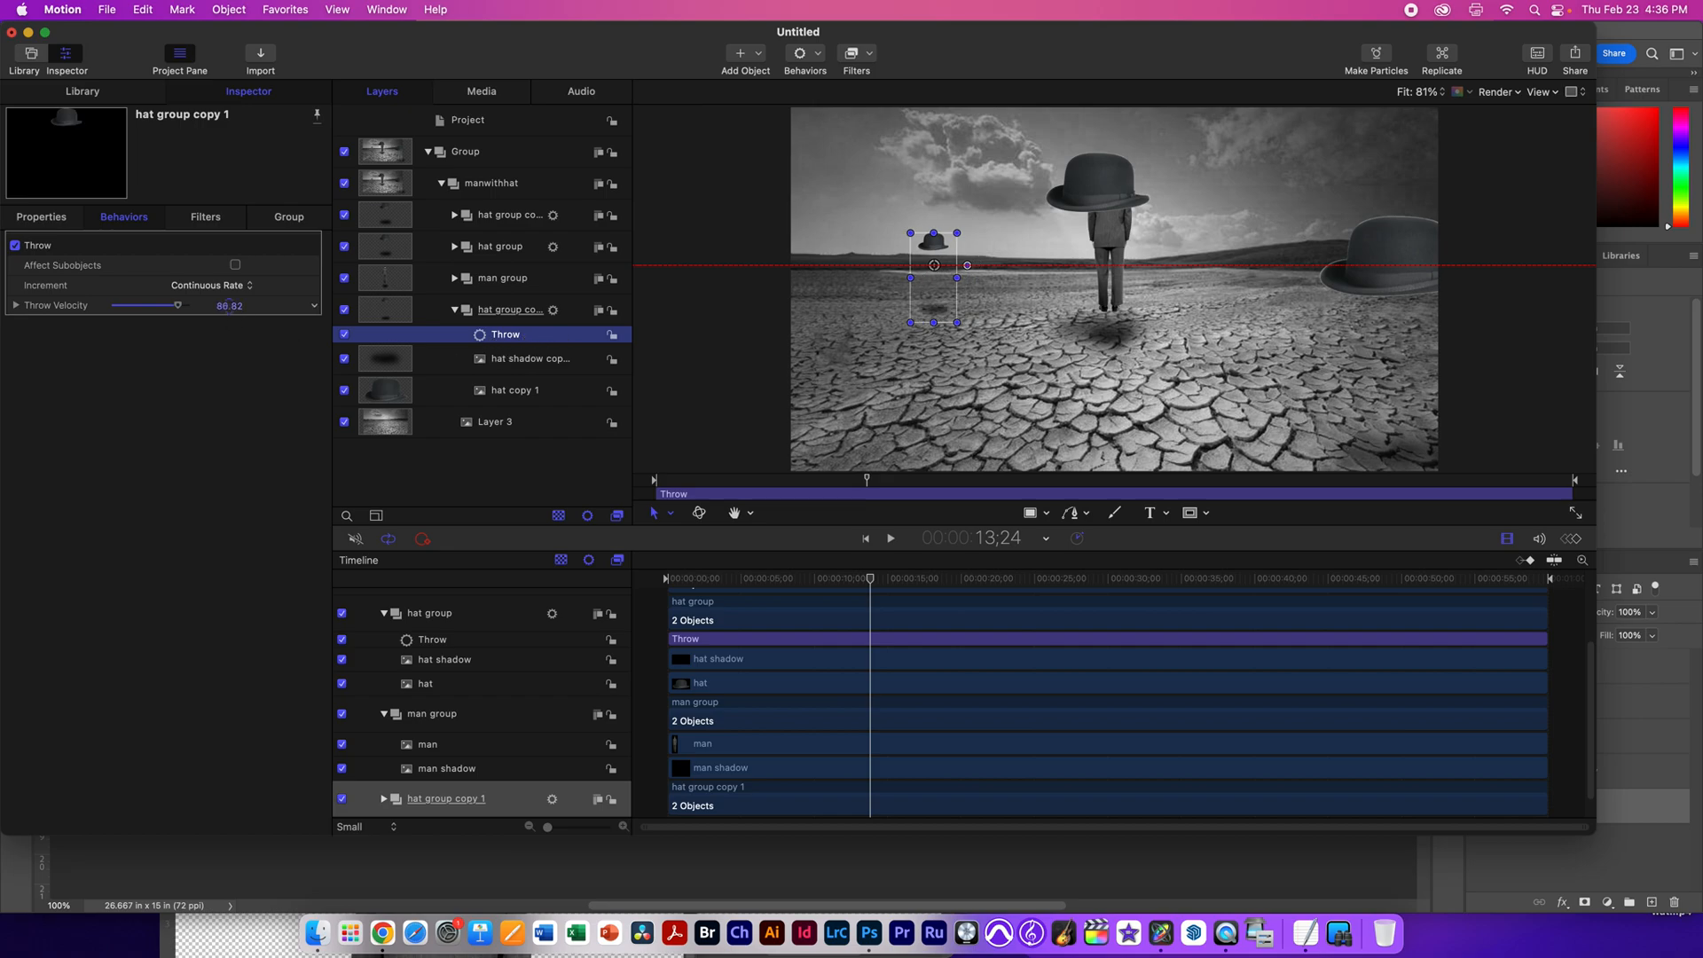
drag(178, 303, 165, 303)
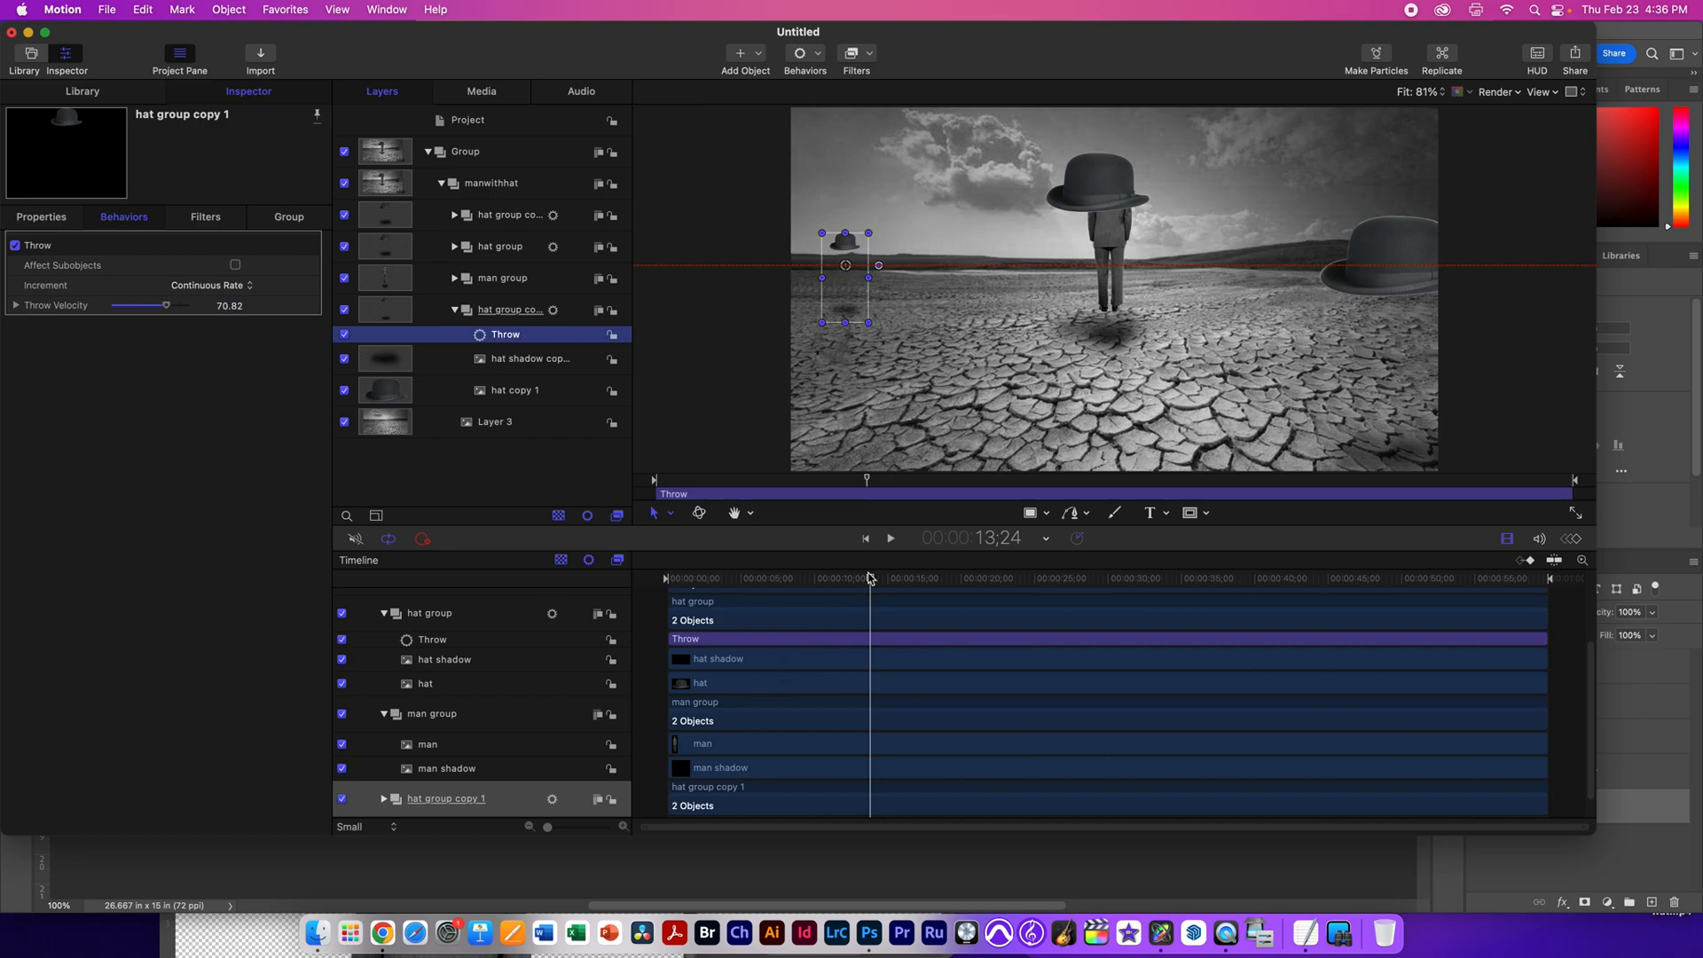
click(889, 537)
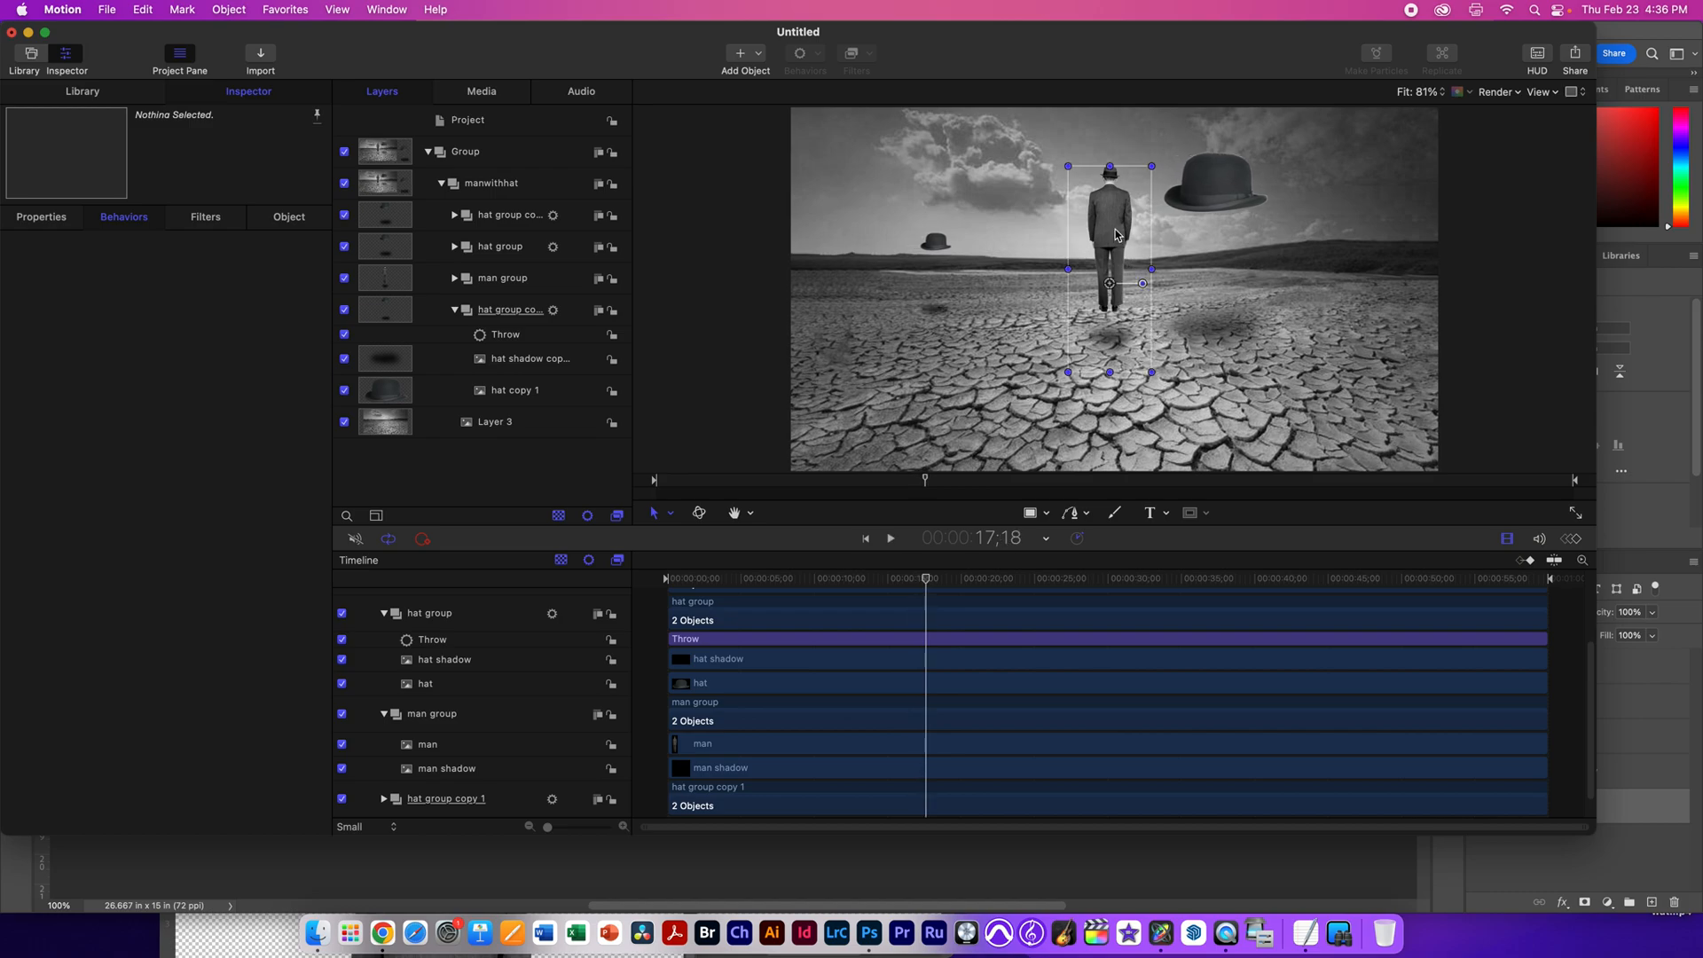
Step: Select the man layer, show separate X/Y/Z position values and list parameter behaviours for Y
click(502, 277)
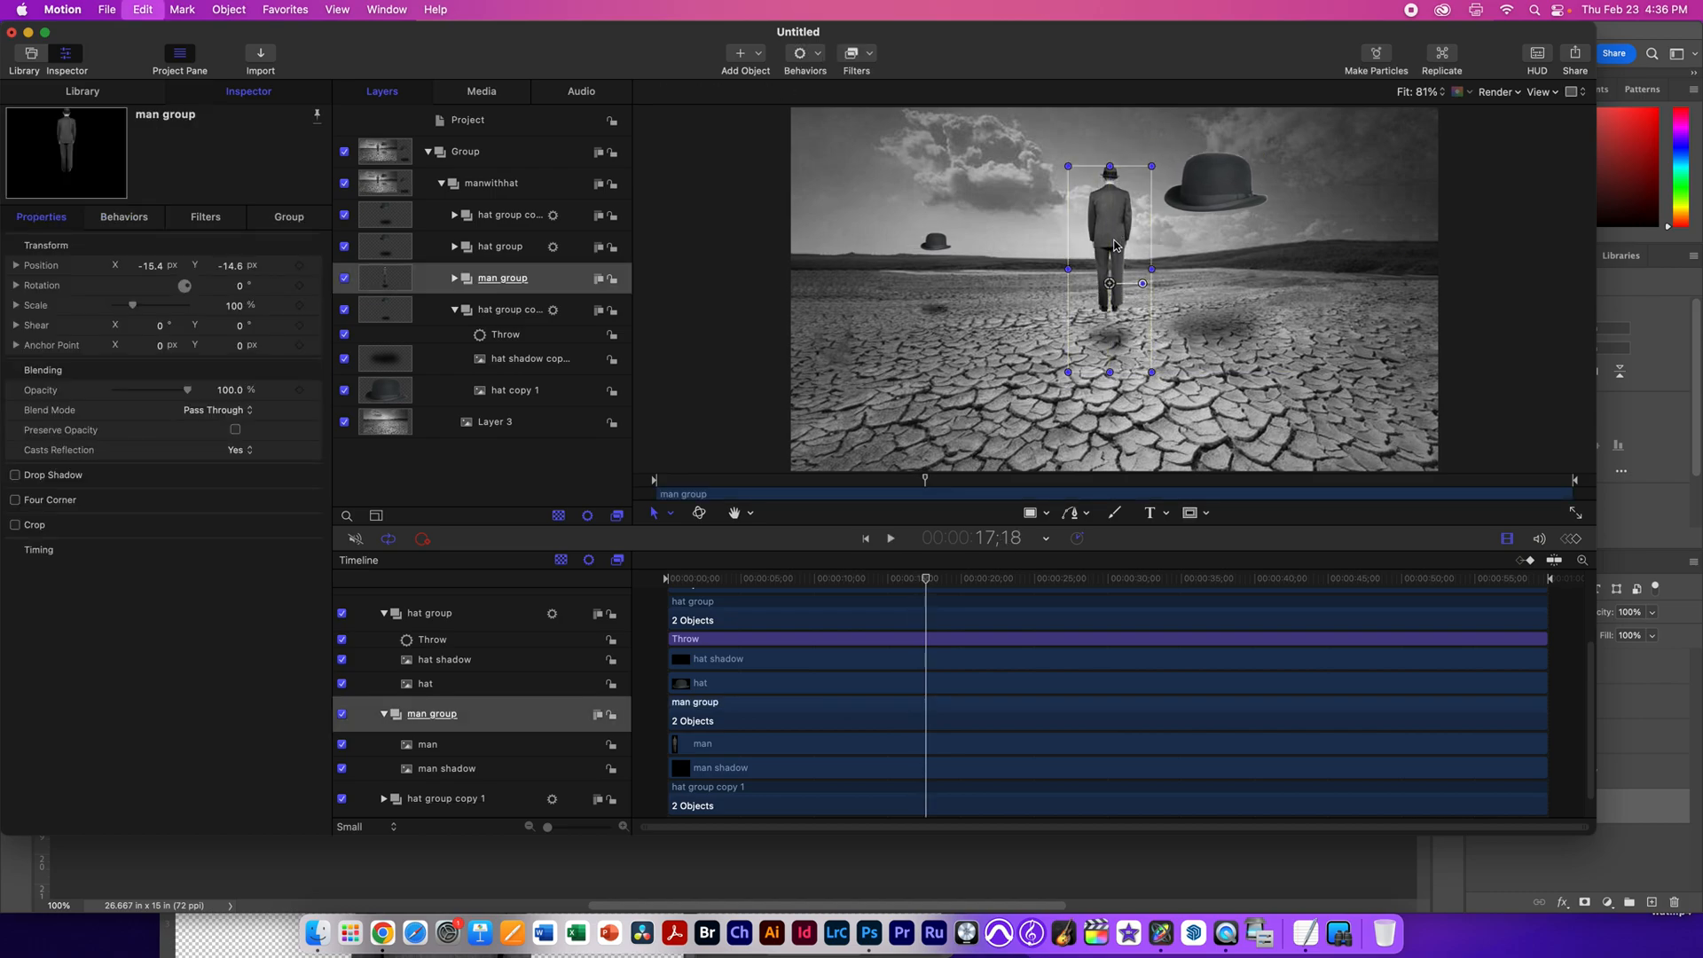
click(457, 278)
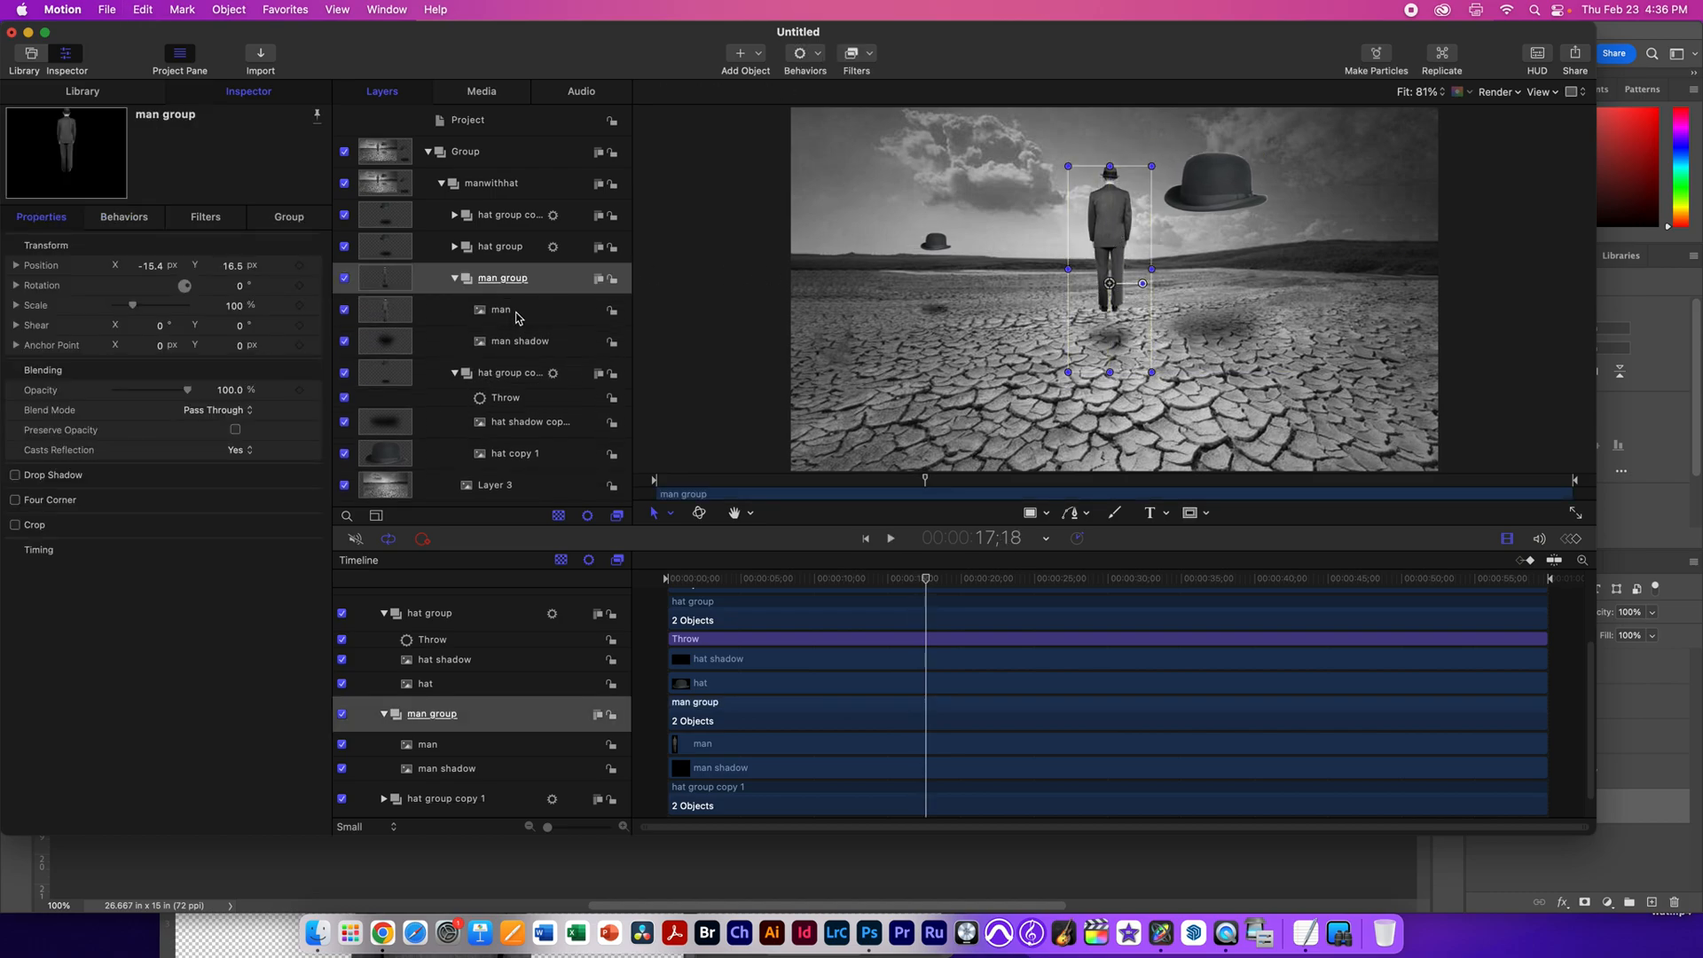
click(500, 309)
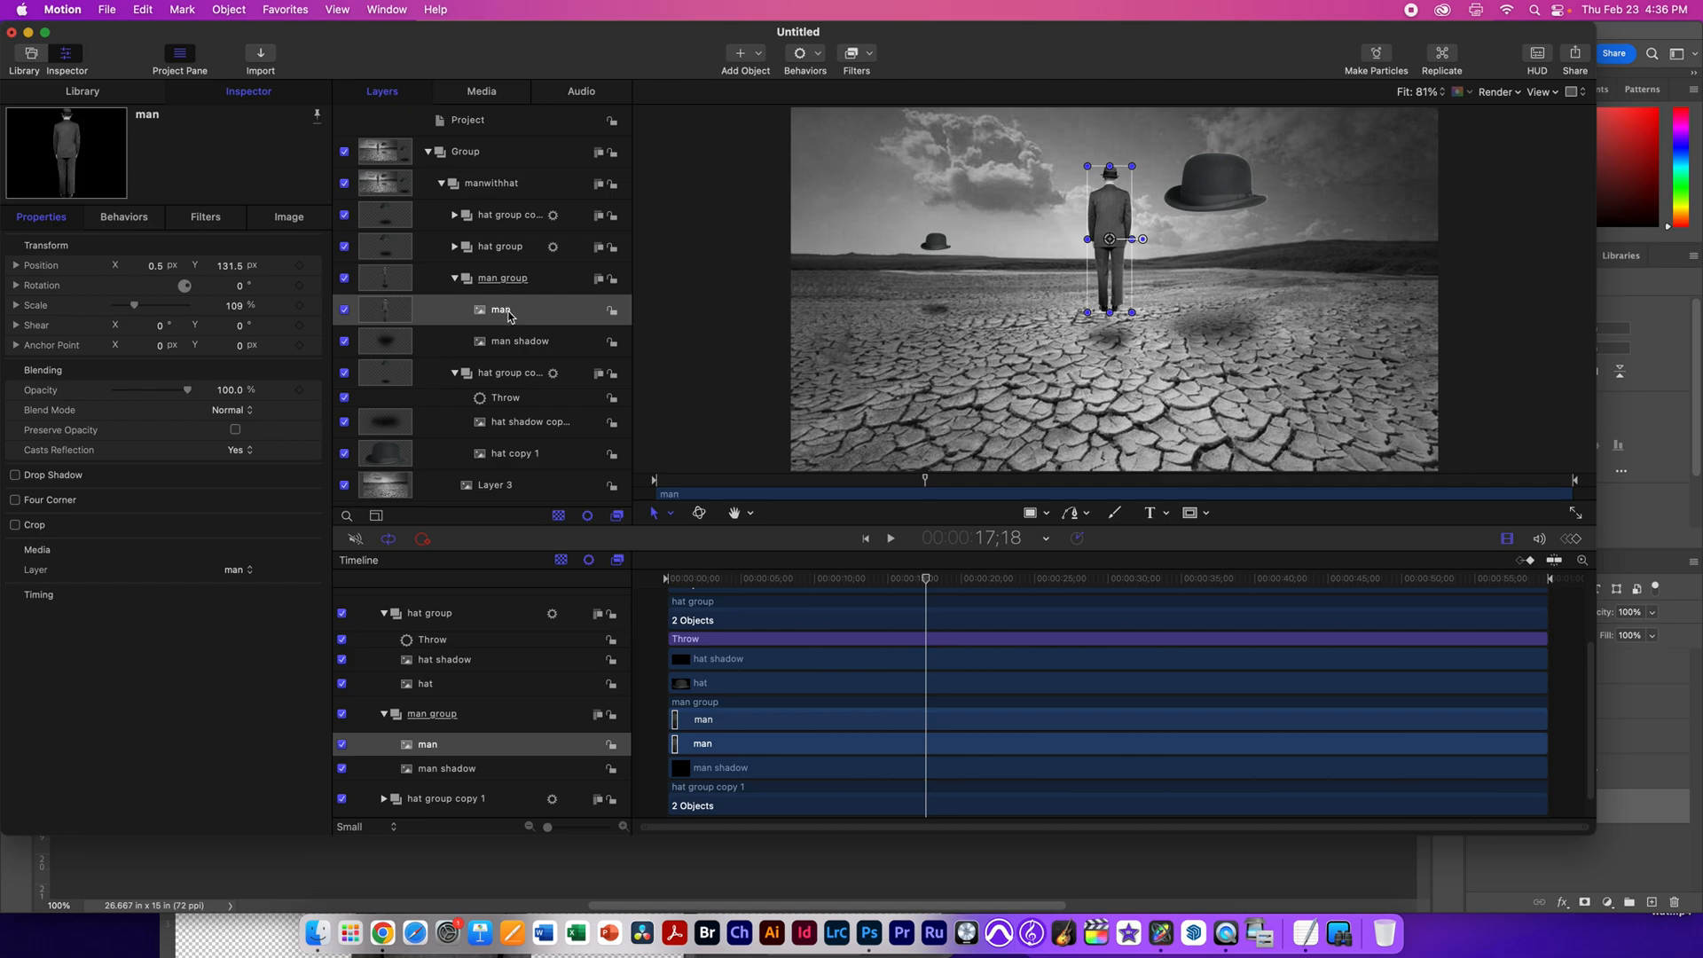
mouse_move(277, 323)
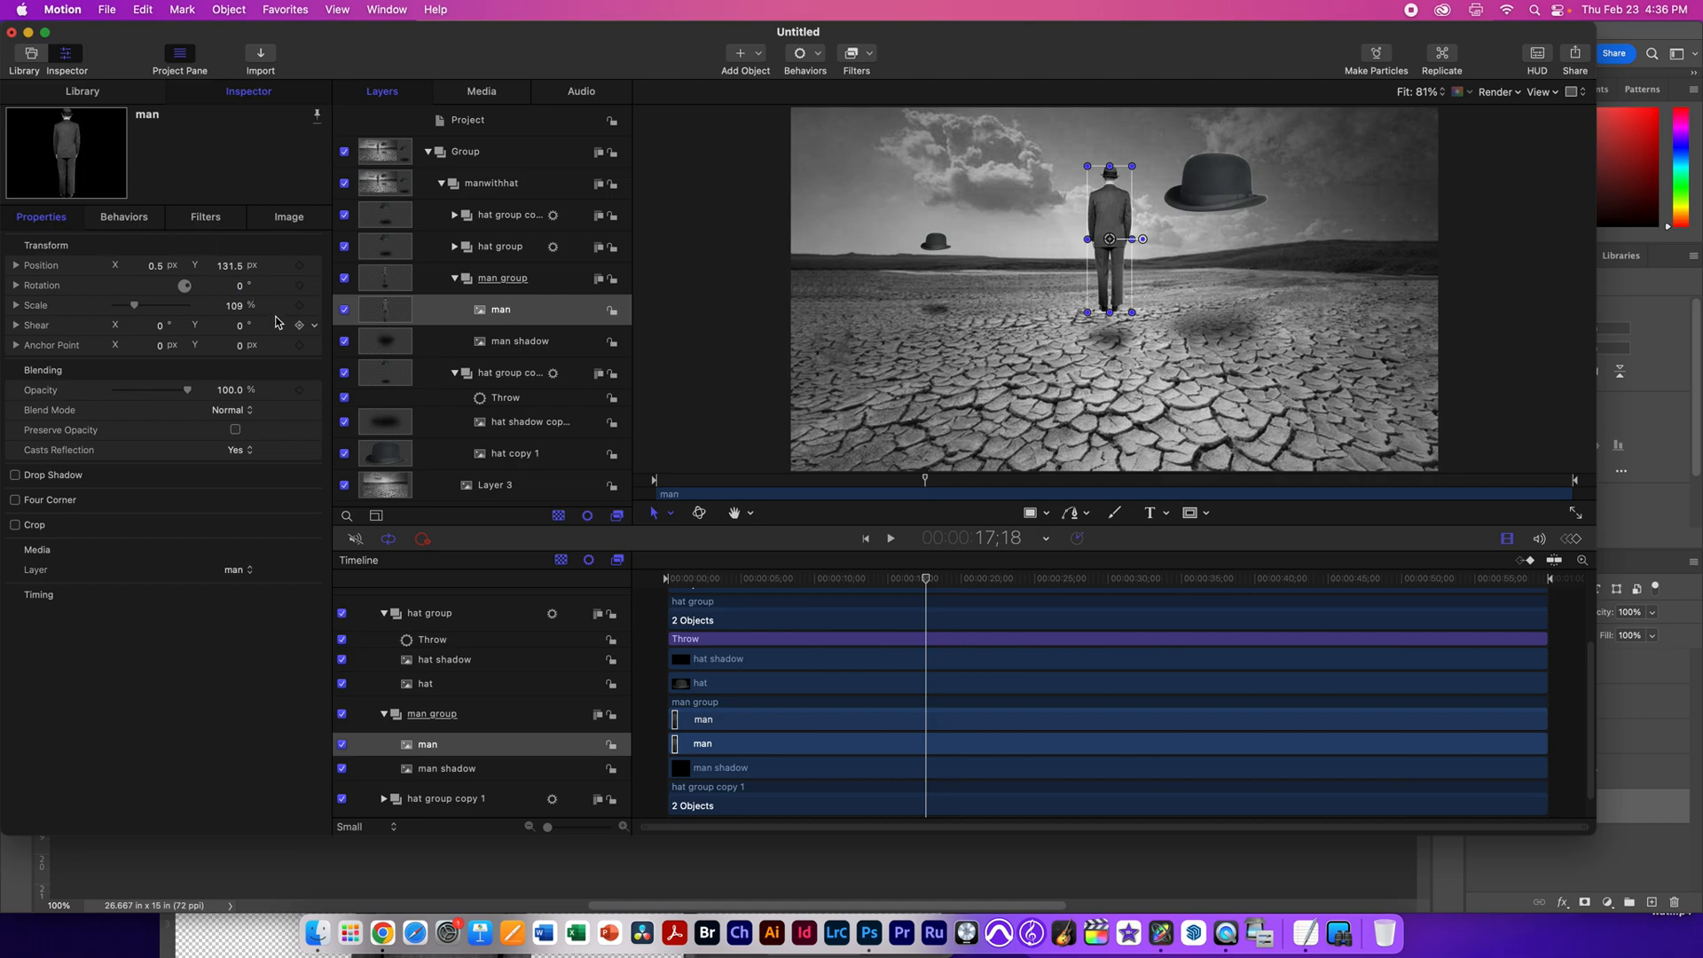
click(16, 264)
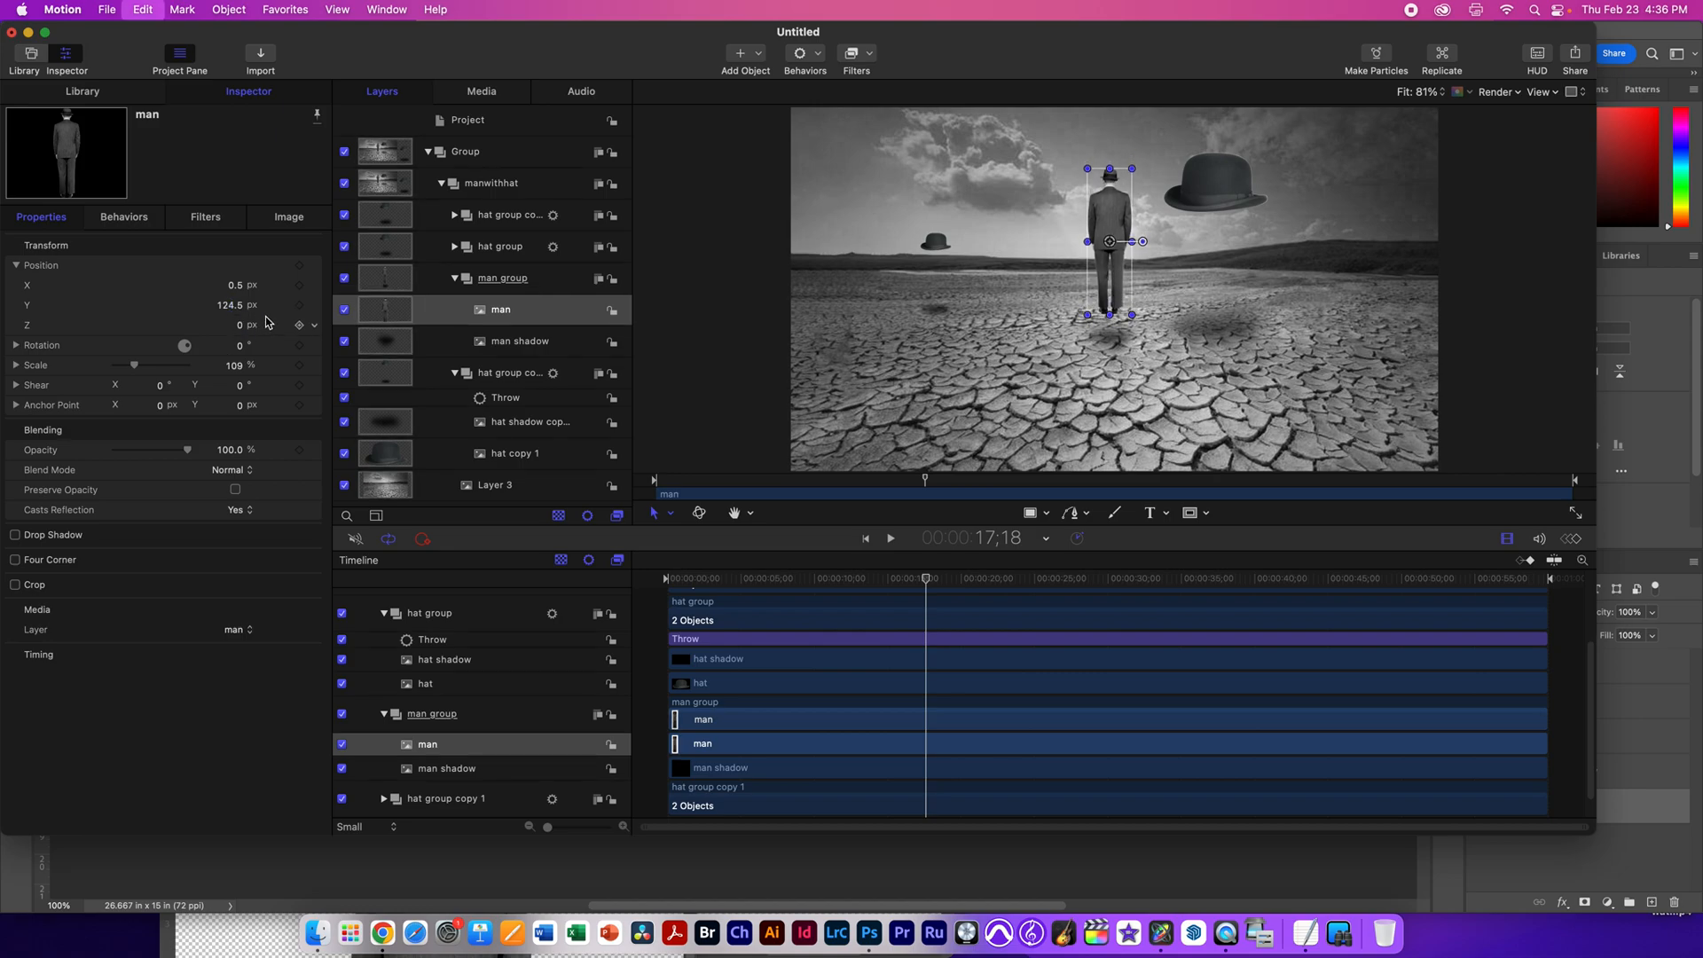
click(314, 305)
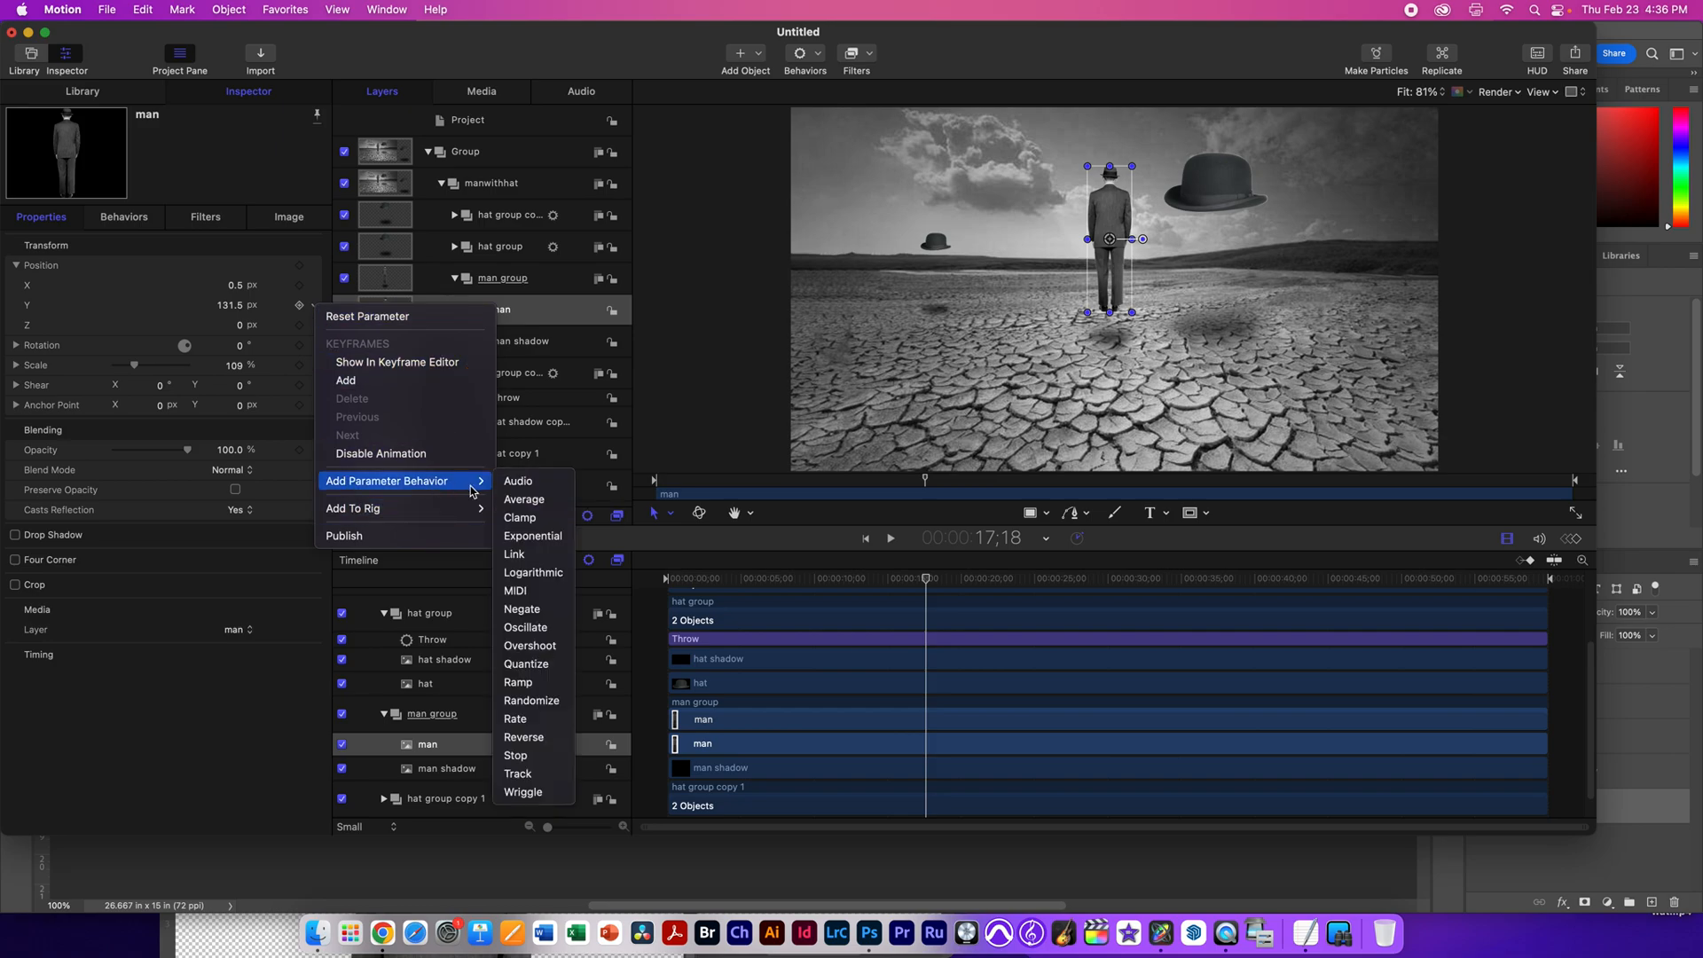
Step: Add an Oscillate behaviour to the man's Y position with amplitude 10 and speed 20
click(525, 626)
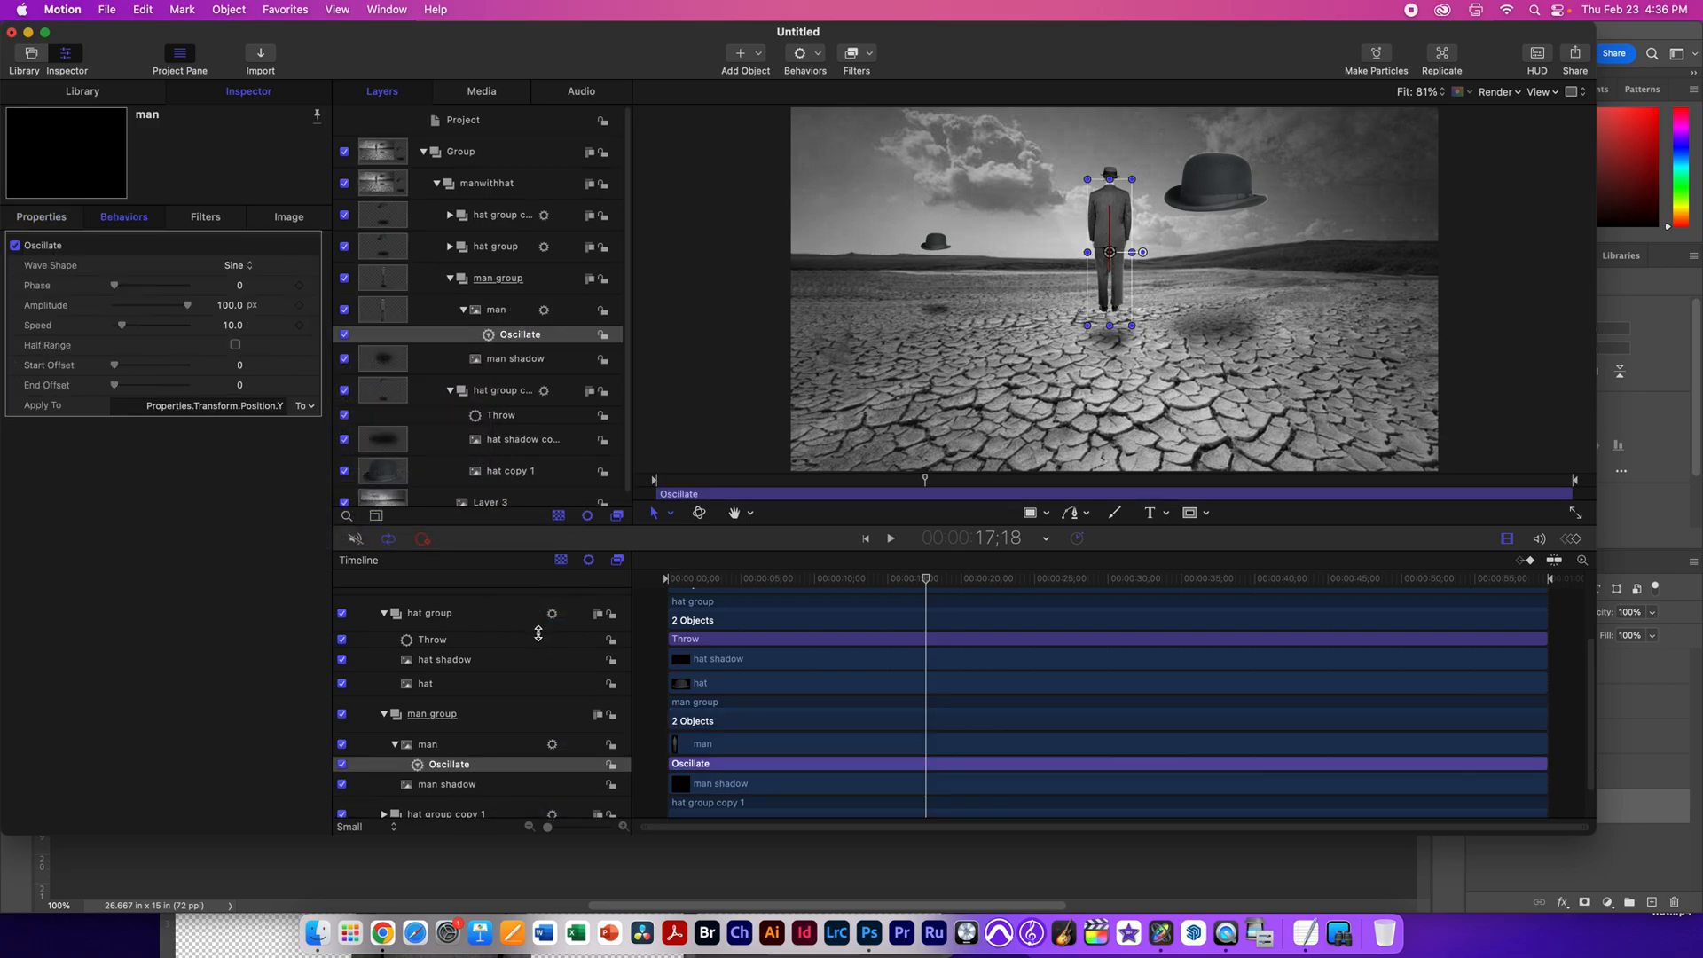
click(889, 537)
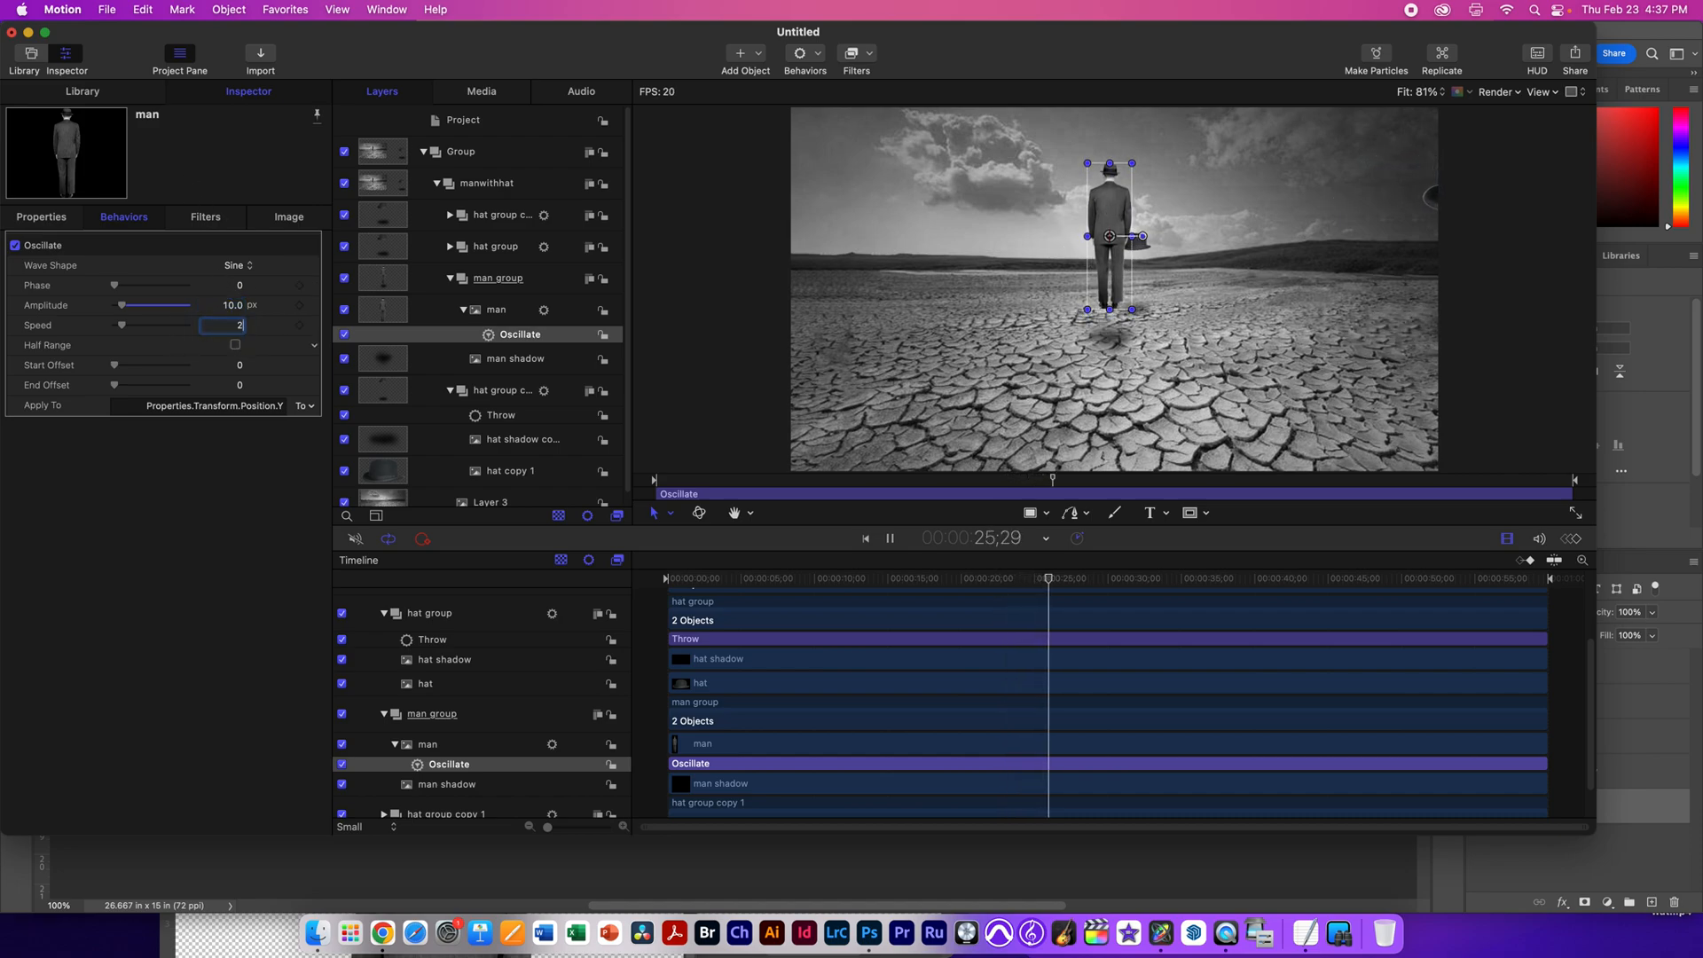
text(20.0)
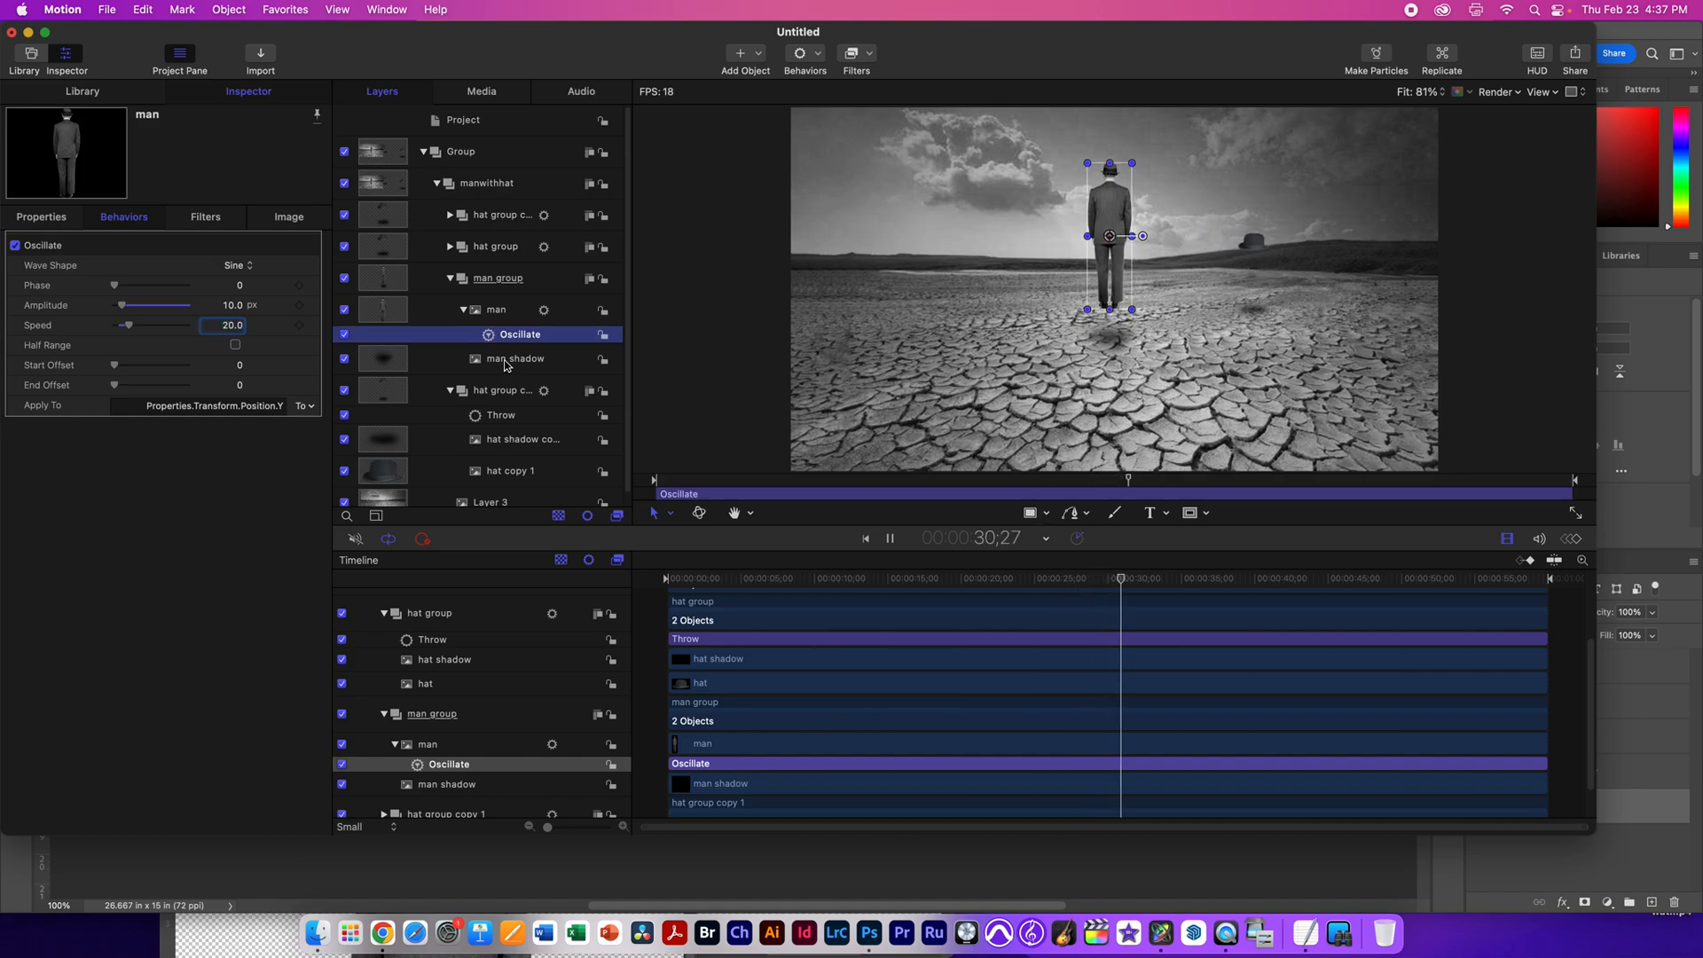
click(515, 359)
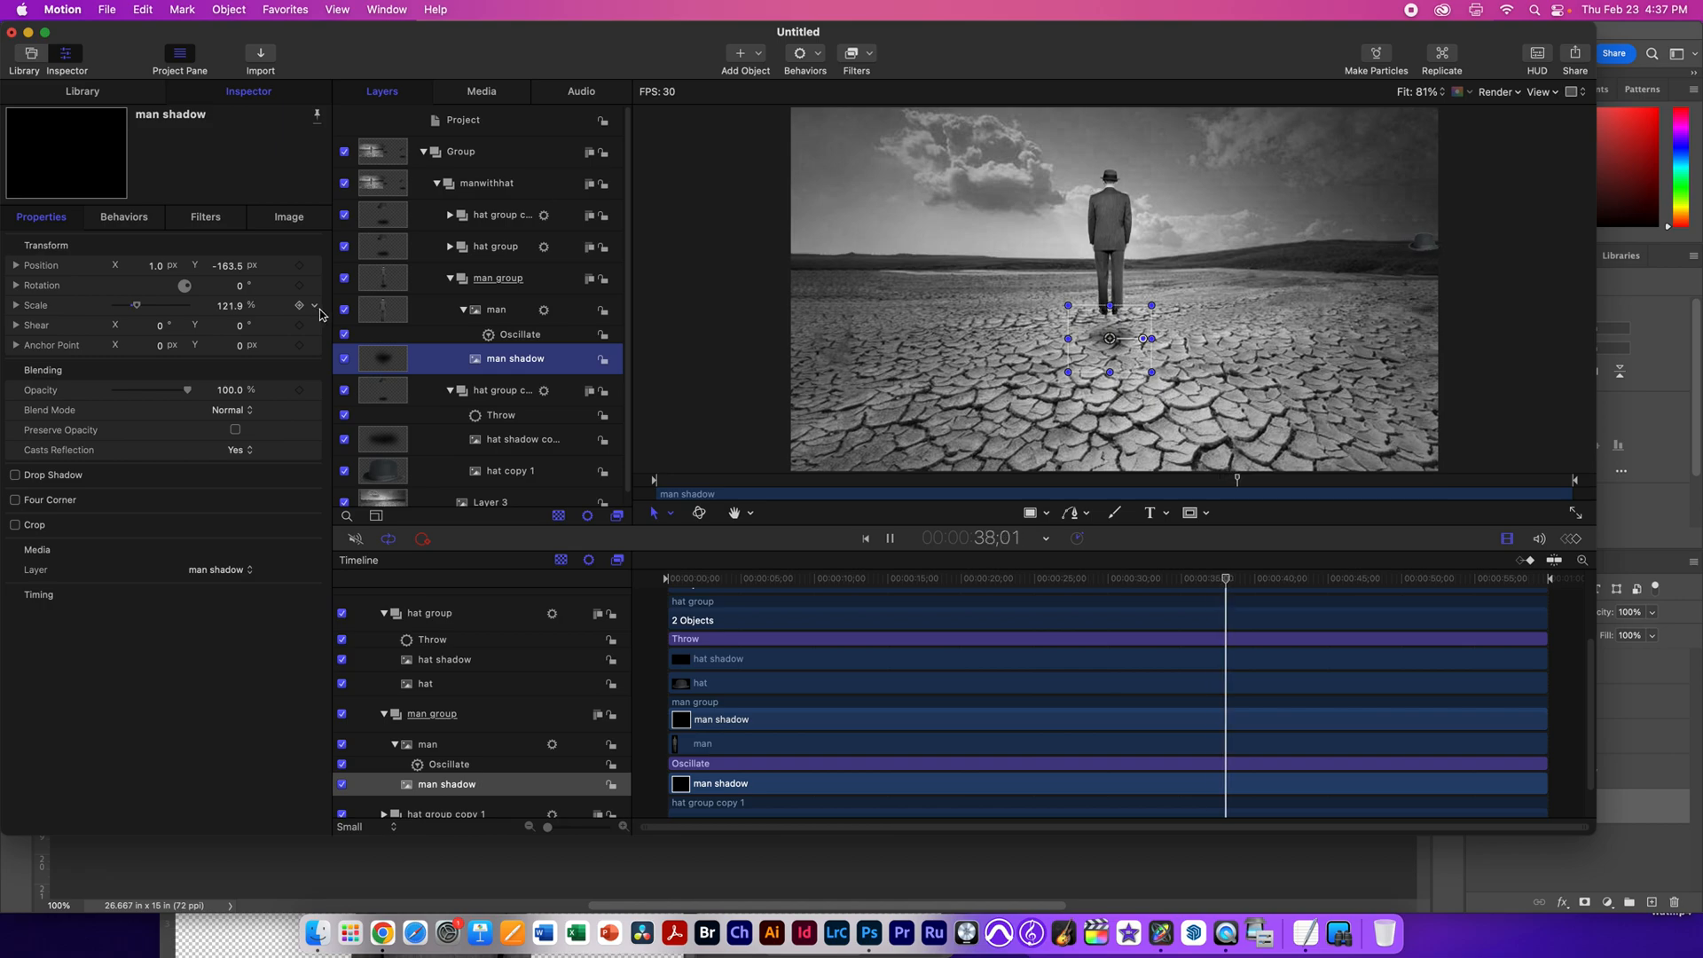
Step: Add an Oscillate behaviour to the man shadow's scale with amplitude 10
click(316, 307)
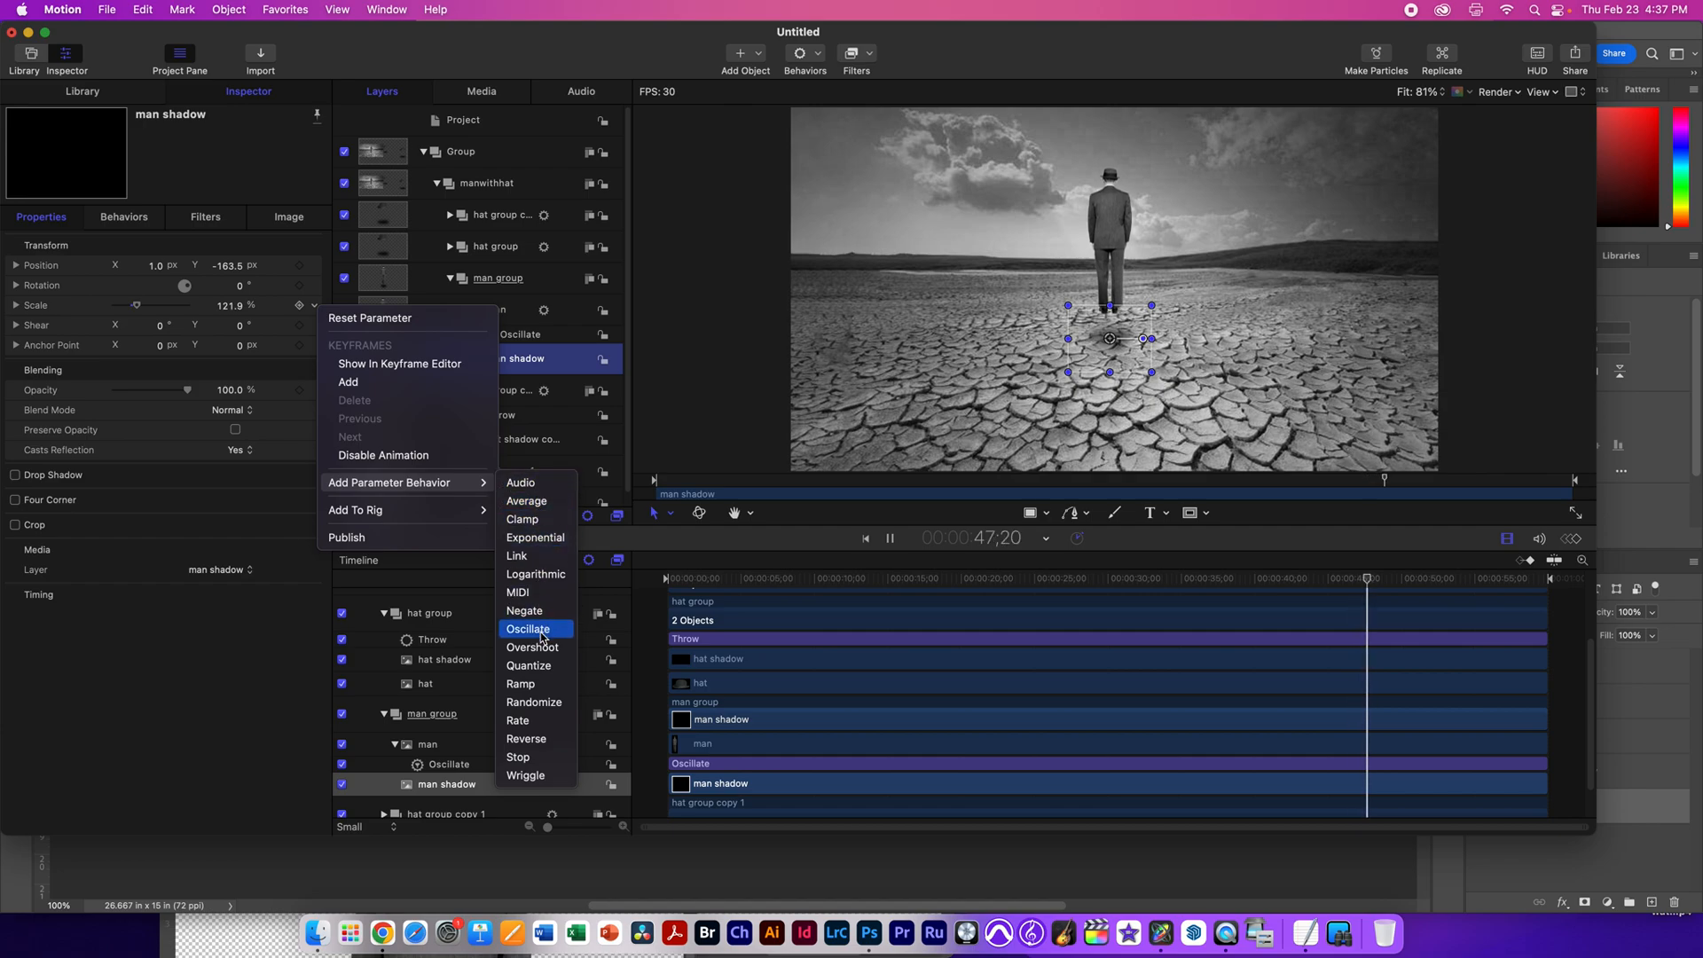
click(529, 627)
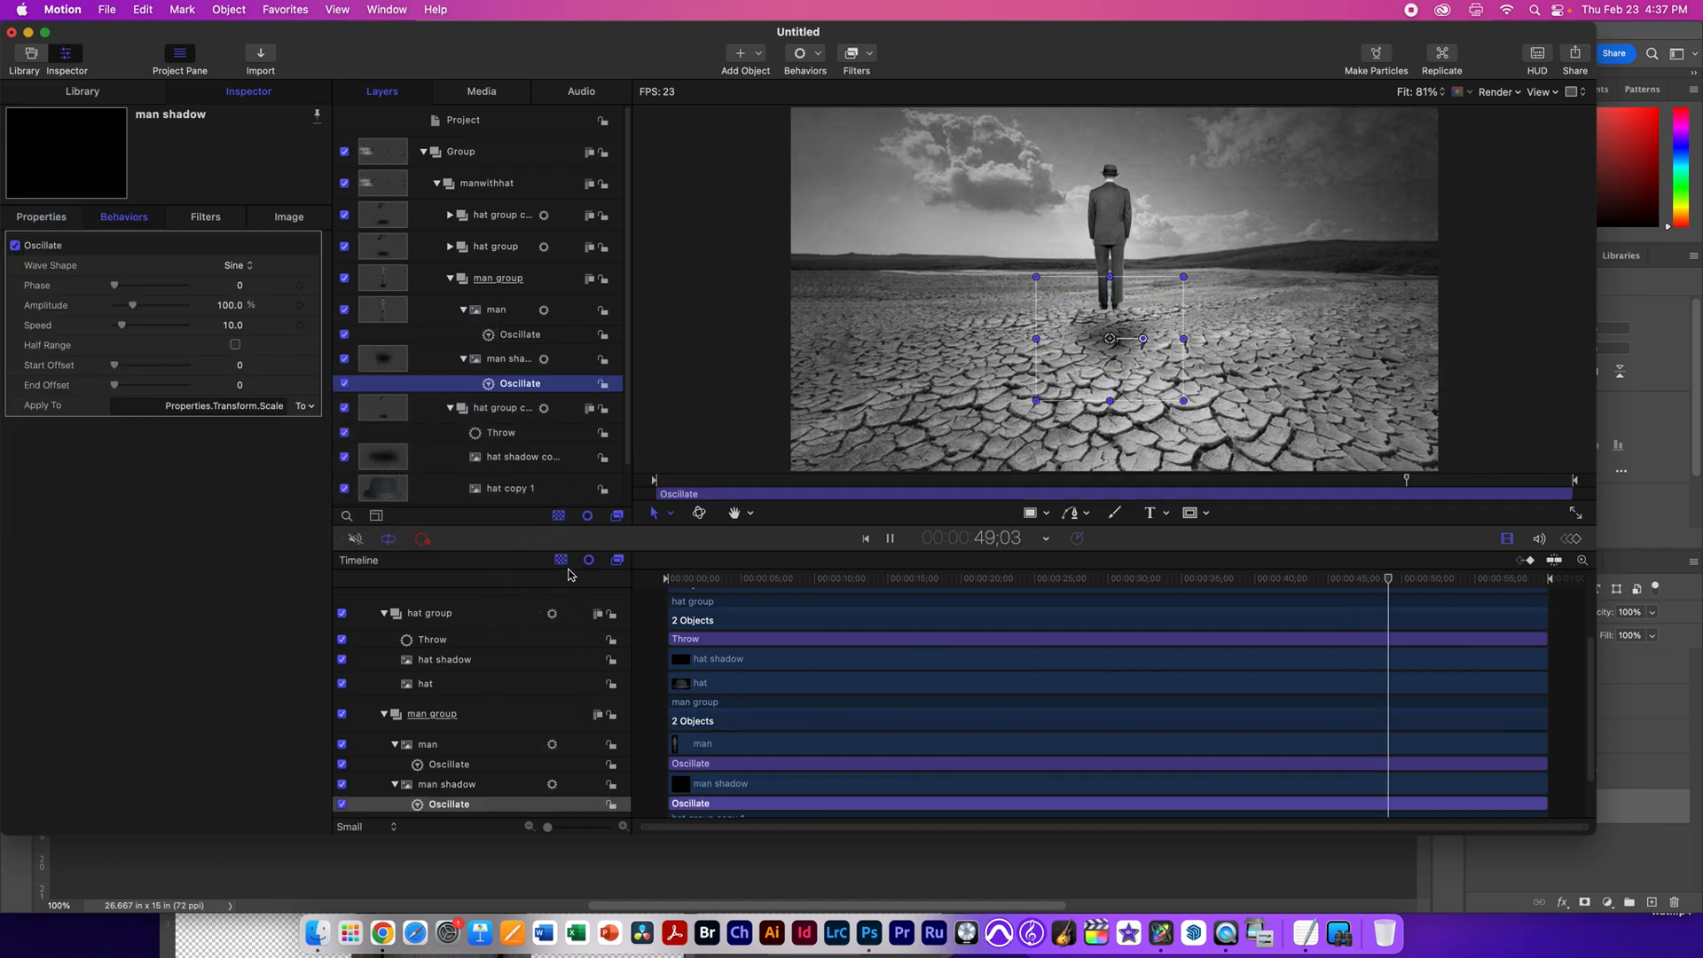
click(229, 305)
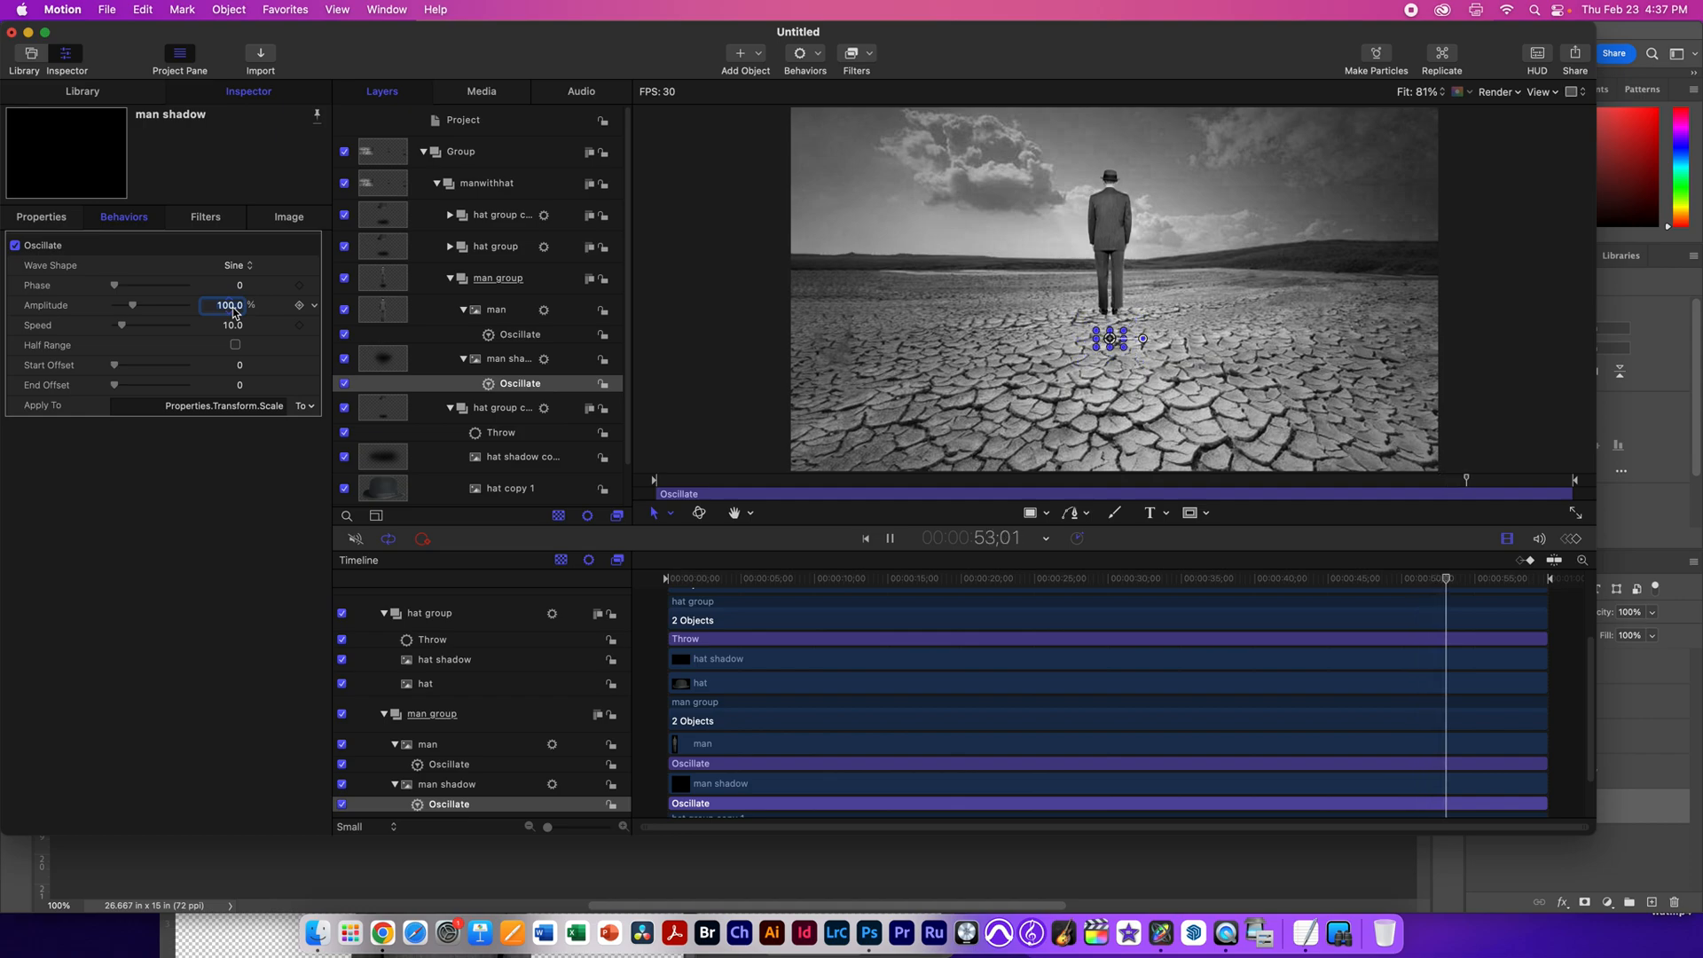
text(10.0)
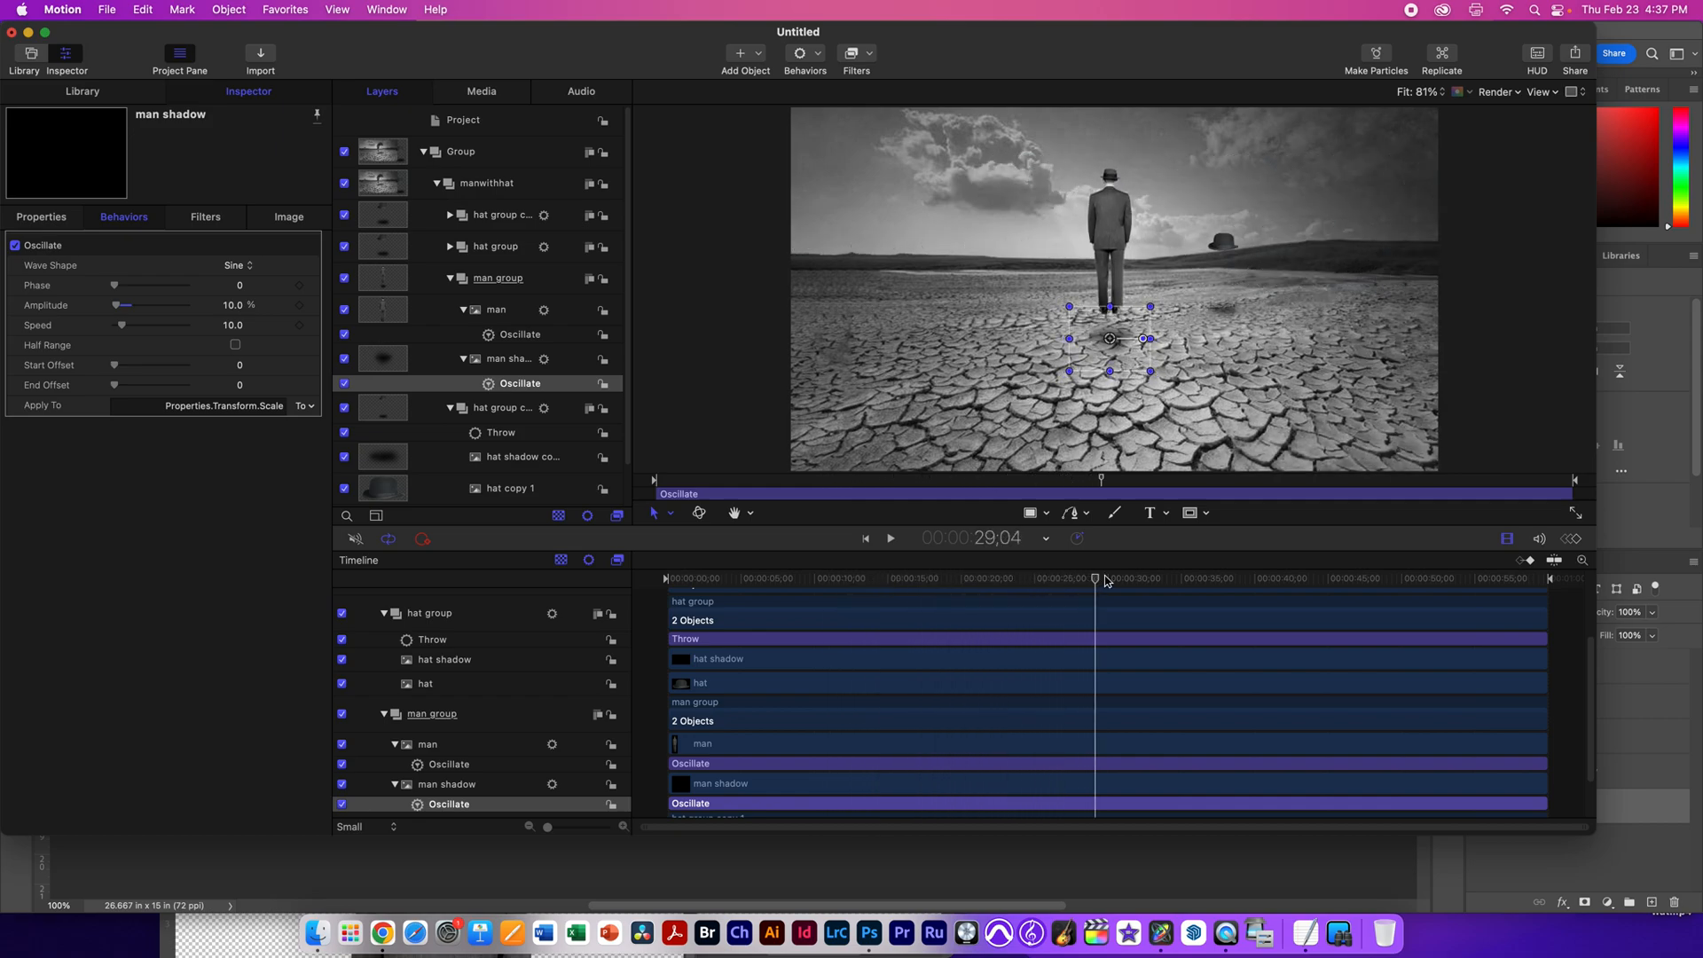
Step: Set the shadow oscillation speed to 20 and scrub back to preview the animation
drag(1094, 579, 1013, 578)
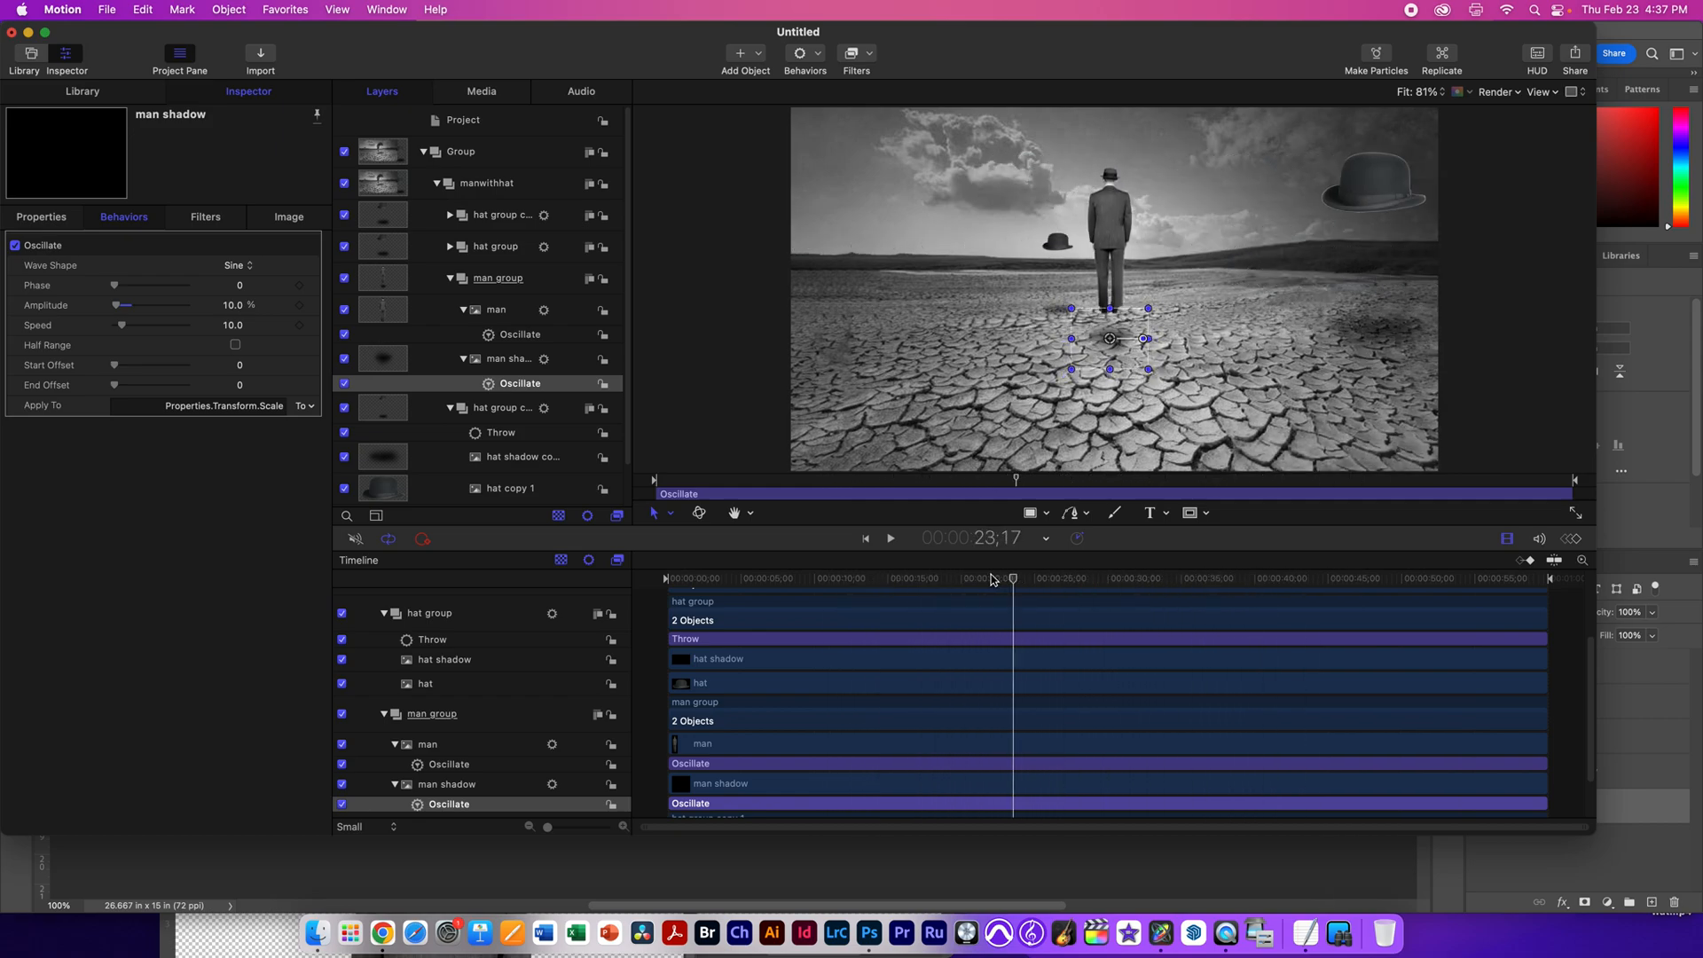
click(888, 537)
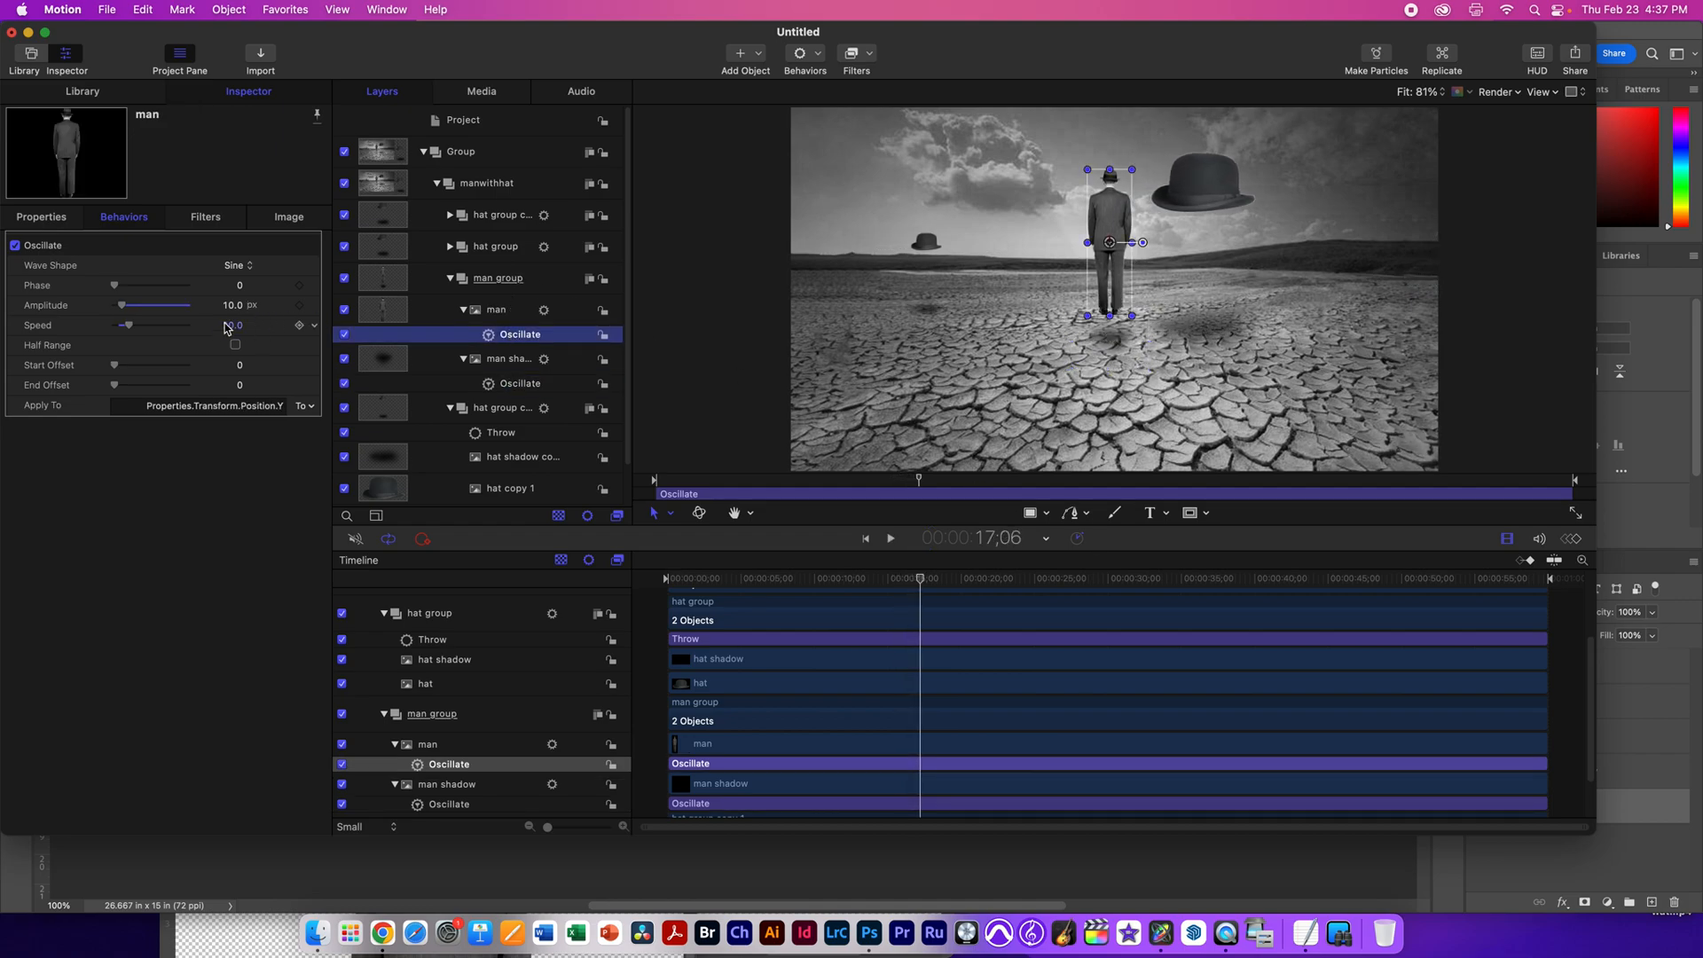
click(520, 383)
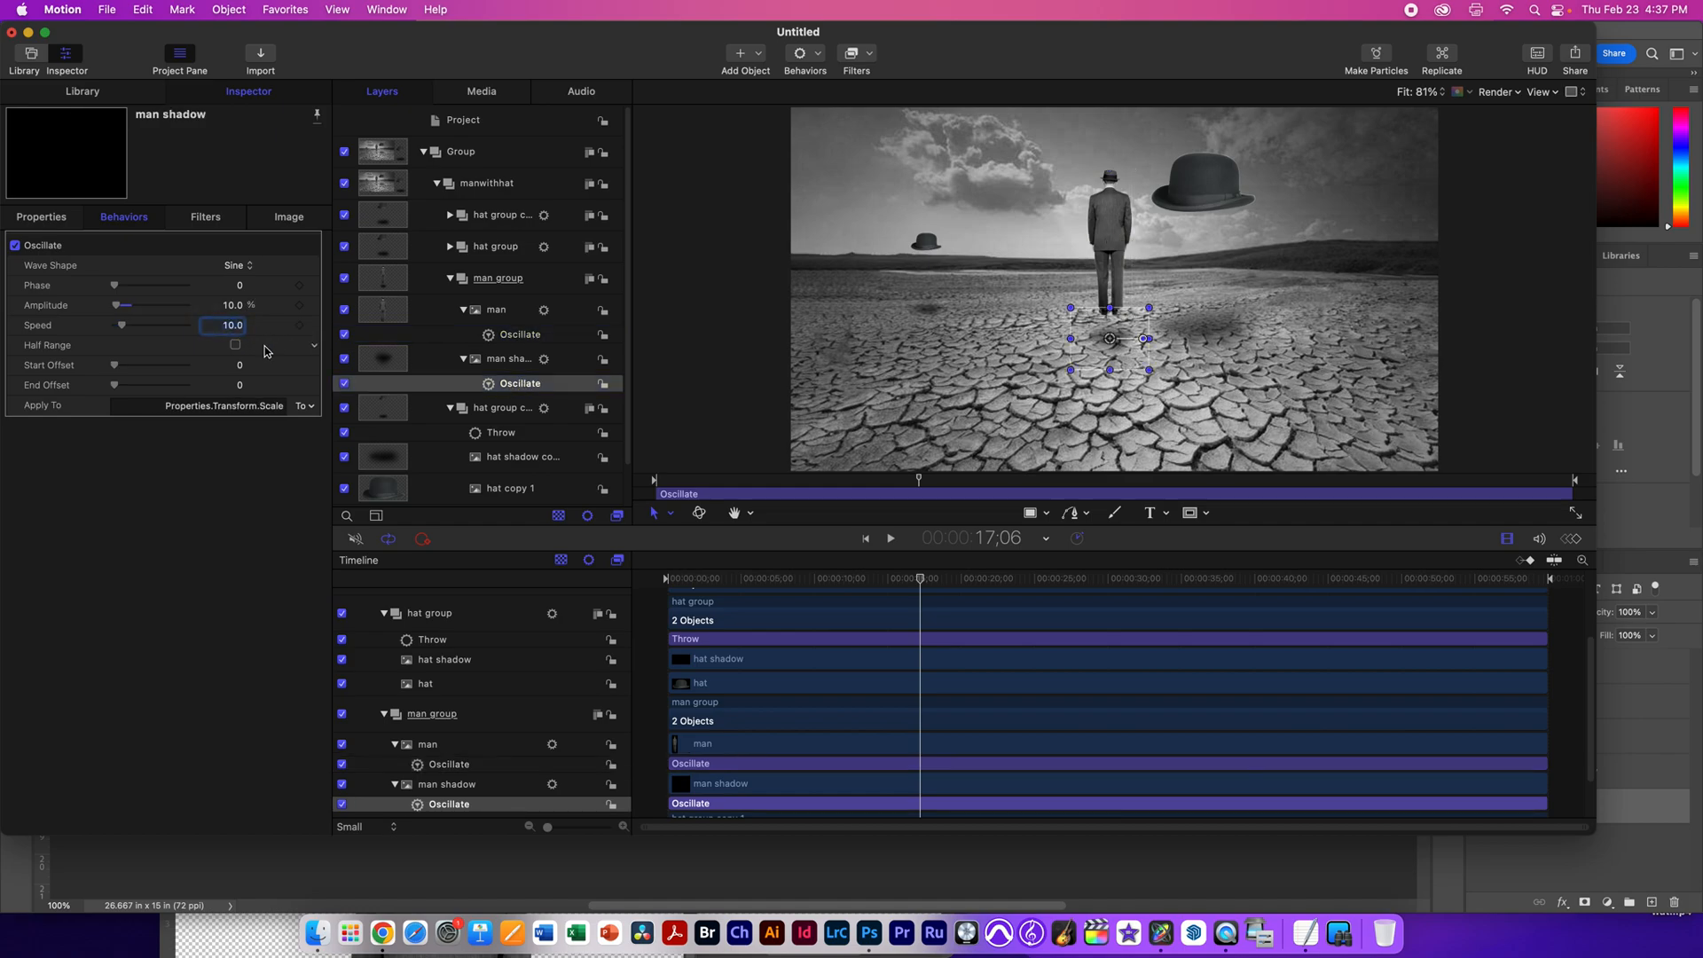
text(20.0)
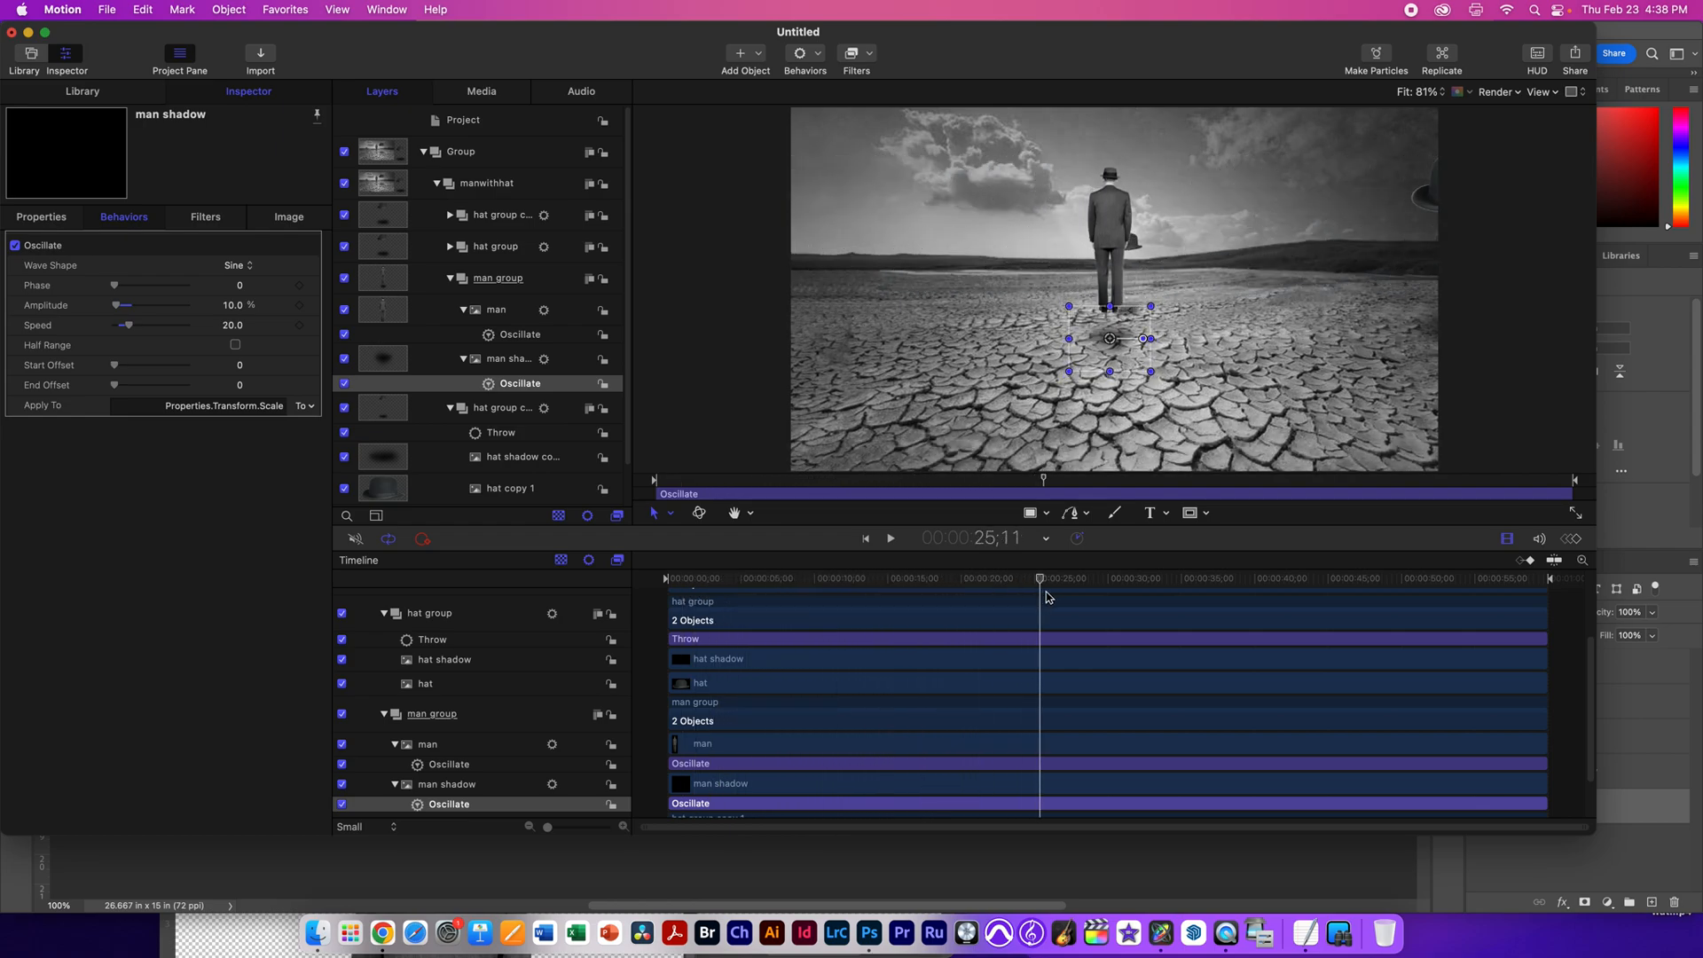
click(888, 538)
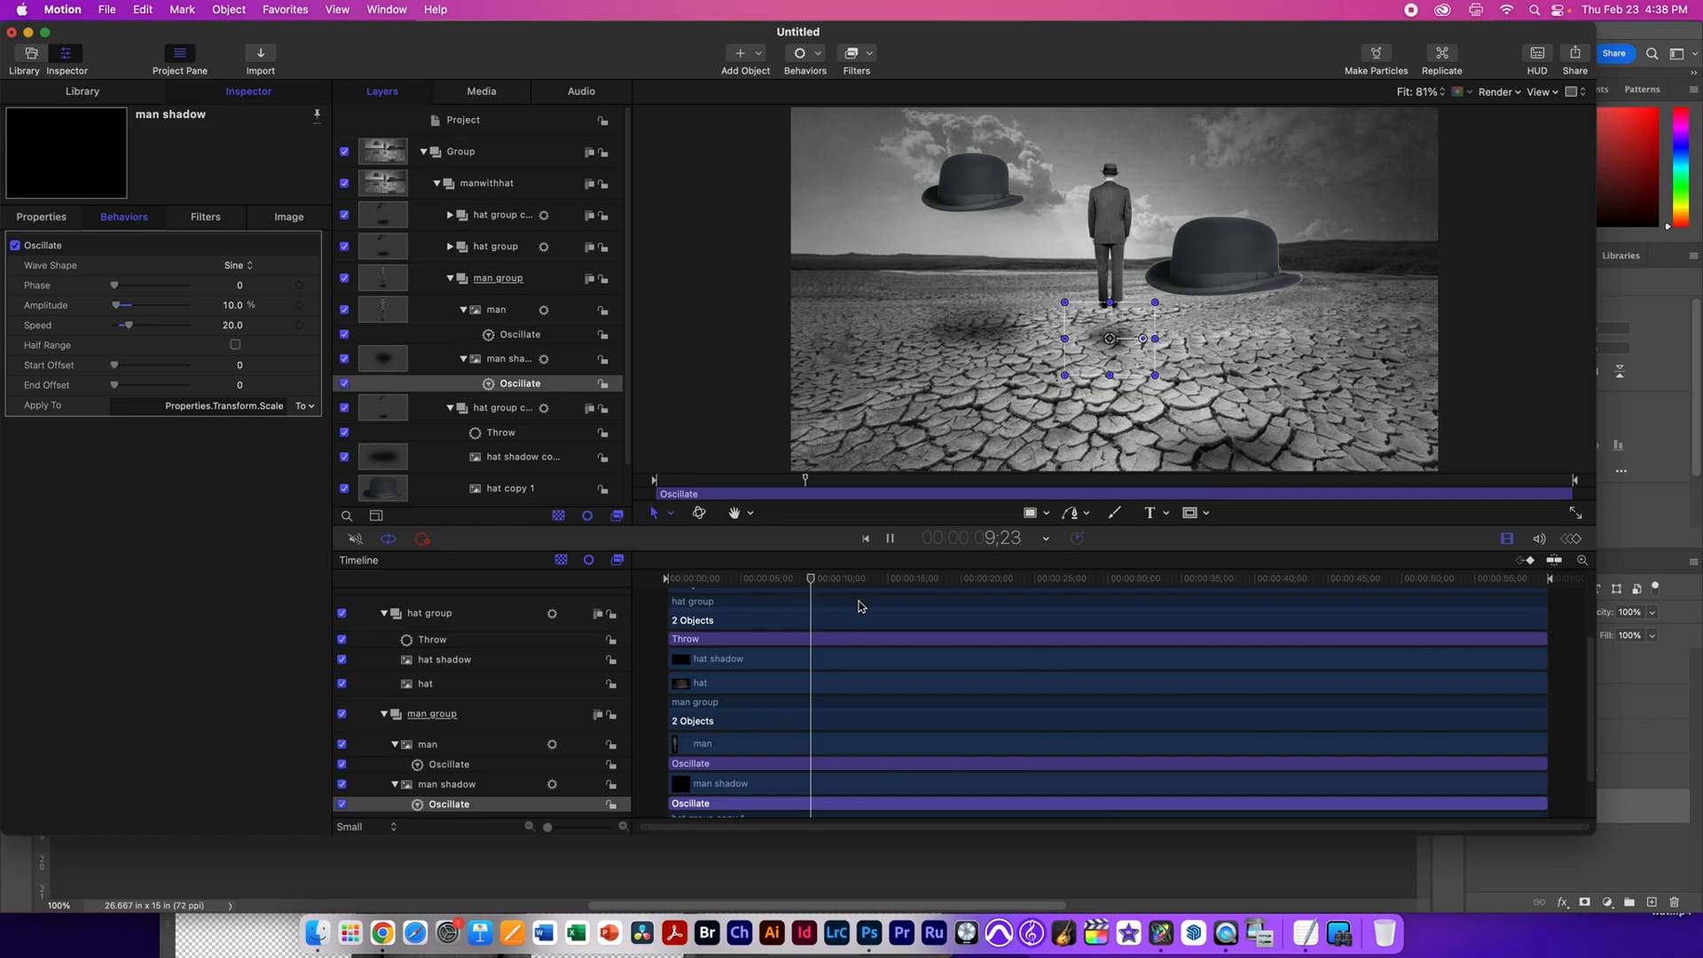
click(888, 537)
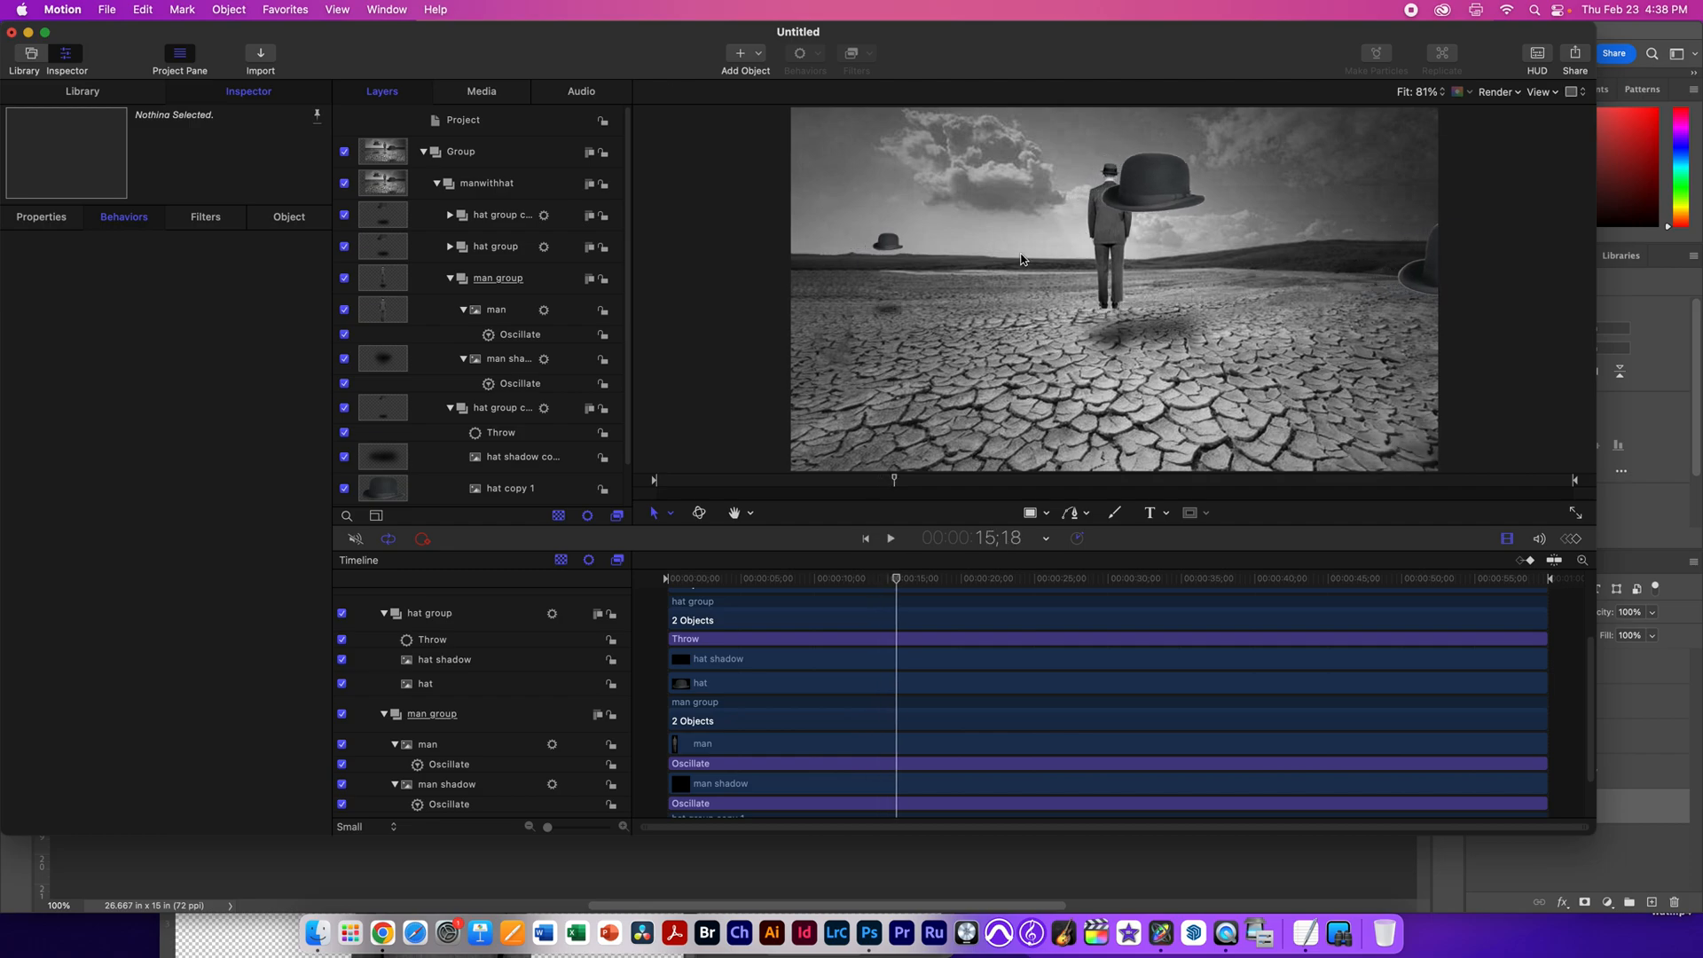
Step: Start Export Movie from Share, keeping H.264 as the video codec
click(1573, 53)
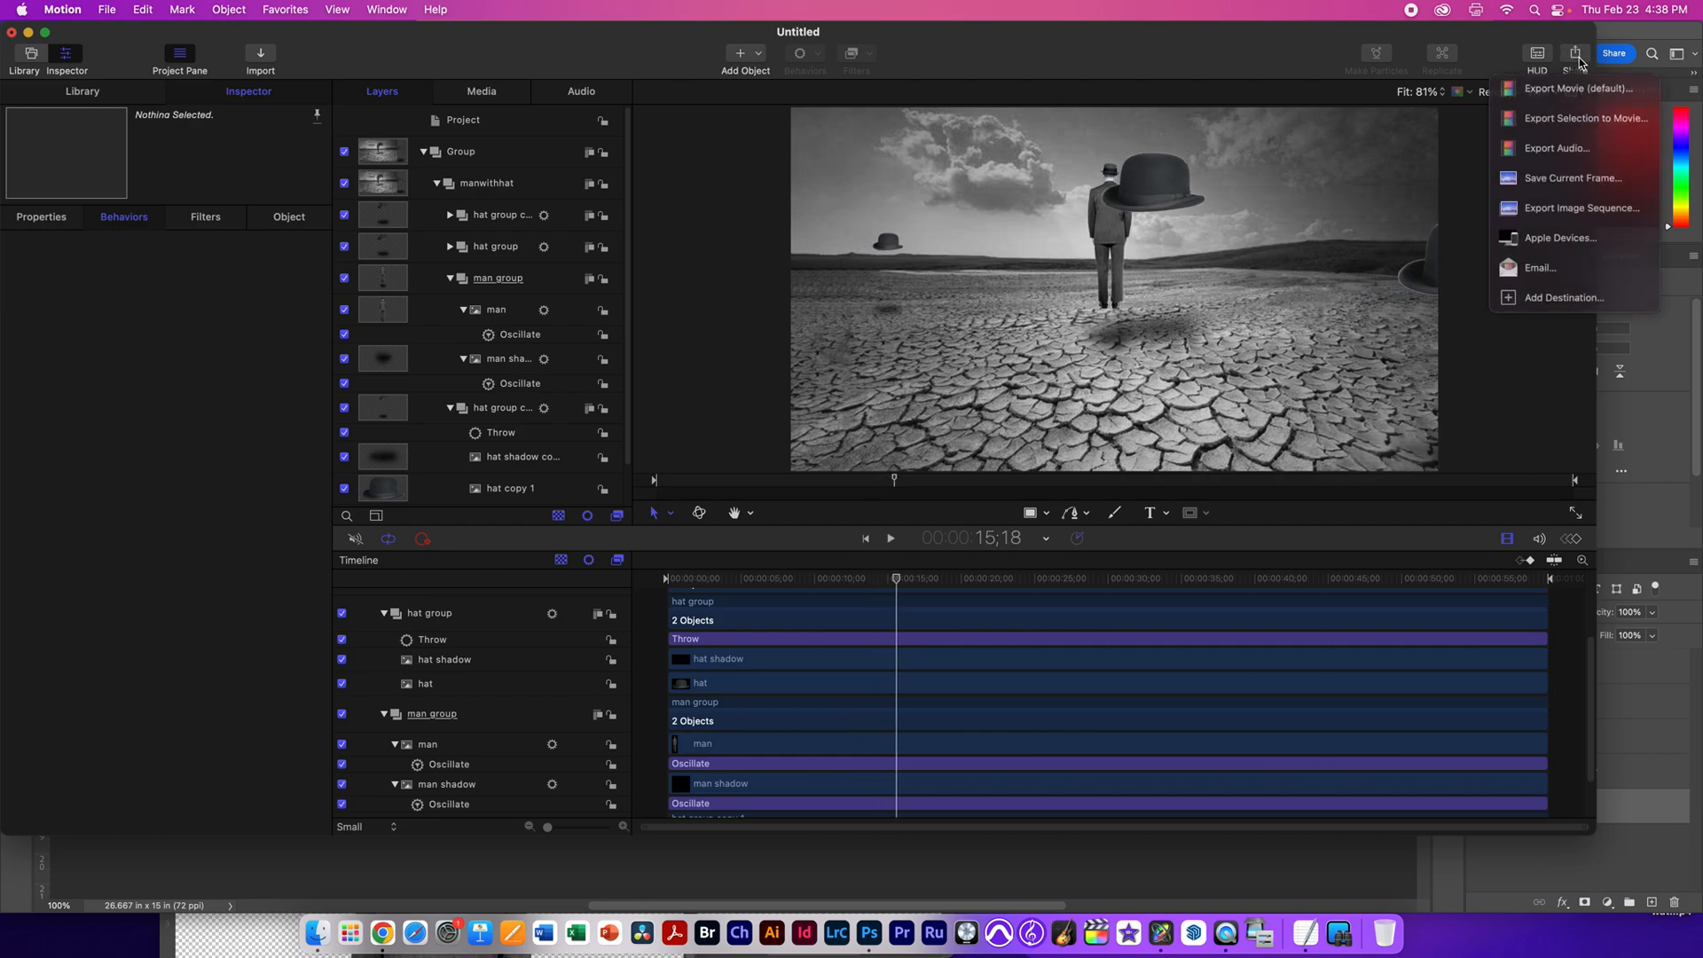
mouse_move(1578, 90)
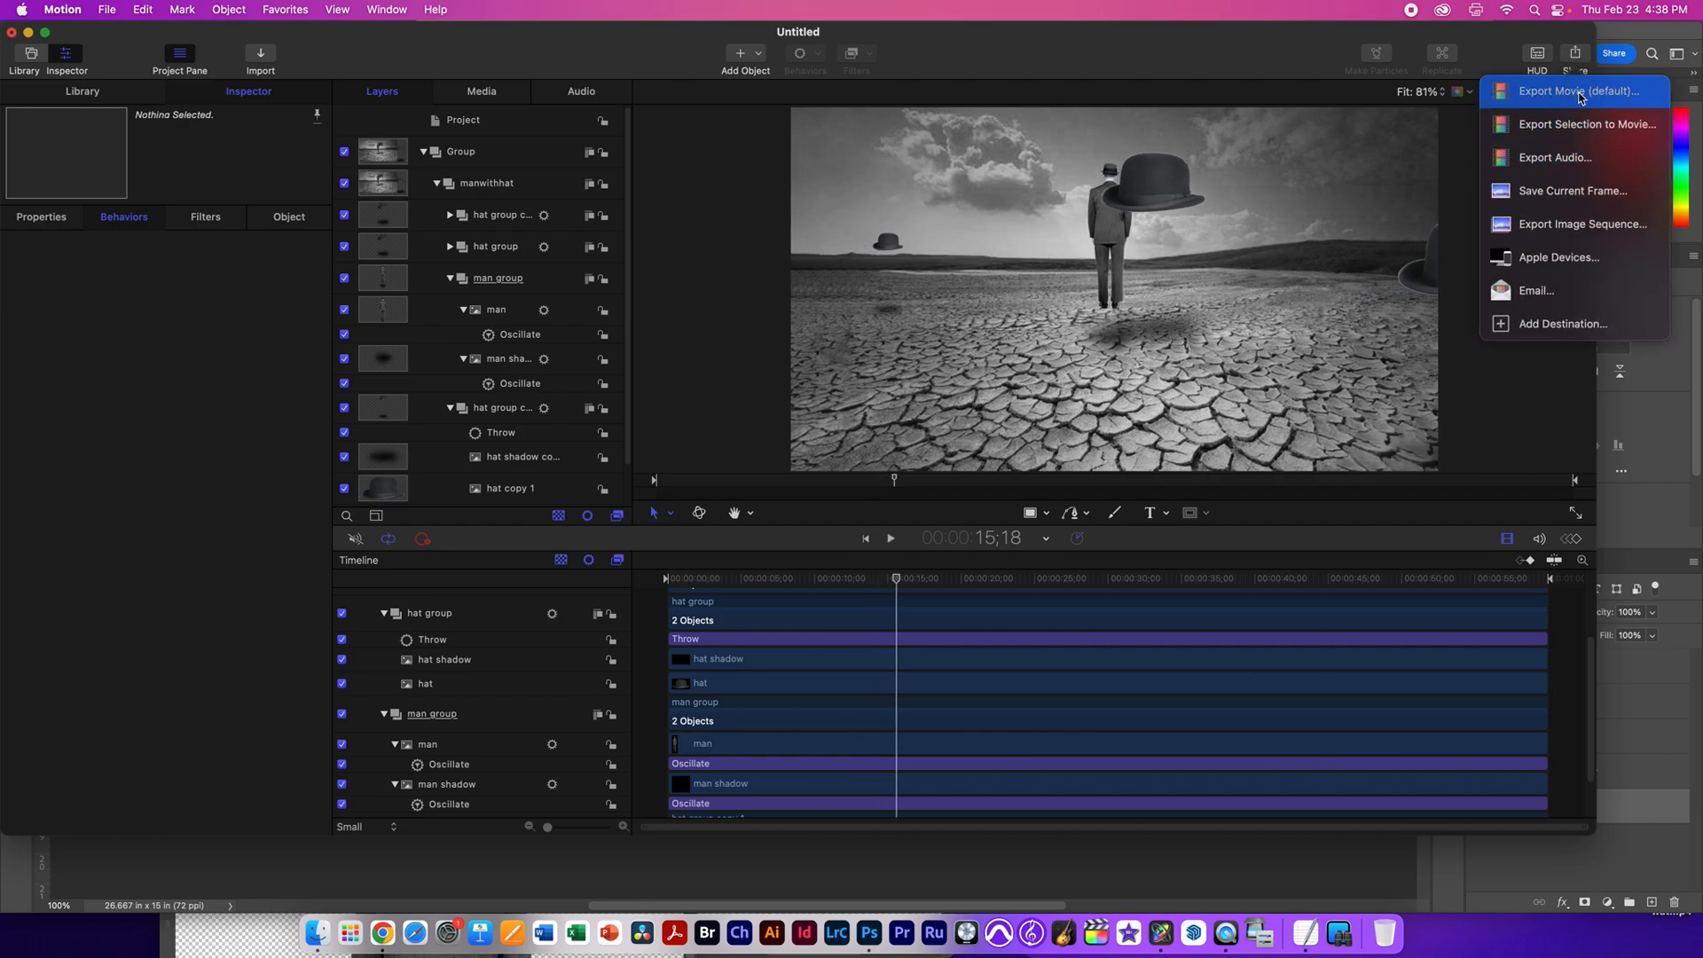
click(1573, 91)
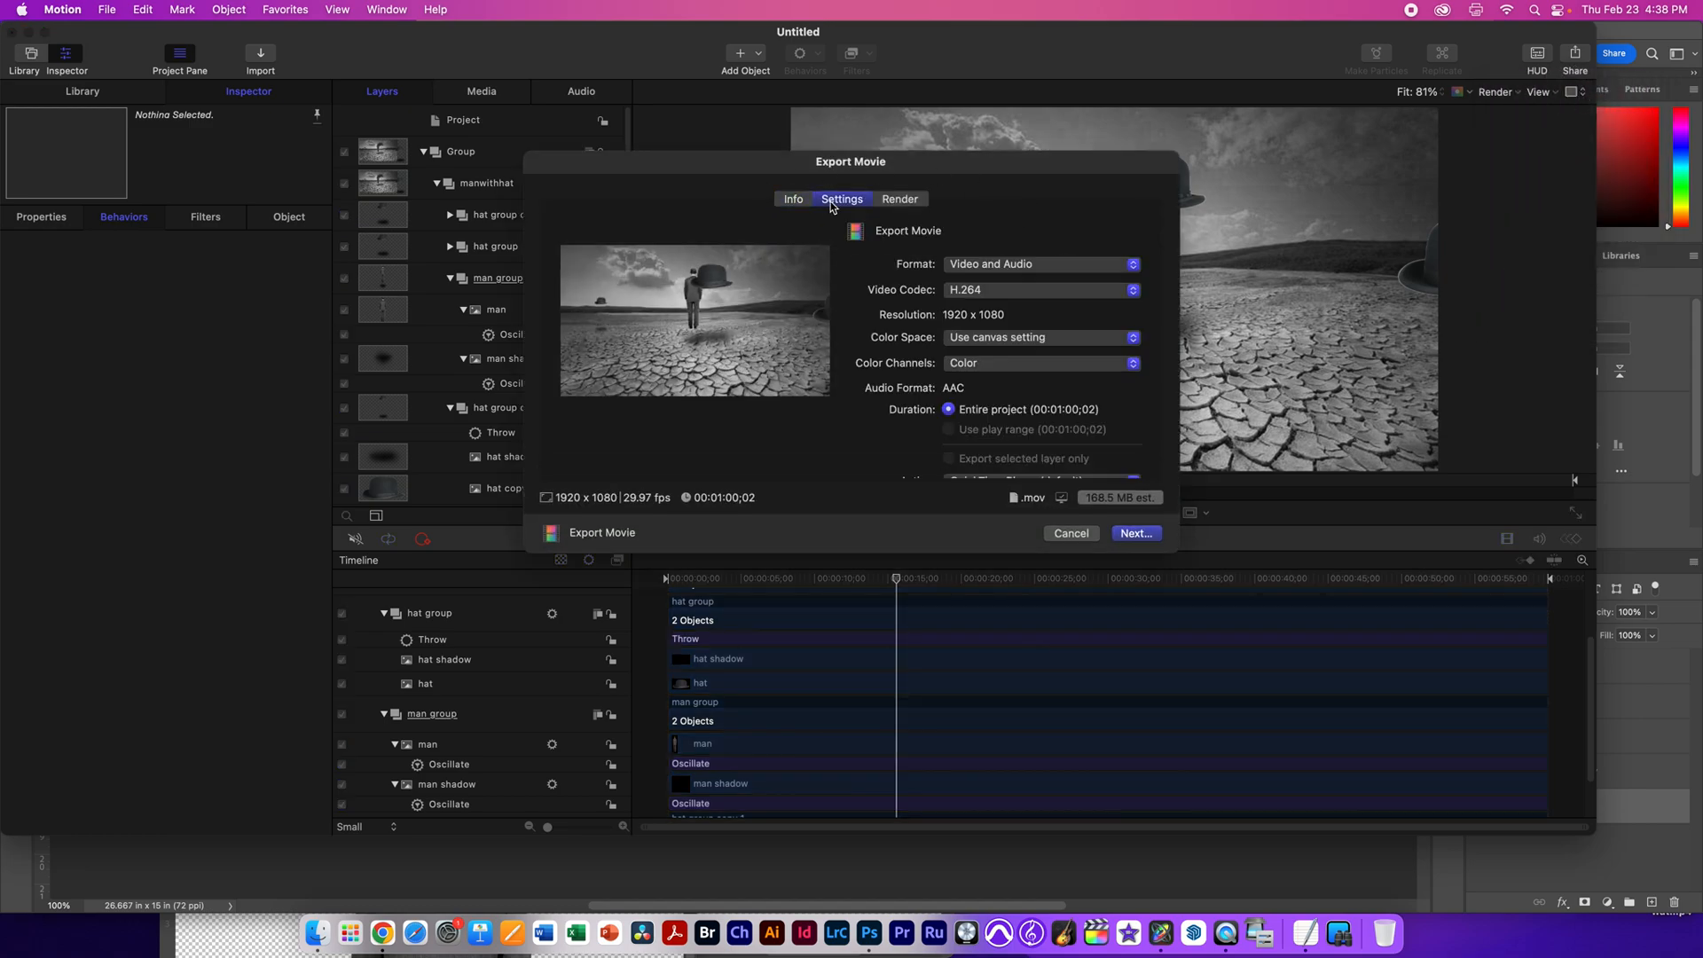
click(1037, 289)
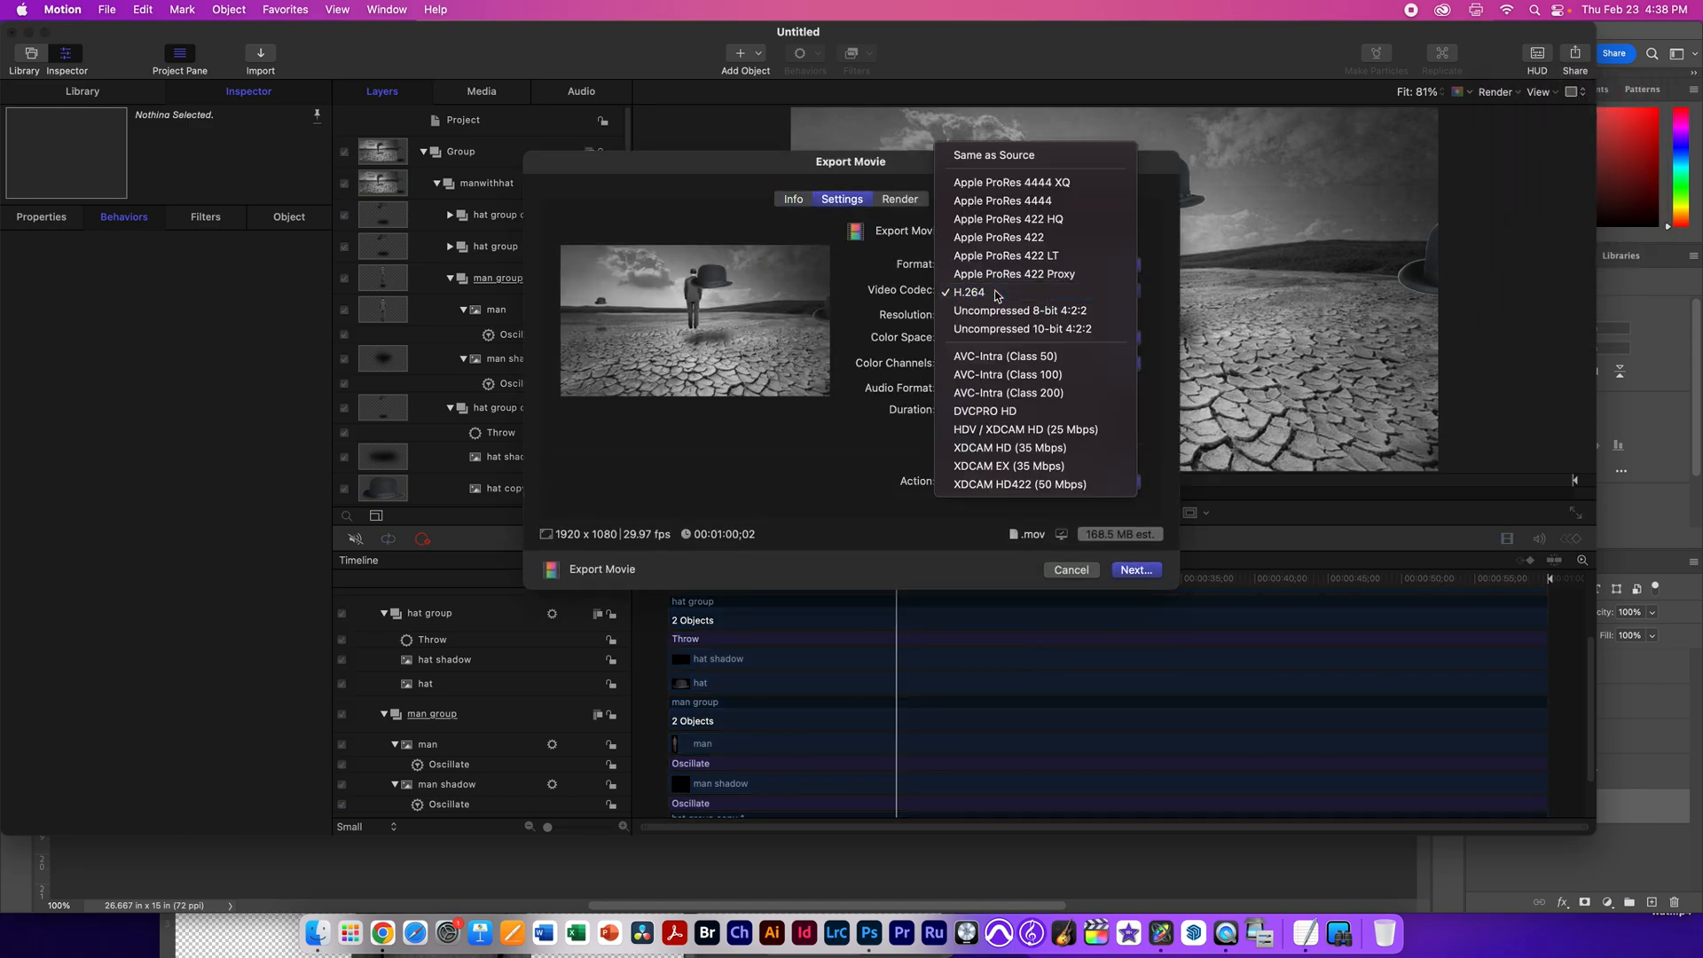
click(967, 293)
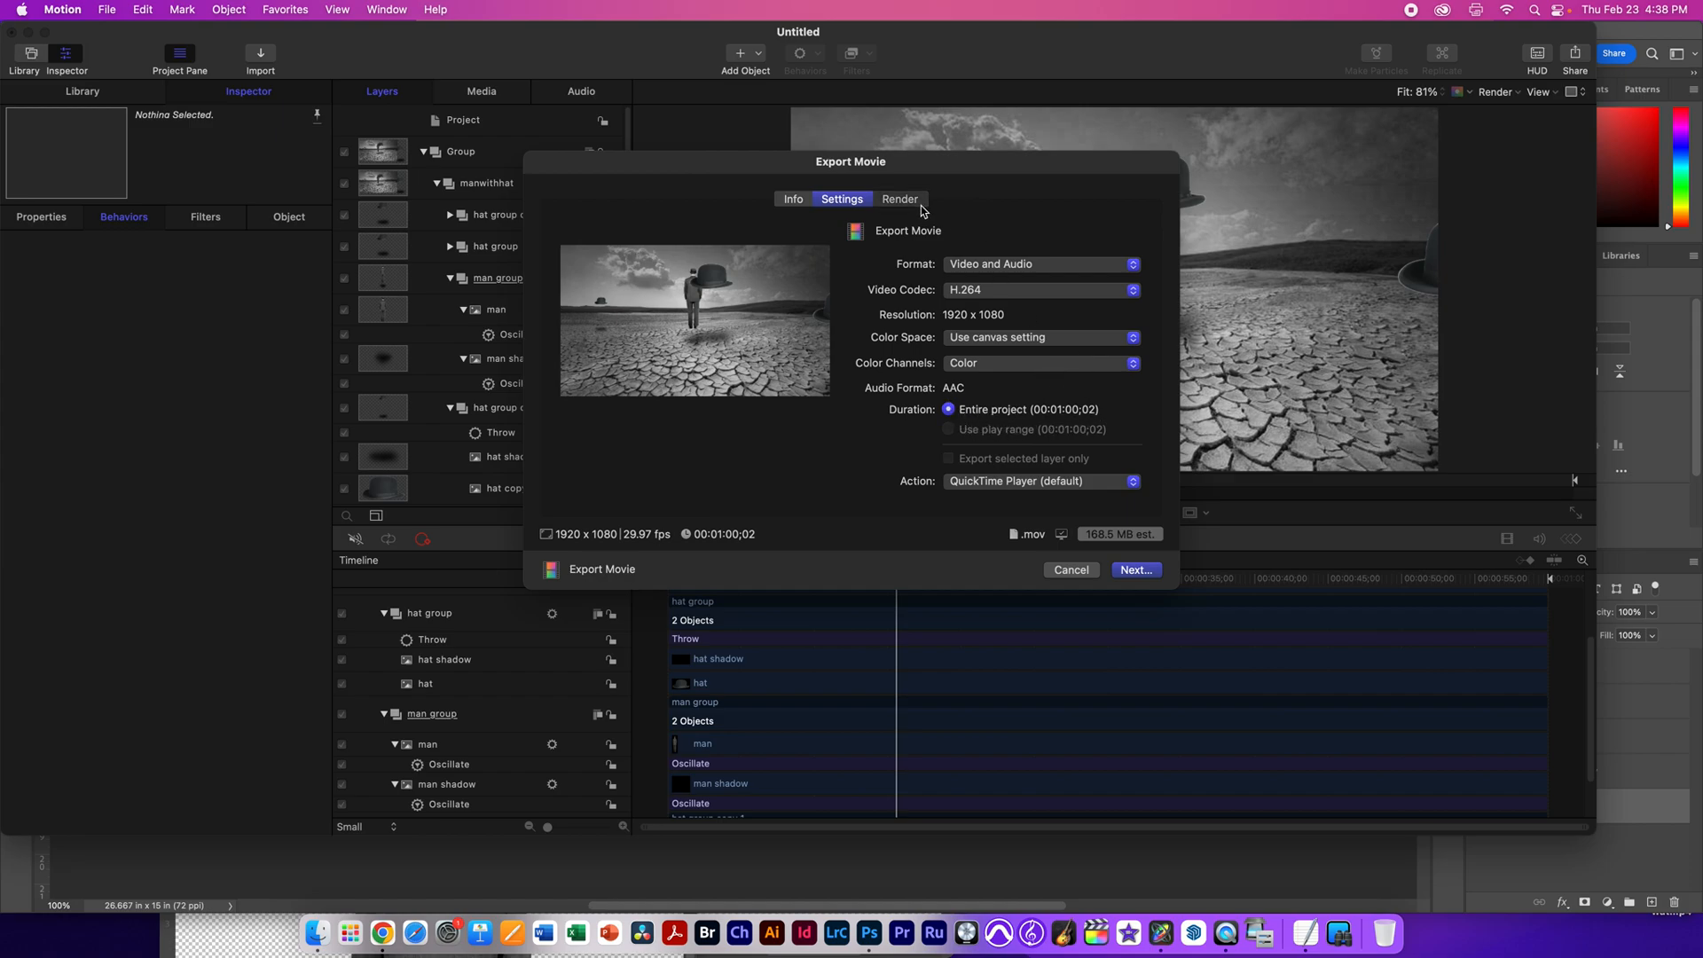
Step: Set render quality to Best without motion blur and save as Untitled.mov on the Desktop
click(899, 198)
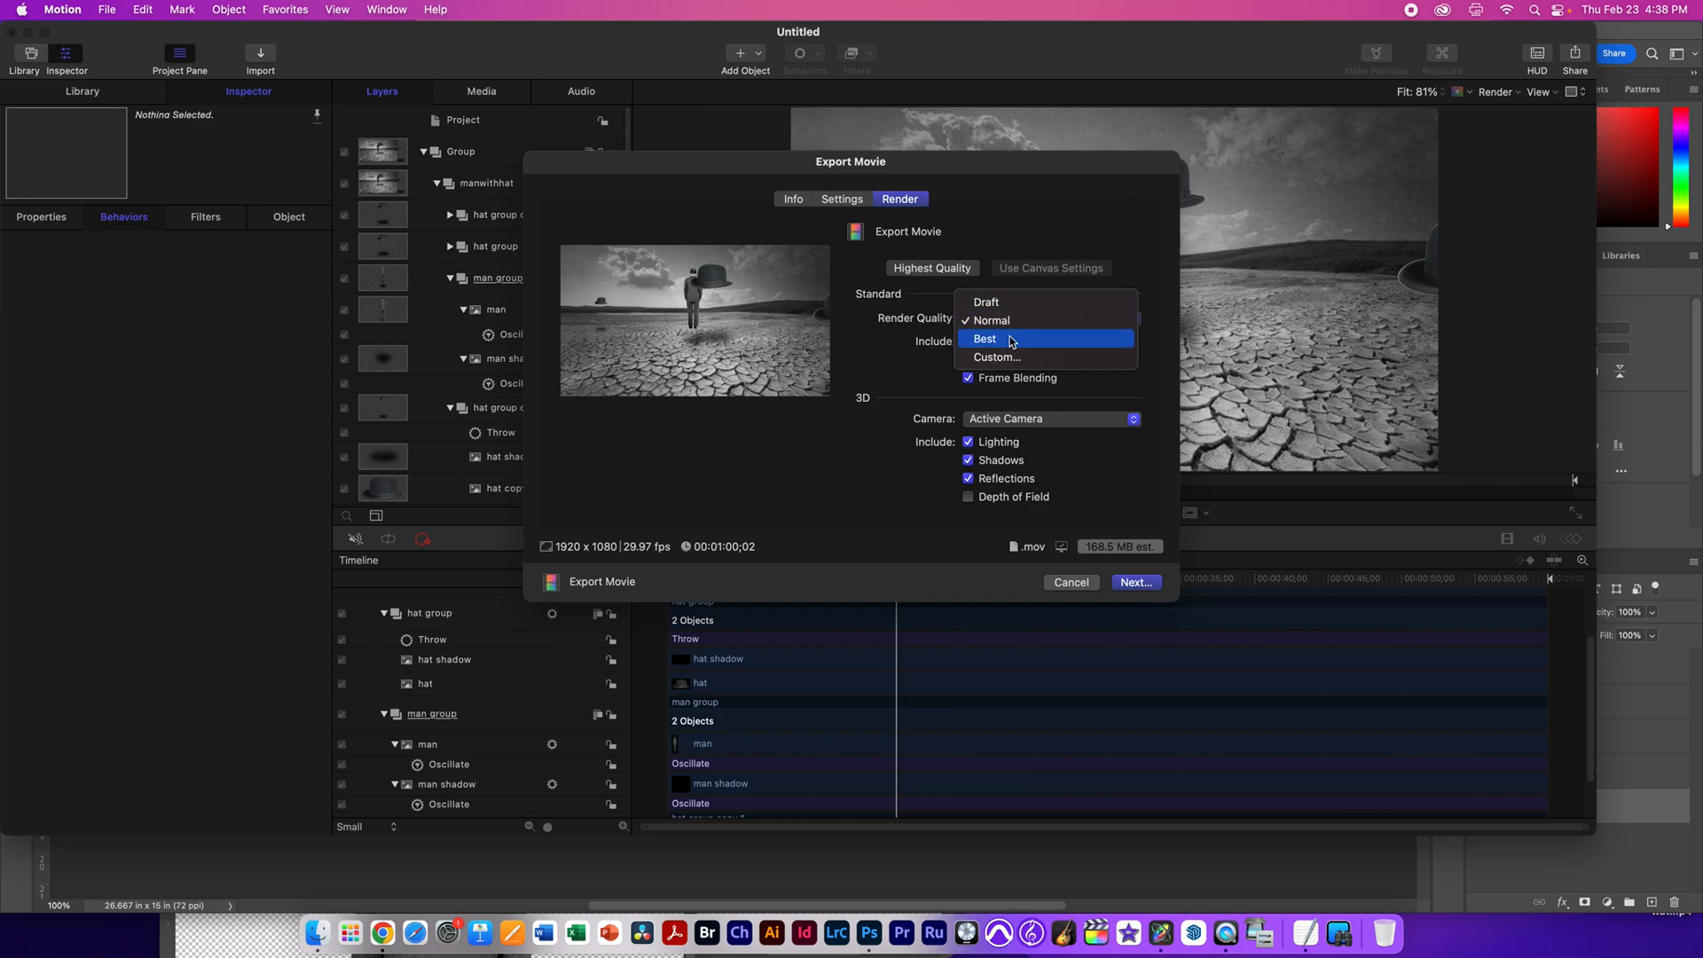
click(985, 337)
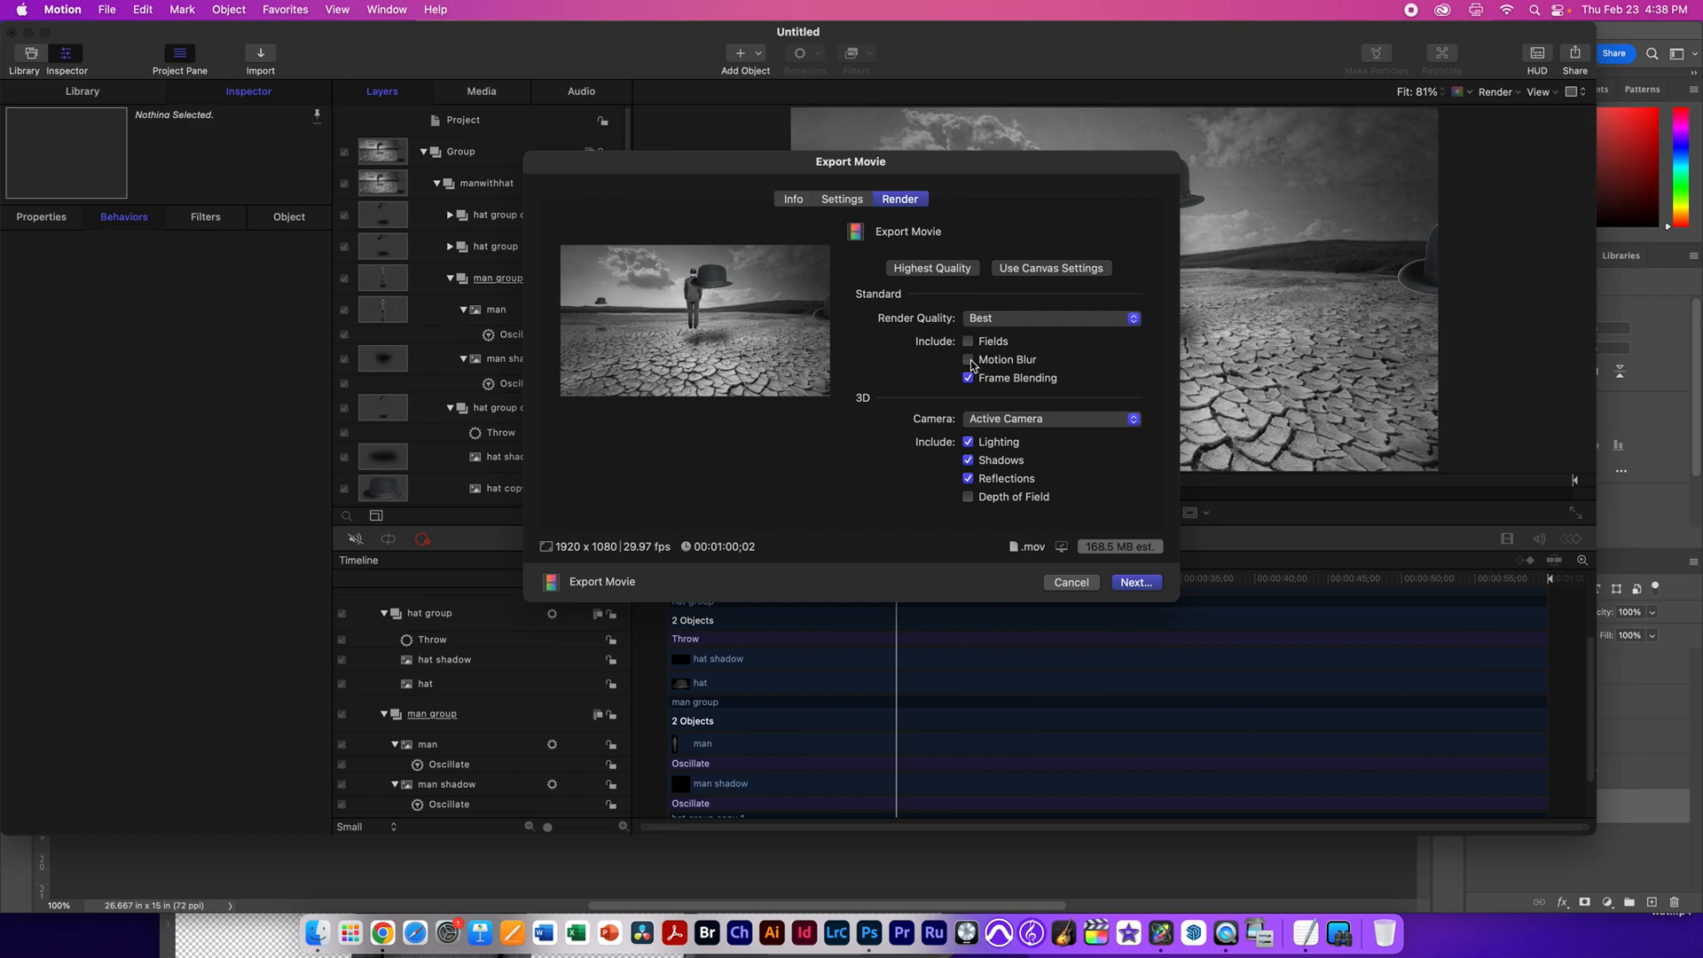
click(968, 360)
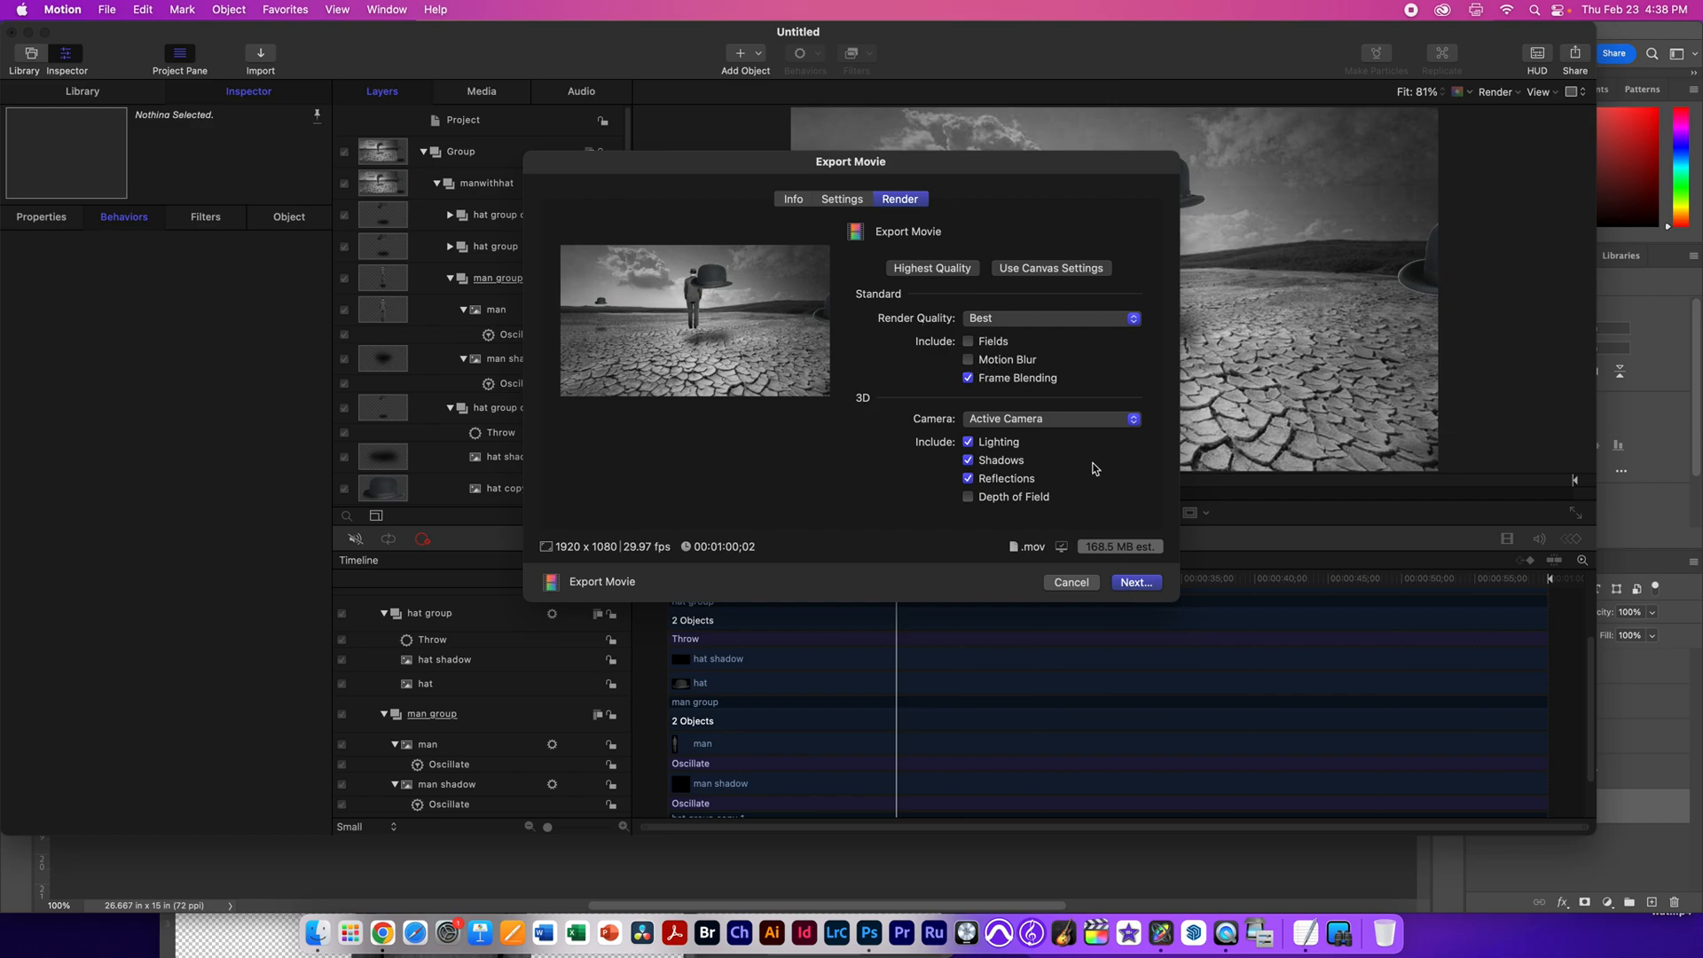
click(1135, 582)
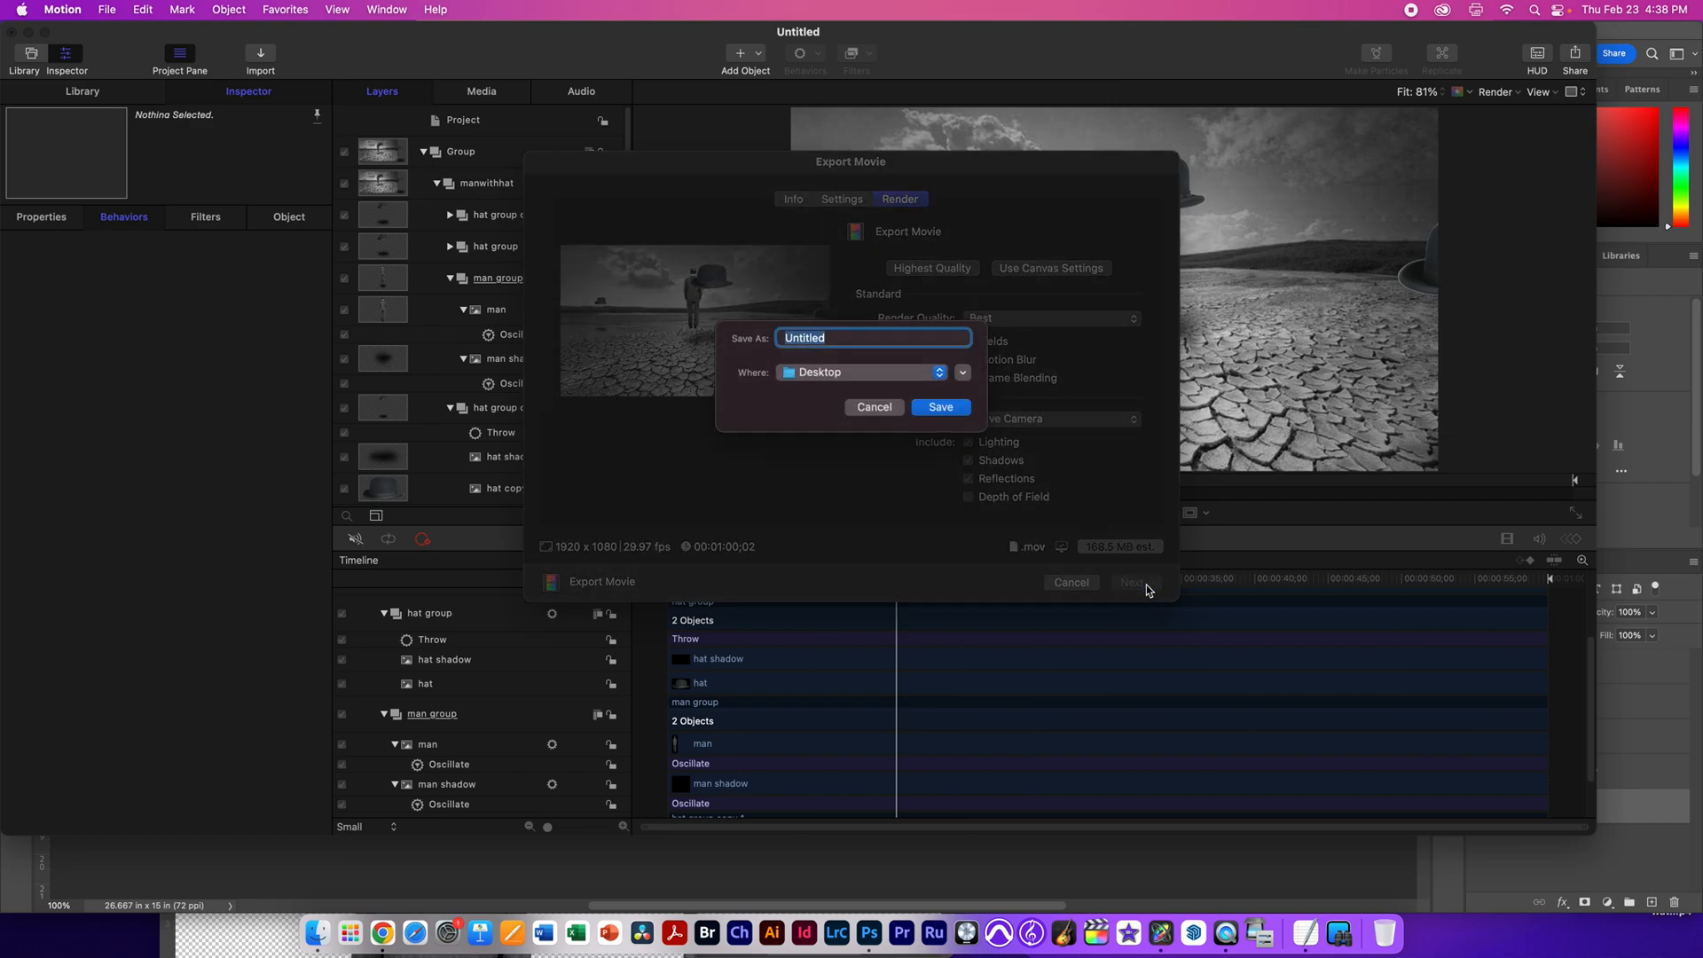
click(872, 406)
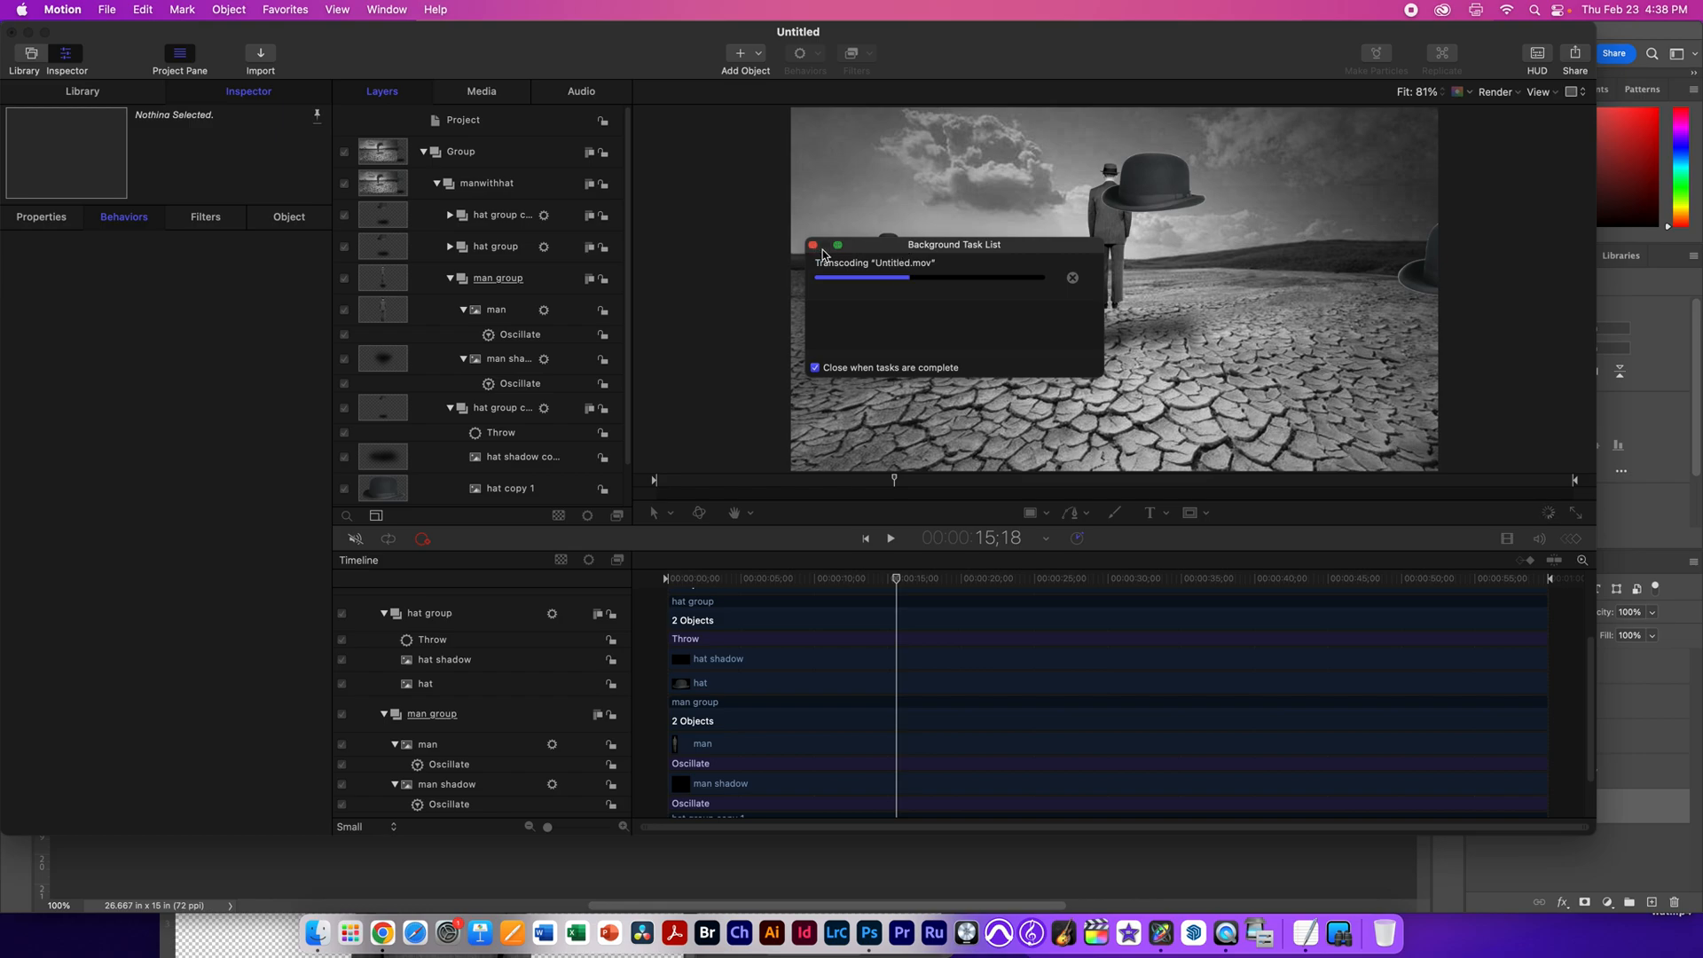
Step: Close the Background Task List and play the exported Untitled.mov in QuickTime Player
click(1539, 90)
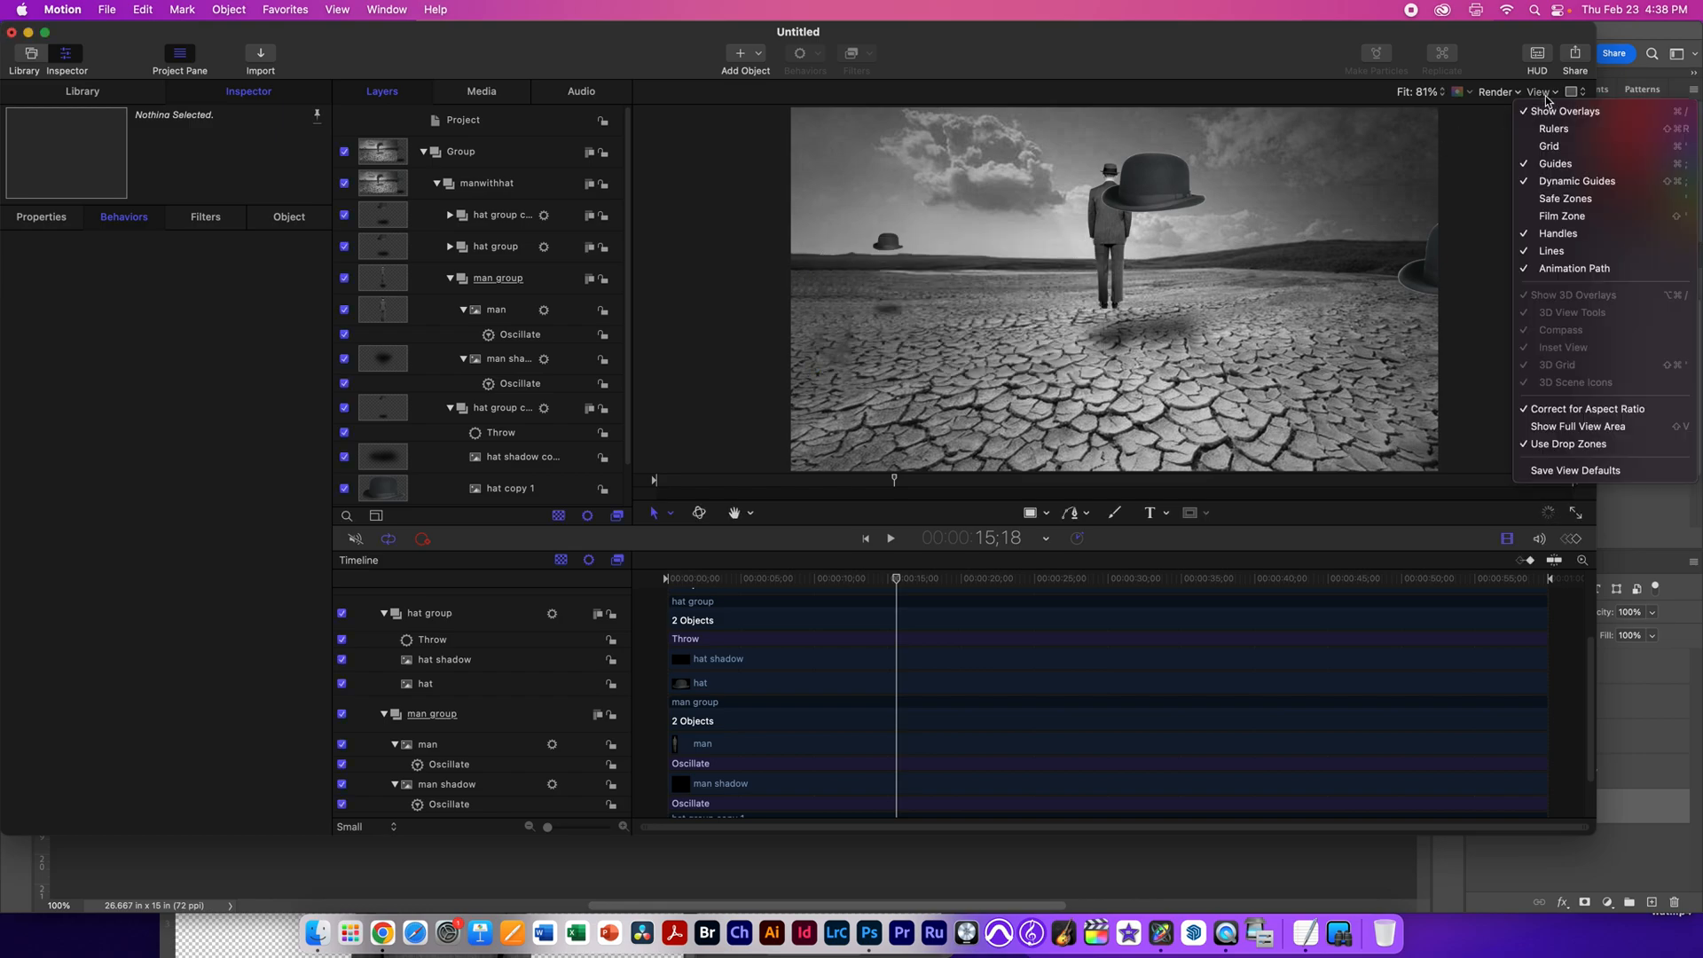
click(1497, 90)
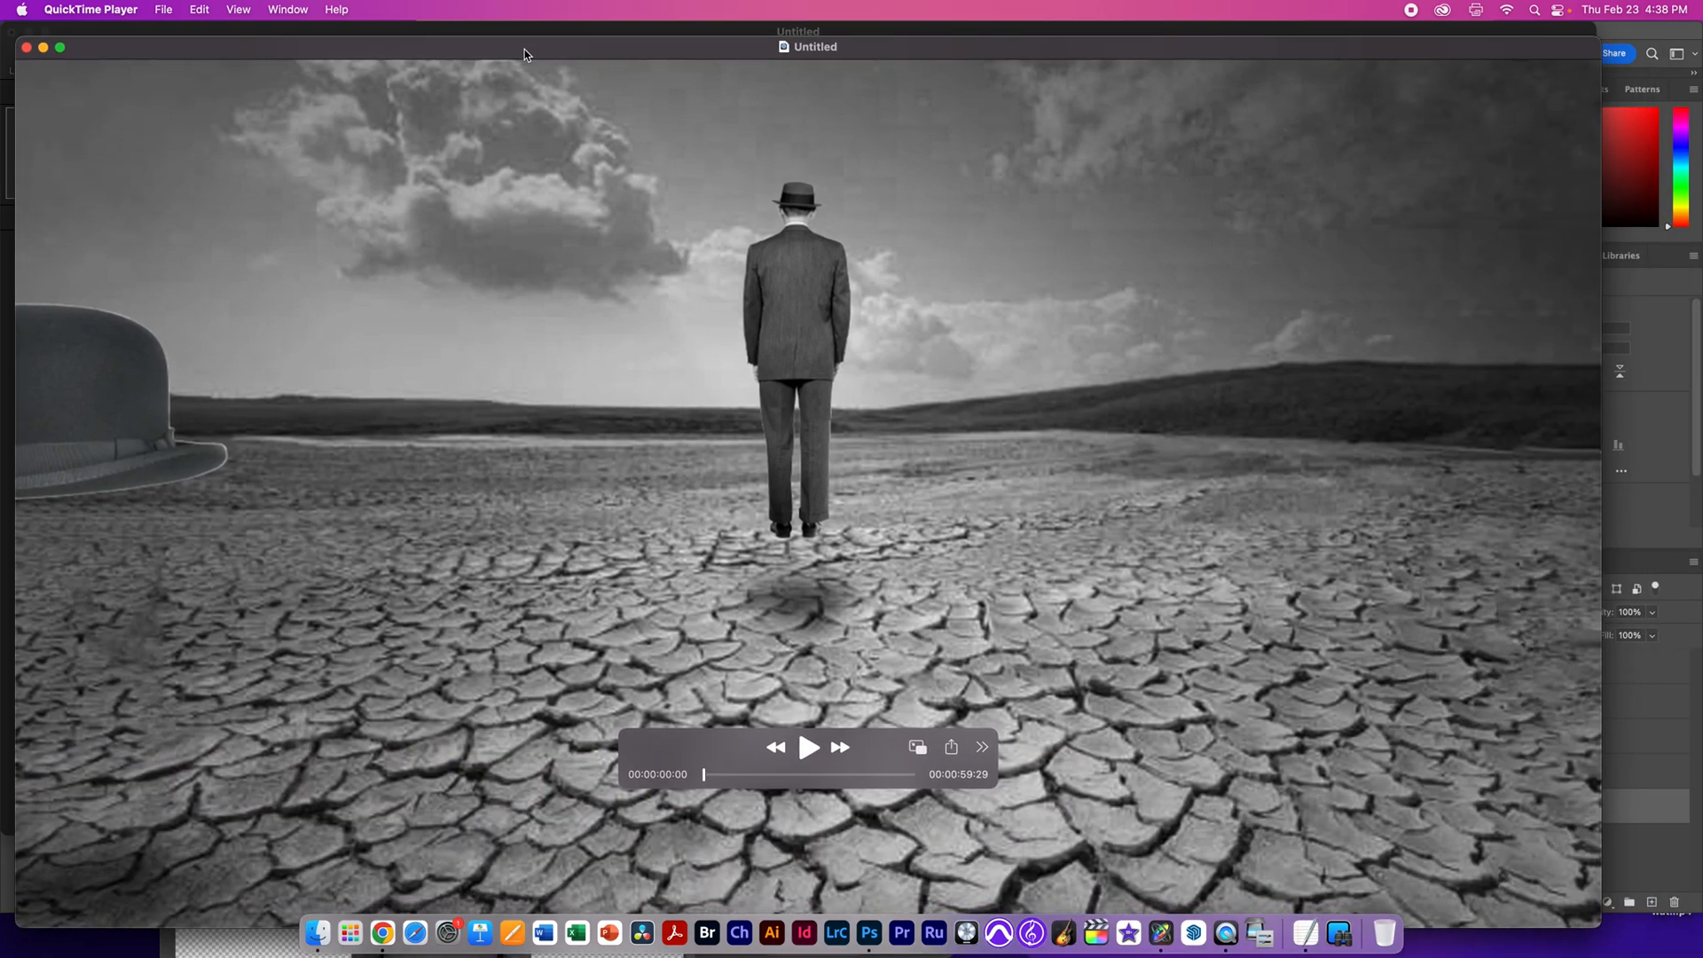
click(808, 747)
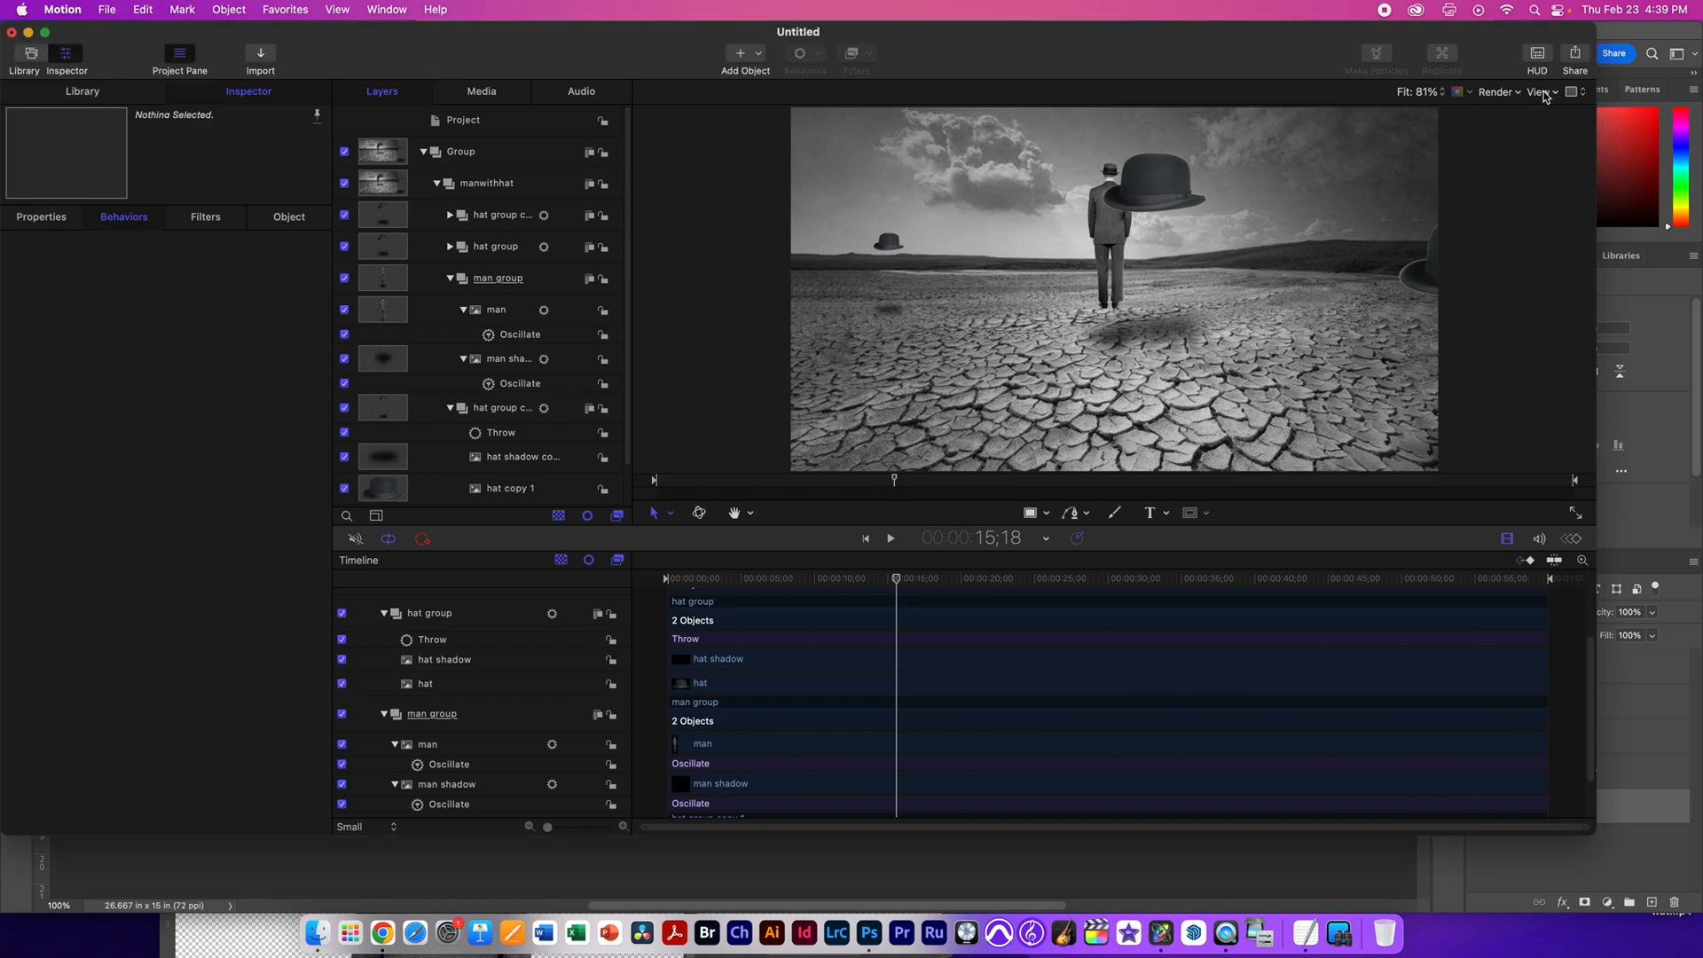
Step: Enable Render > Motion Blur and set the project's motion blur to 27 samples
click(1501, 90)
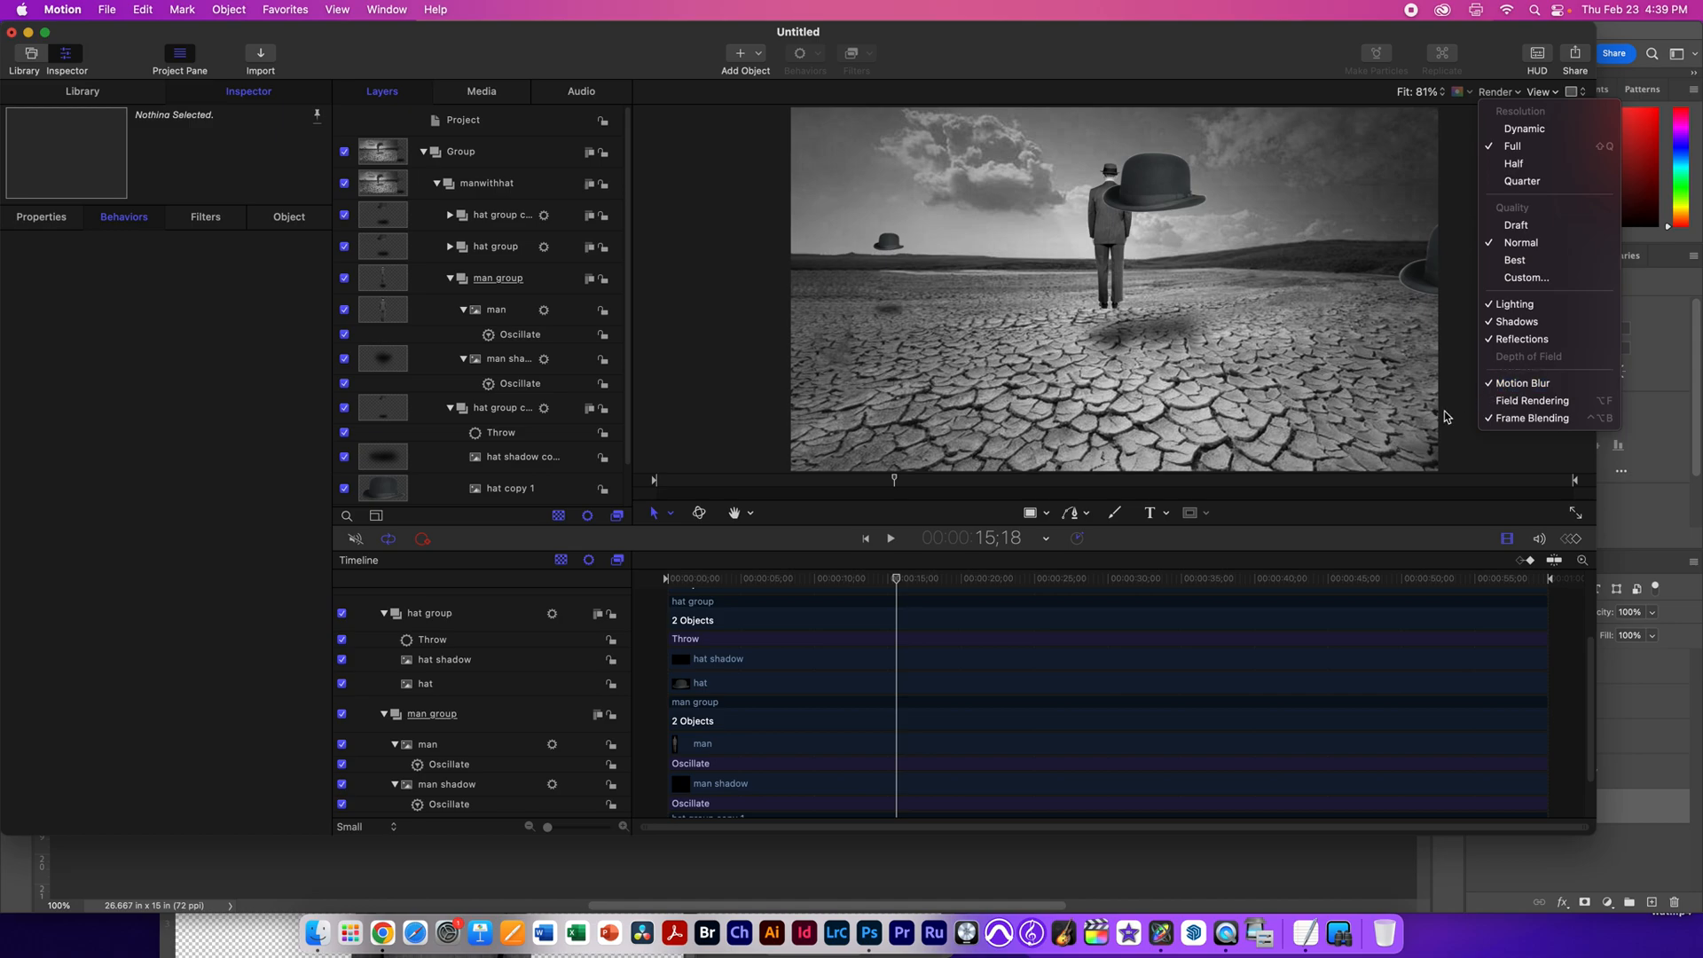
click(674, 66)
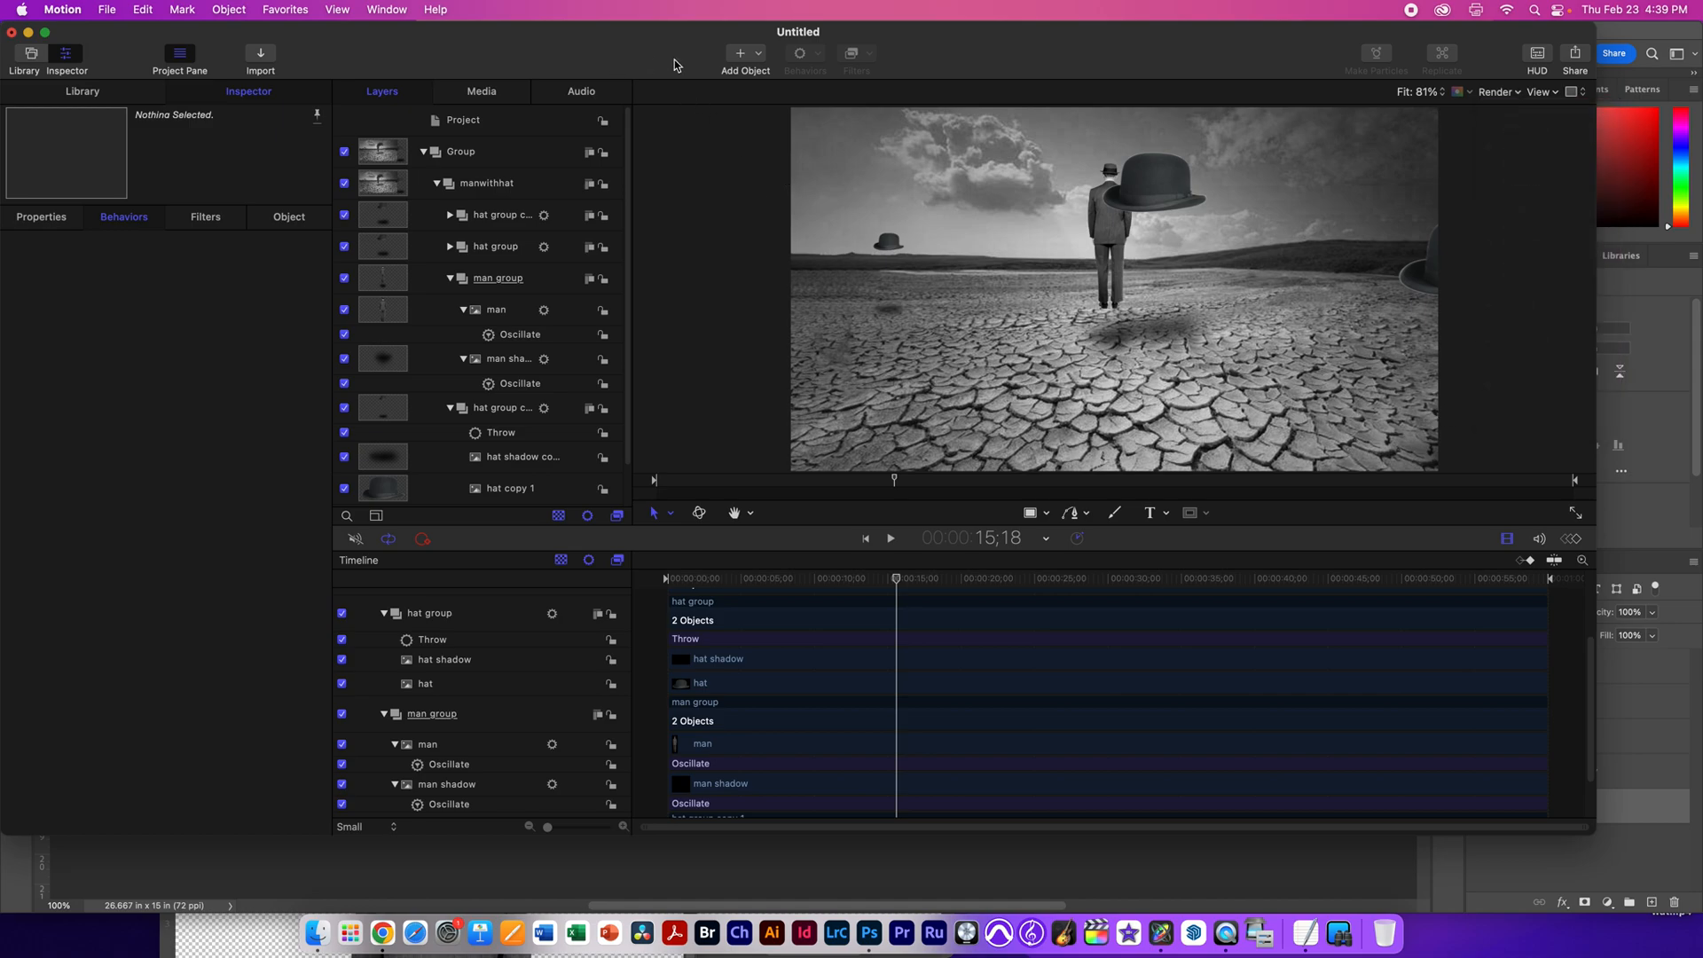
click(463, 118)
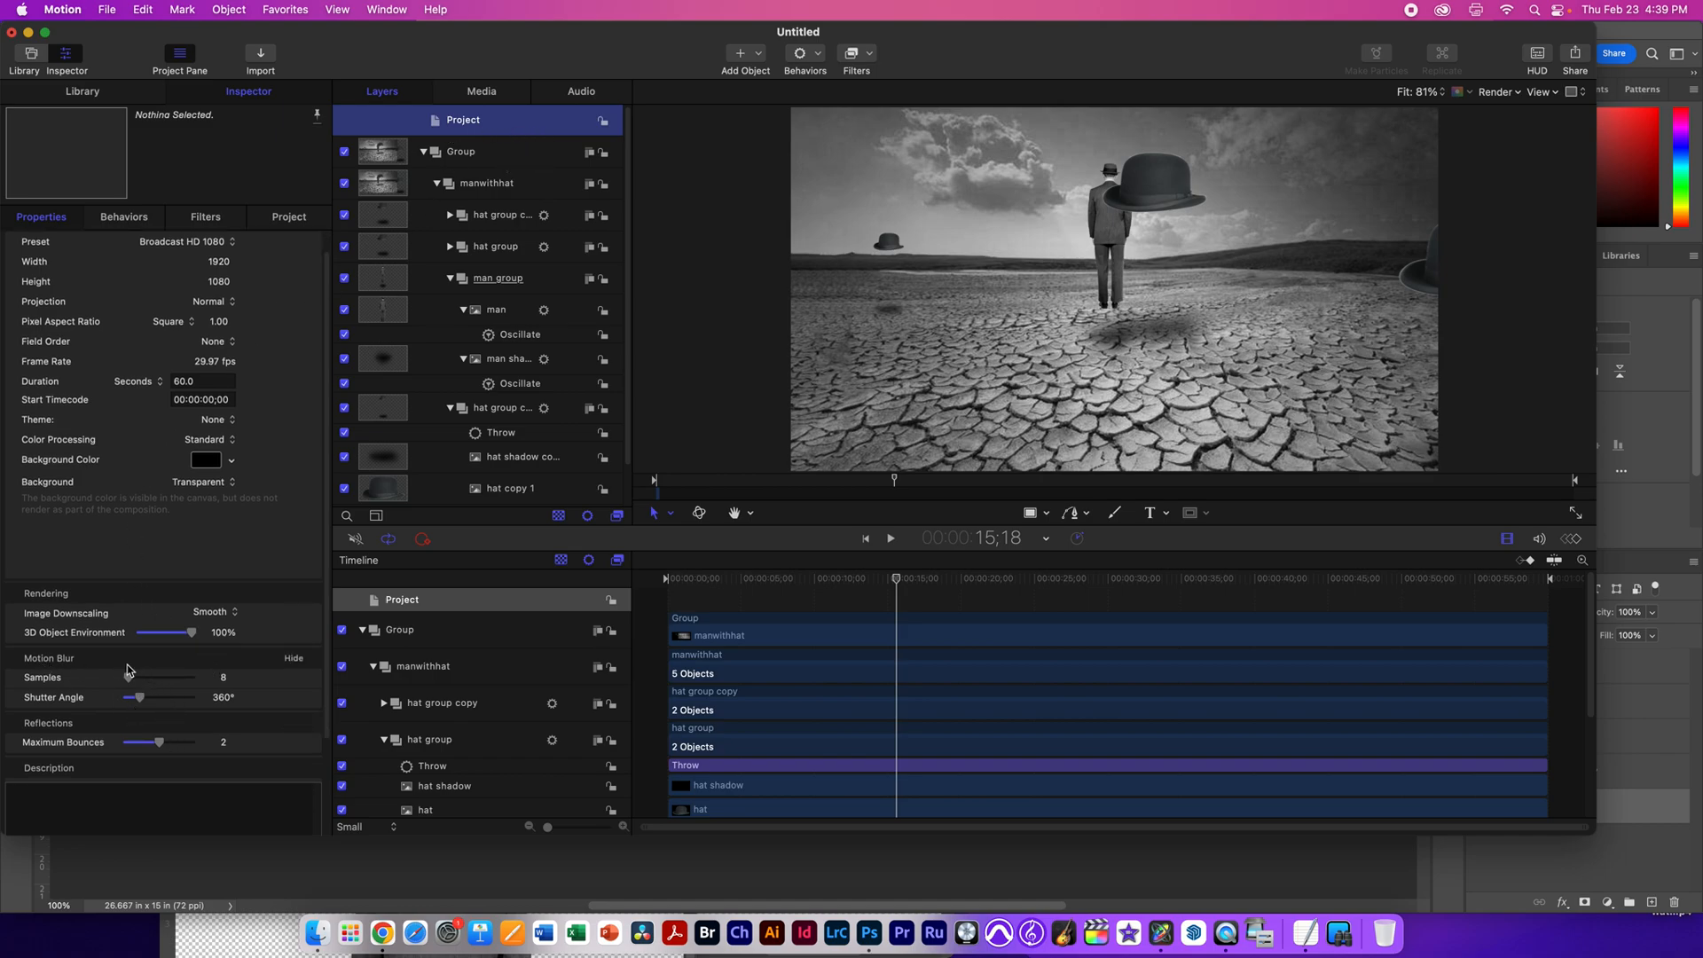
drag(136, 676, 127, 675)
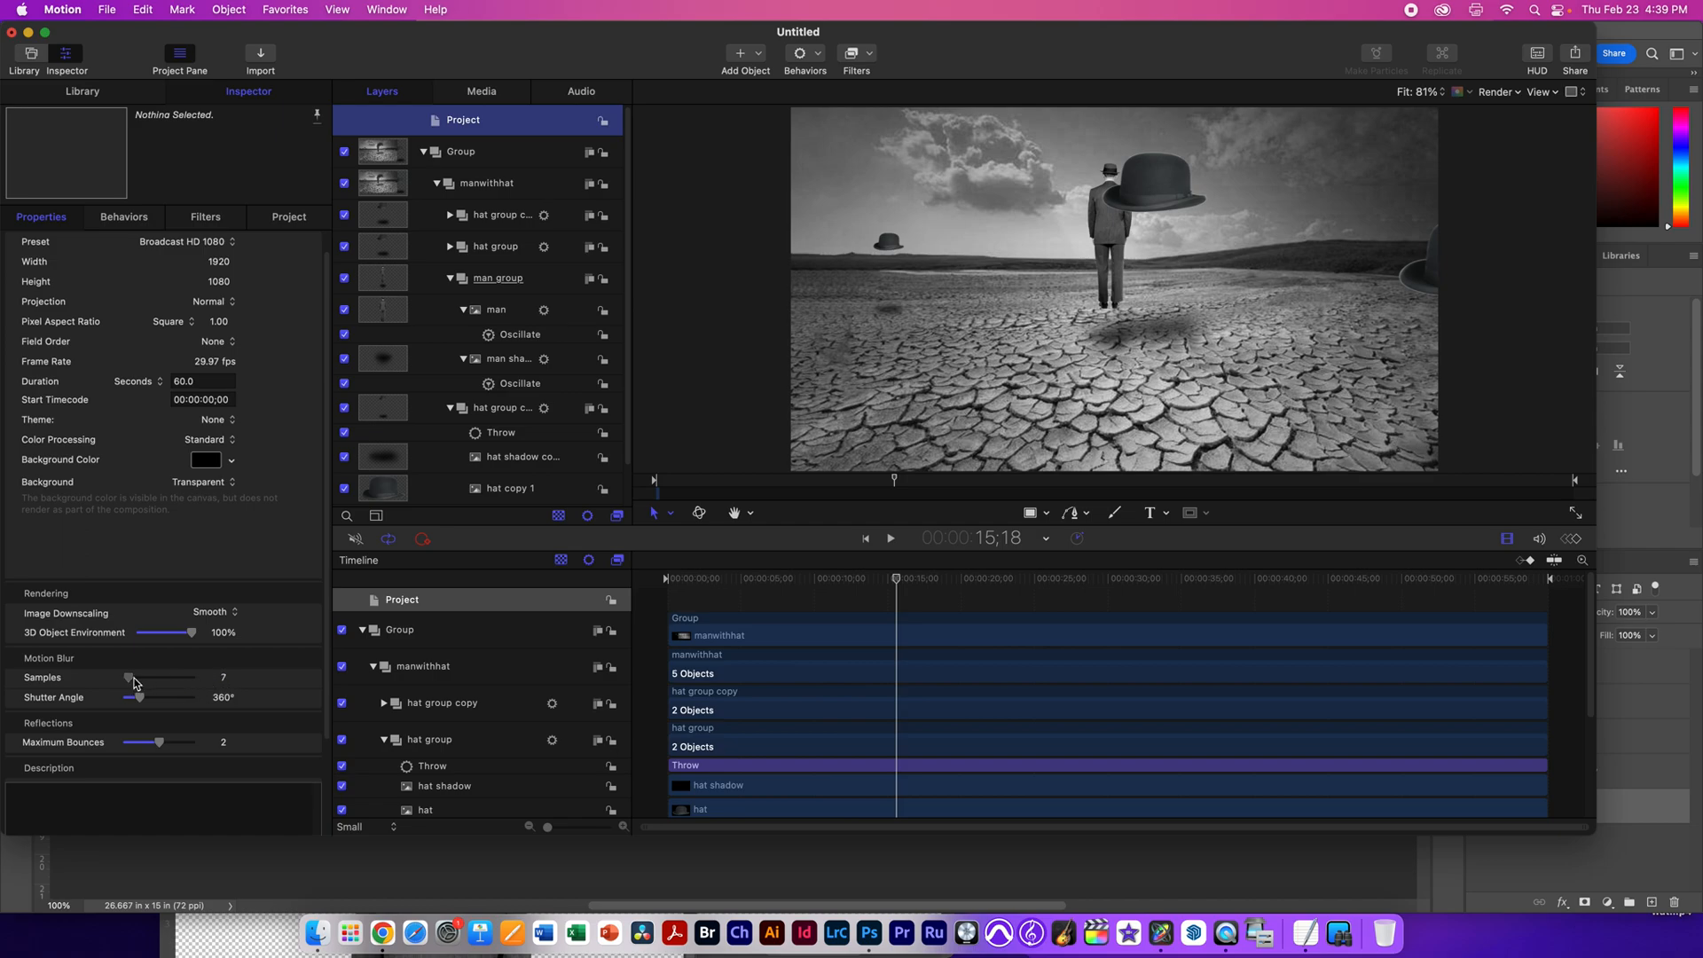
drag(128, 676, 137, 676)
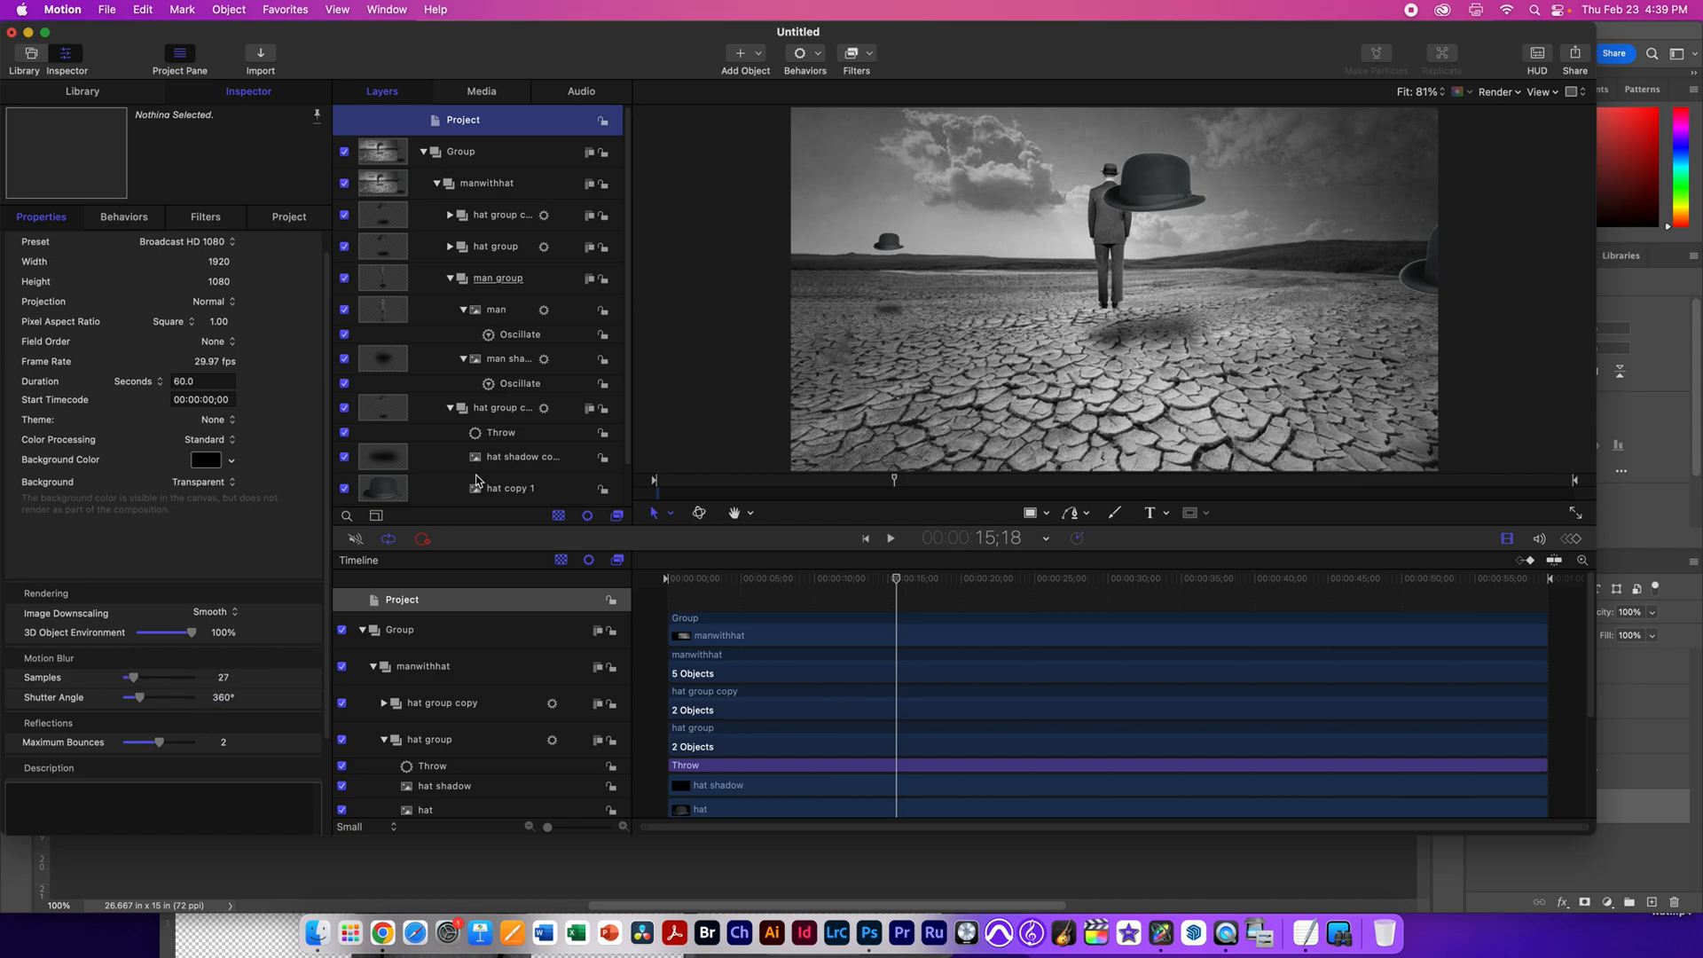
mouse_move(940, 508)
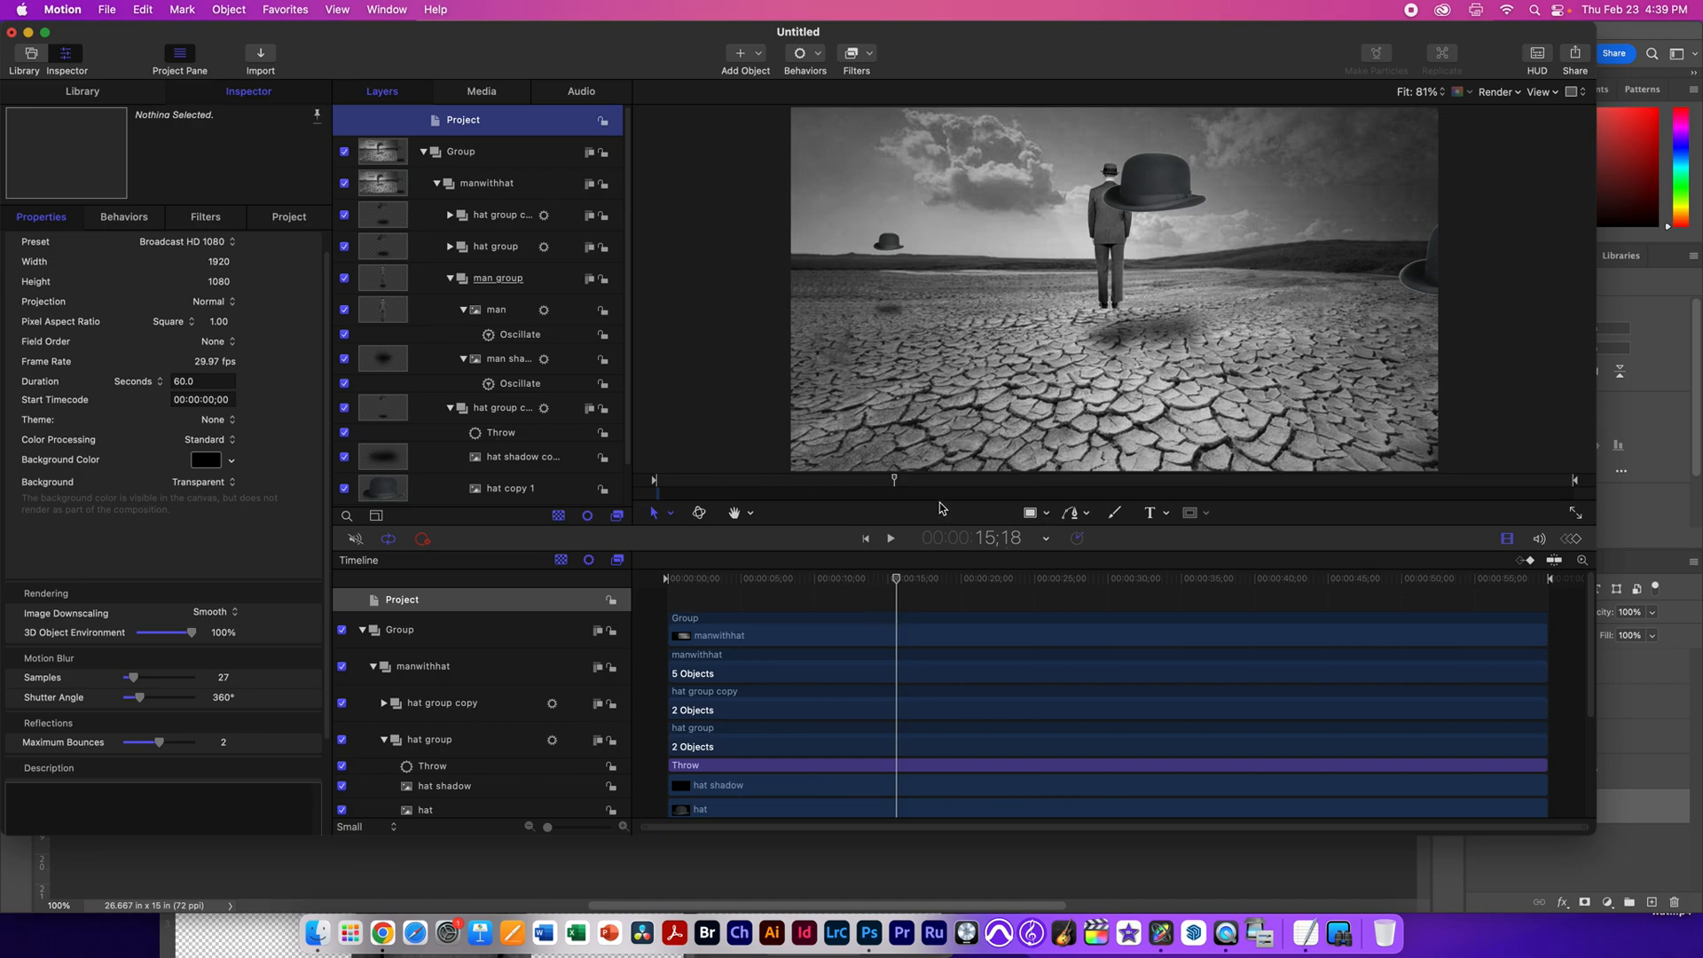
mouse_move(197, 757)
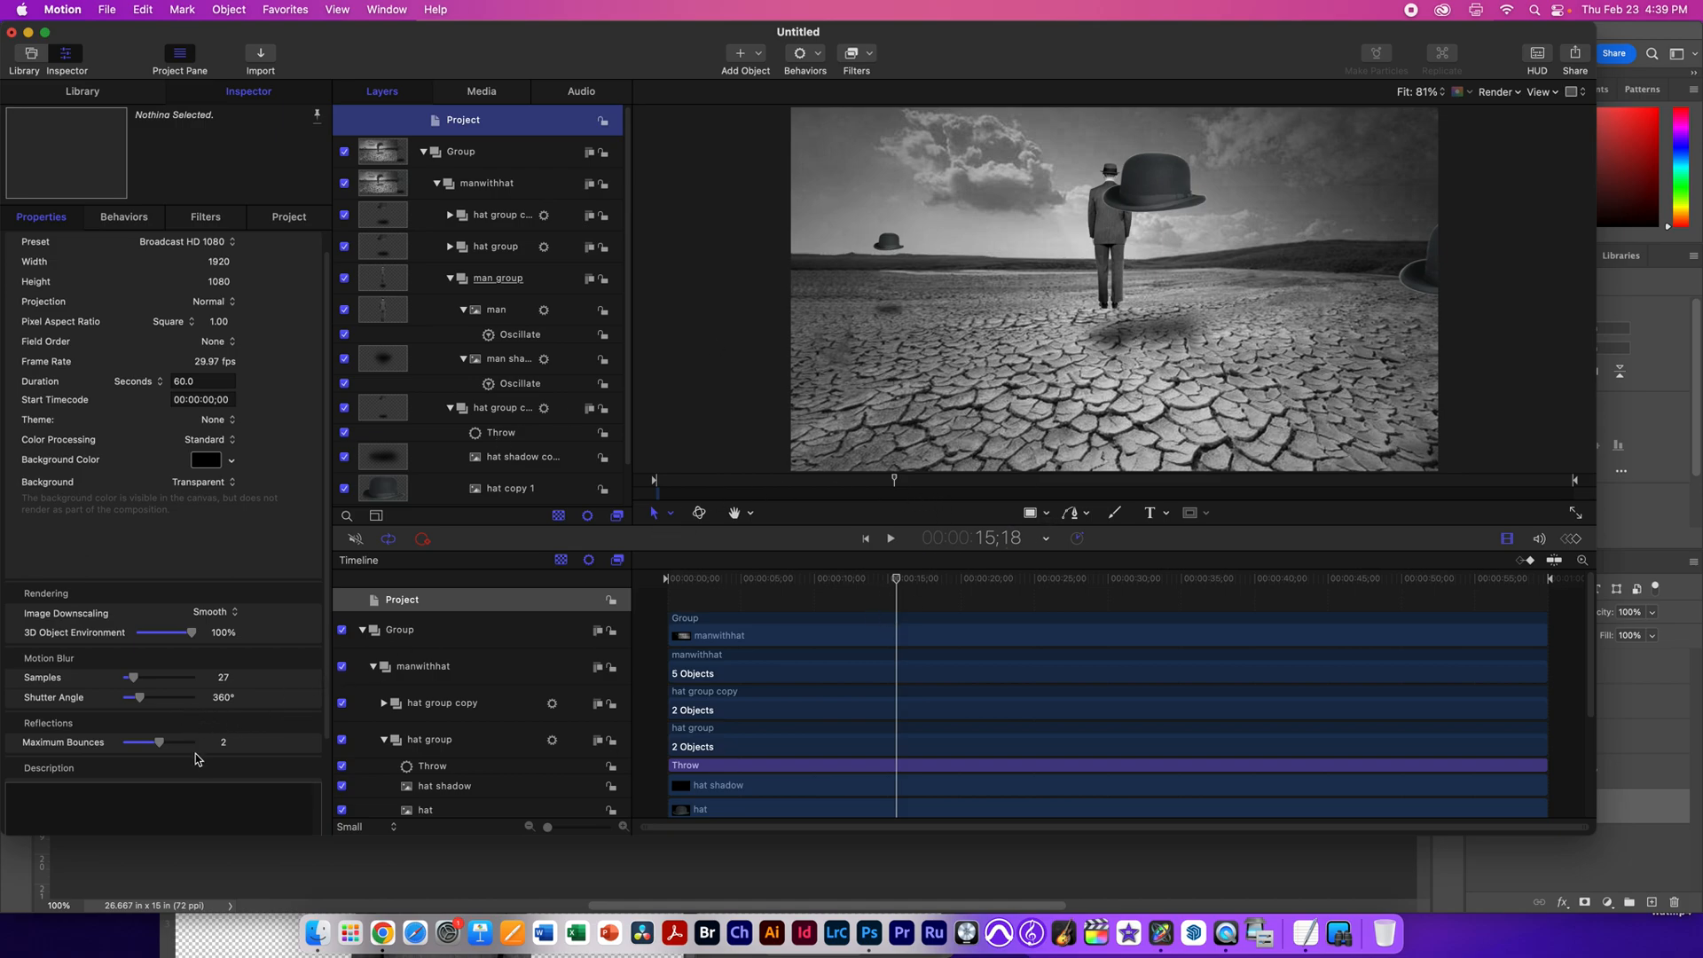
mouse_move(162, 713)
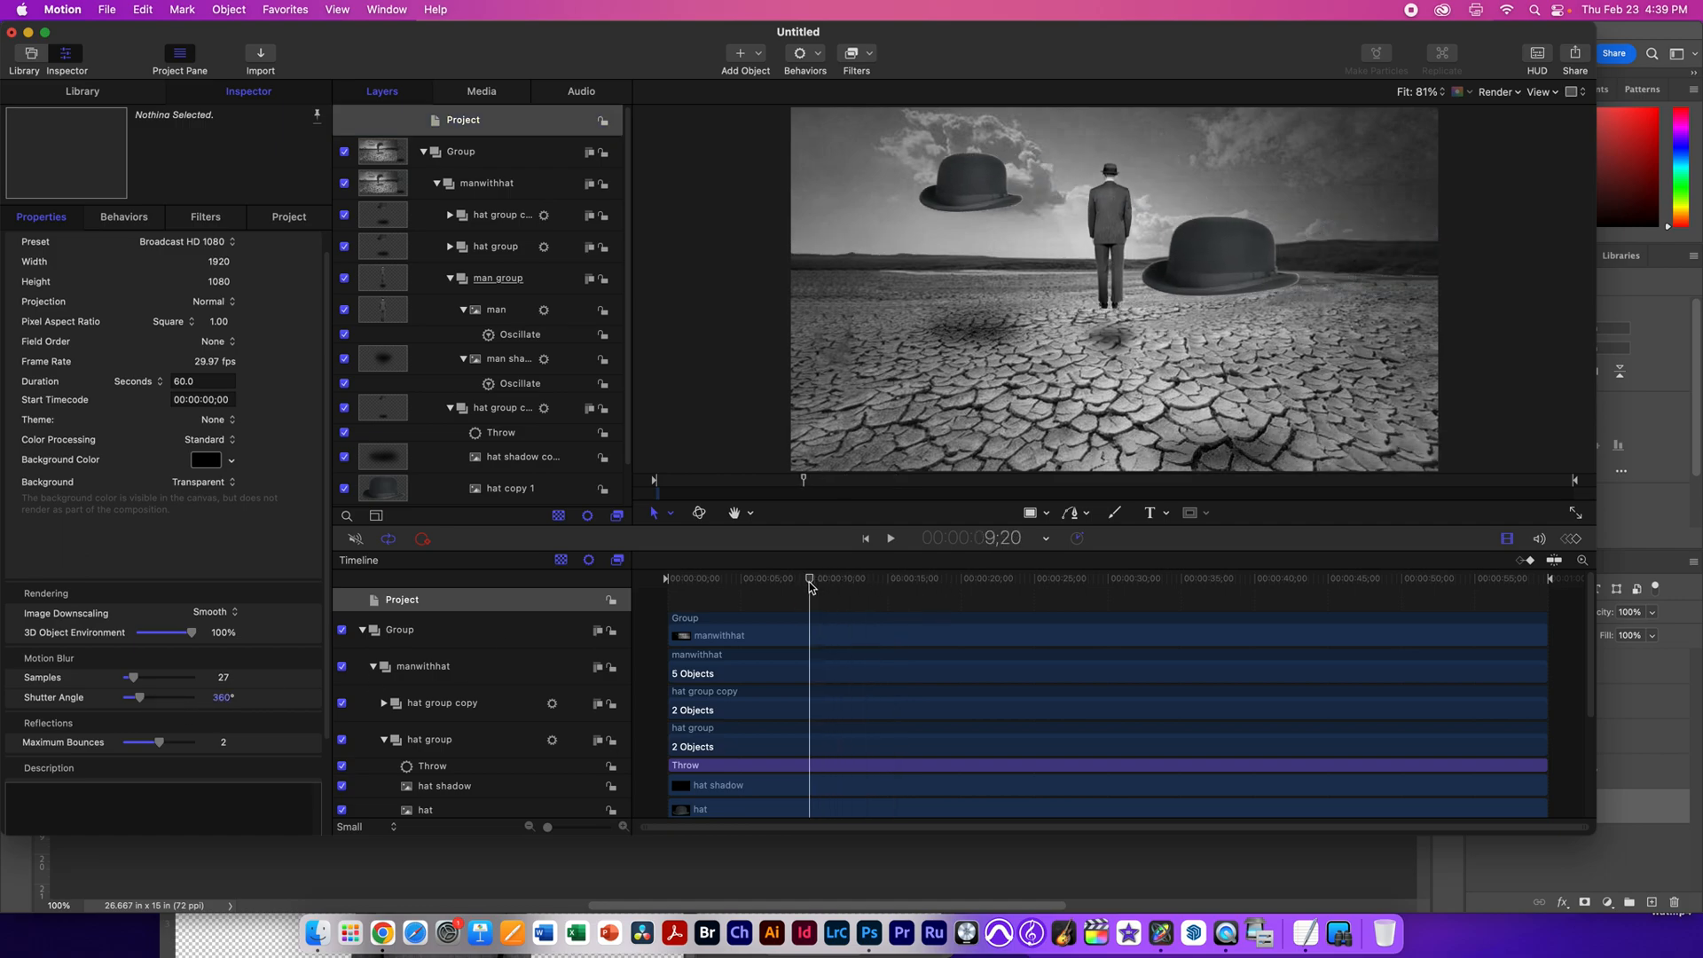
Step: Export the movie again with motion blur at Best quality, named wmotionblur.mov
click(1573, 53)
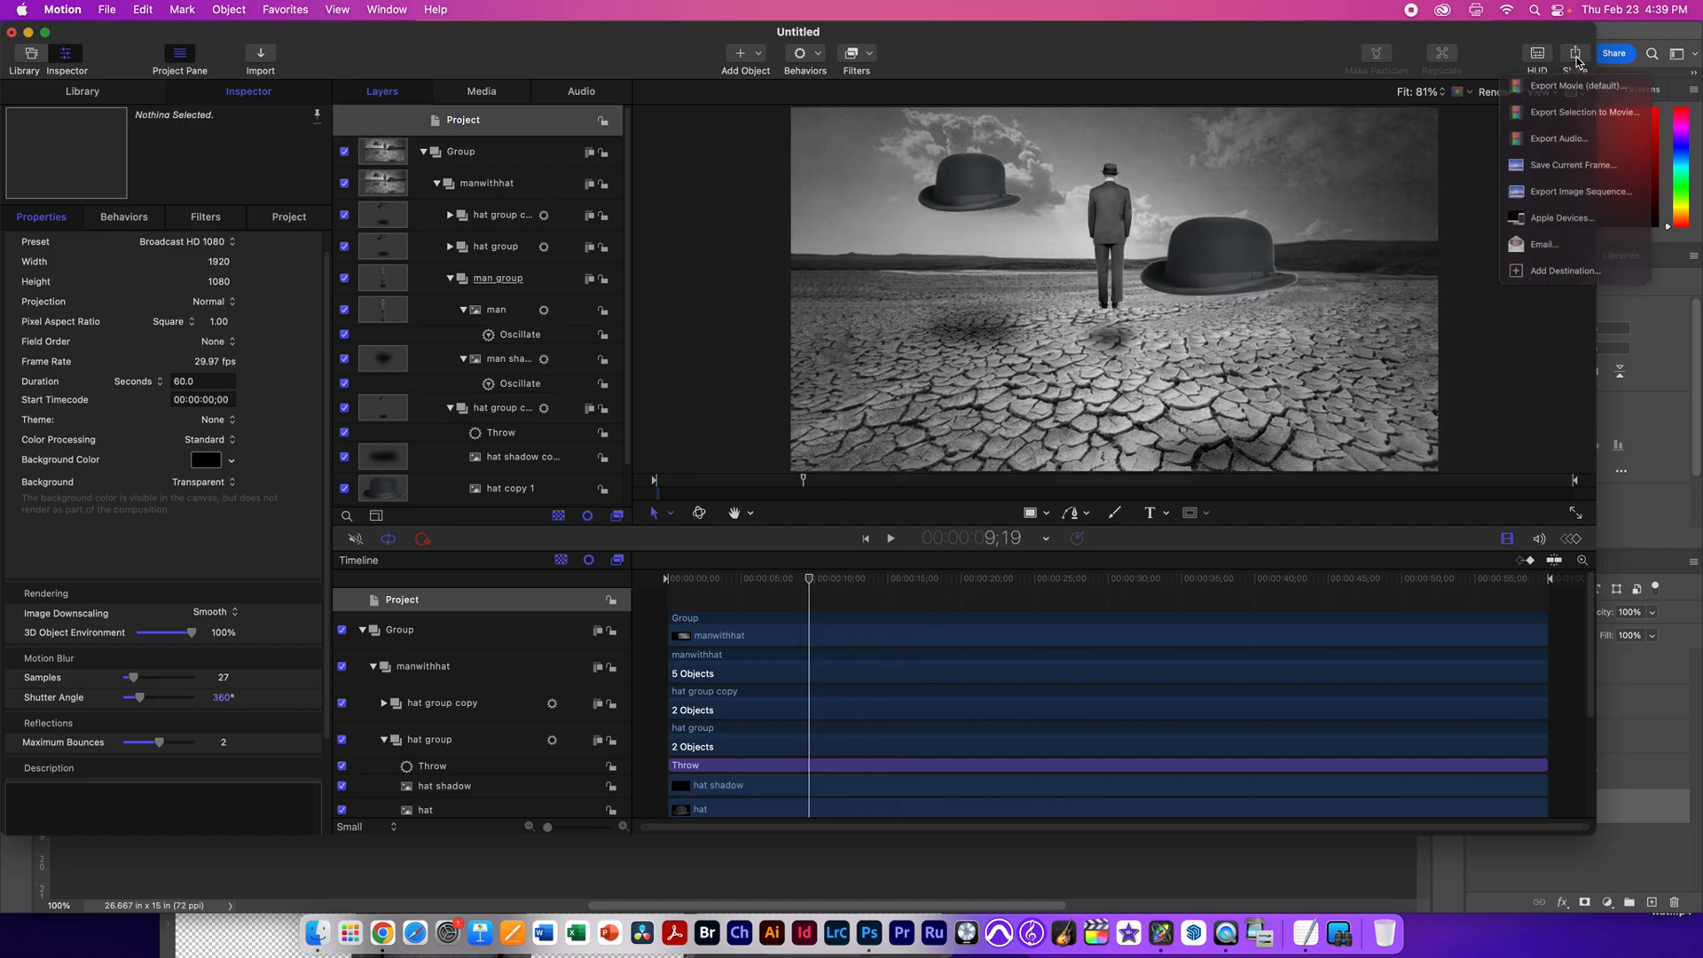
click(1584, 85)
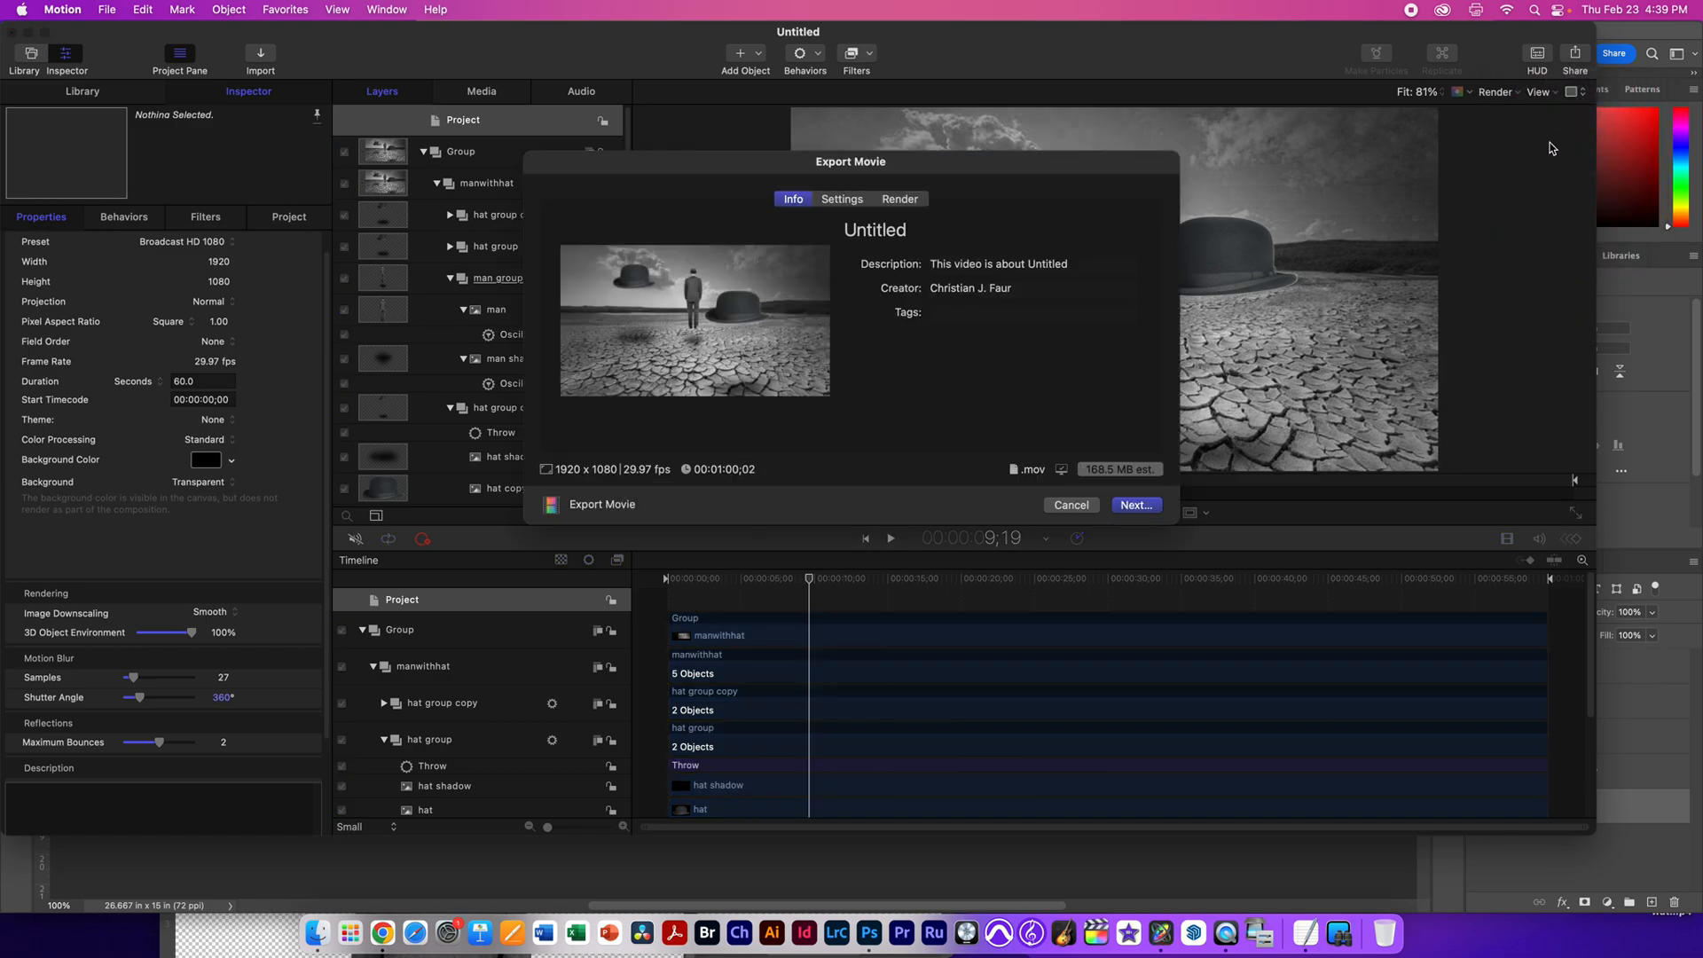
click(841, 199)
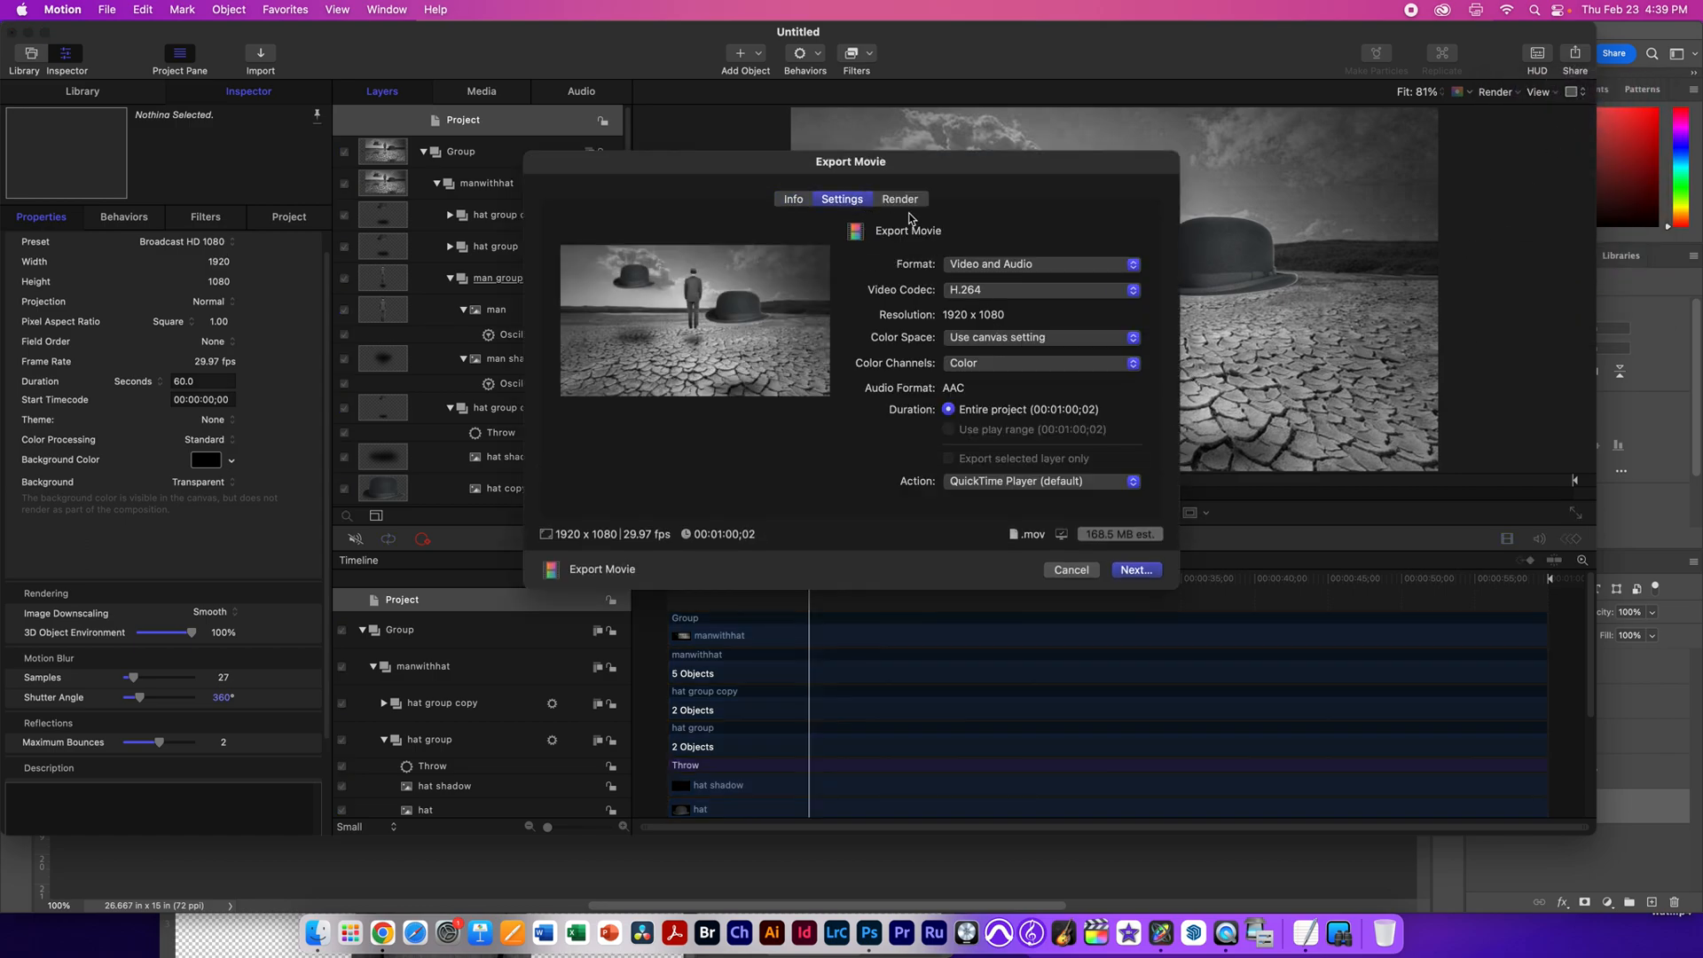
click(899, 199)
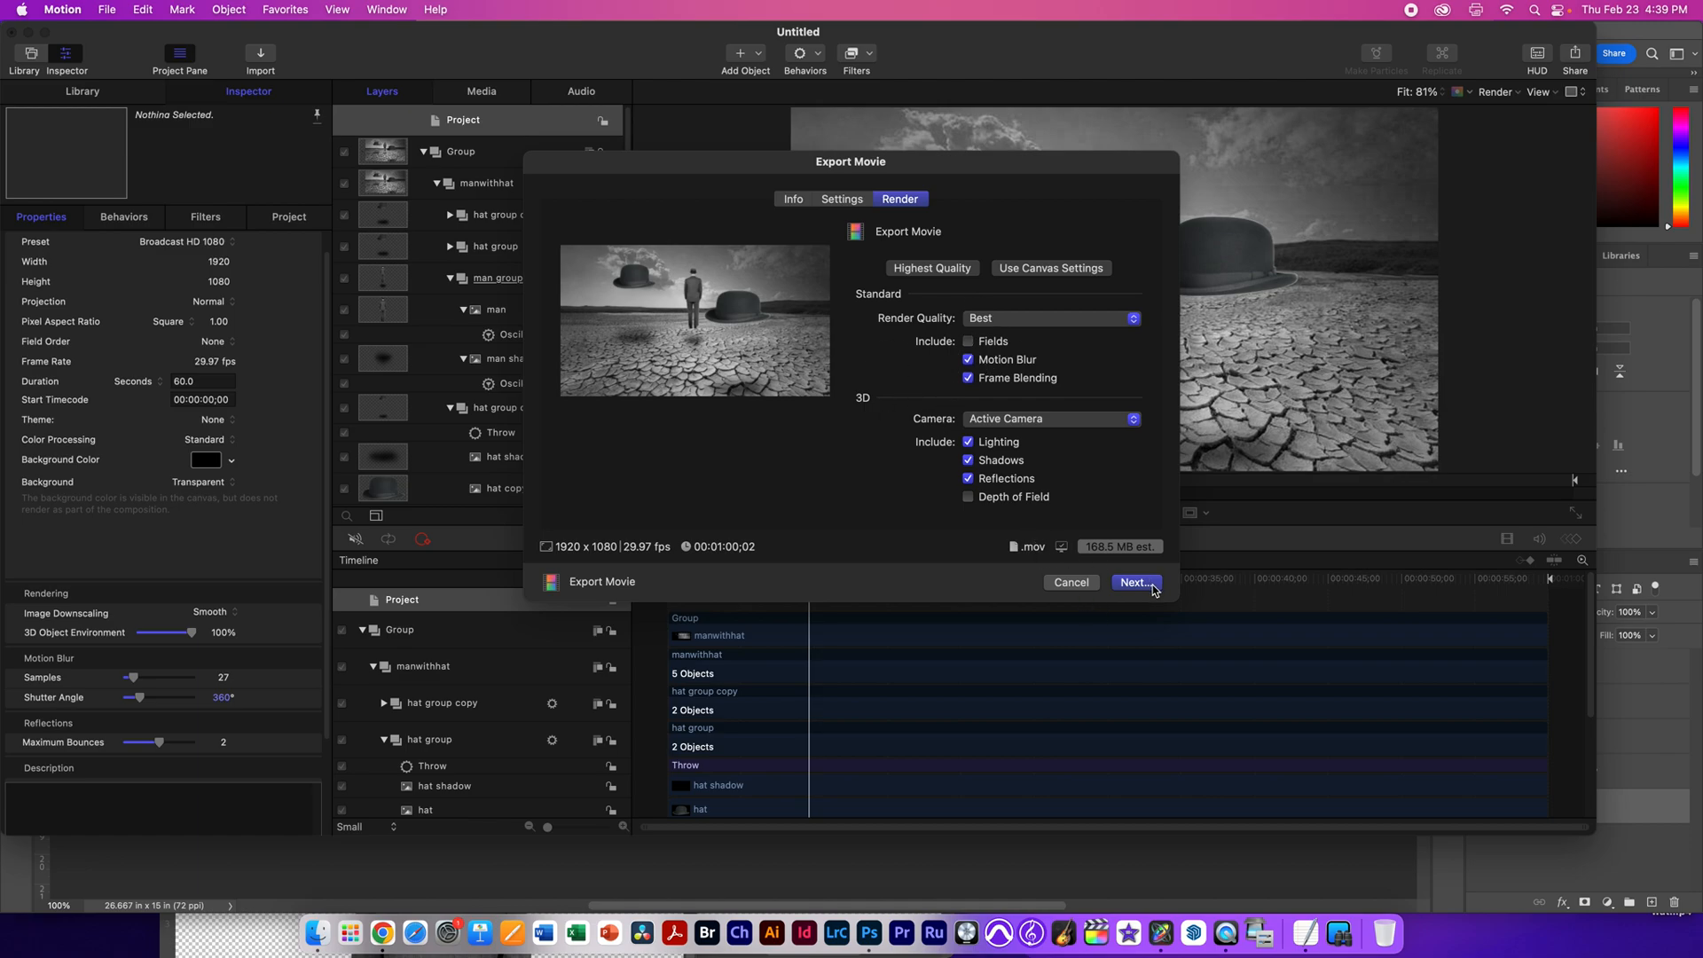
click(1133, 584)
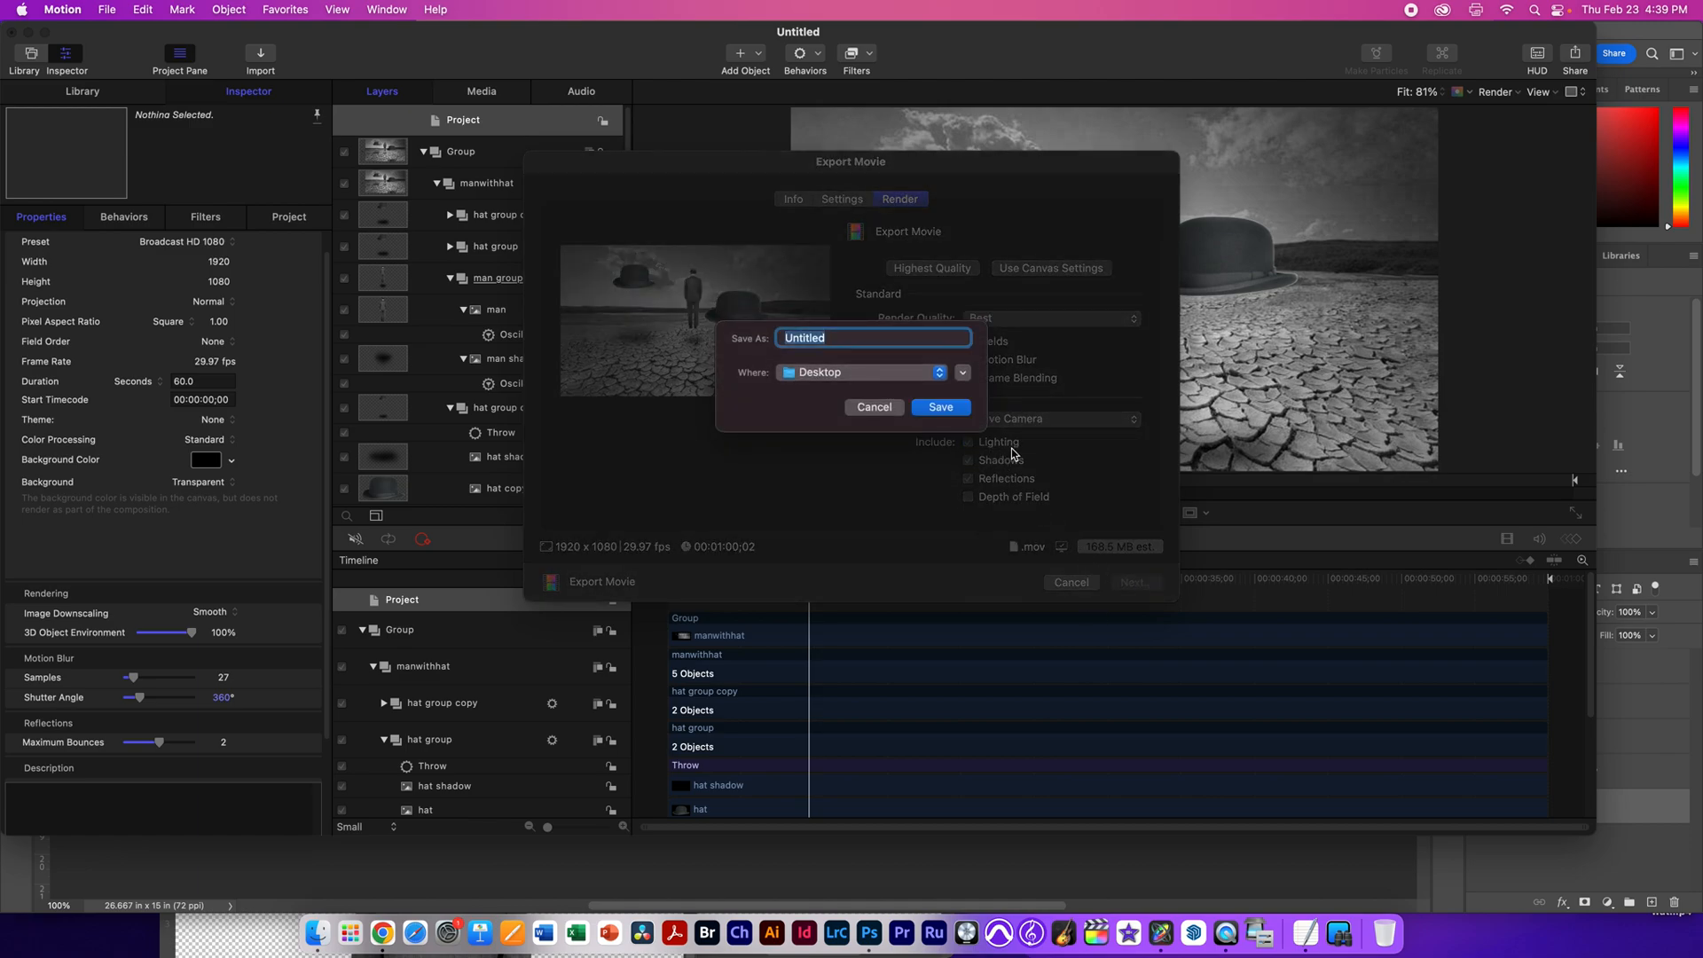
text(wmotion)
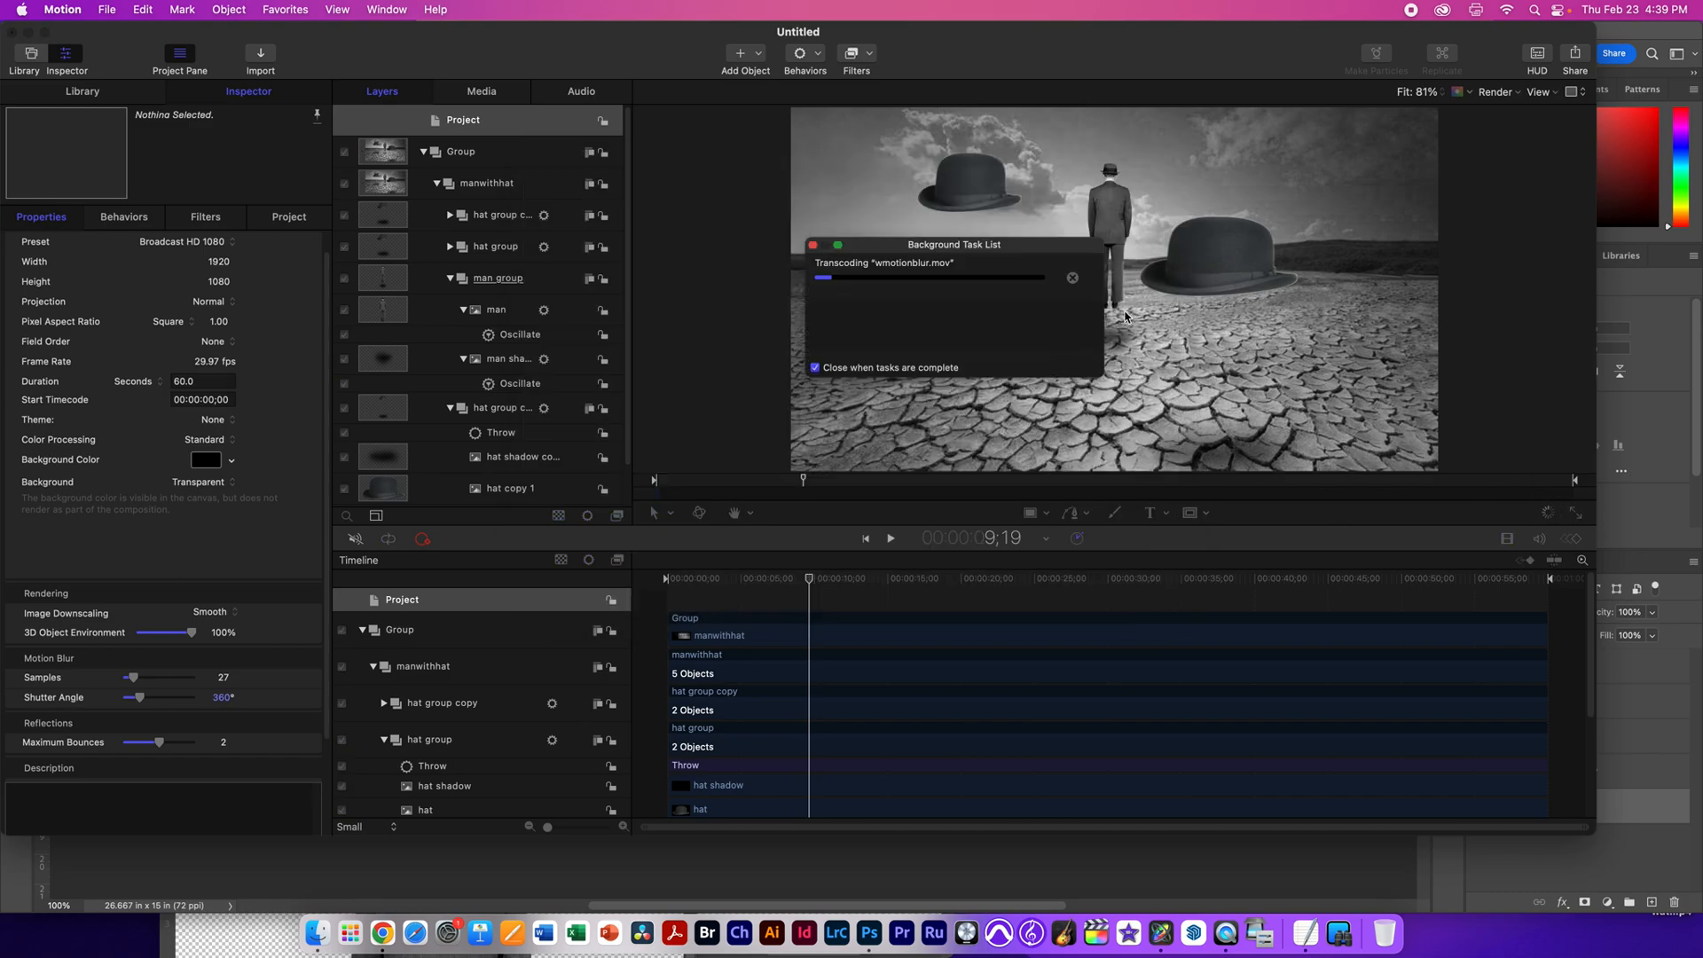
mouse_move(1080, 202)
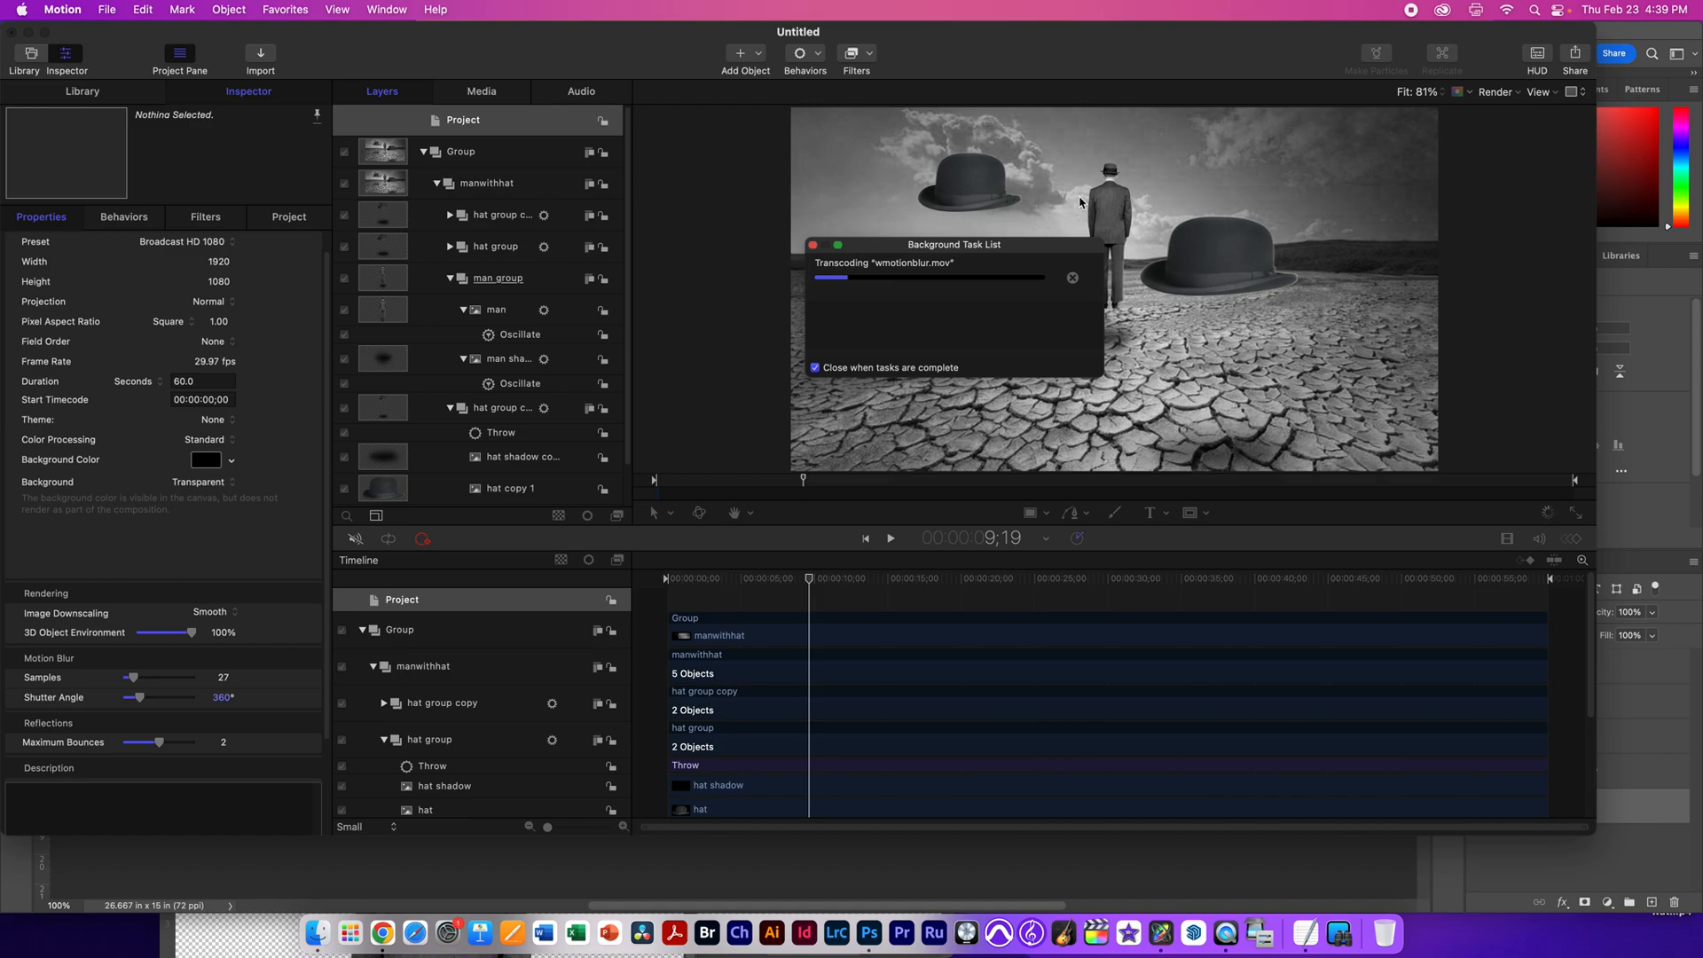
mouse_move(738, 449)
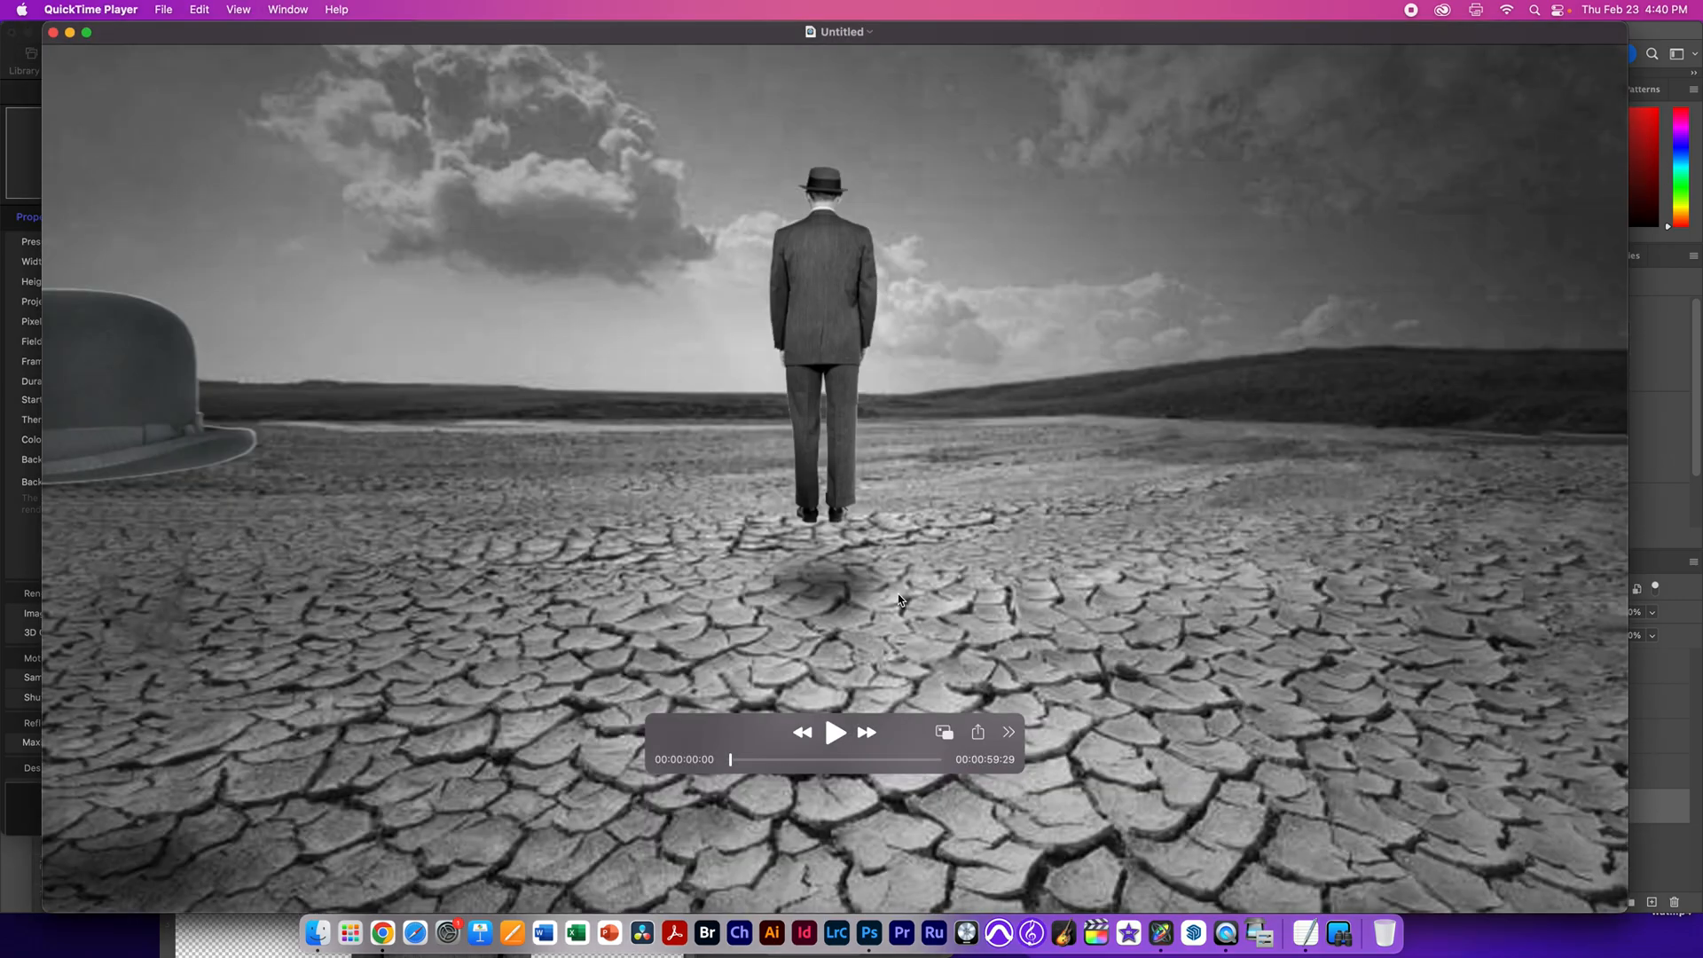
Step: Play the exported motion-blurred movie of the hat-and-man animation in QuickTime Player
click(834, 732)
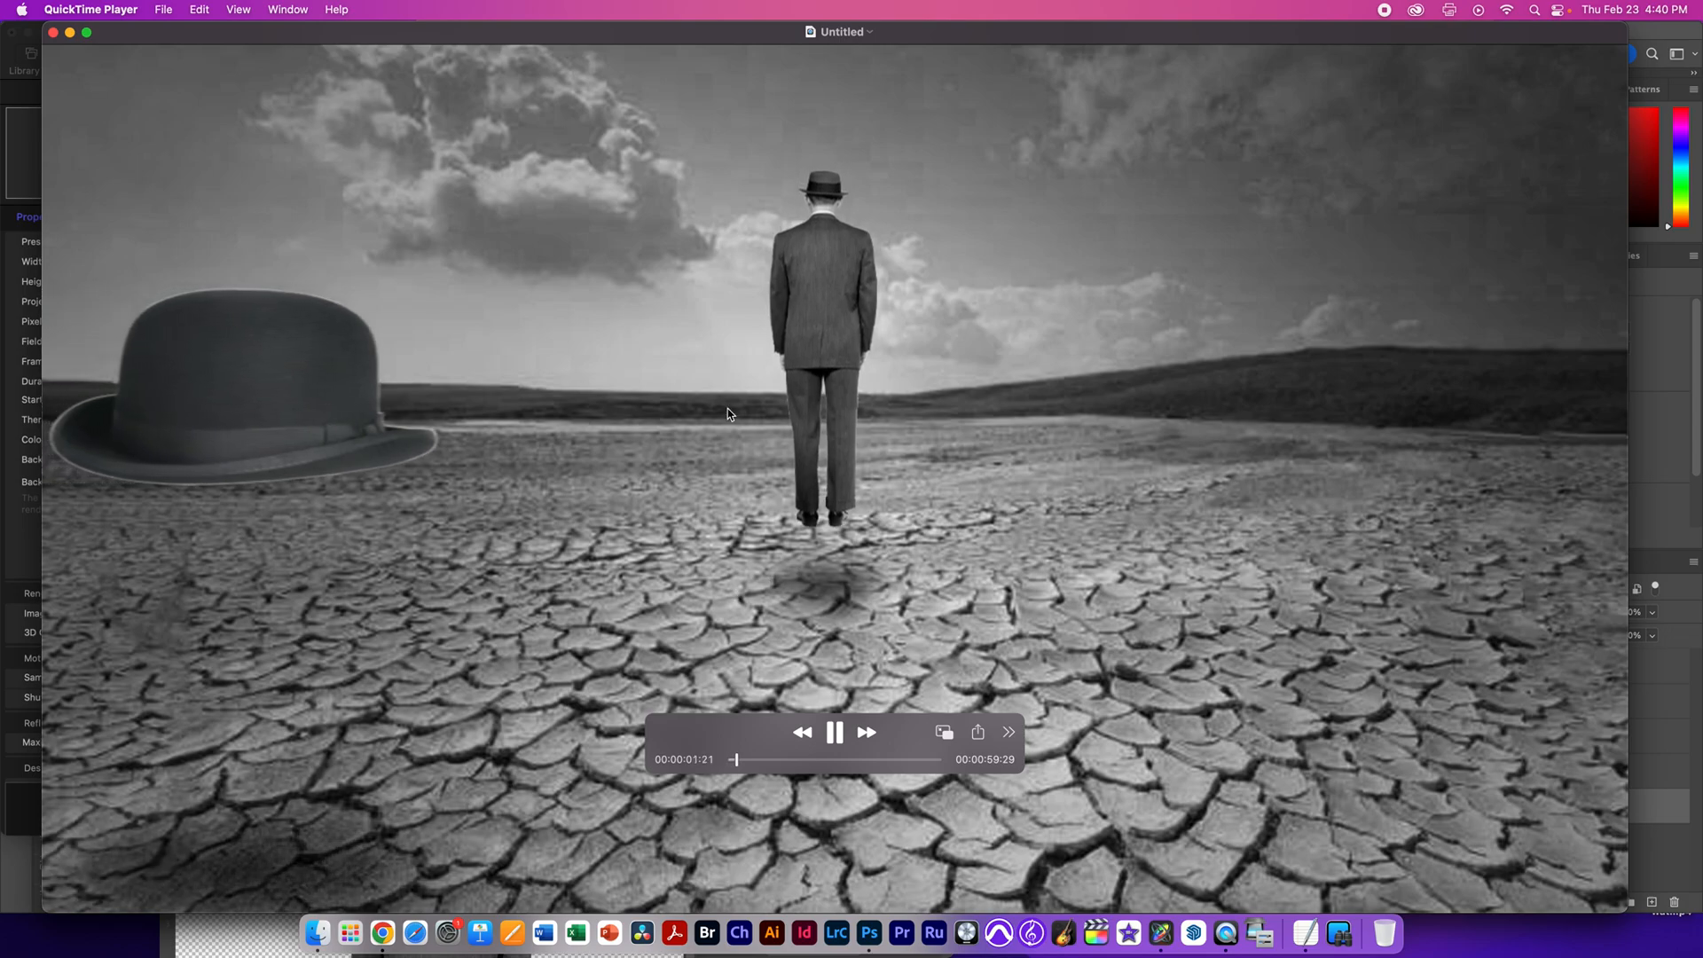